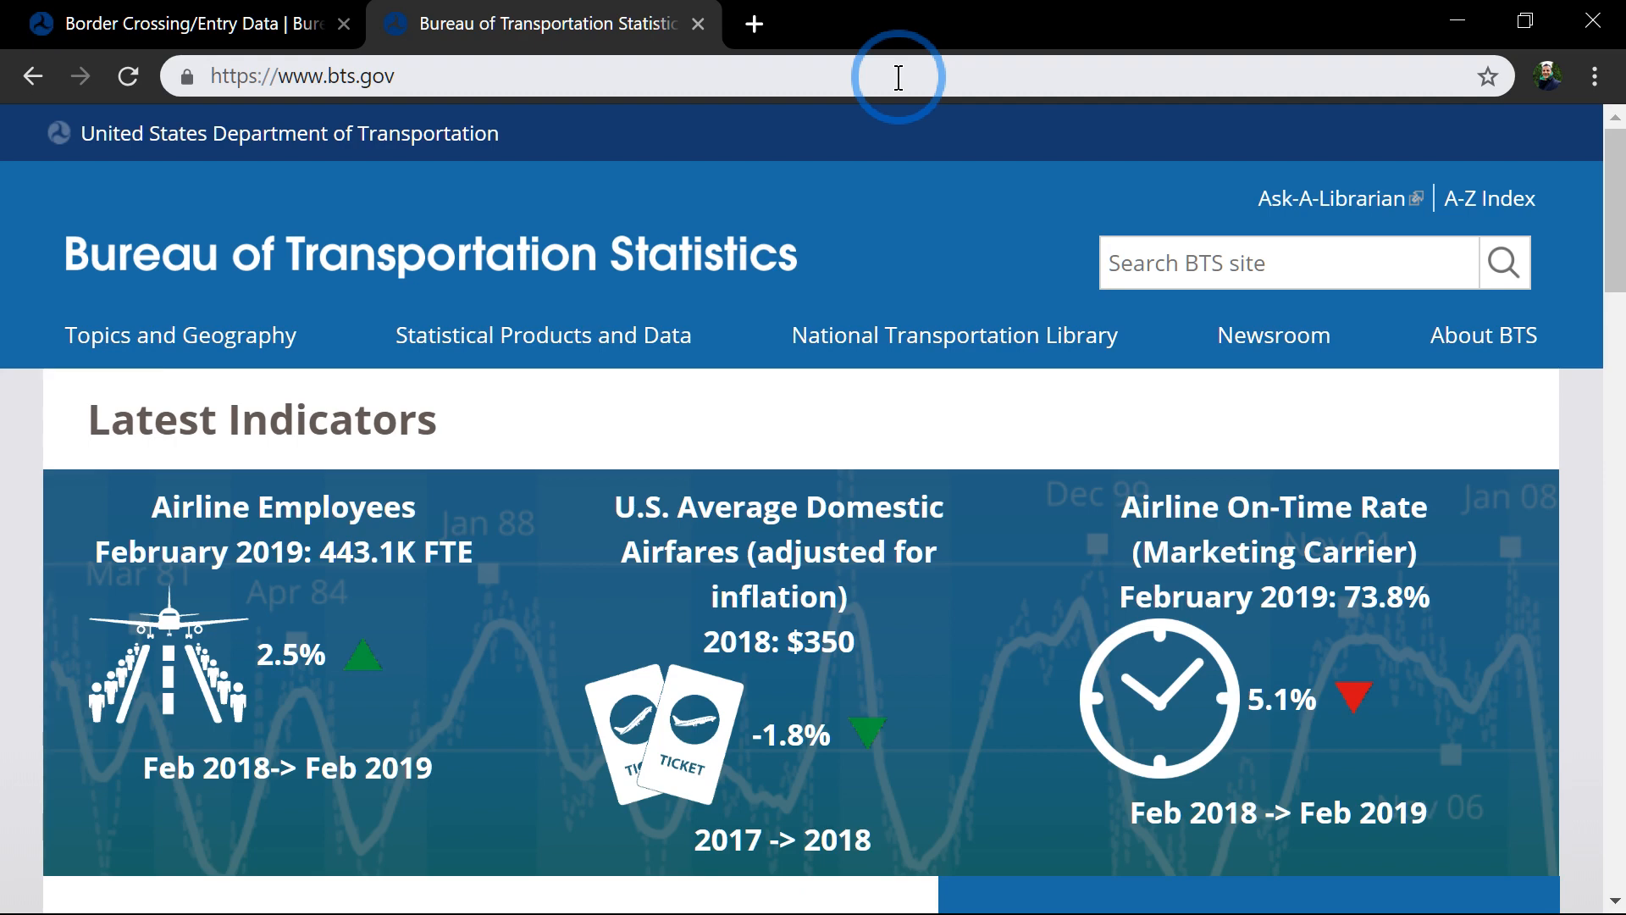
{"action": "mouse_move", "coordinate": [295, 91]}
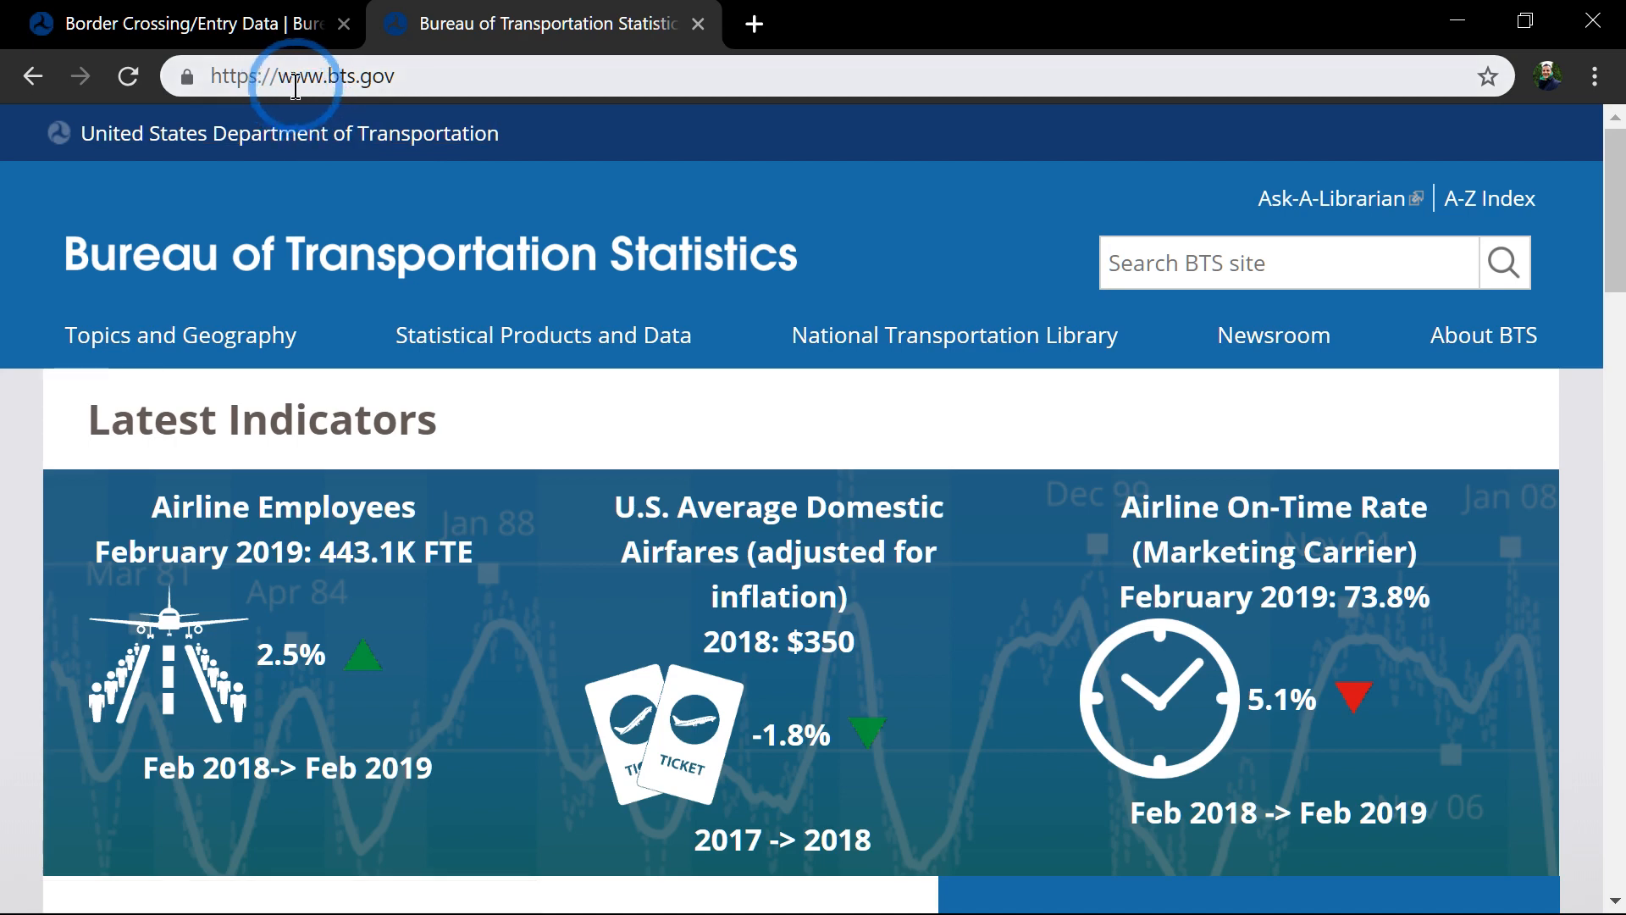
{"action": "mouse_move", "coordinate": [362, 78]}
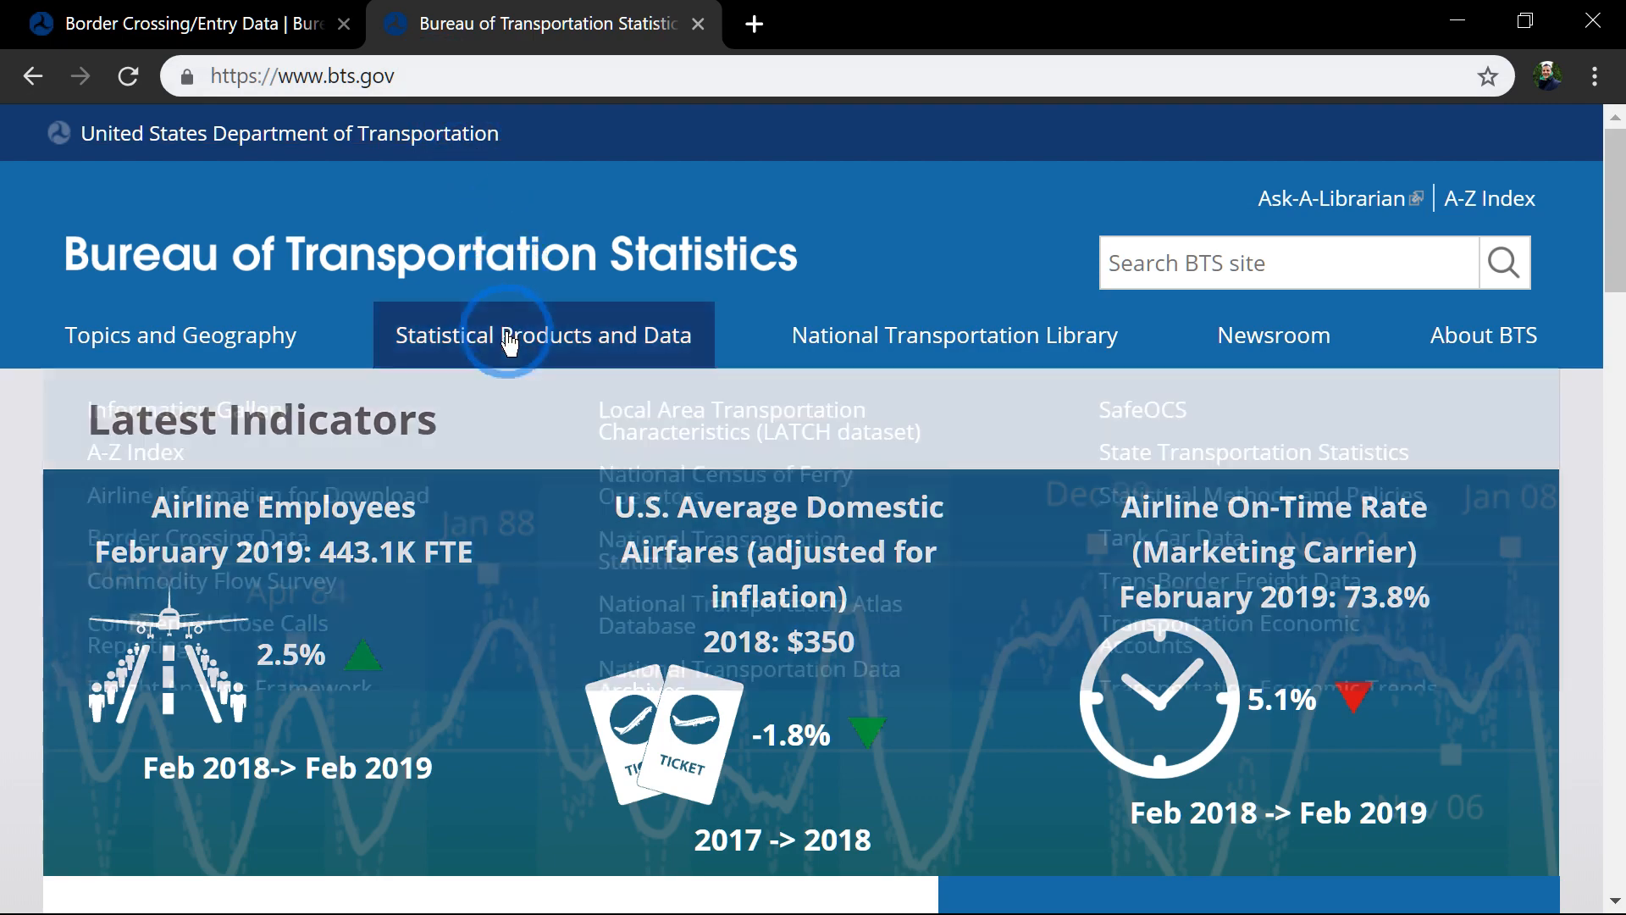
- Go to the Border Crossing Data page under Statistical Products and Data and reveal its data links
{"action": "left_click", "coordinate": [508, 336]}
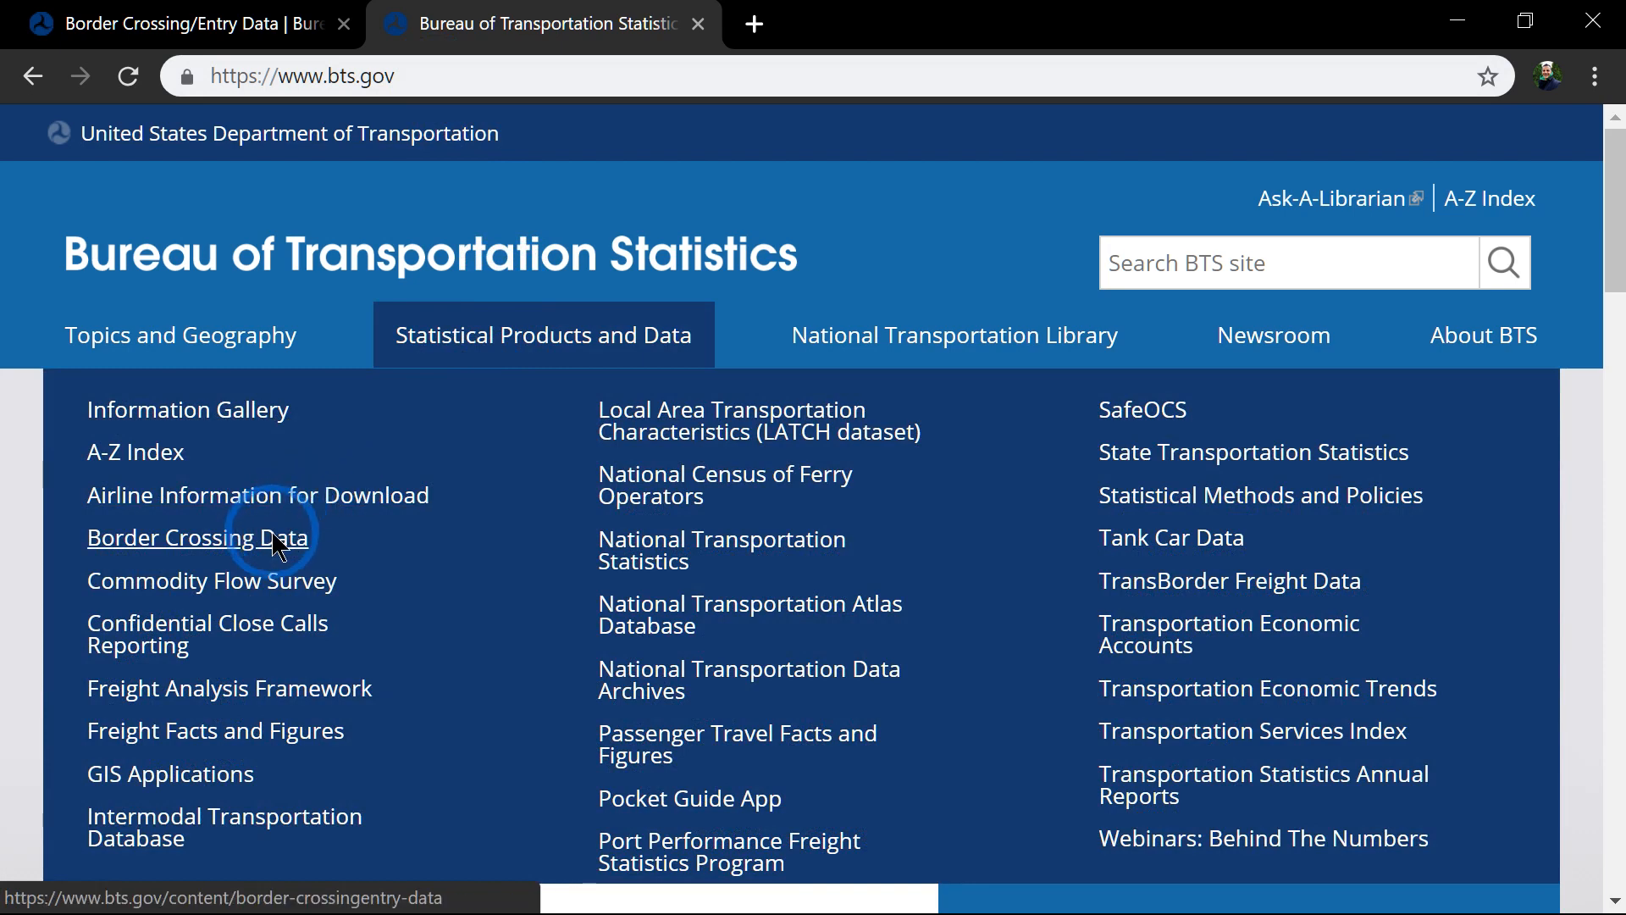
{"action": "left_click", "coordinate": [198, 537]}
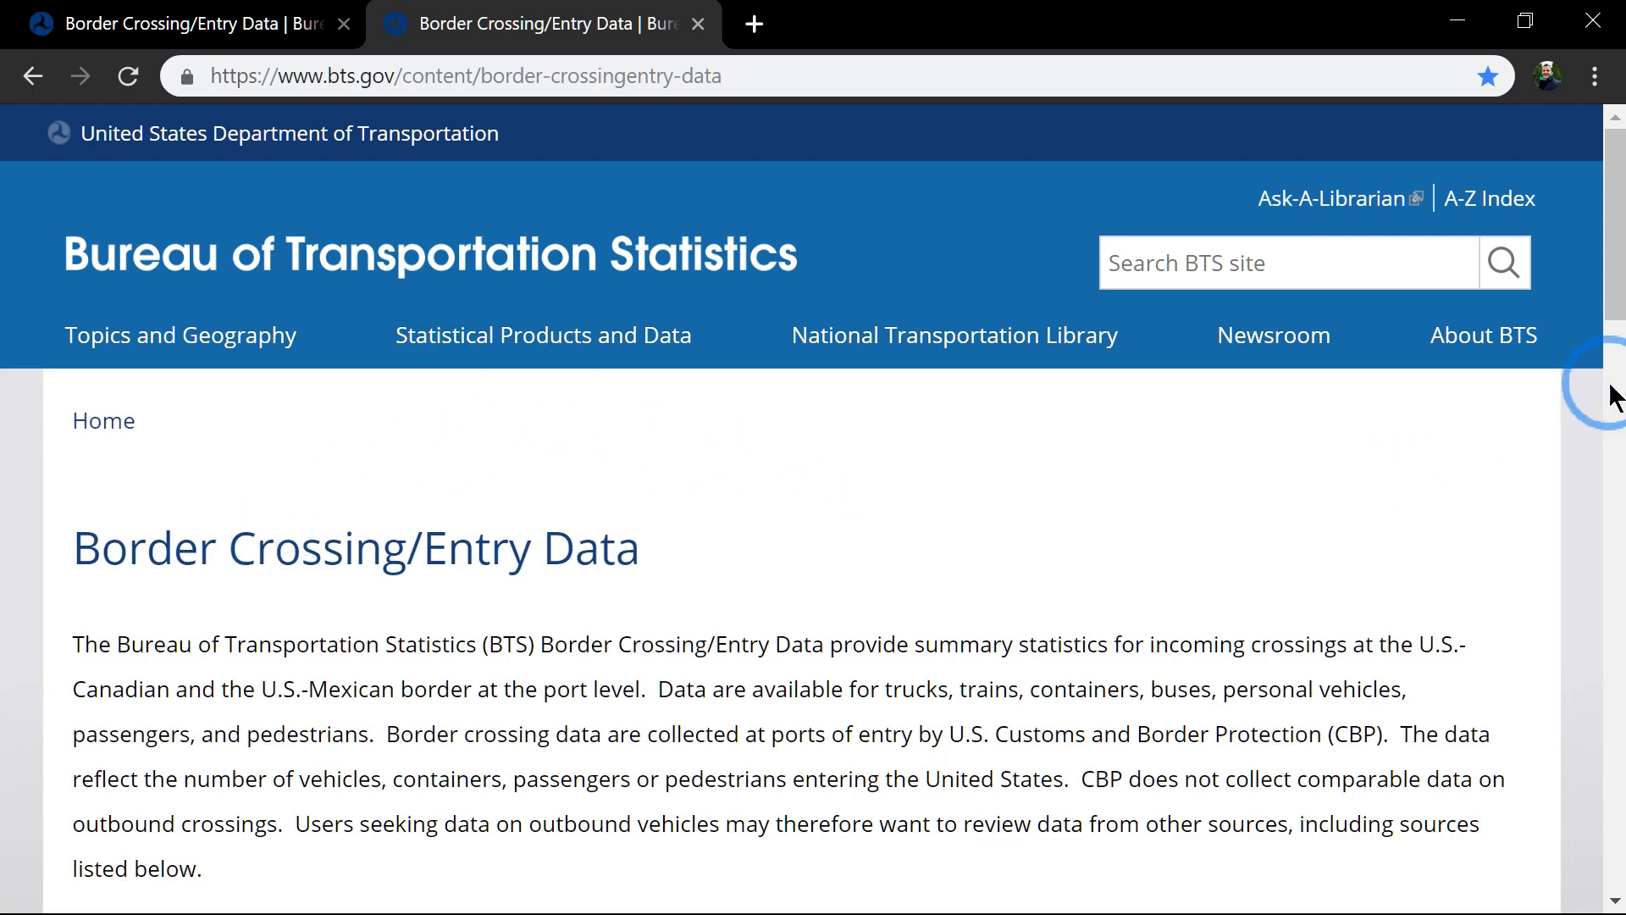
{"action": "scroll", "scroll_direction": "down", "scroll_amount": 3}
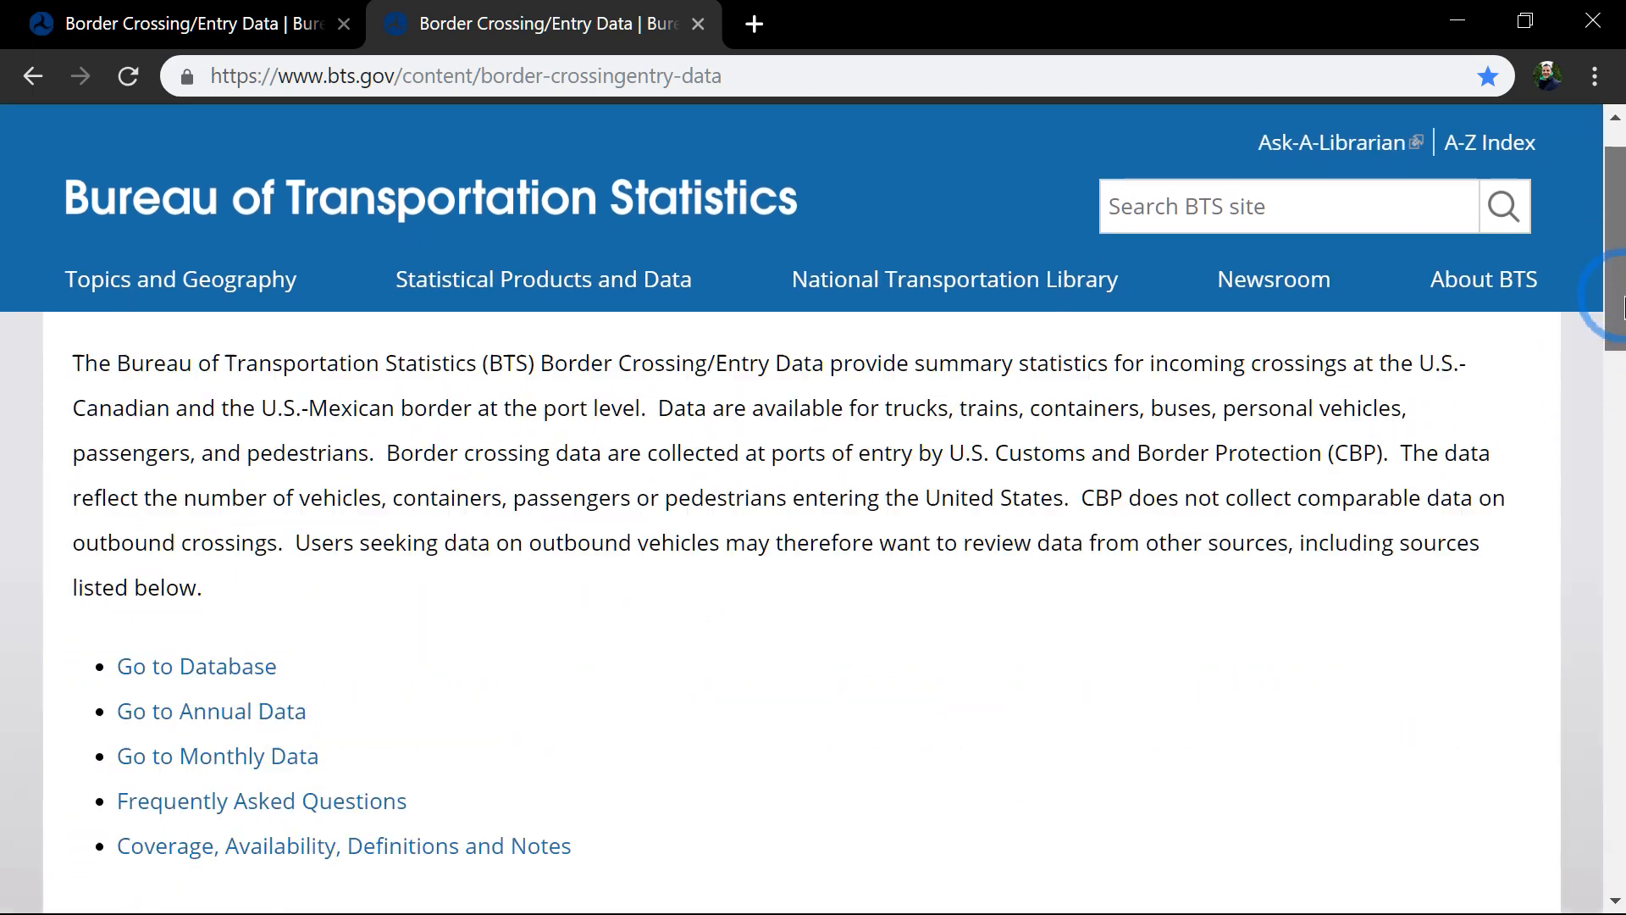
{"action": "scroll", "scroll_direction": "down", "scroll_amount": 3}
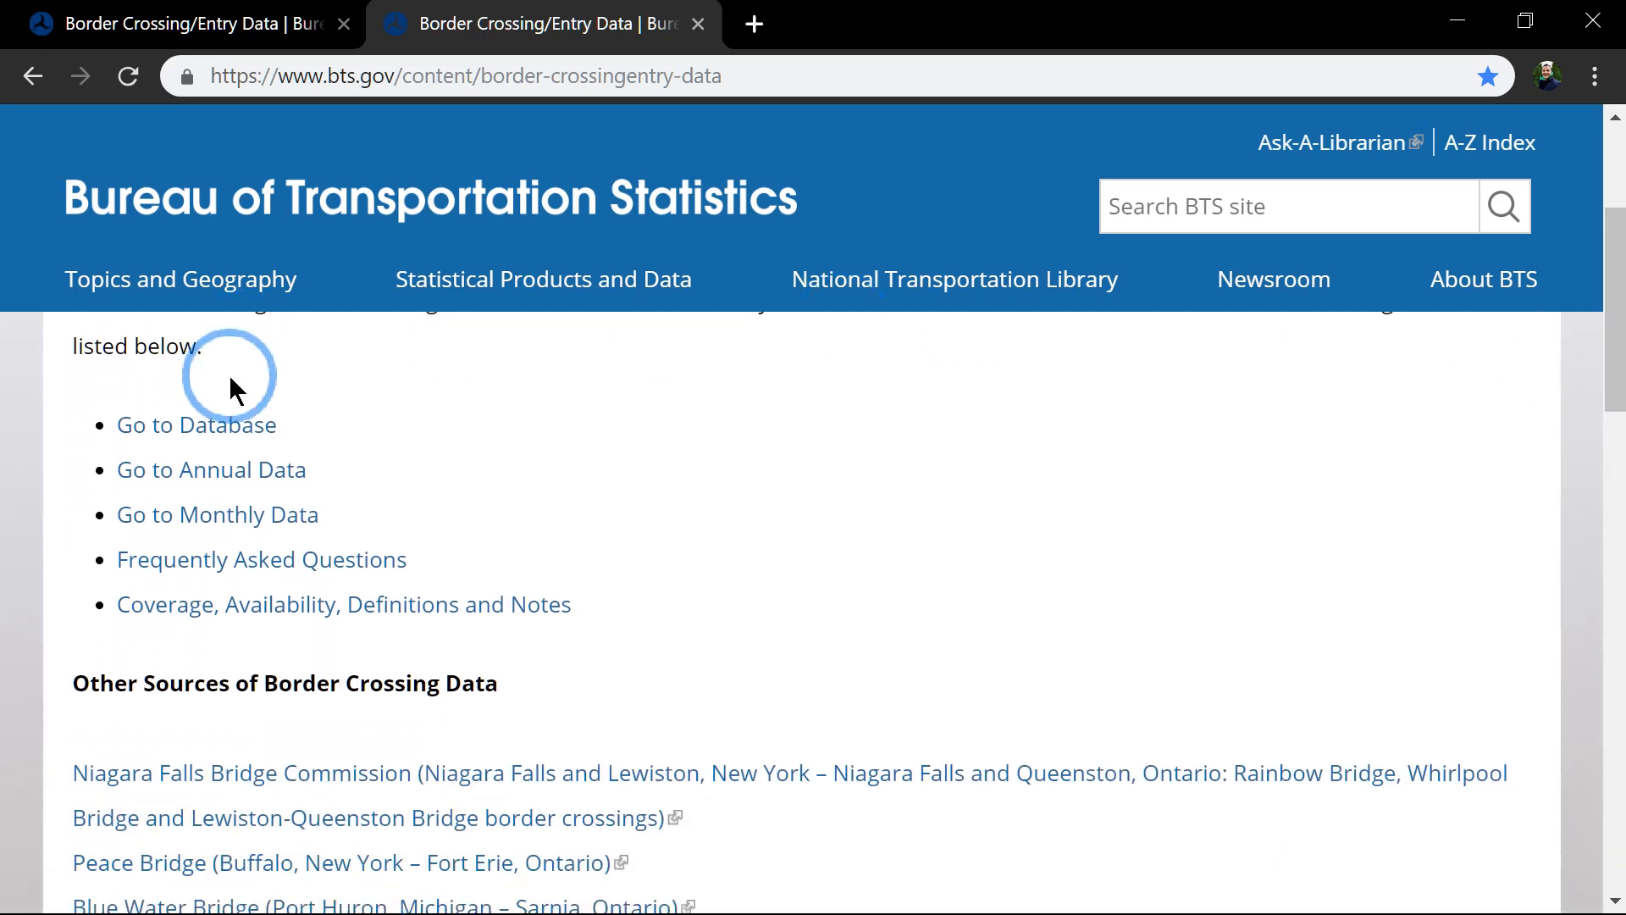
{"action": "mouse_move", "coordinate": [240, 427]}
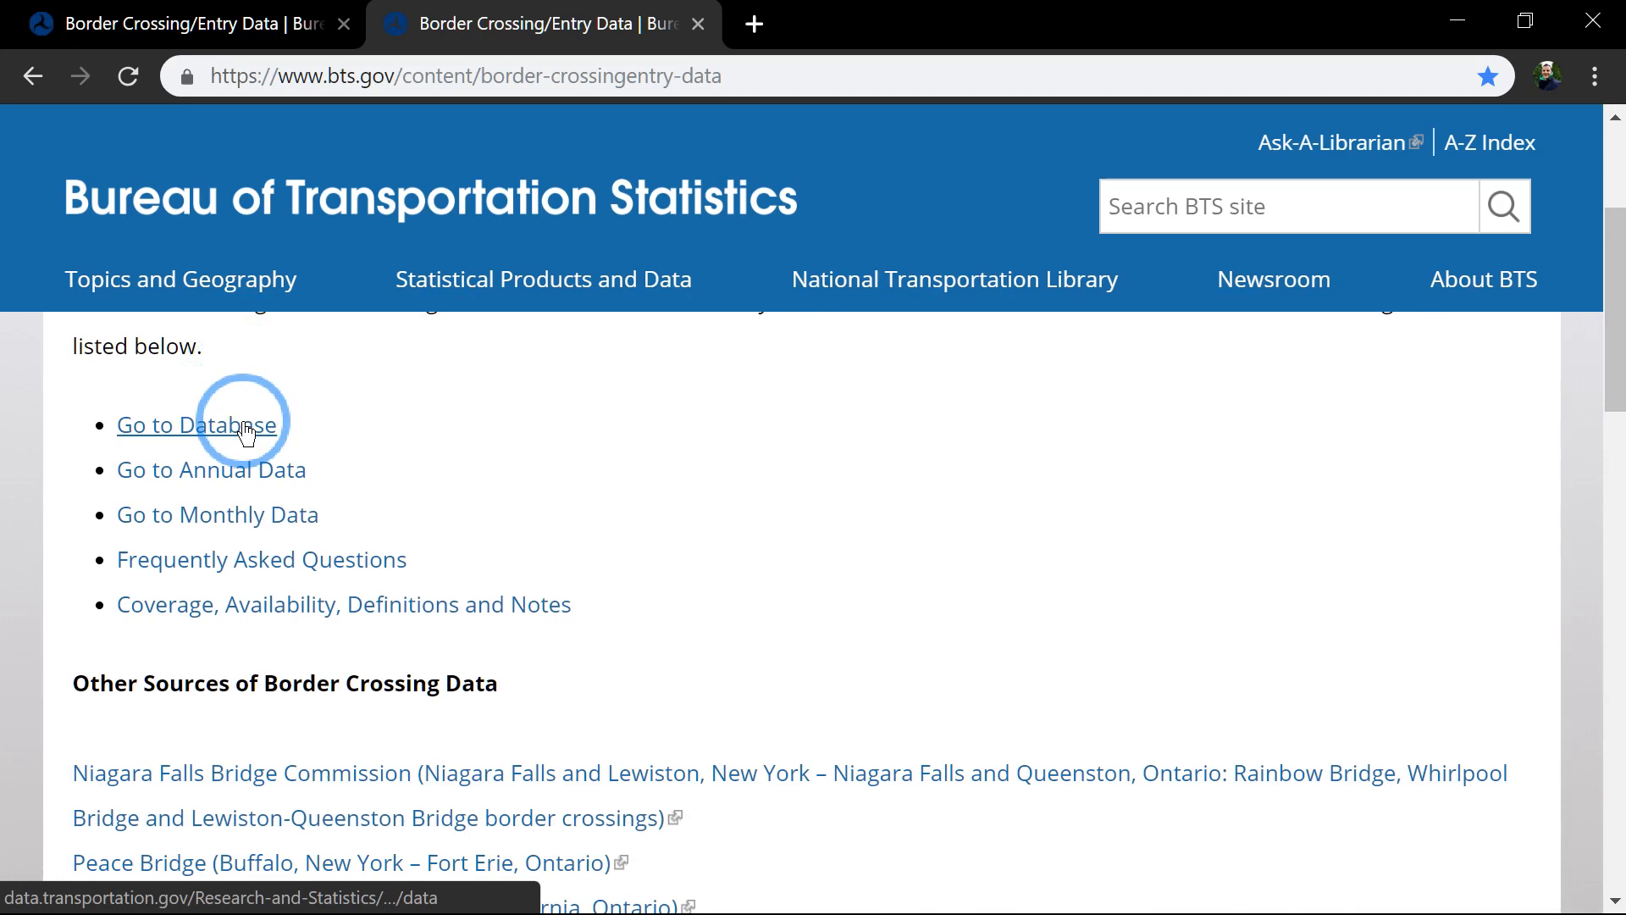
{"action": "mouse_move", "coordinate": [258, 488]}
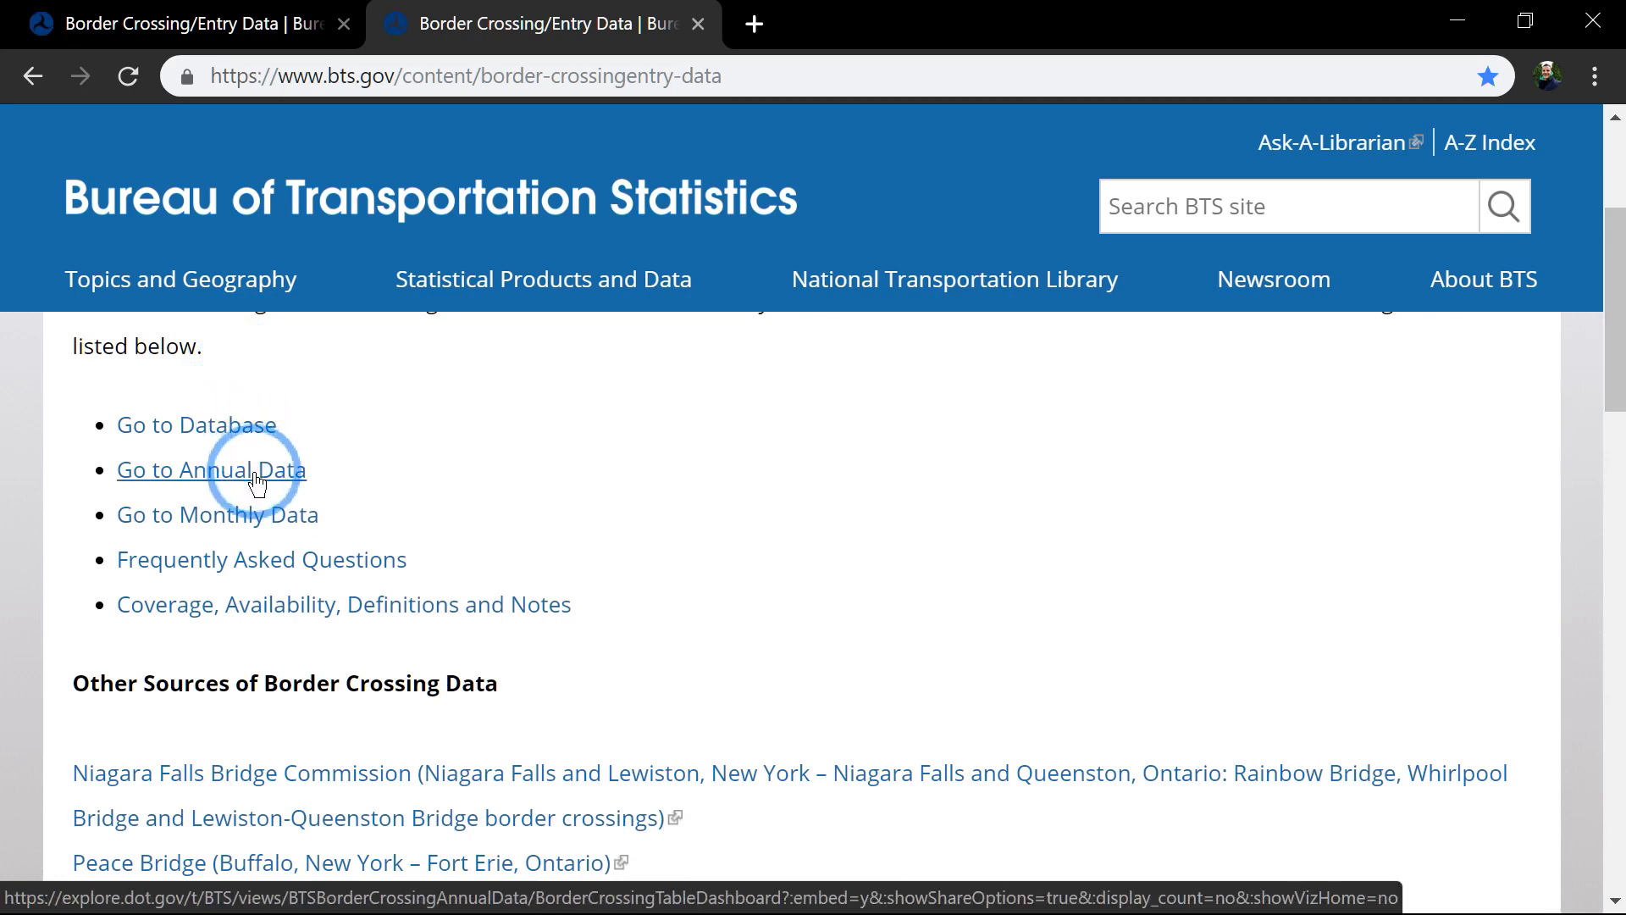
{"action": "mouse_move", "coordinate": [268, 526]}
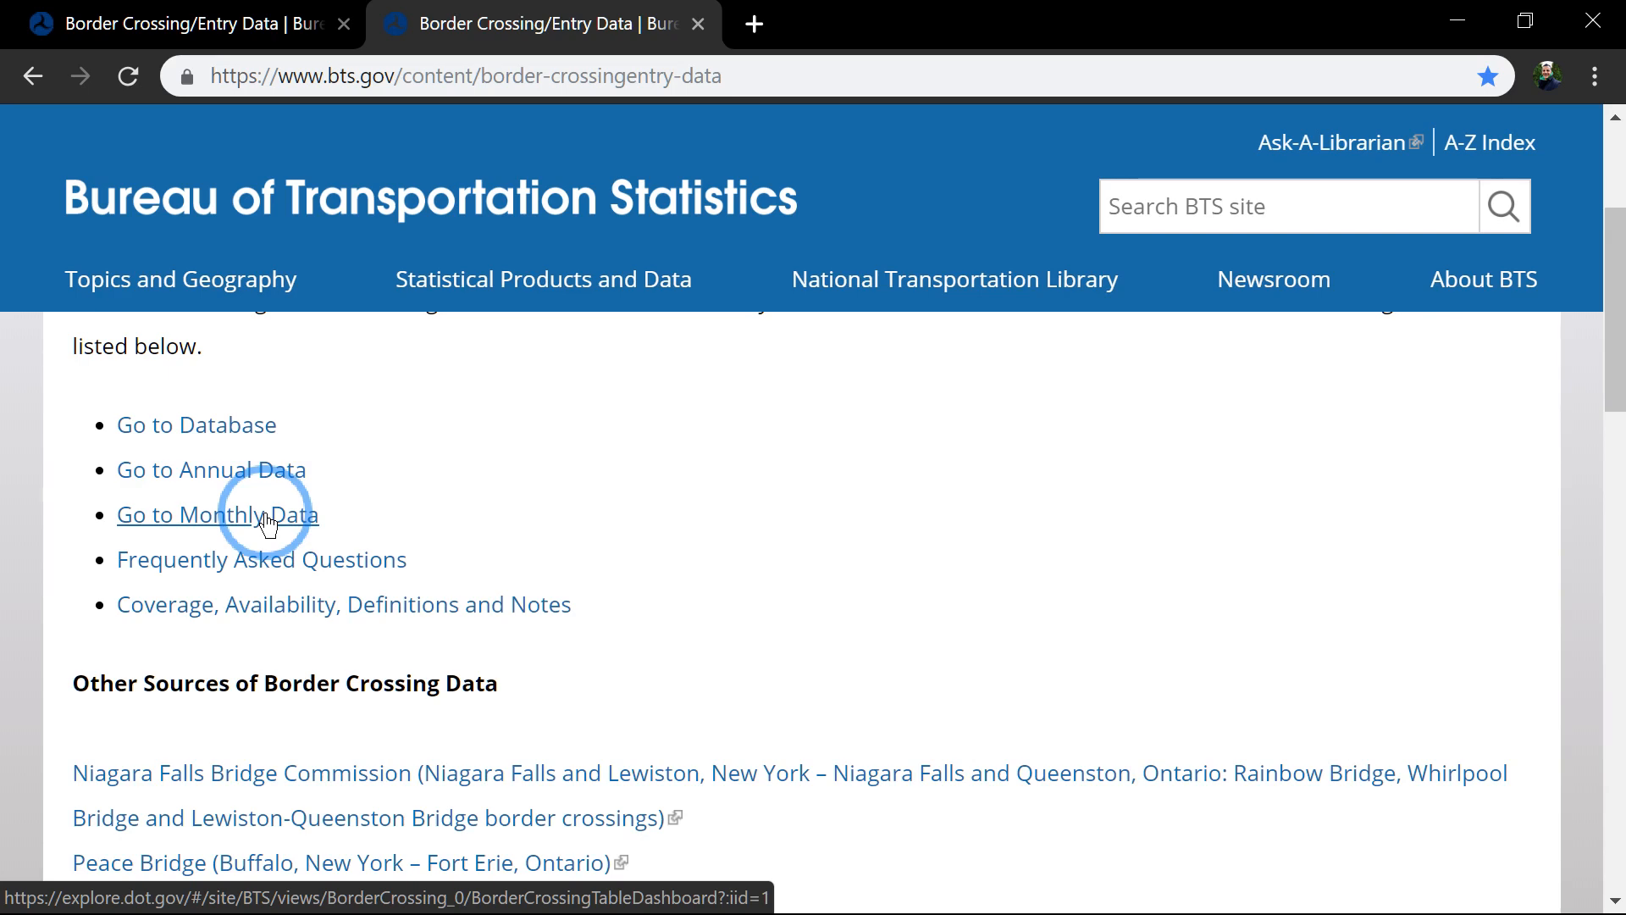
- Follow the Go to Annual Data link to the Border Crossing Annual Data Tableau workbook
{"action": "left_click", "coordinate": [210, 471]}
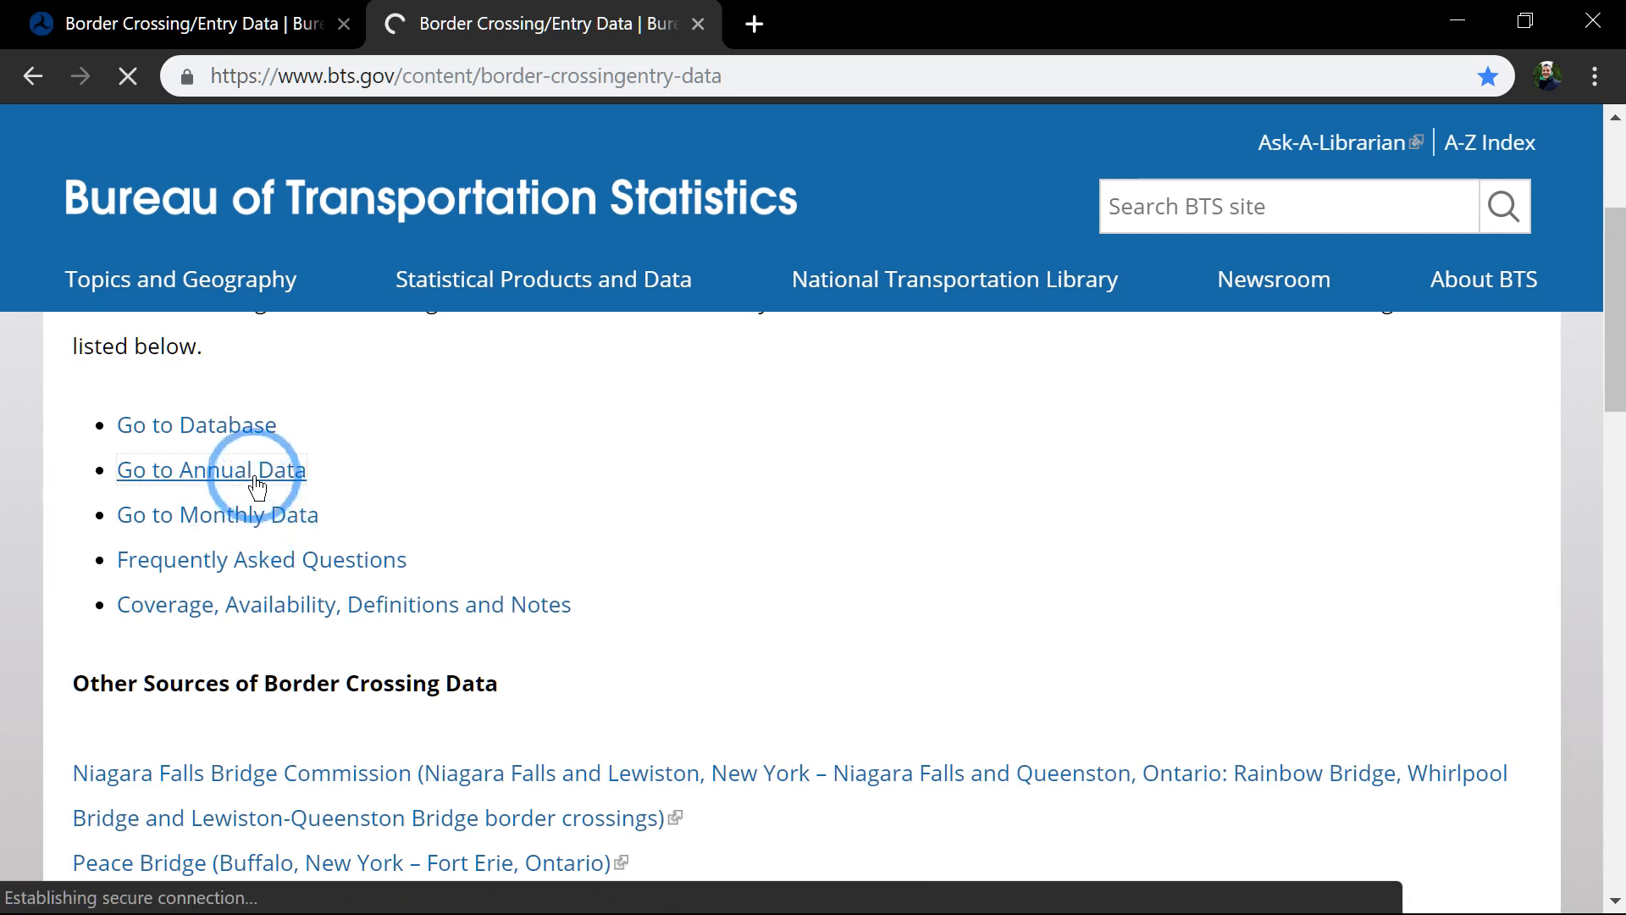
{"action": "left_click", "coordinate": [210, 469]}
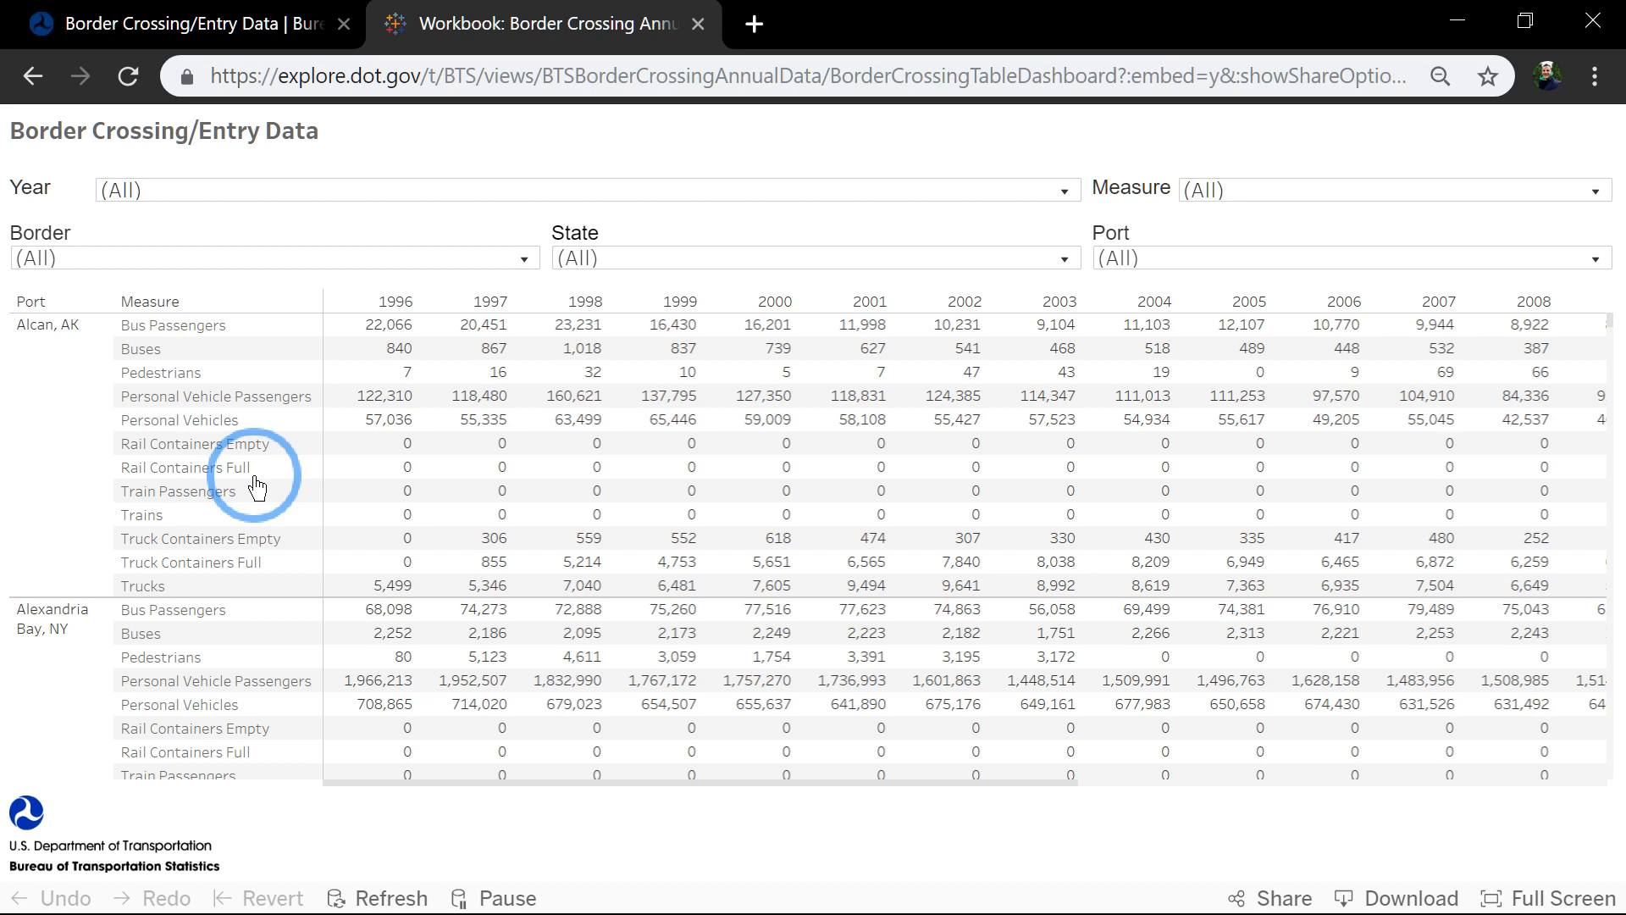
{"action": "mouse_move", "coordinate": [336, 195]}
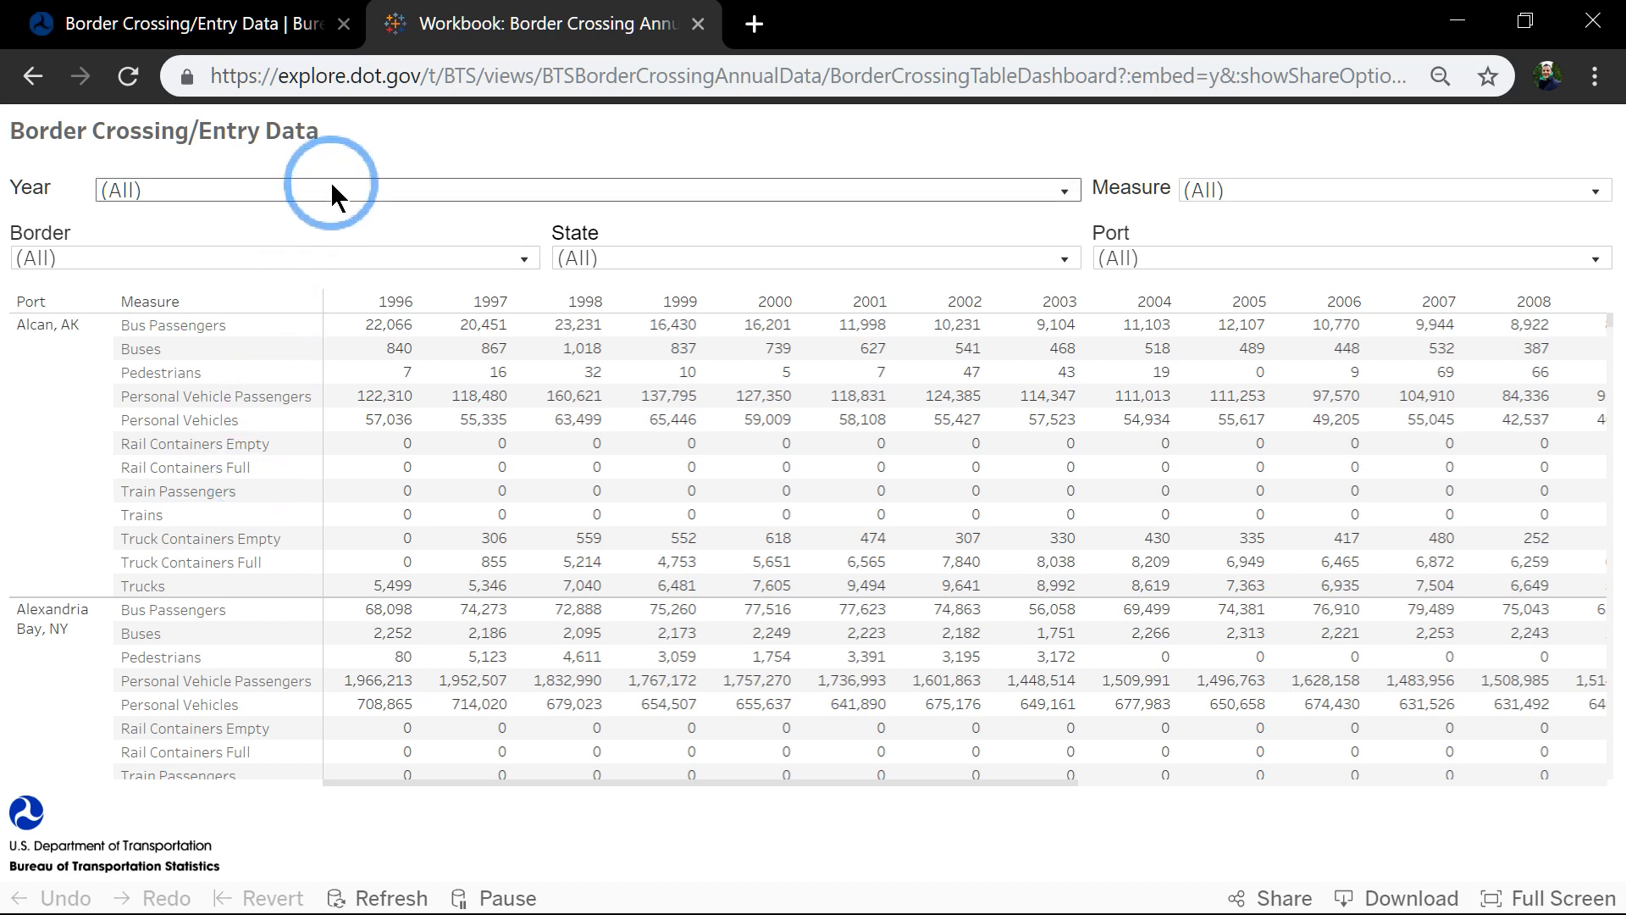
{"action": "mouse_move", "coordinate": [1200, 190]}
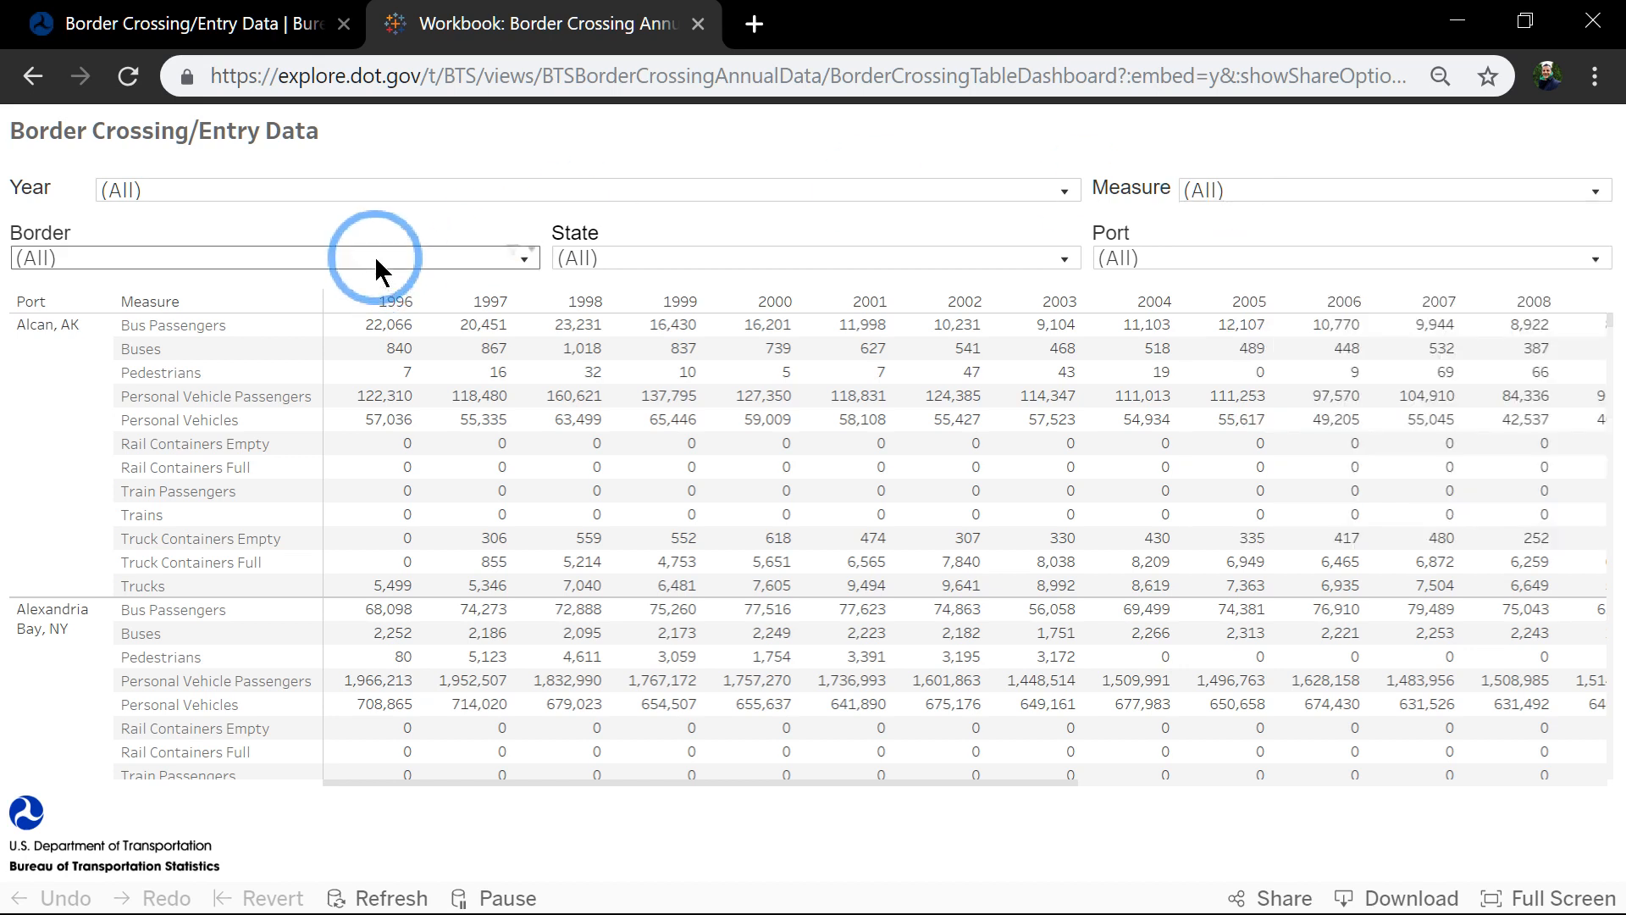
{"action": "mouse_move", "coordinate": [632, 261]}
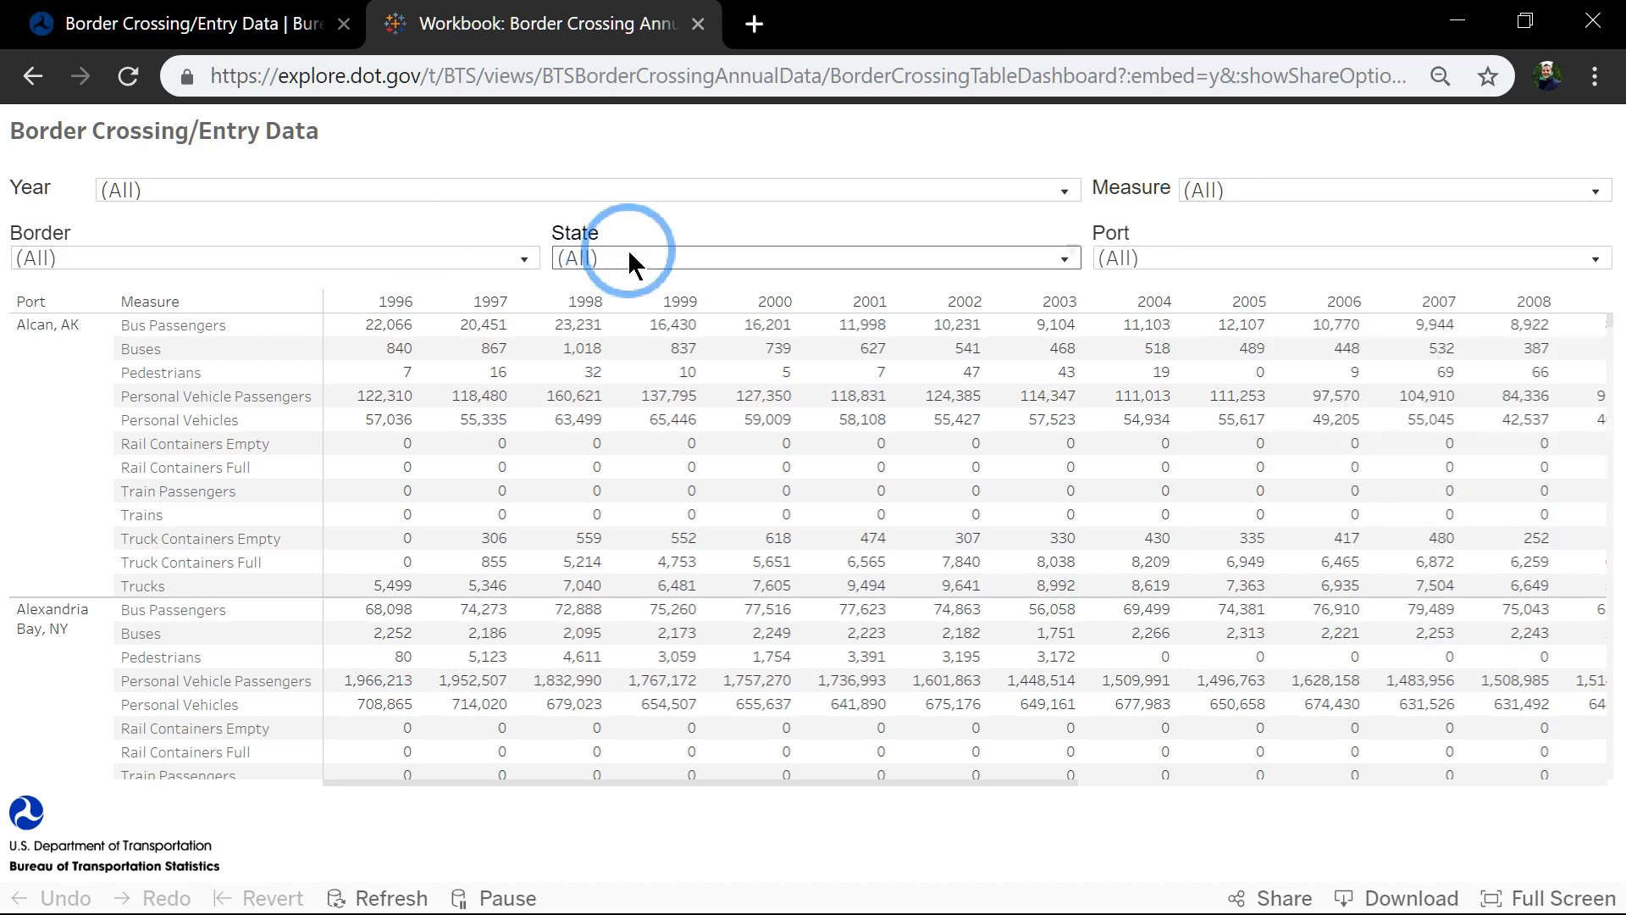
{"action": "mouse_move", "coordinate": [930, 280]}
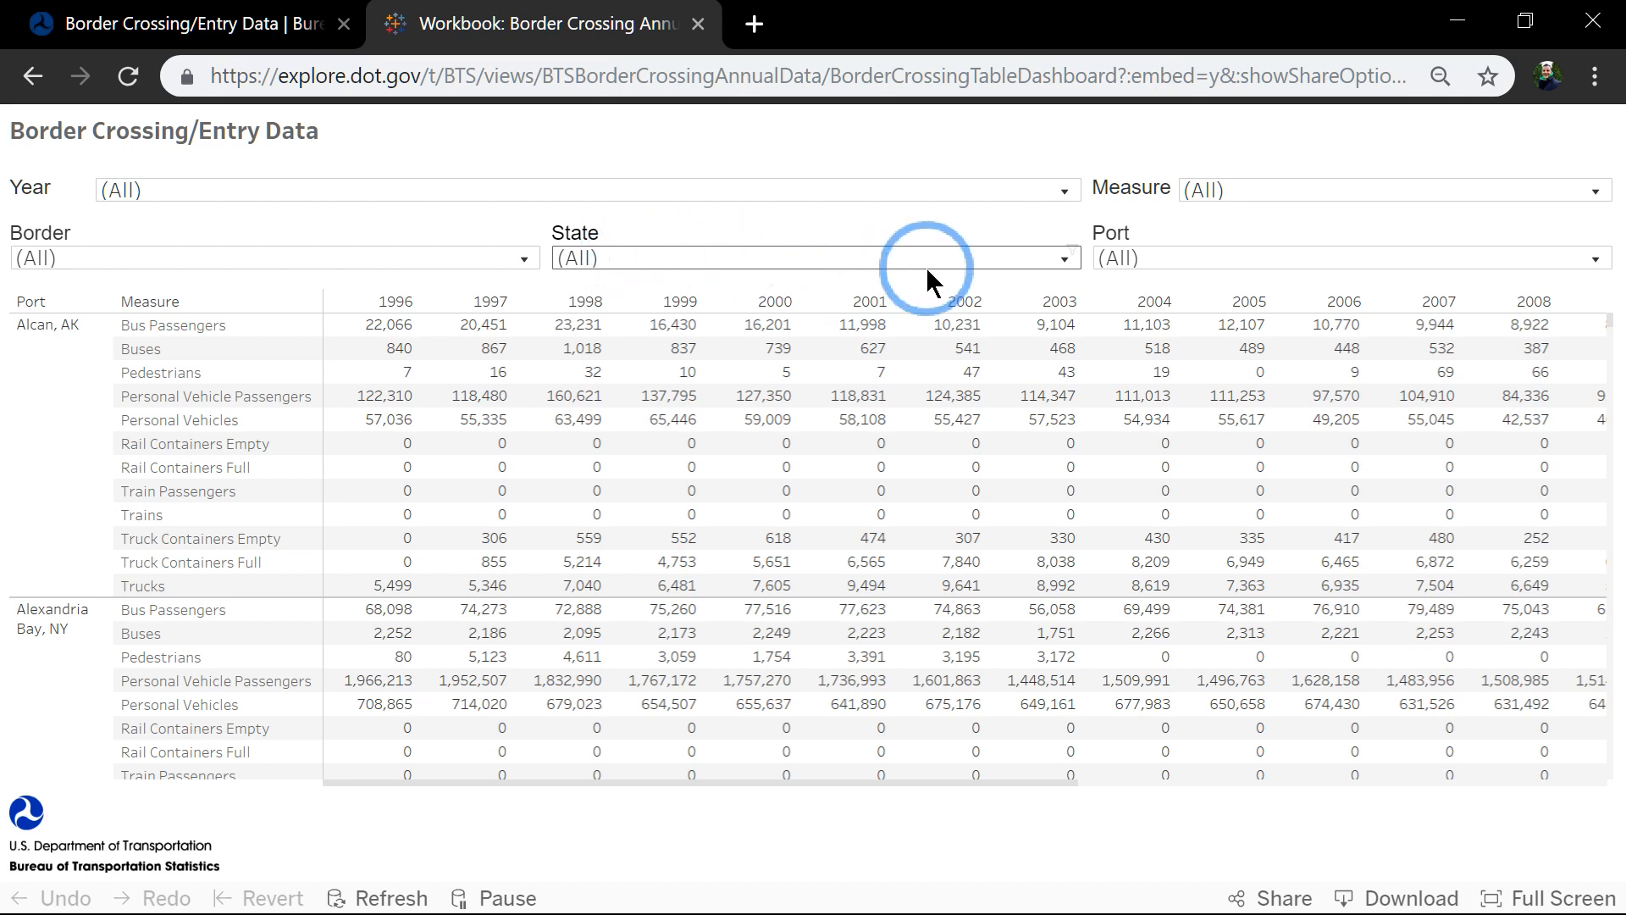
{"action": "mouse_move", "coordinate": [637, 252]}
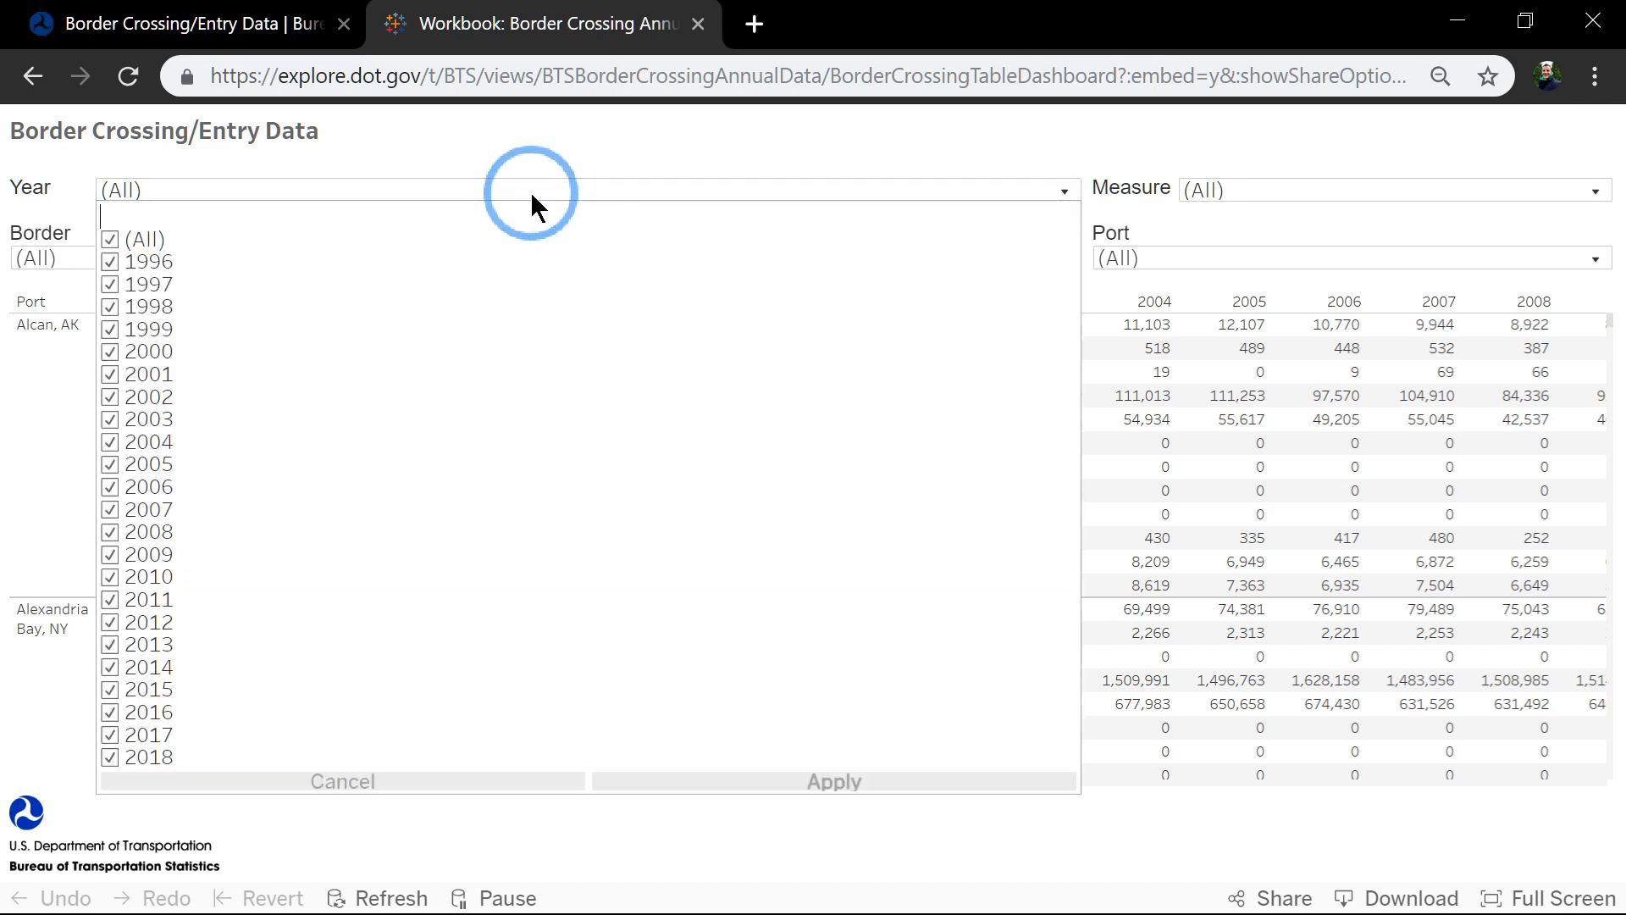
- Filter the table to years 2016–2018 and the Bus Passengers and Buses measures
{"action": "left_click", "coordinate": [111, 241]}
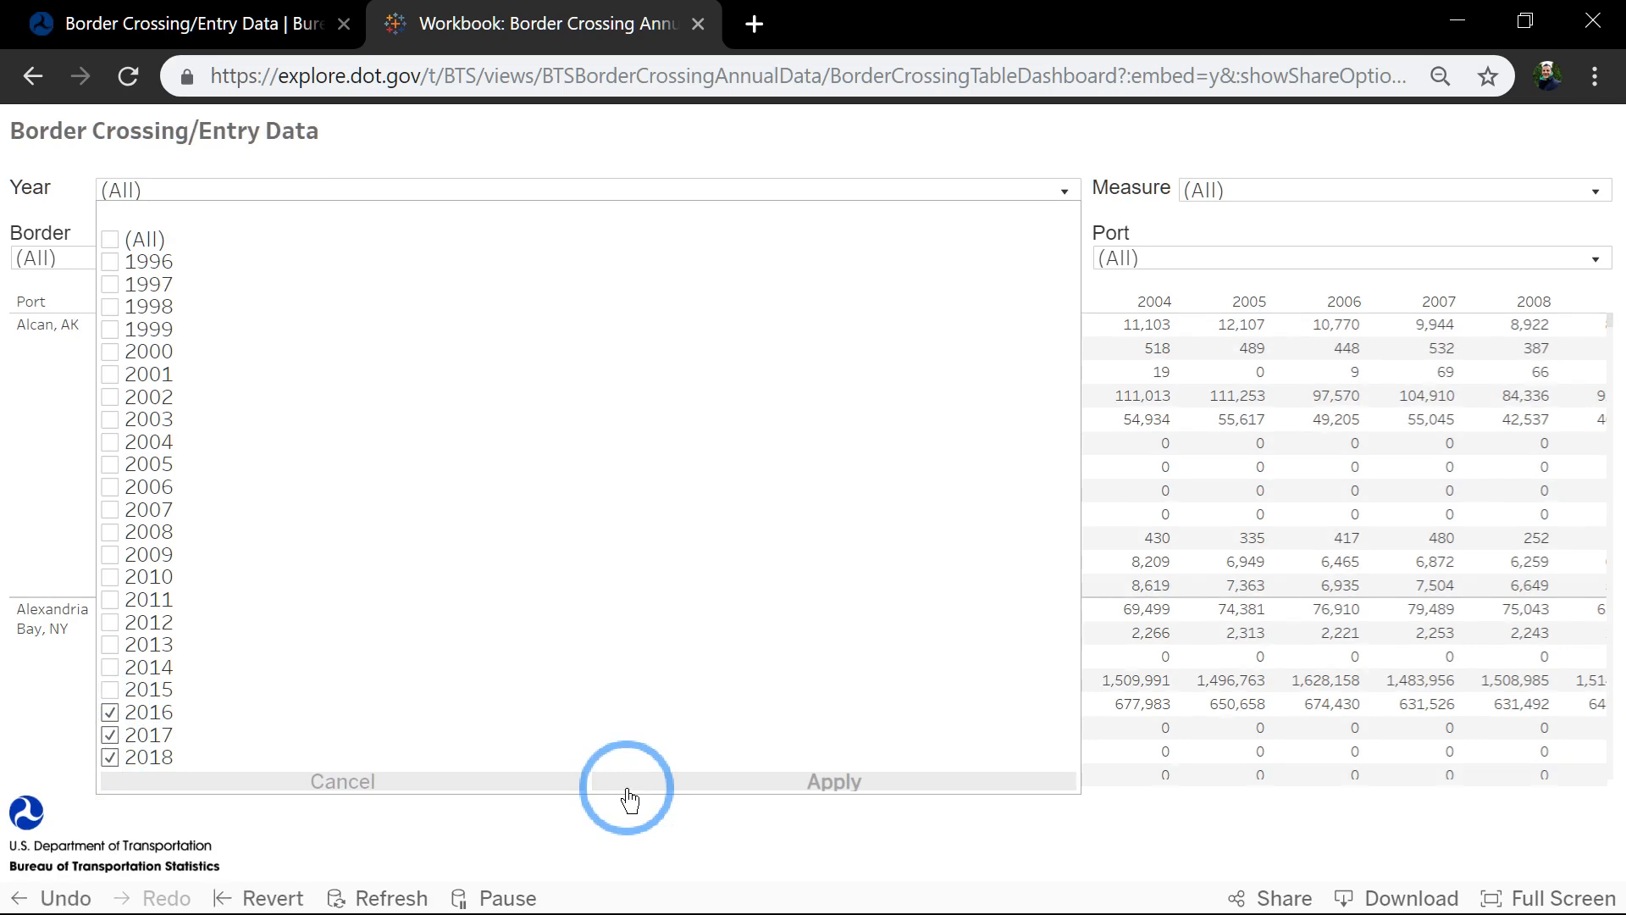
{"action": "left_click", "coordinate": [834, 781]}
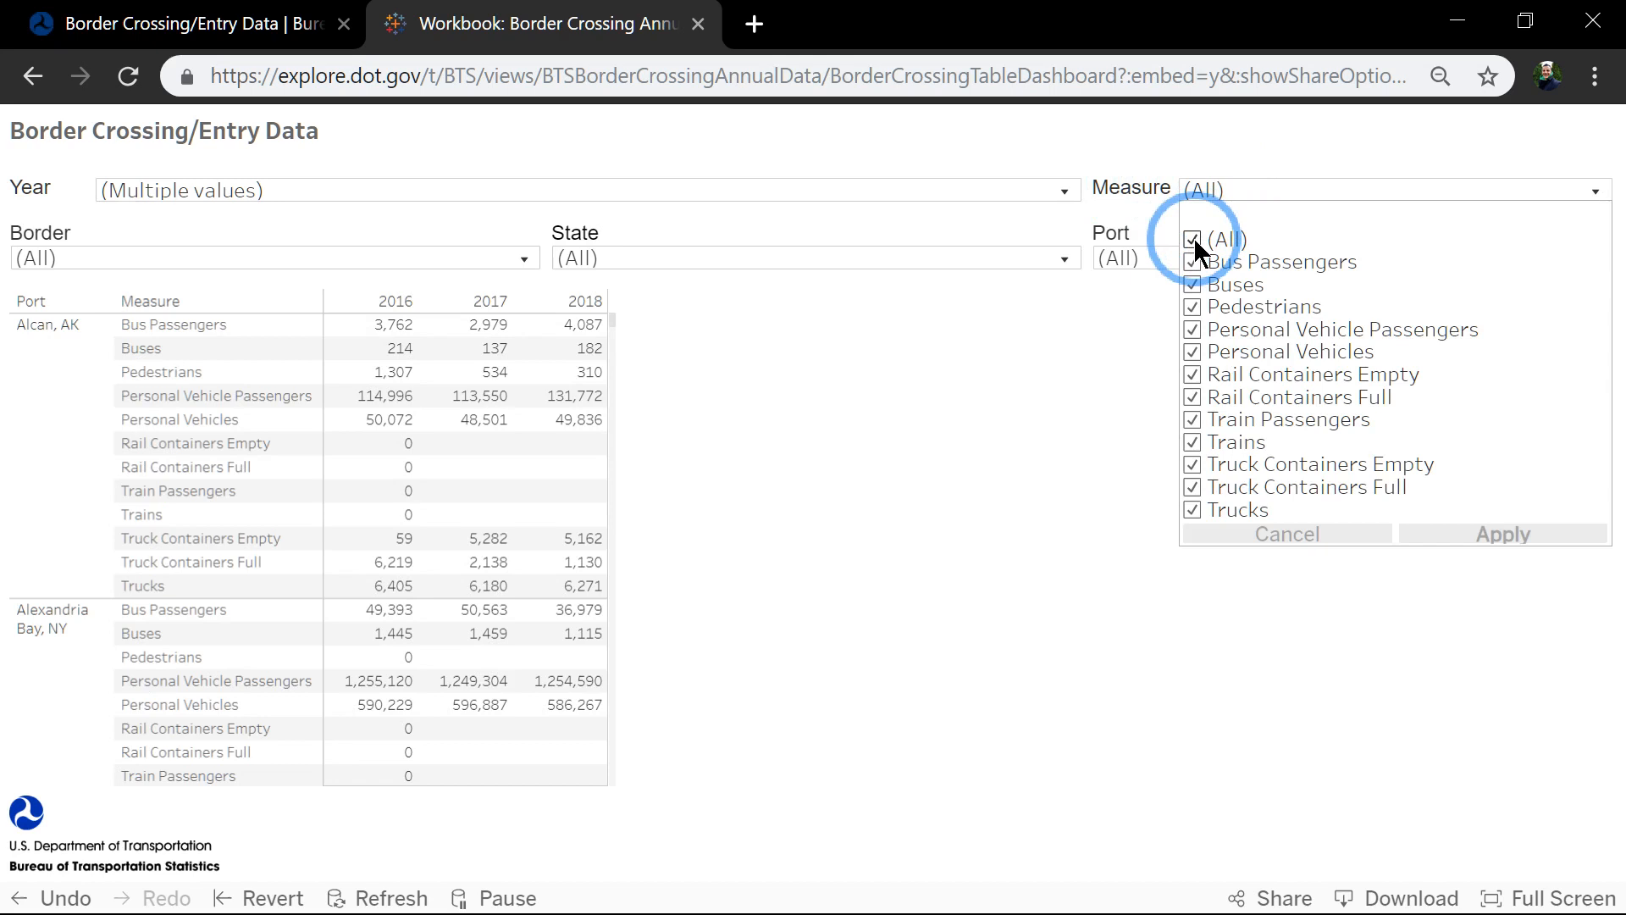
{"action": "left_click", "coordinate": [1192, 237]}
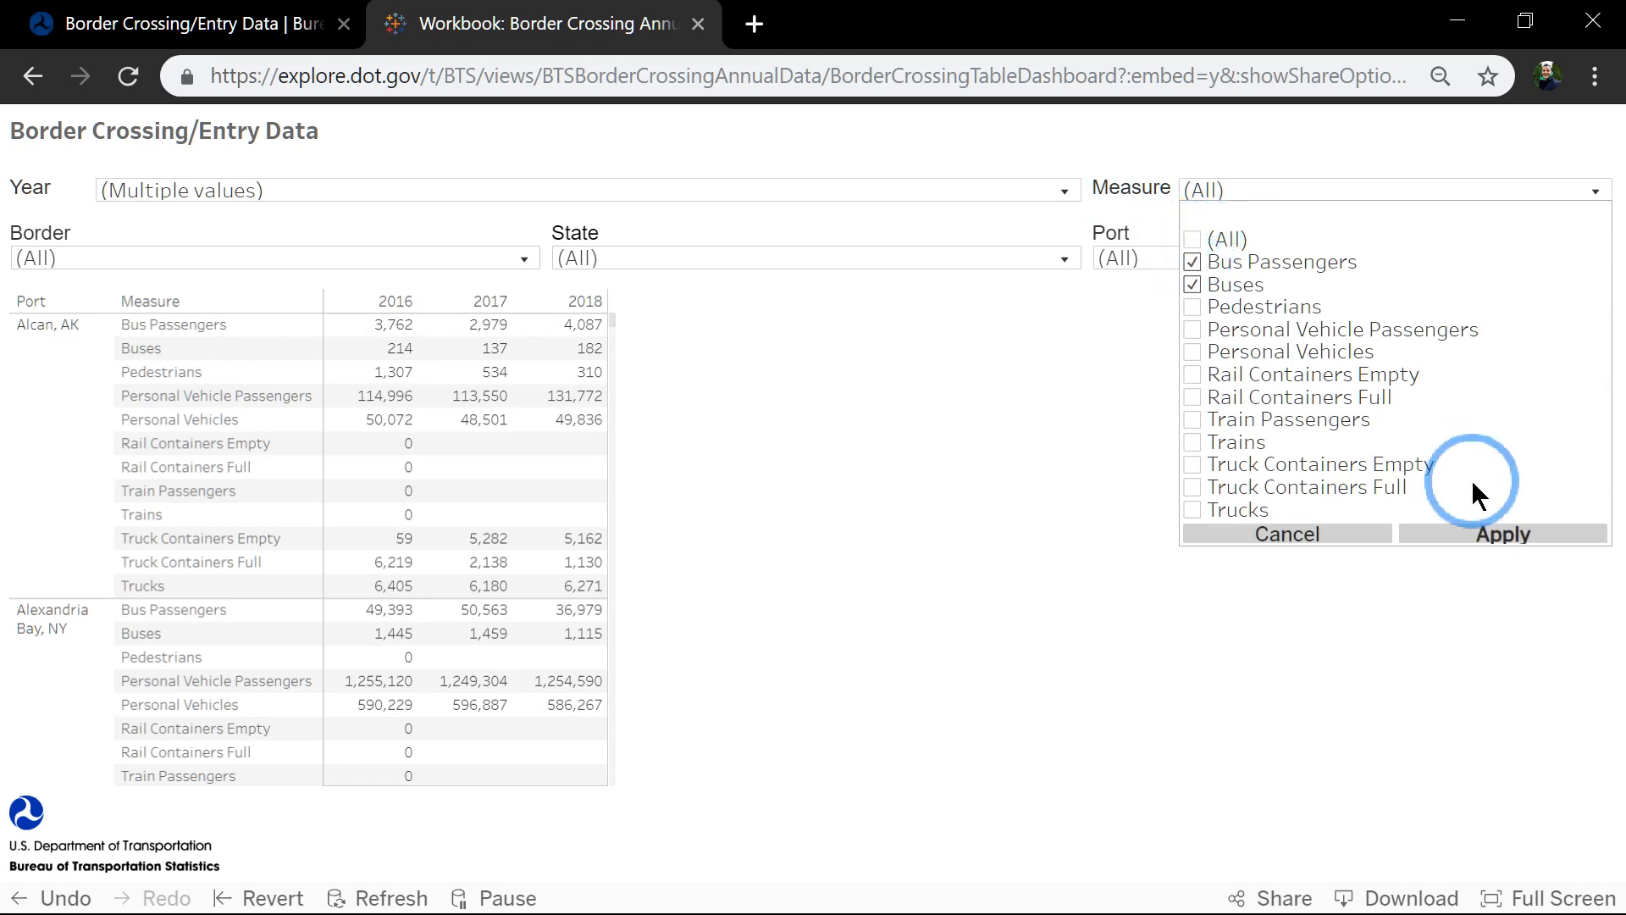
{"action": "left_click", "coordinate": [1502, 534]}
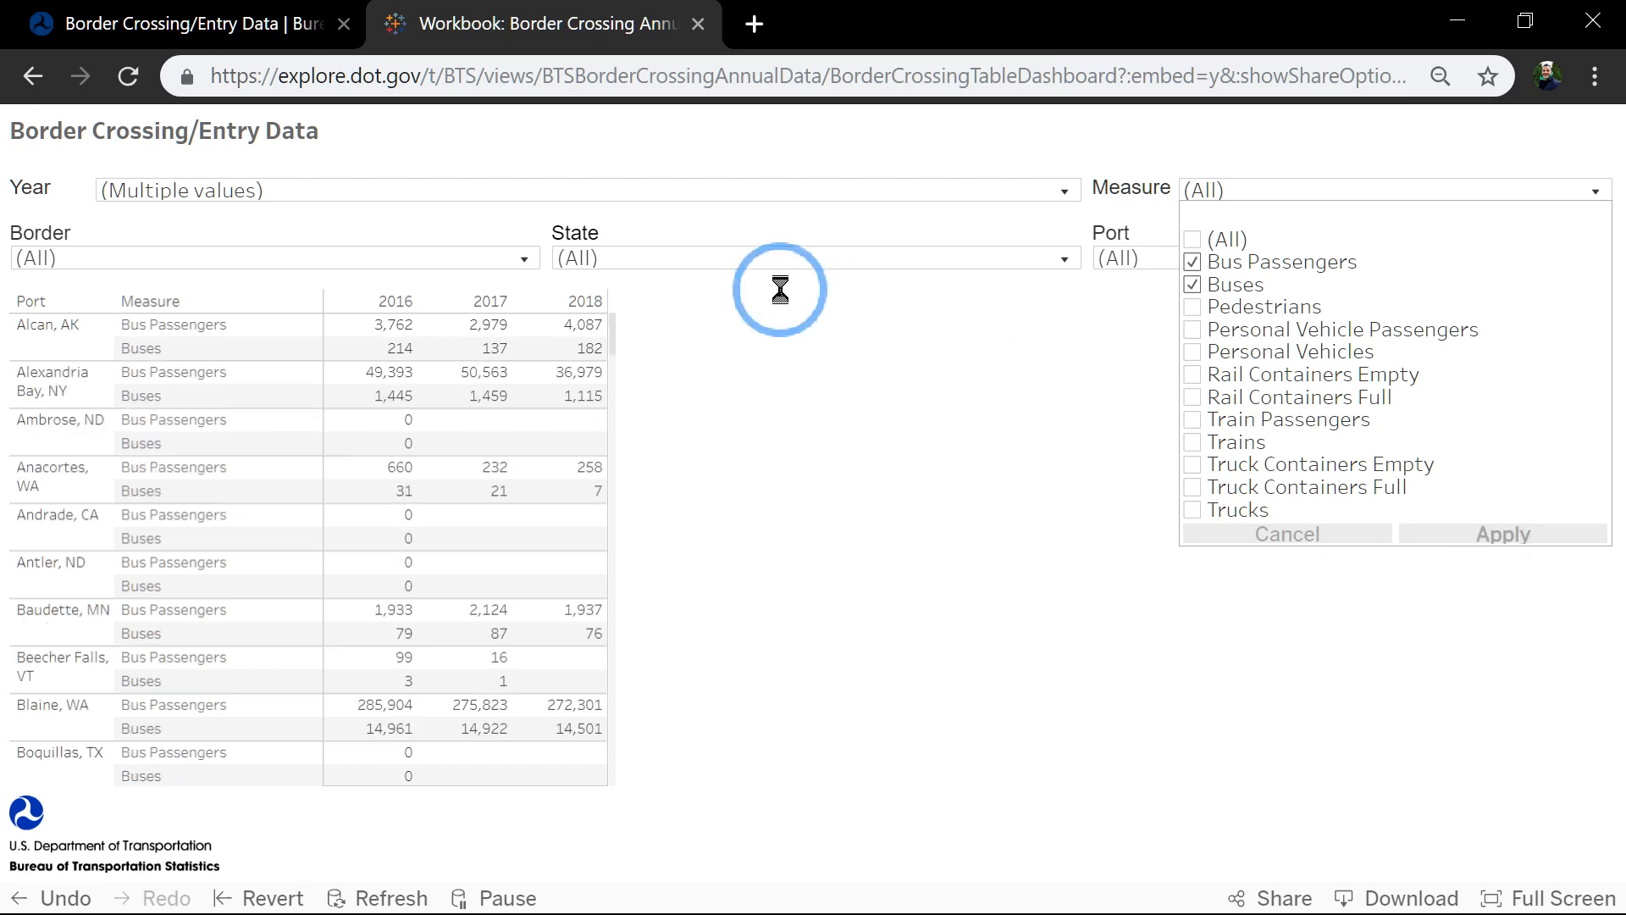
- Filter the table to the US-Canada border, Washington state and the Lynden, WA port
{"action": "left_click", "coordinate": [1502, 534]}
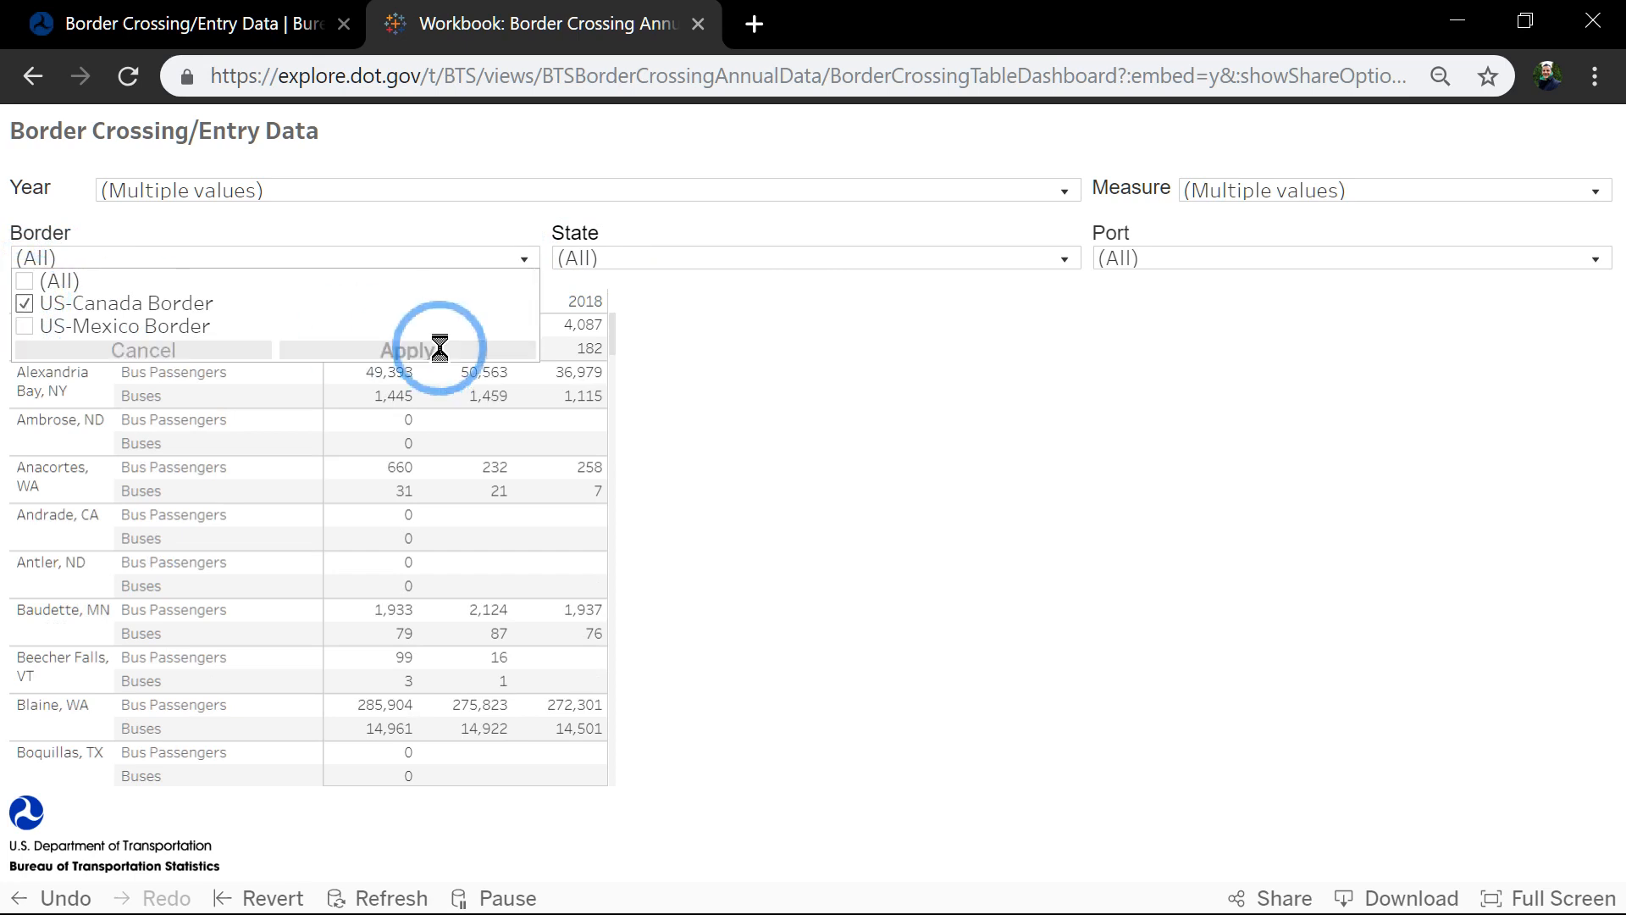
{"action": "left_click", "coordinate": [410, 349]}
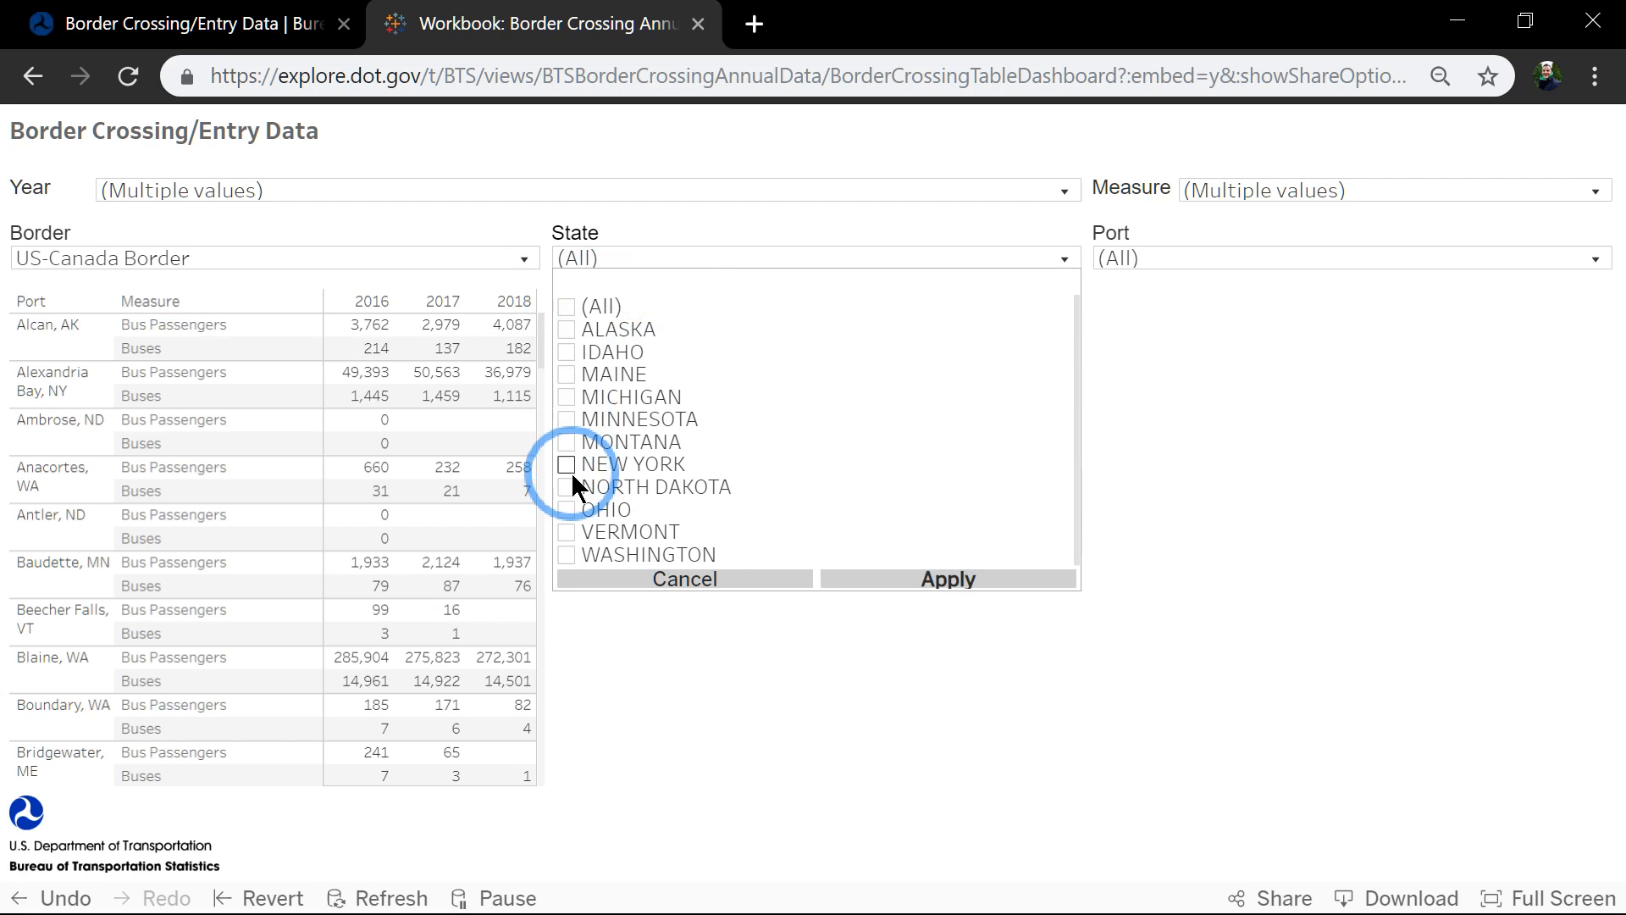
{"action": "left_click", "coordinate": [564, 554]}
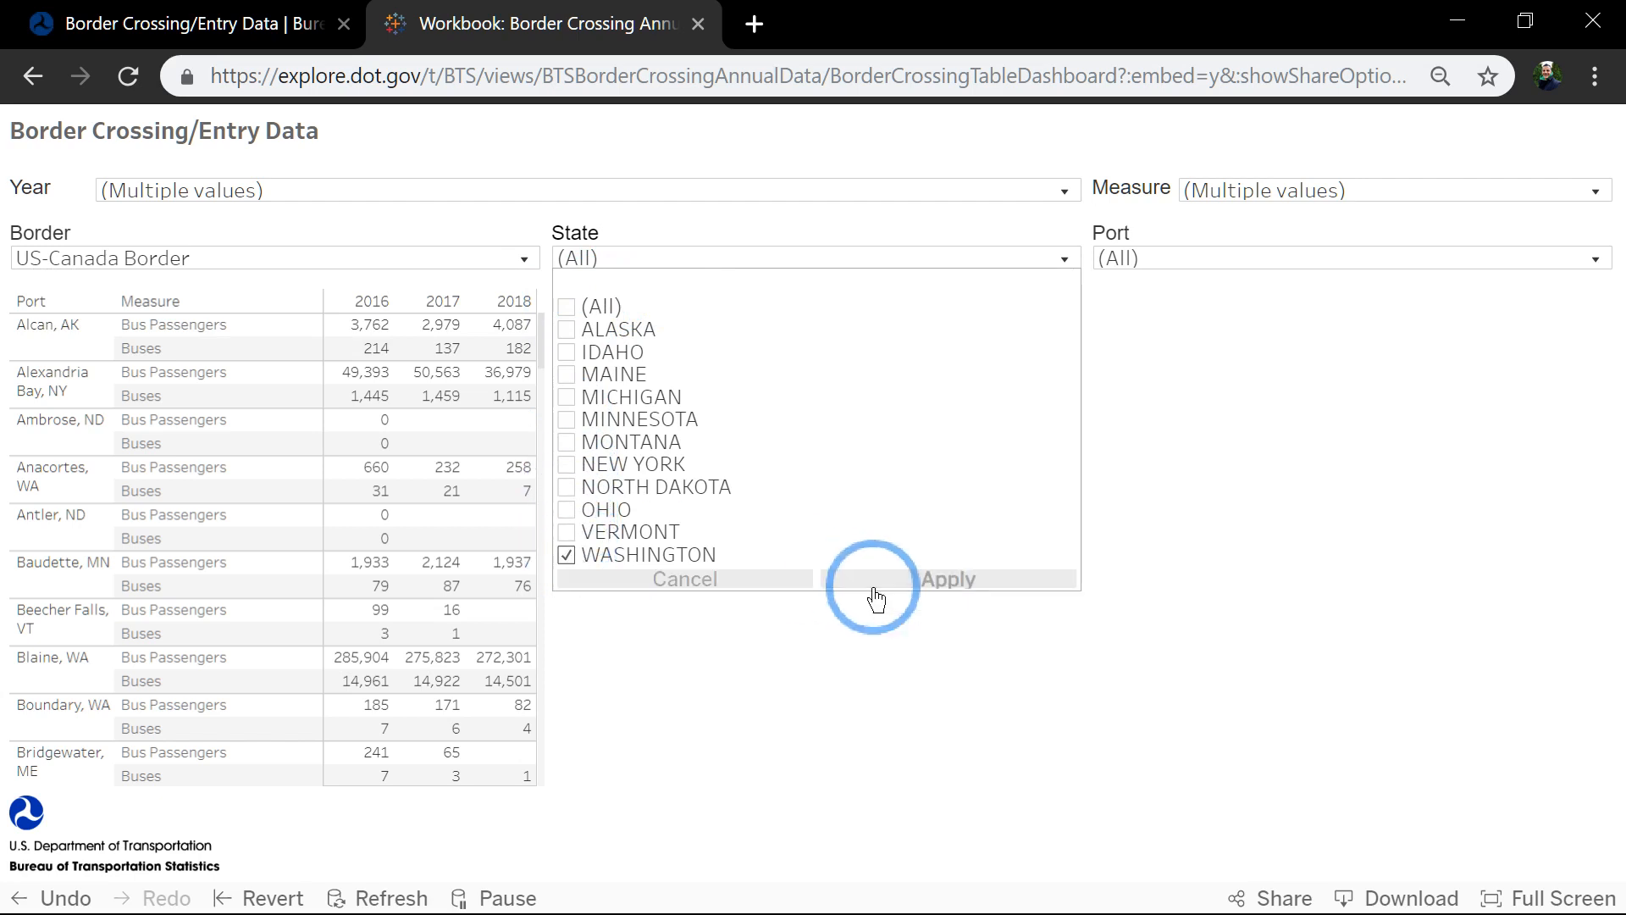
{"action": "left_click", "coordinate": [948, 580]}
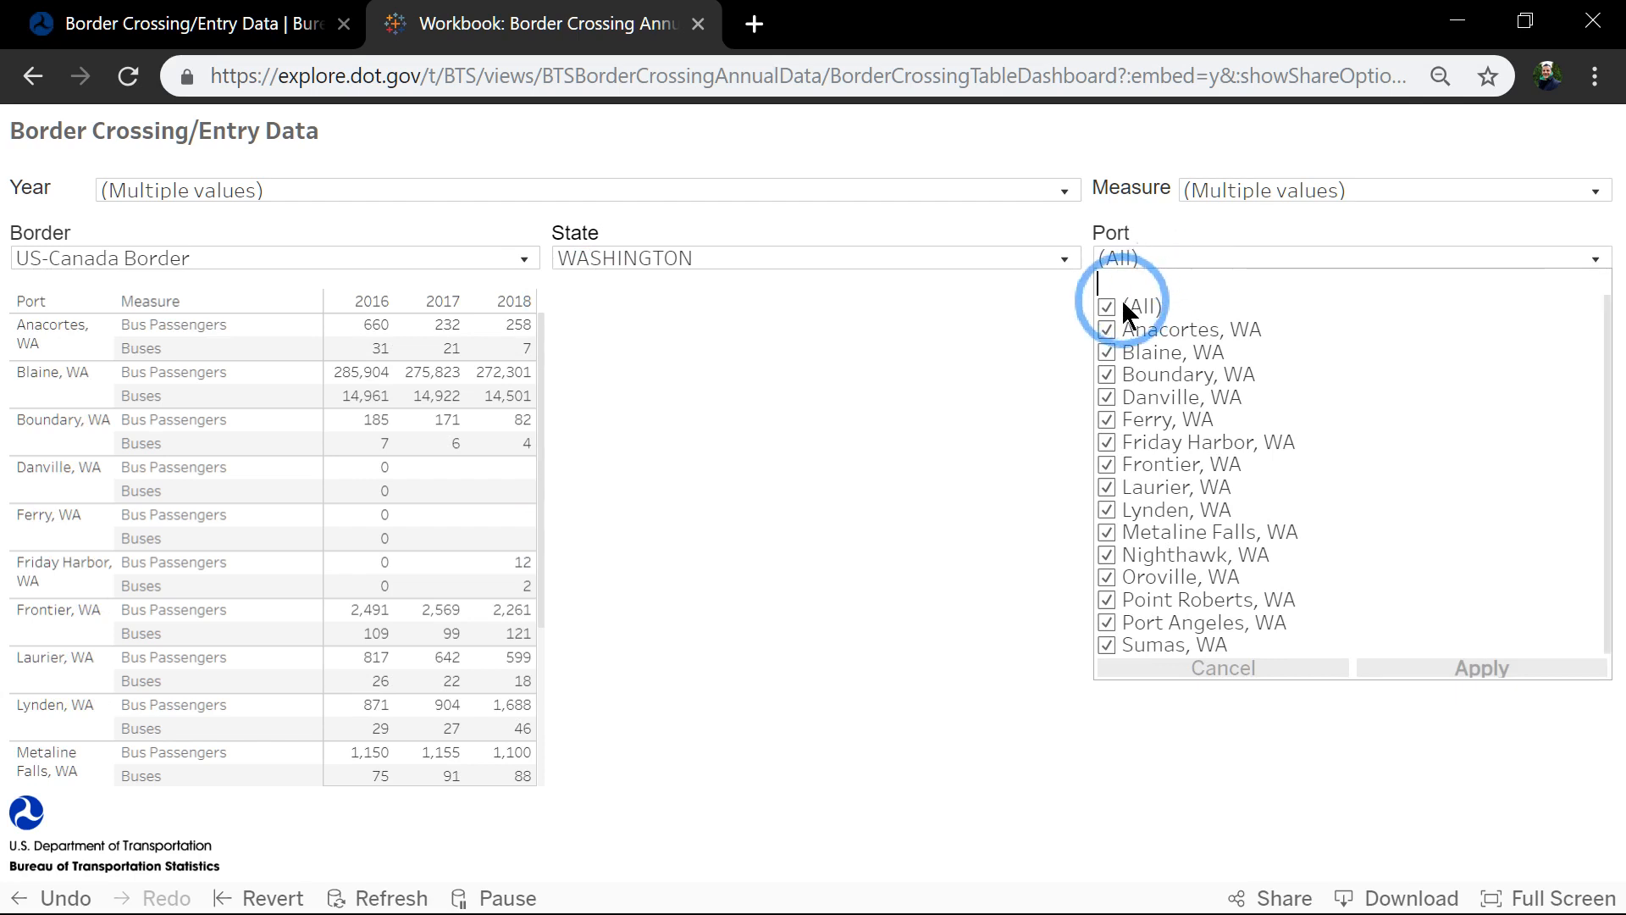
{"action": "left_click", "coordinate": [1108, 305]}
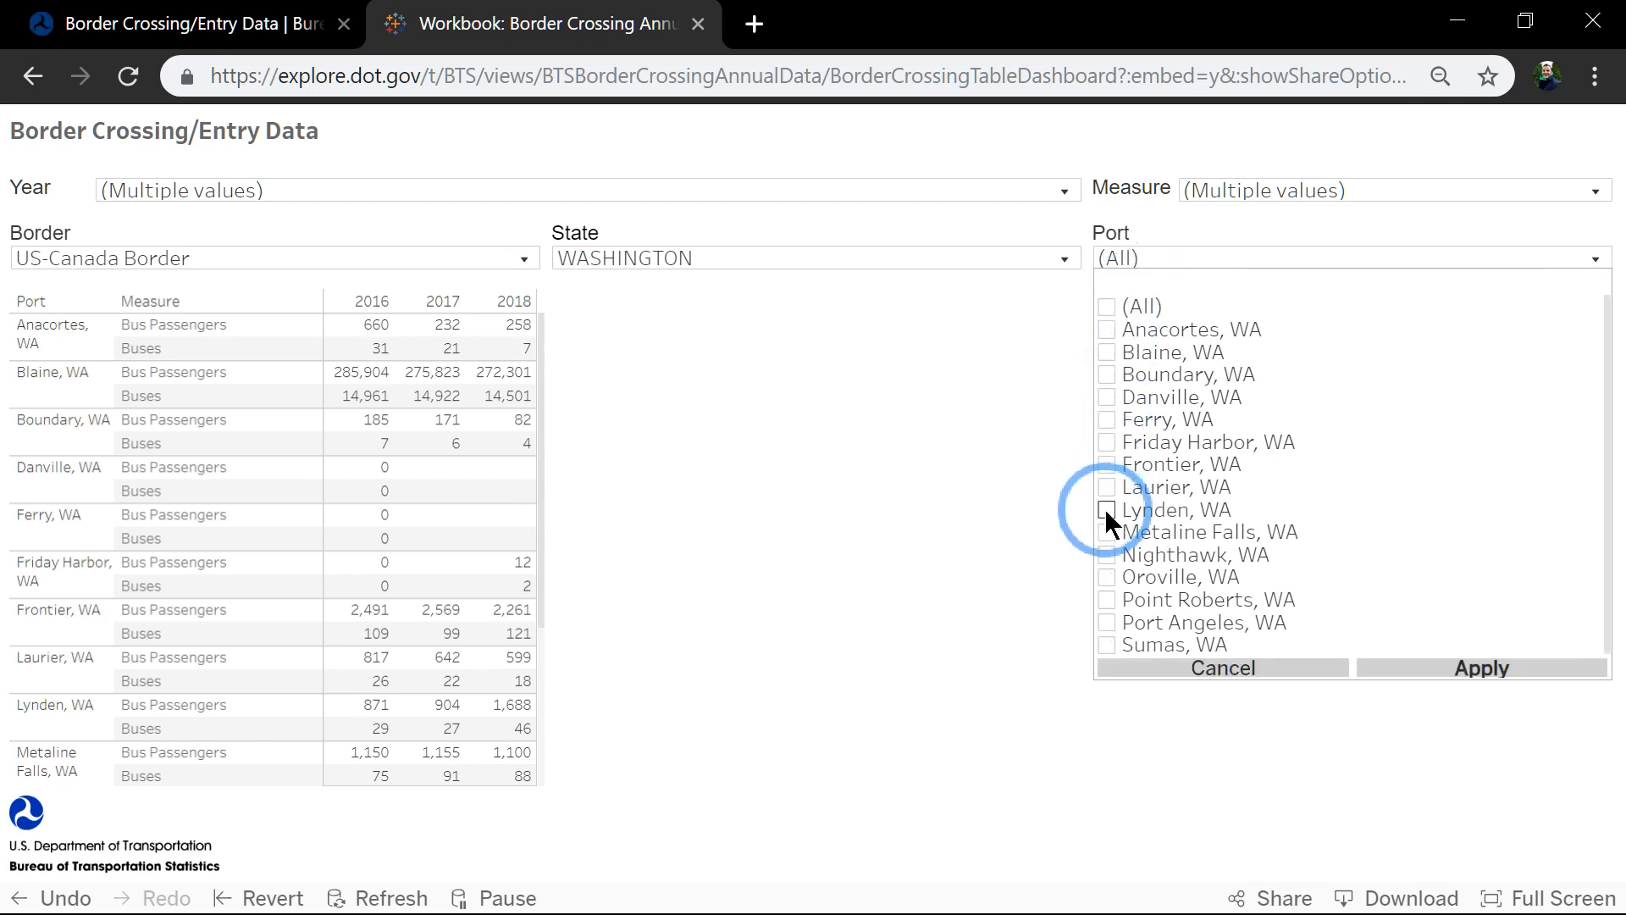
{"action": "left_click", "coordinate": [1108, 510]}
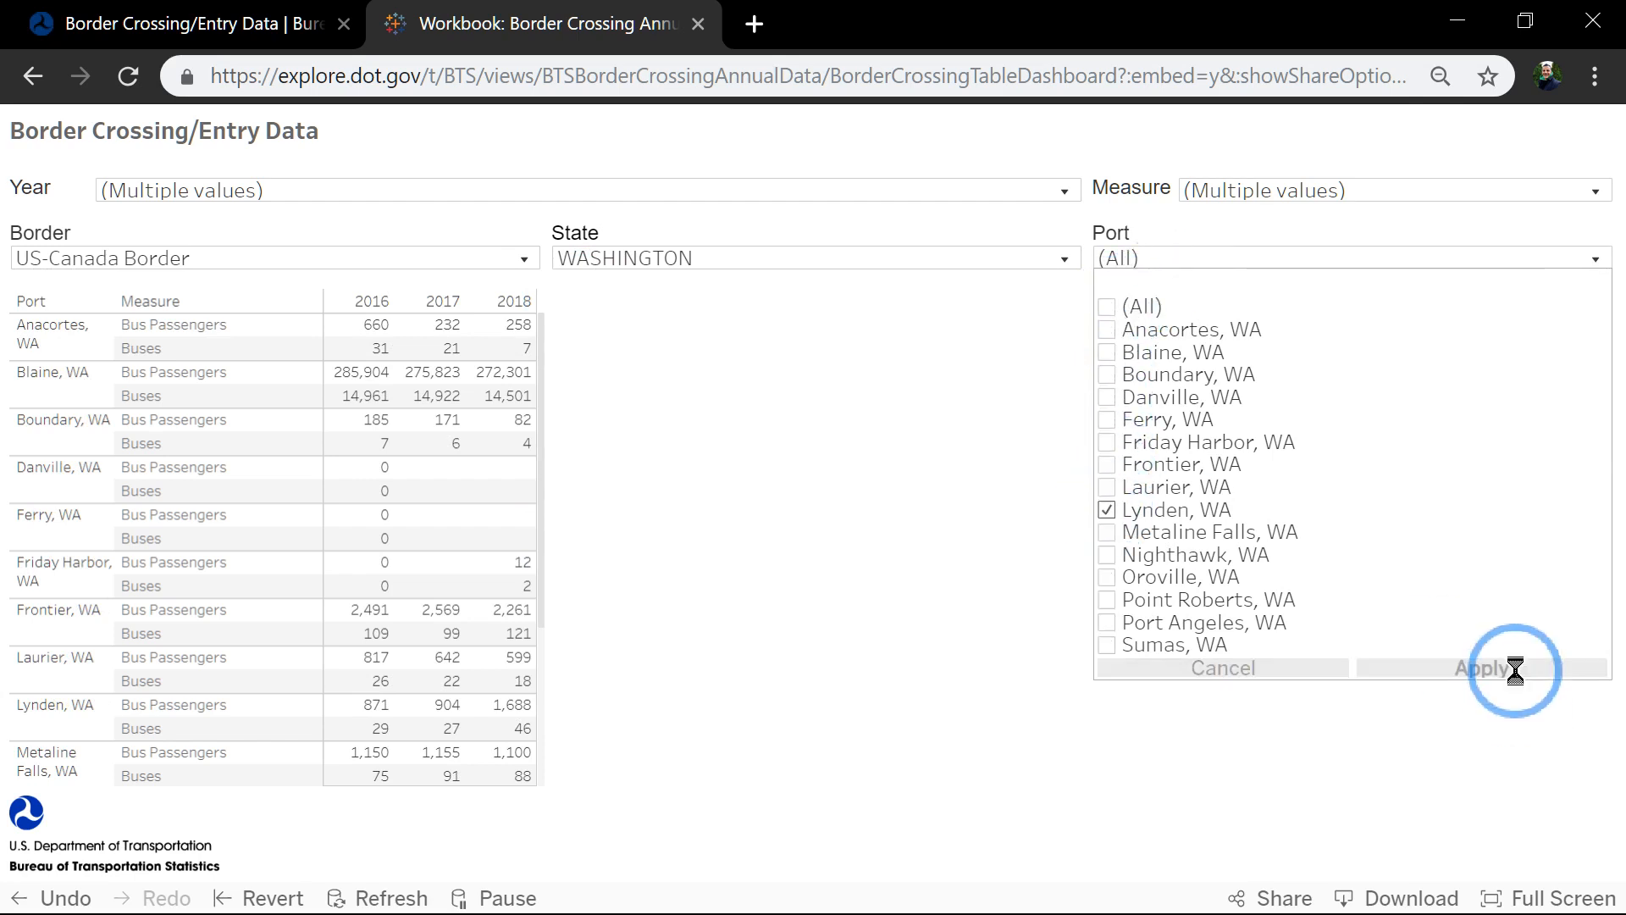
{"action": "left_click", "coordinate": [1484, 667]}
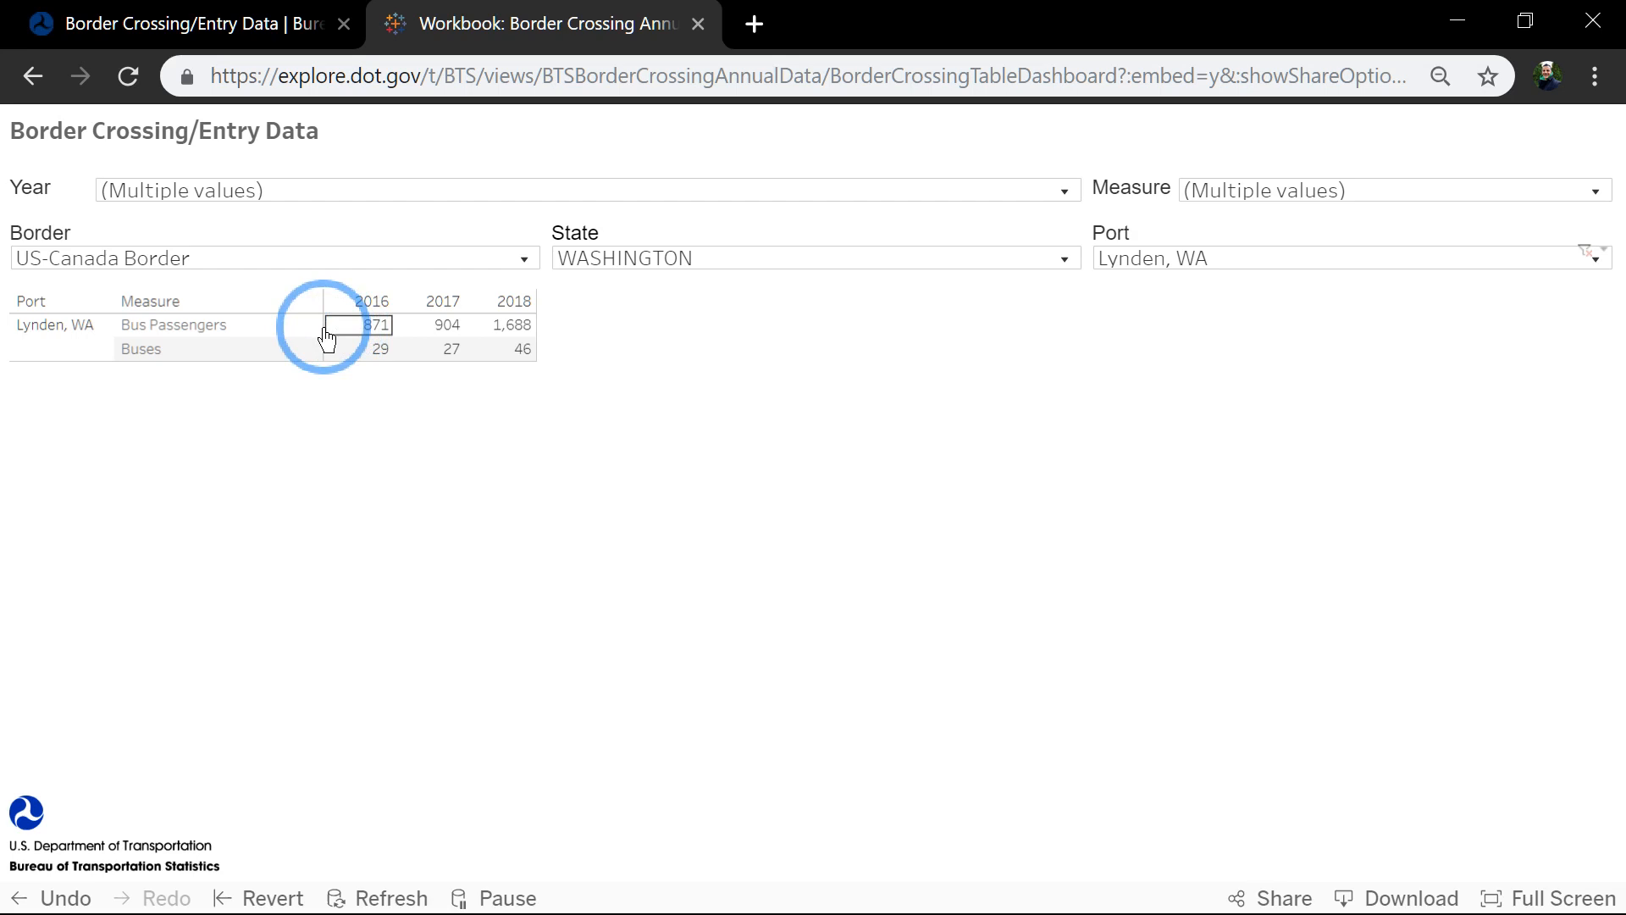
{"action": "mouse_move", "coordinate": [340, 333]}
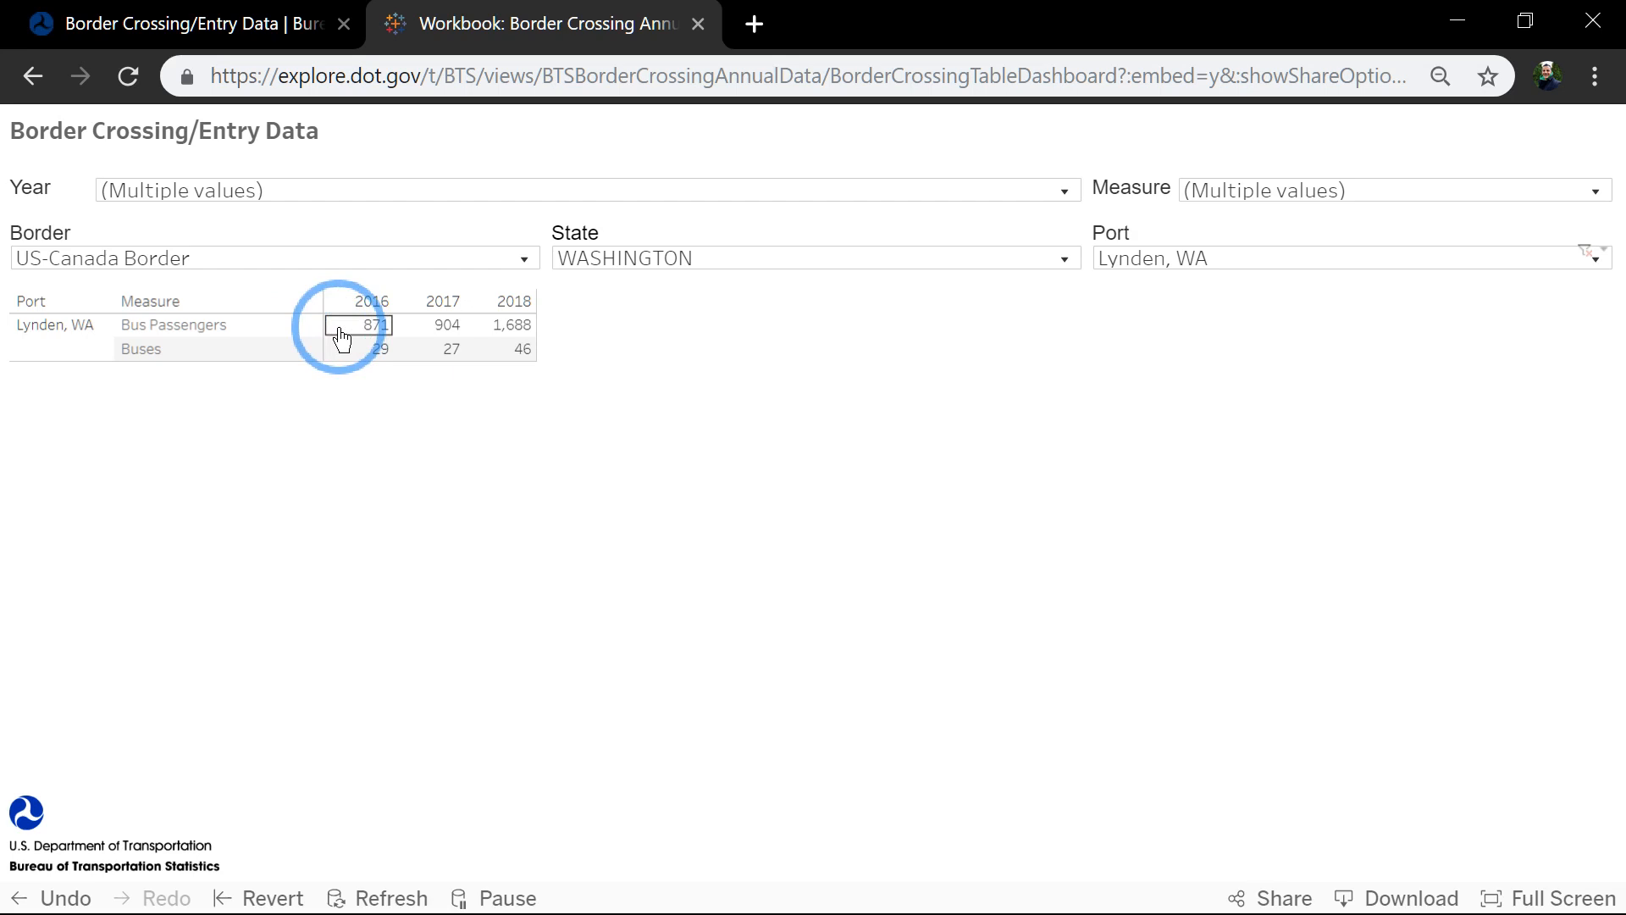
- Select the Lynden, WA crosstab and start downloading its data
{"action": "left_click", "coordinate": [356, 349]}
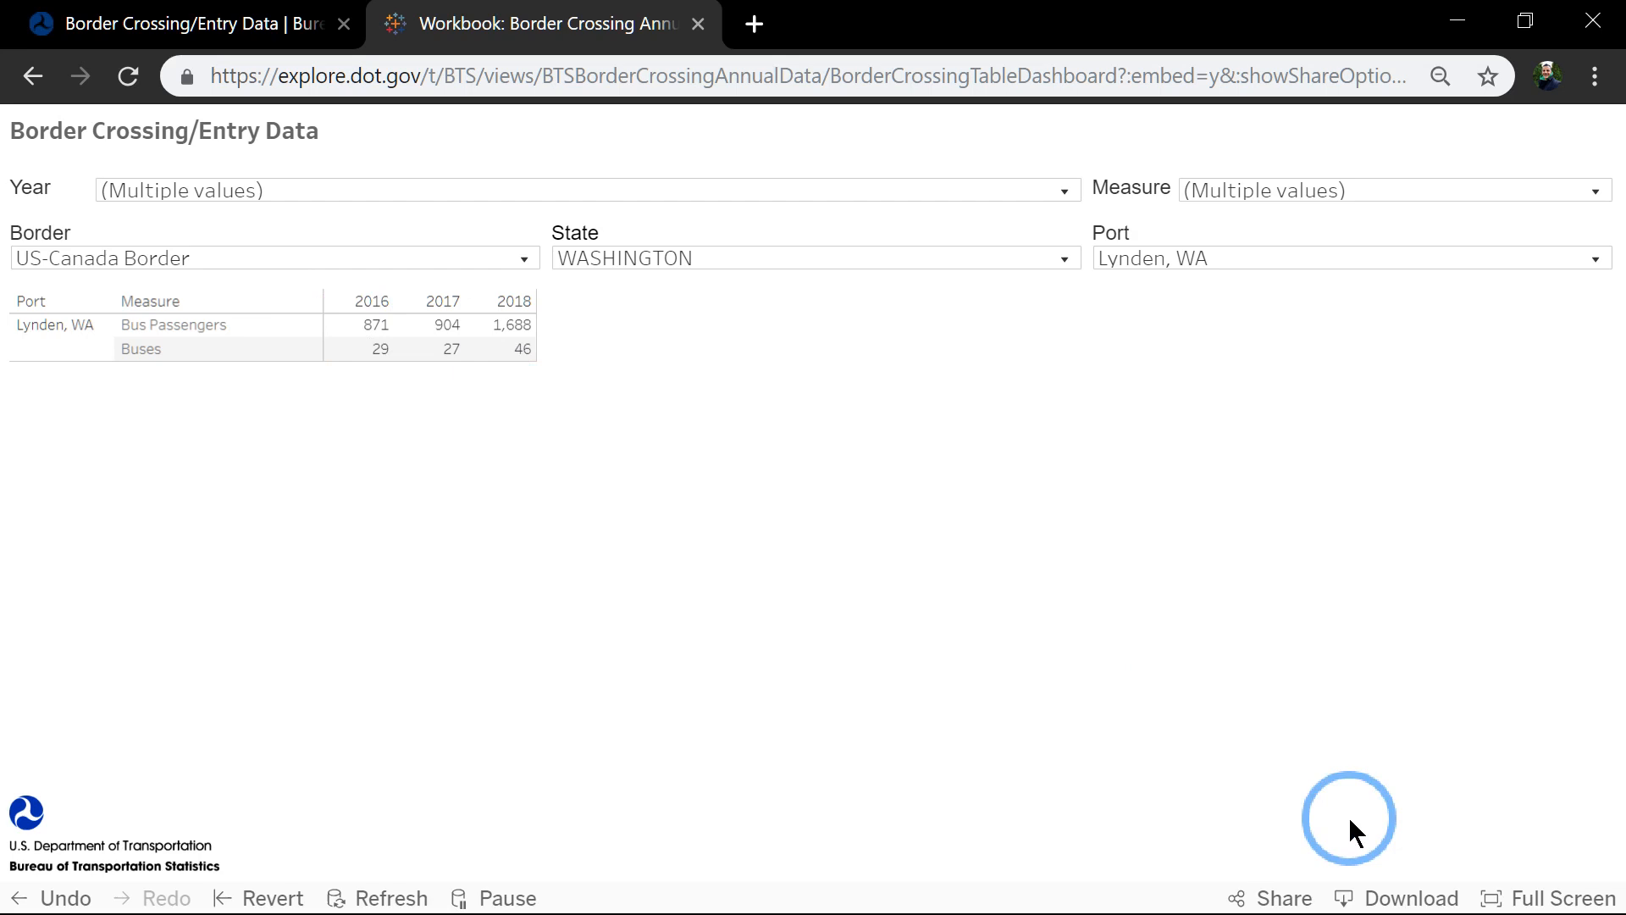
{"action": "left_click", "coordinate": [1403, 898]}
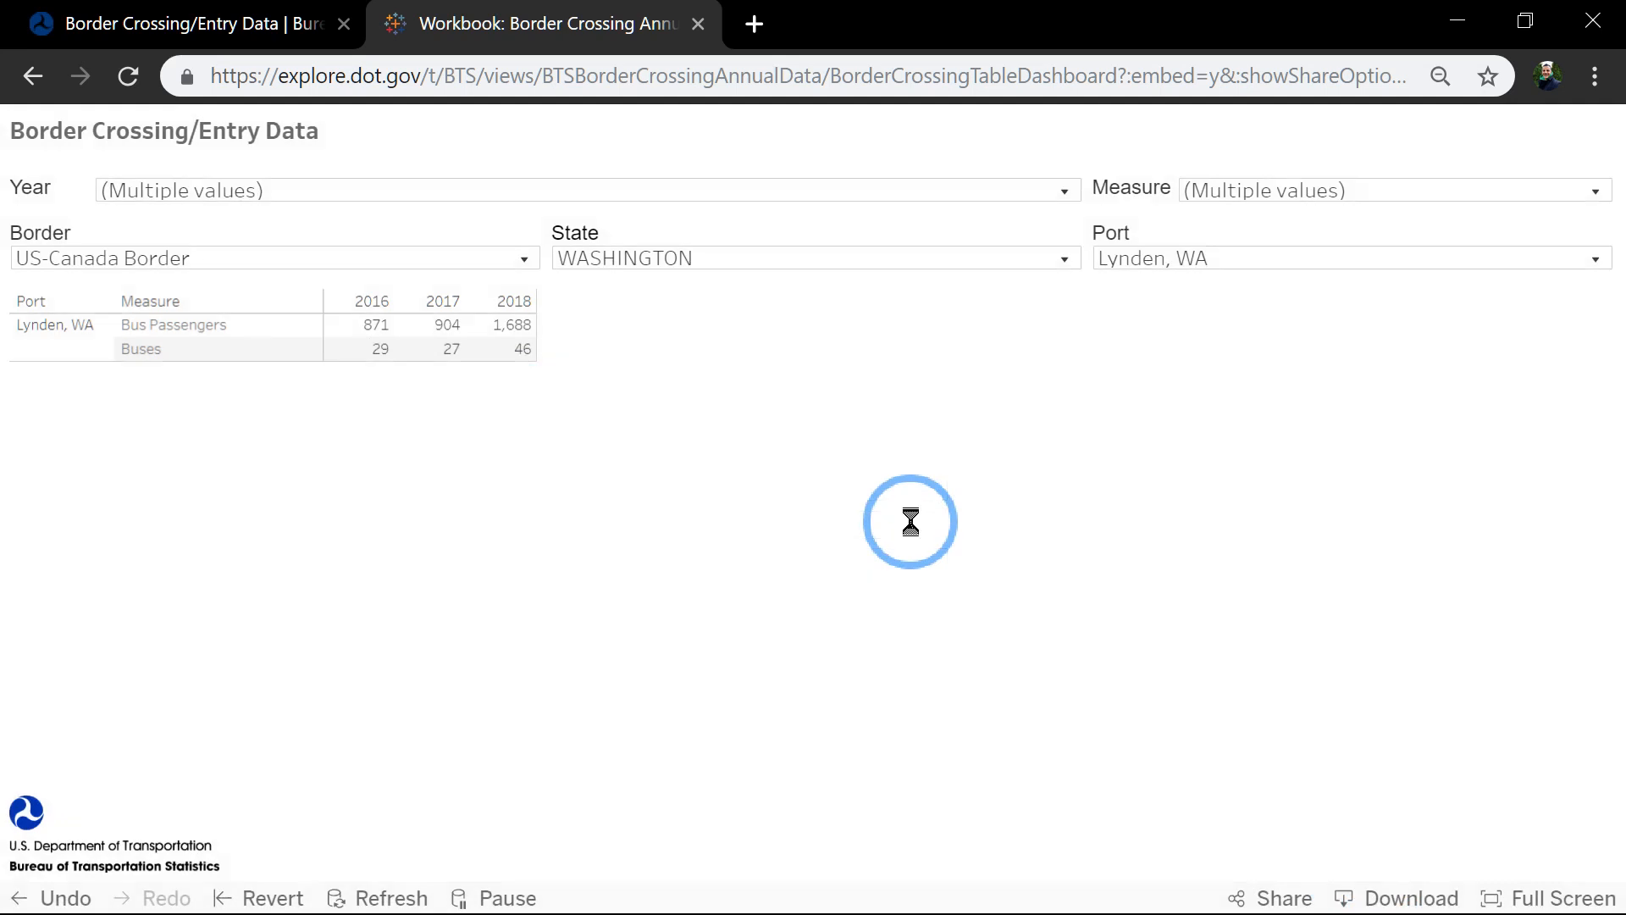
- Save Border_Crossing_Table_crosstab.csv and launch it in Excel from the download bar
{"action": "left_click", "coordinate": [881, 561]}
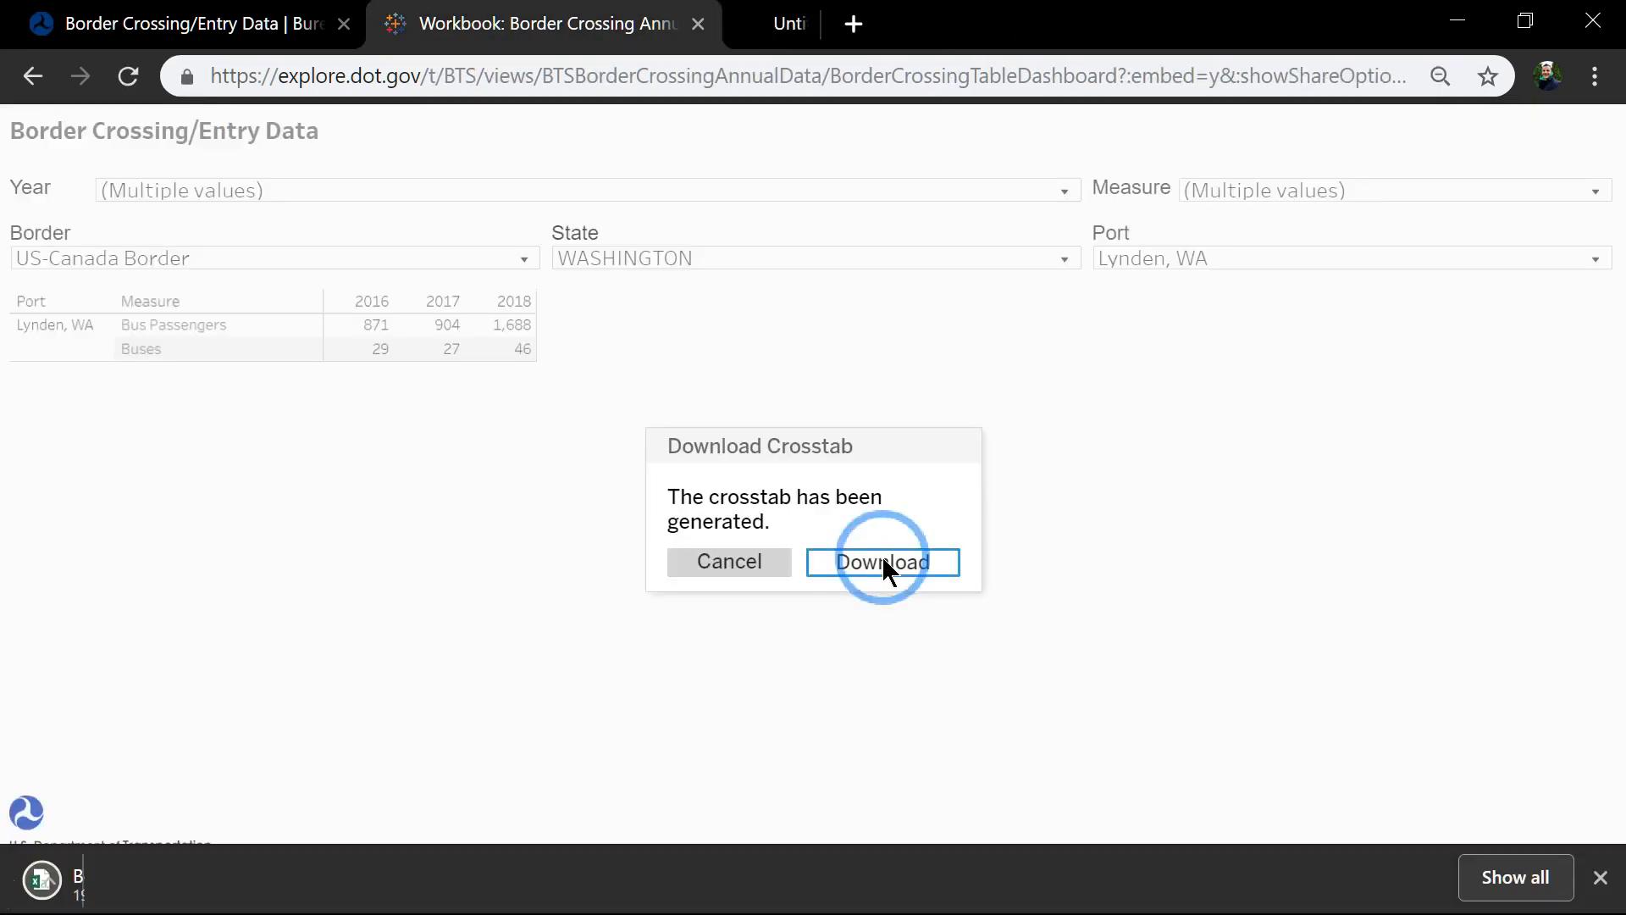
{"action": "left_click", "coordinate": [882, 561]}
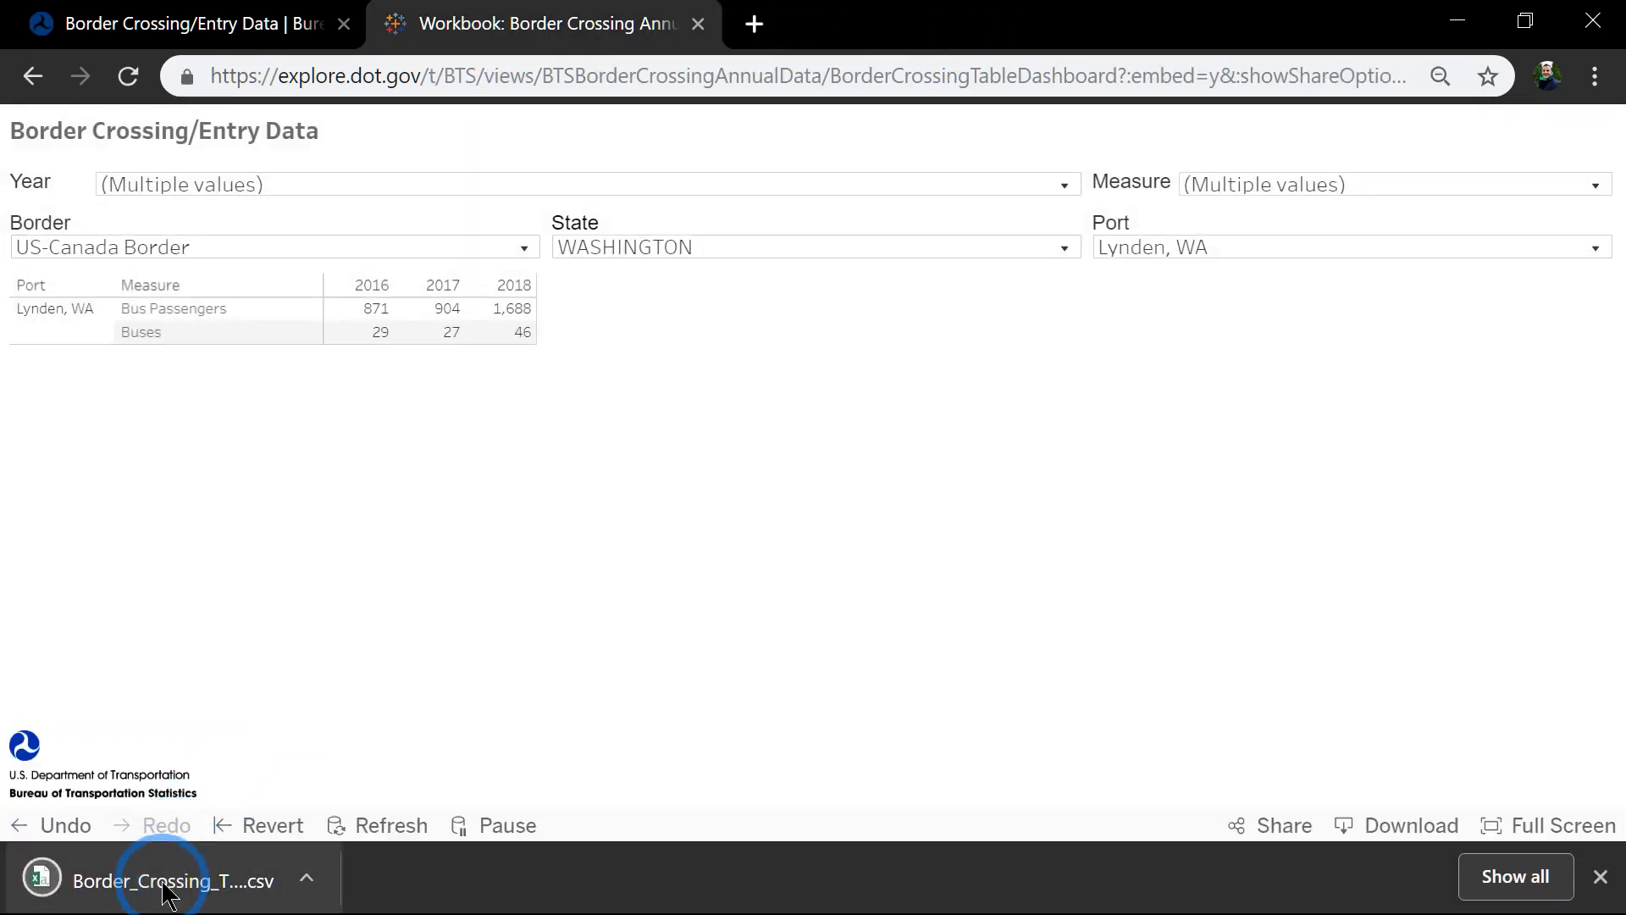
{"action": "left_click", "coordinate": [166, 881]}
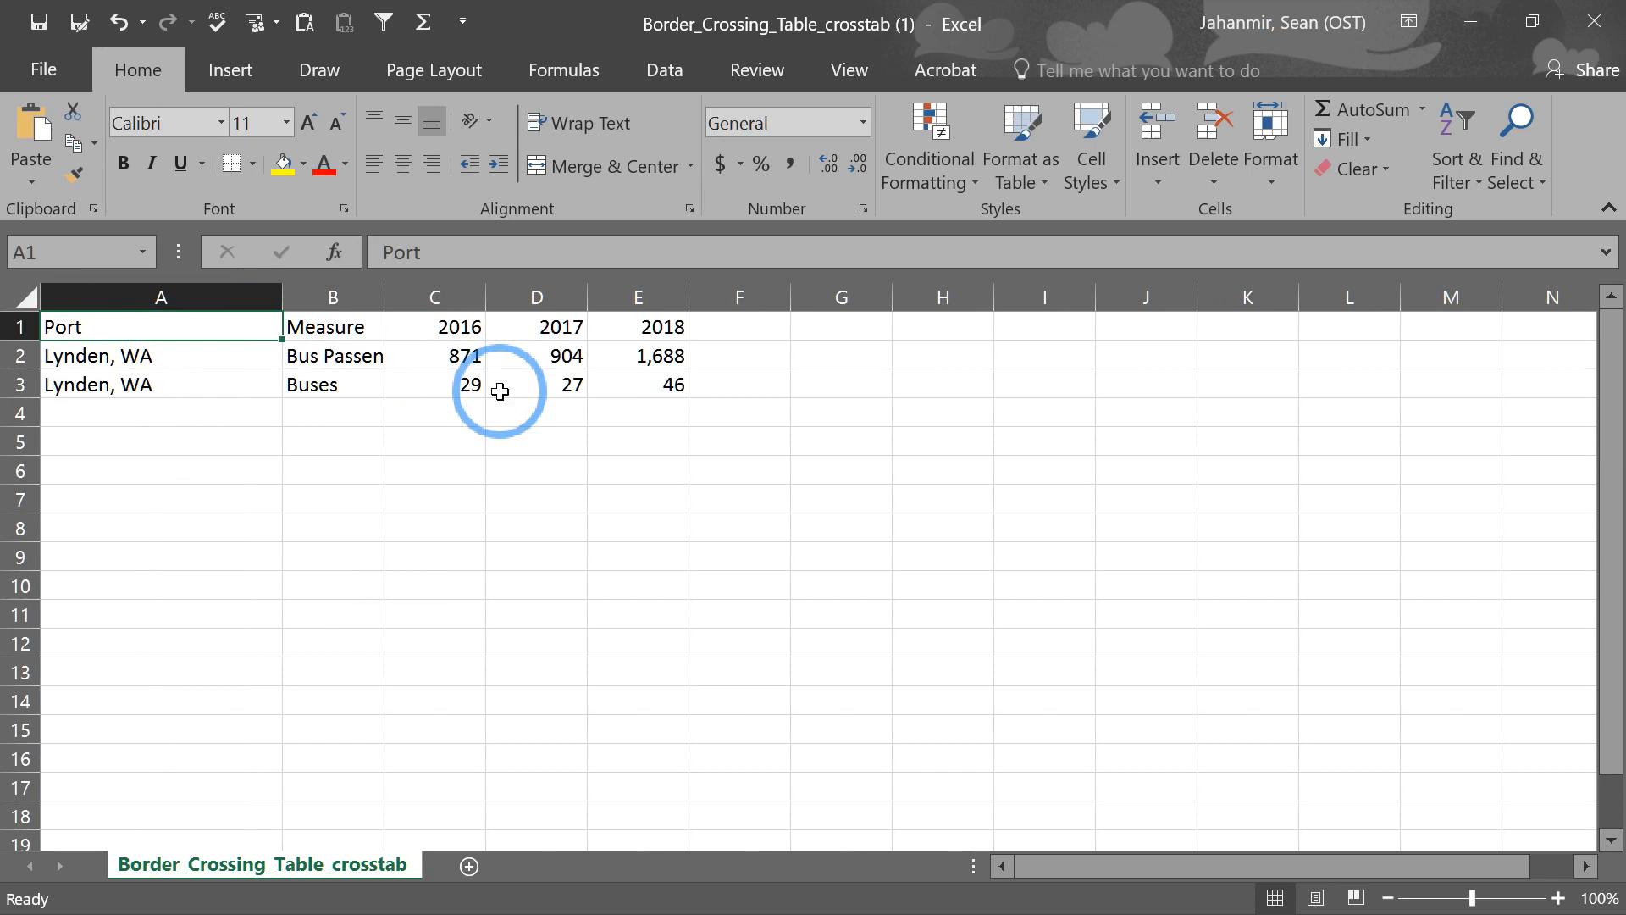
{"action": "mouse_move", "coordinate": [687, 408]}
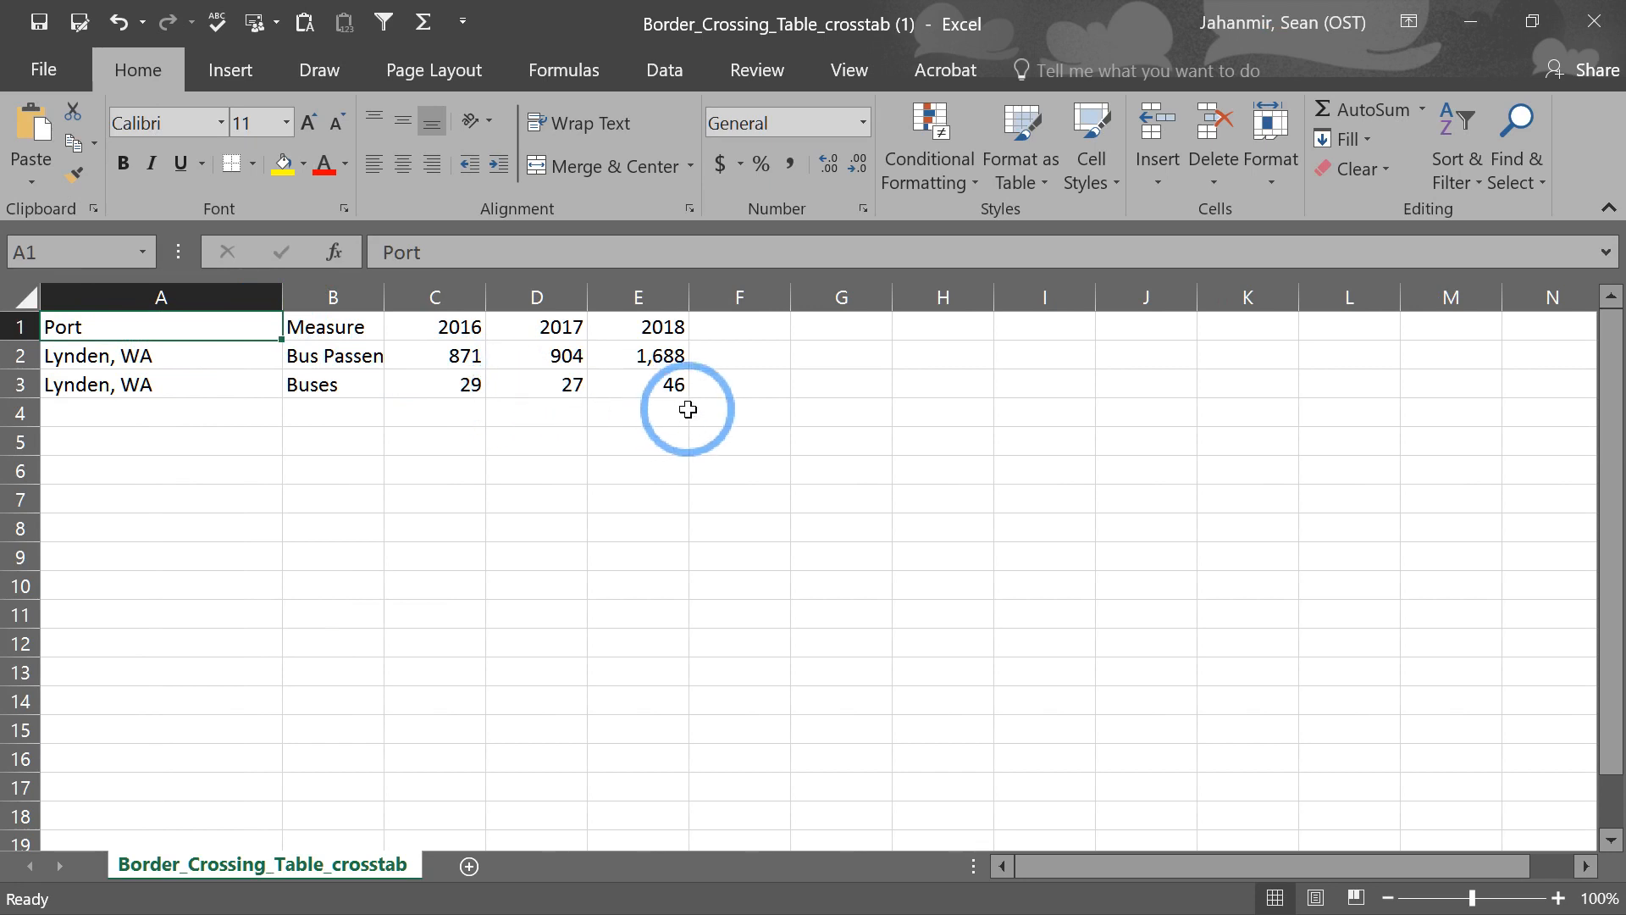
{"action": "mouse_move", "coordinate": [1091, 361]}
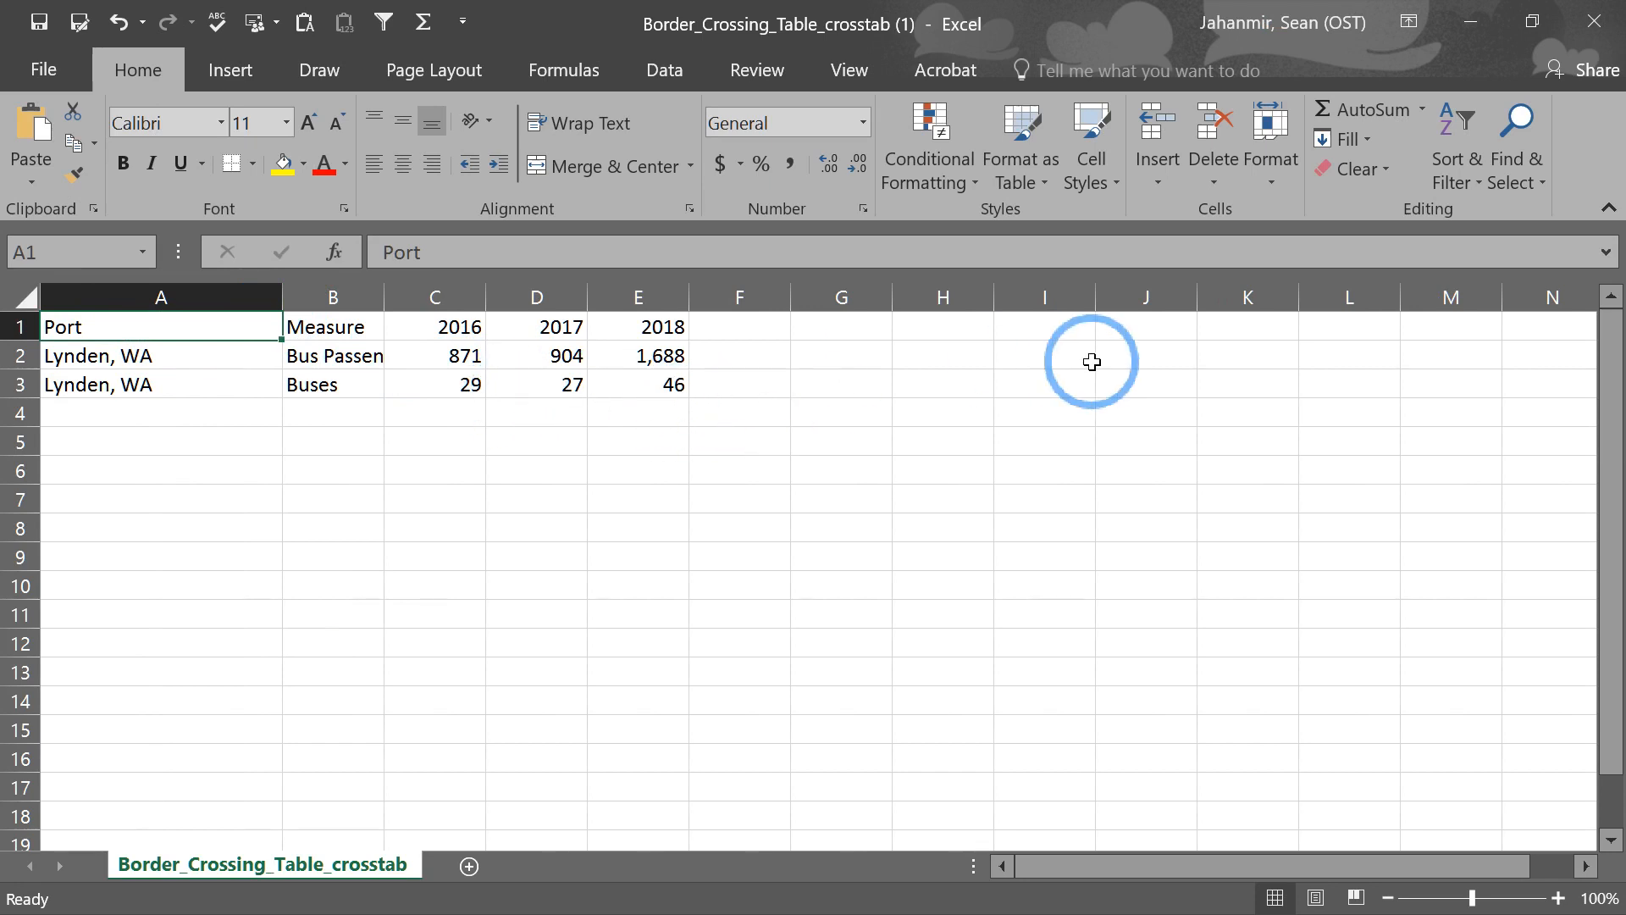
- Close the Excel view of the Lynden, WA counts and return to the browser
{"action": "left_click", "coordinate": [1596, 22]}
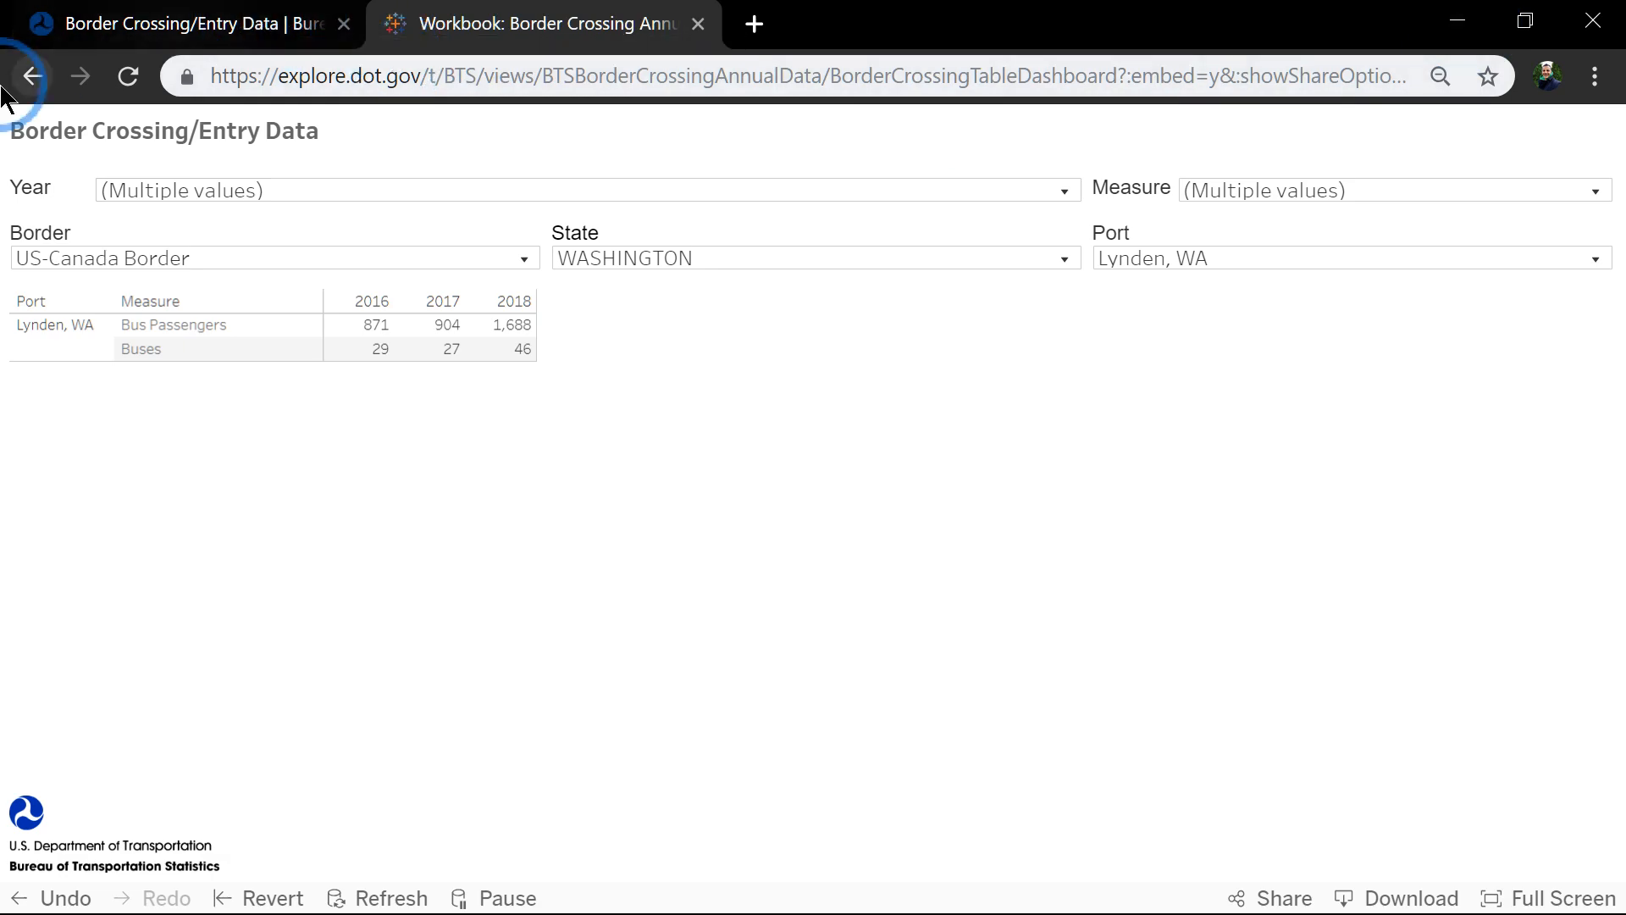
- Return to the BTS border crossing page and follow Go to Database to the full dataset
{"action": "left_click", "coordinate": [32, 73]}
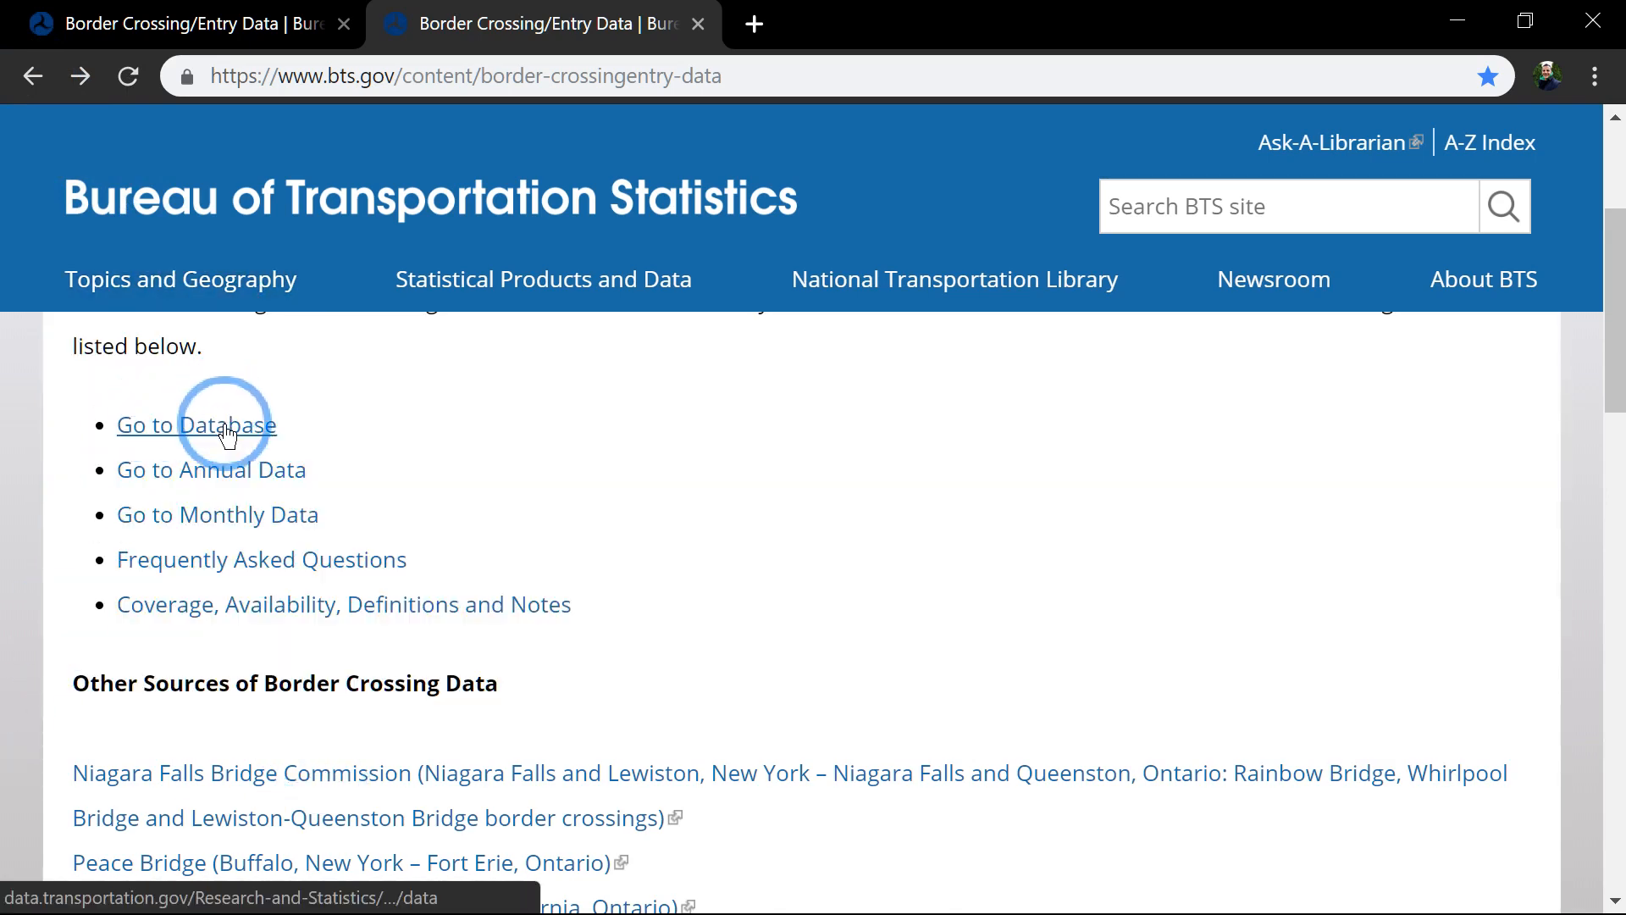
{"action": "left_click", "coordinate": [197, 424]}
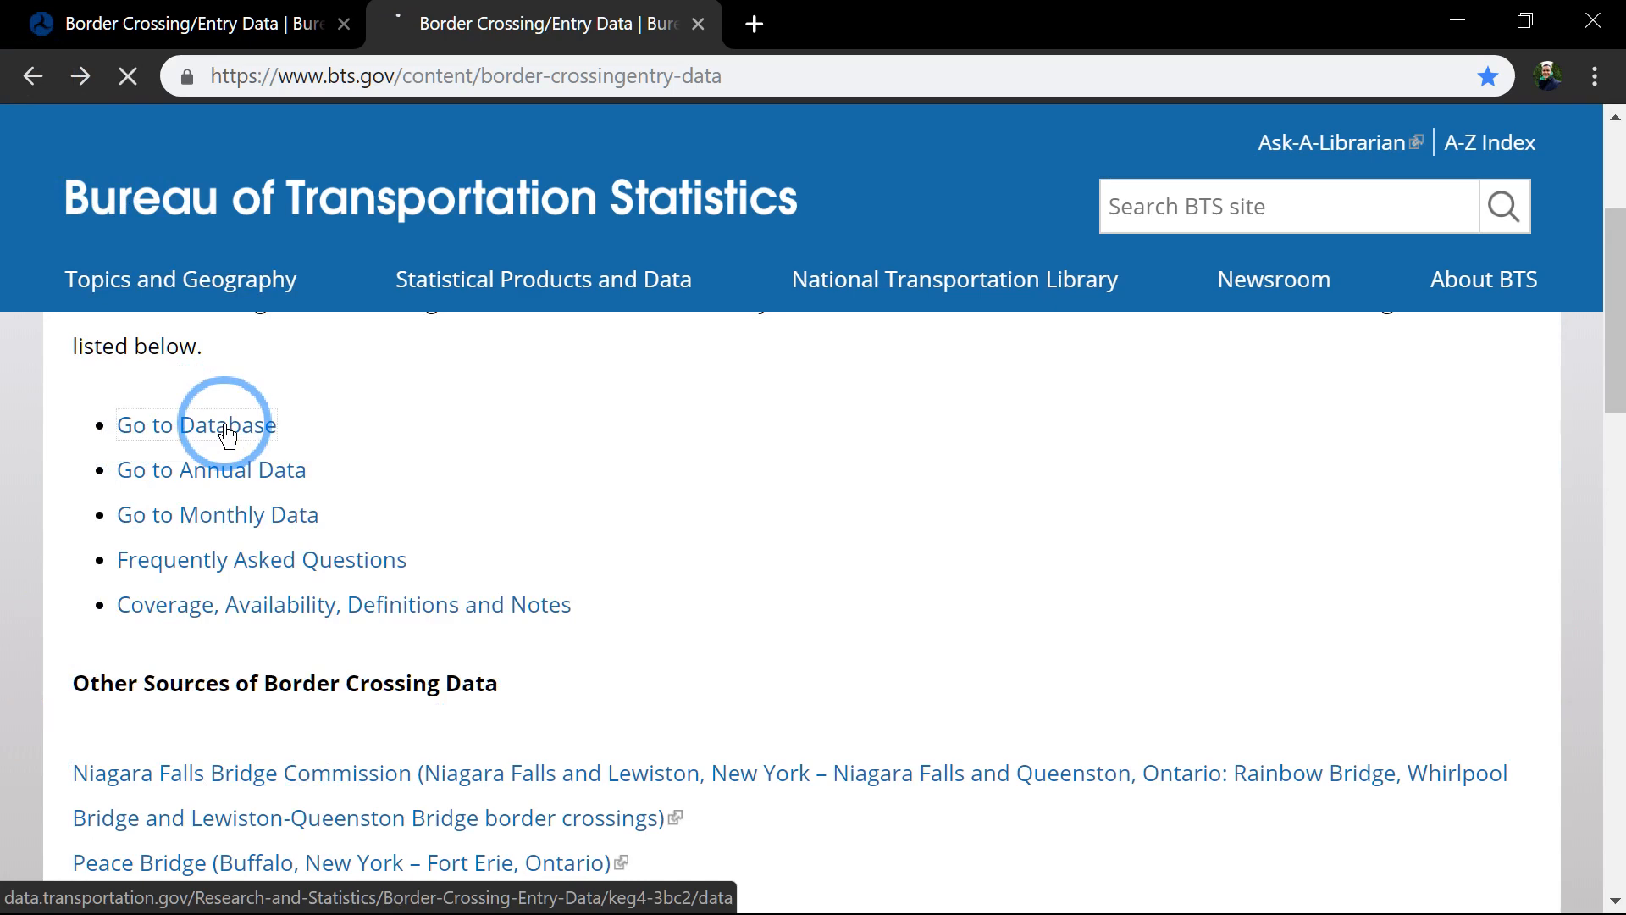
{"action": "left_click", "coordinate": [197, 426]}
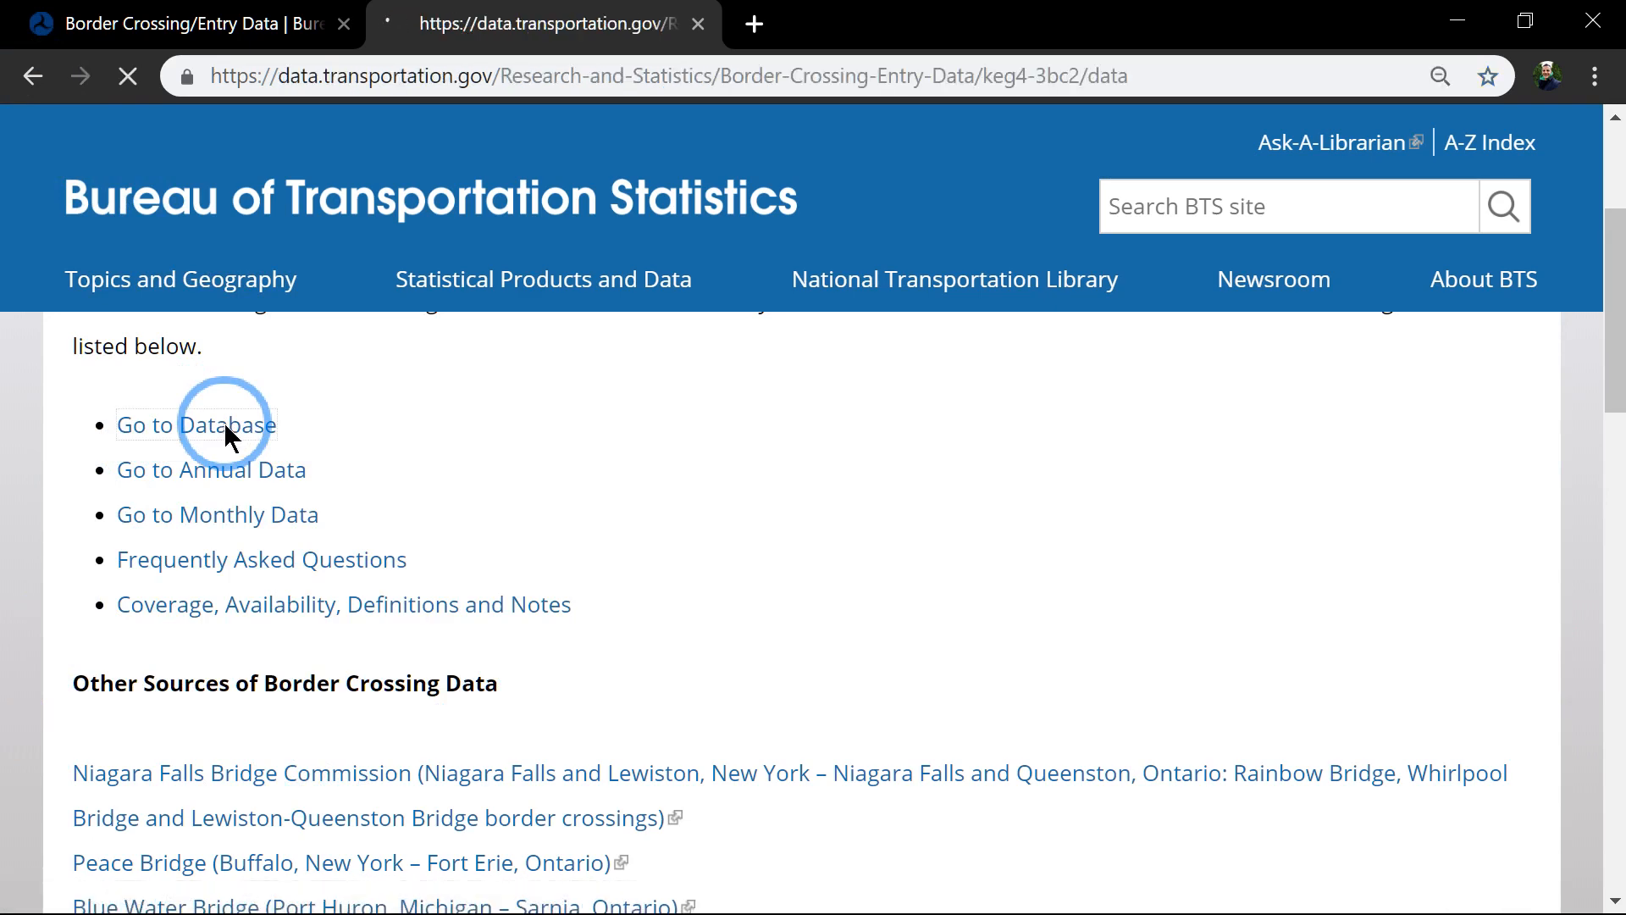
{"action": "left_click", "coordinate": [197, 423]}
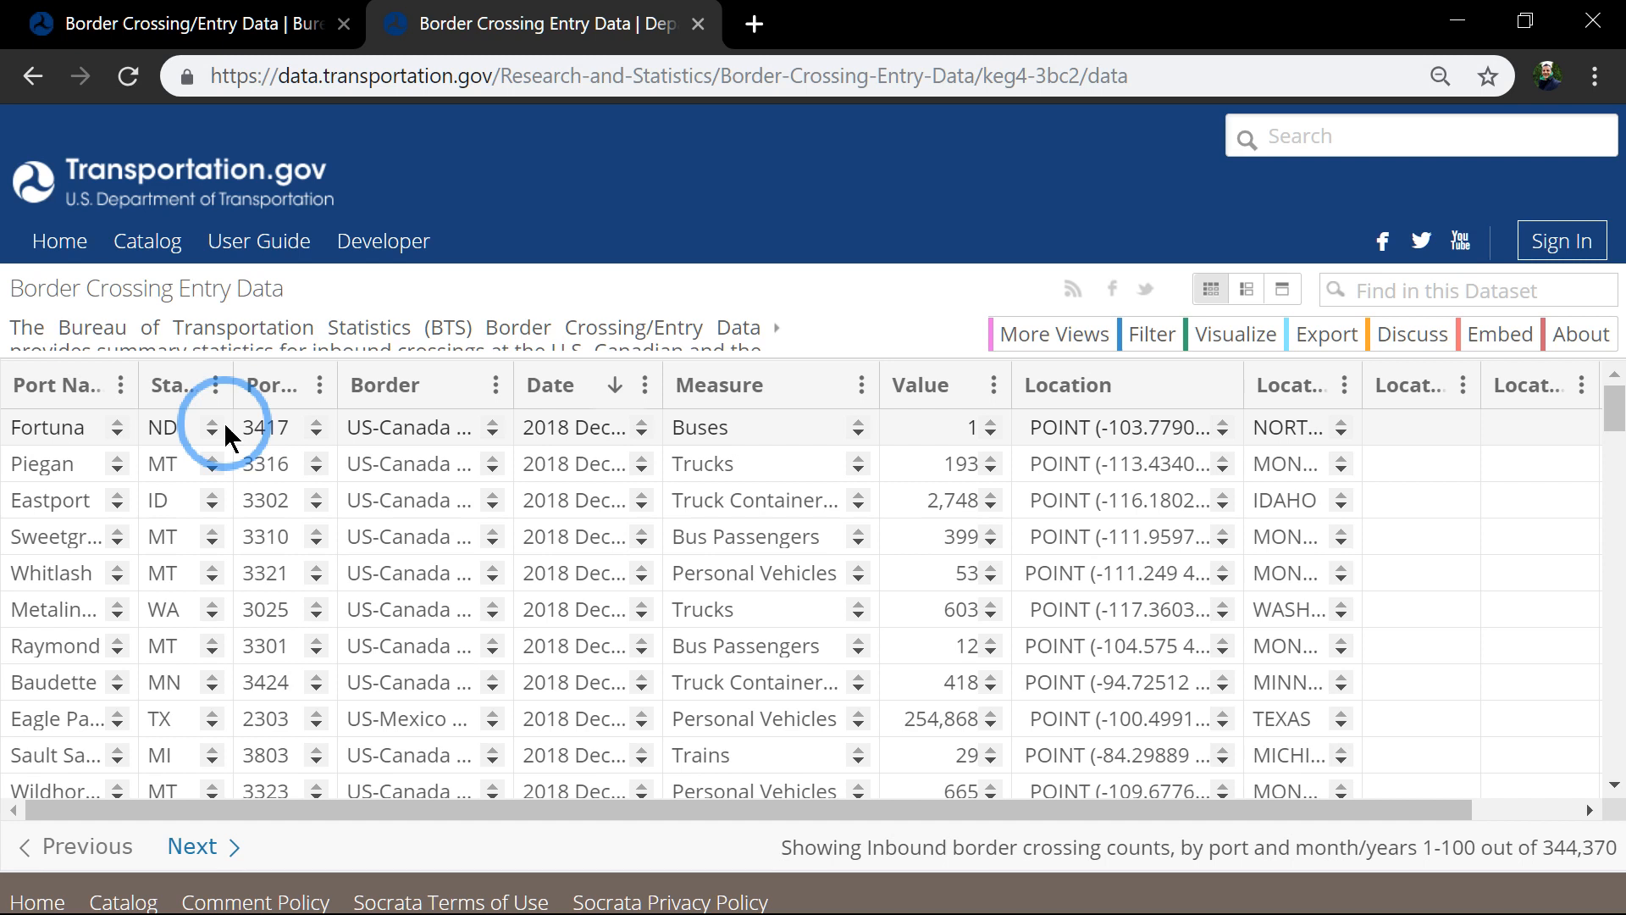
{"action": "mouse_move", "coordinate": [400, 451]}
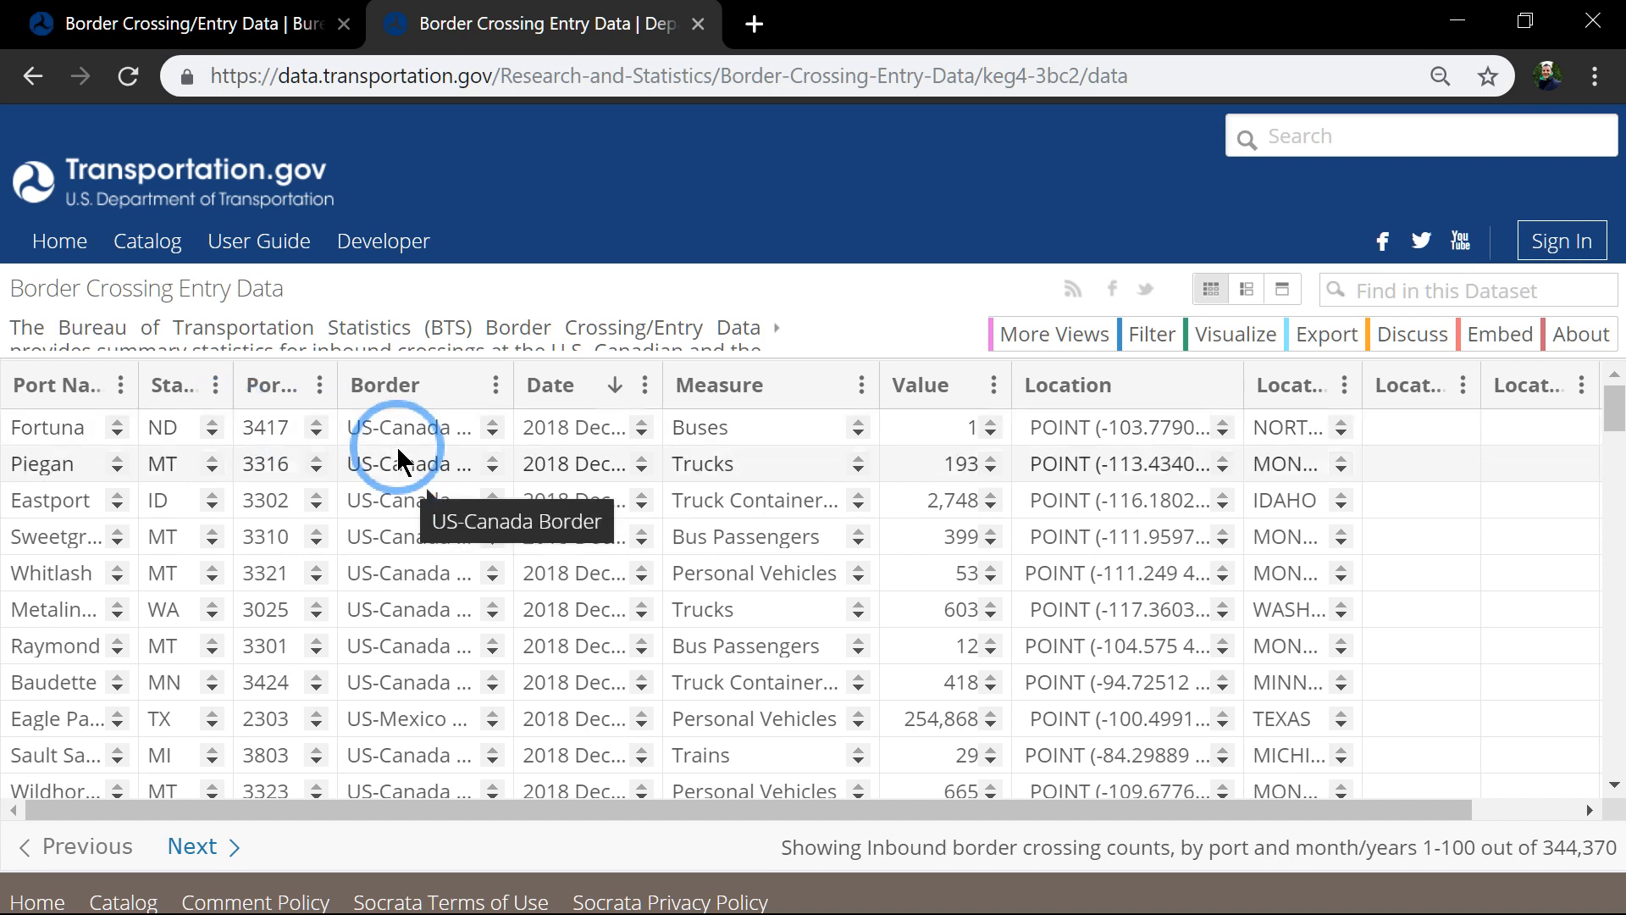
{"action": "mouse_move", "coordinate": [552, 325]}
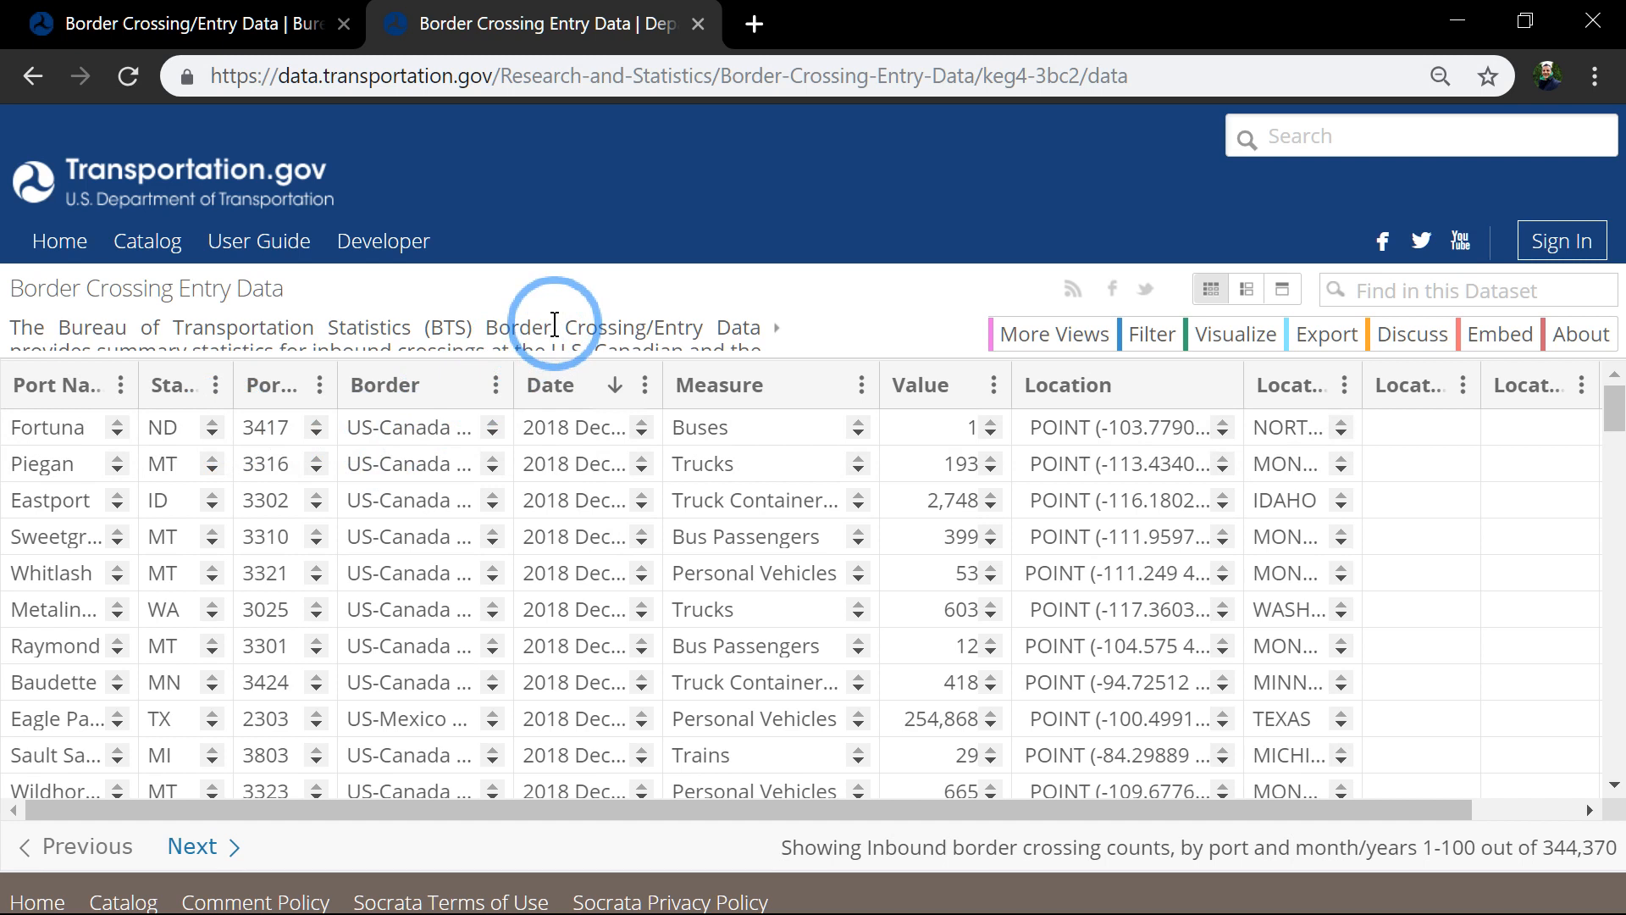
{"action": "mouse_move", "coordinate": [857, 386]}
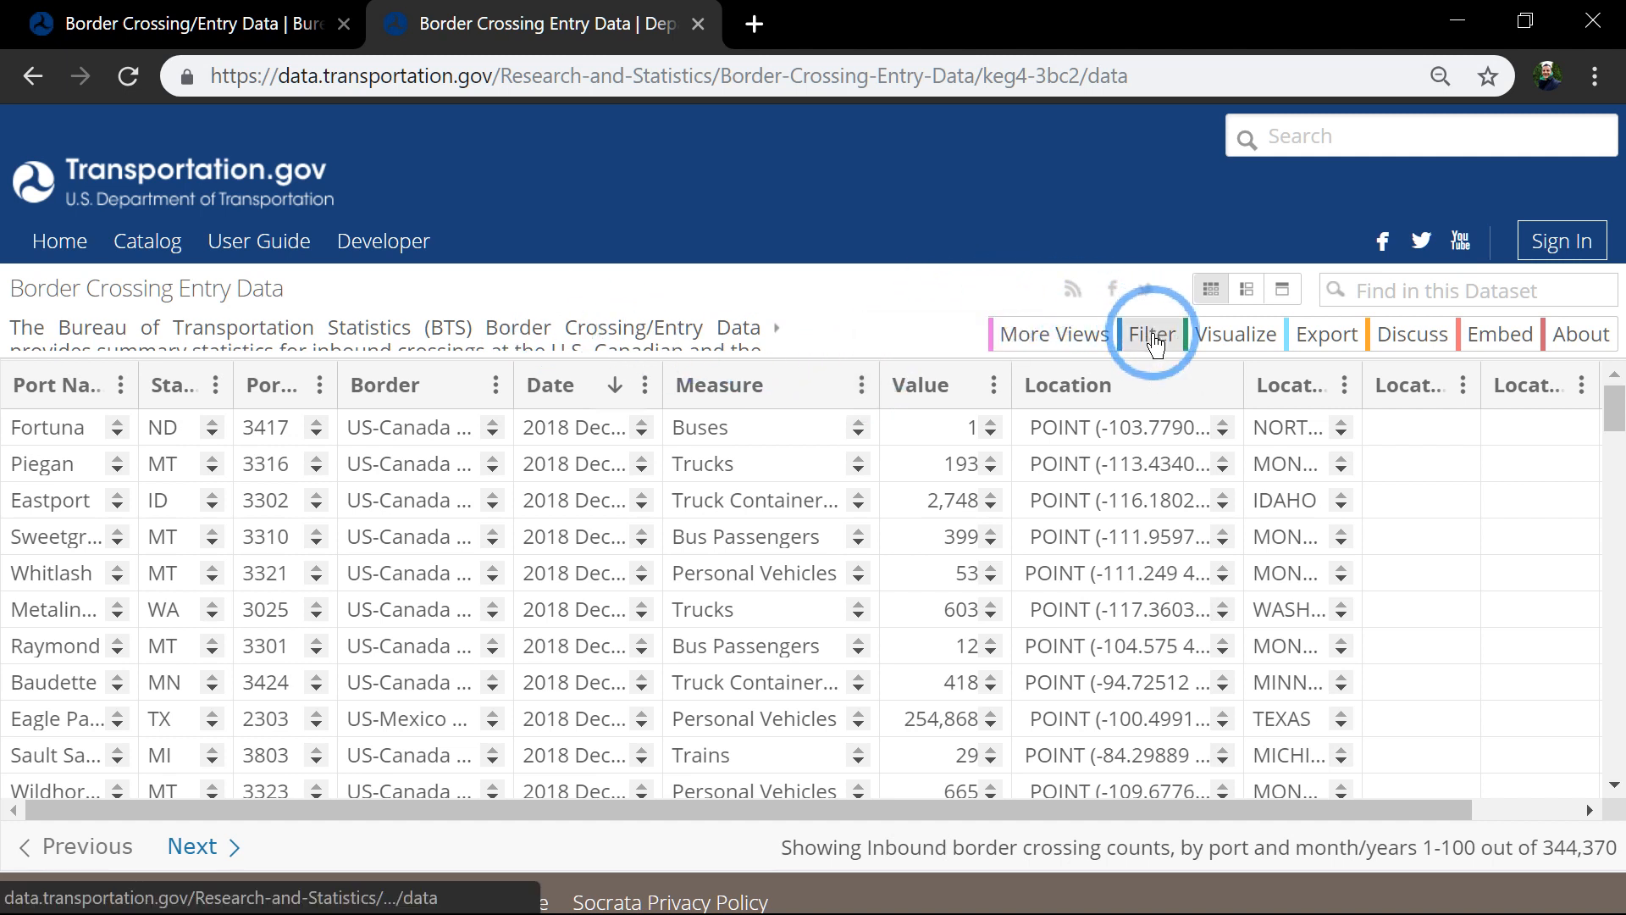
- Add a filter condition State Abbreviation is MI, leaving 9,883 rows
{"action": "left_click", "coordinate": [1152, 334]}
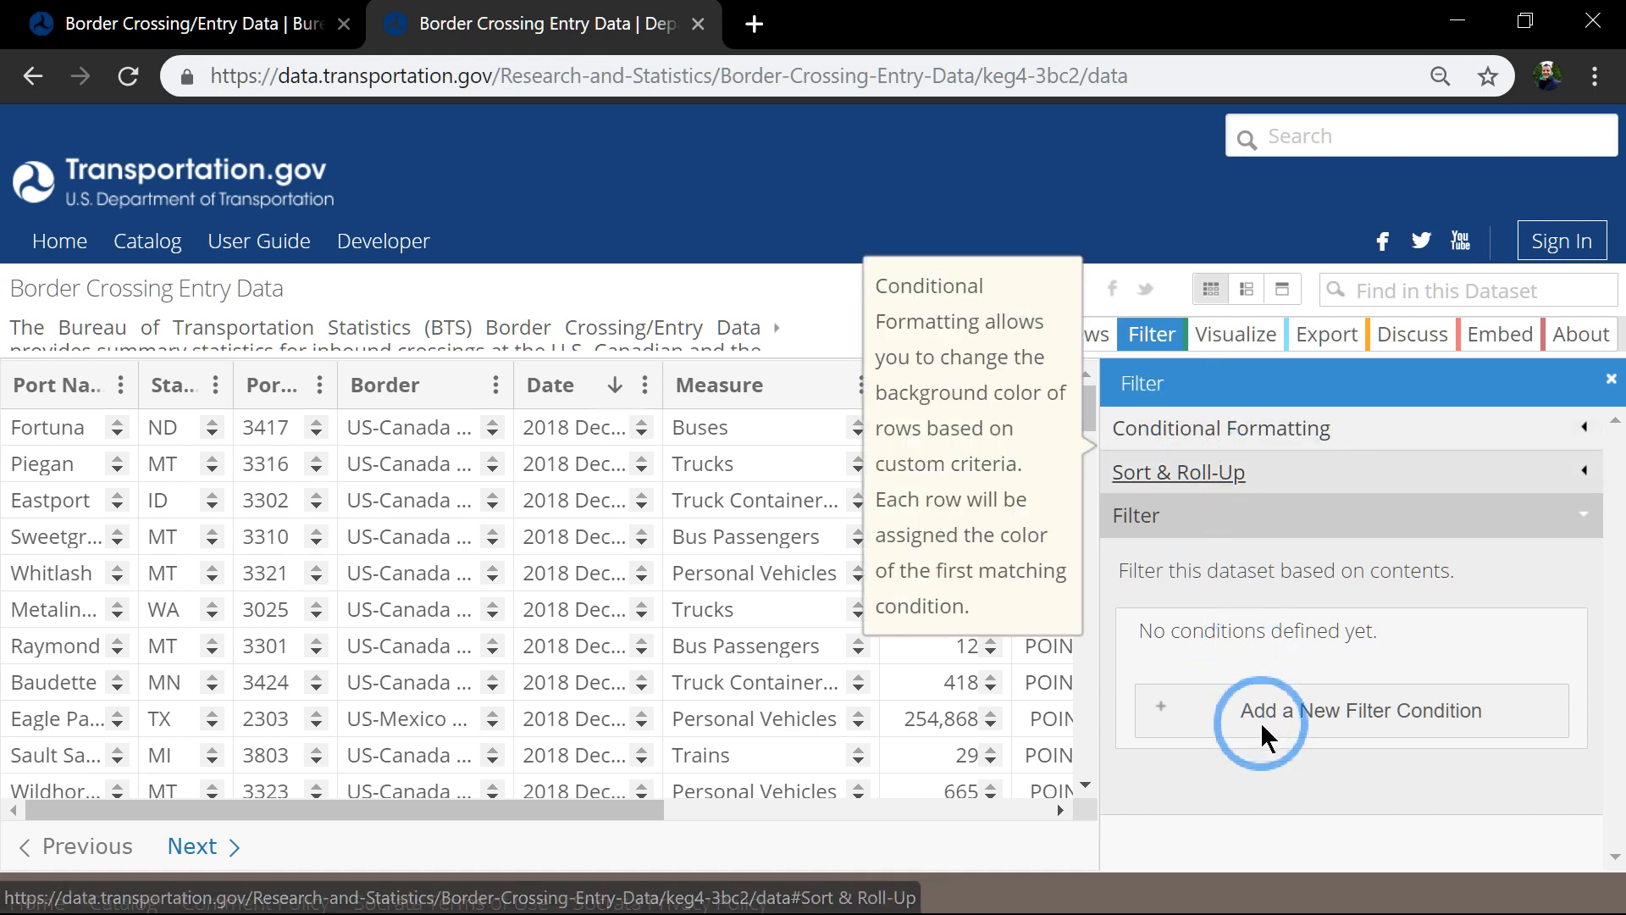
{"action": "left_click", "coordinate": [1260, 710]}
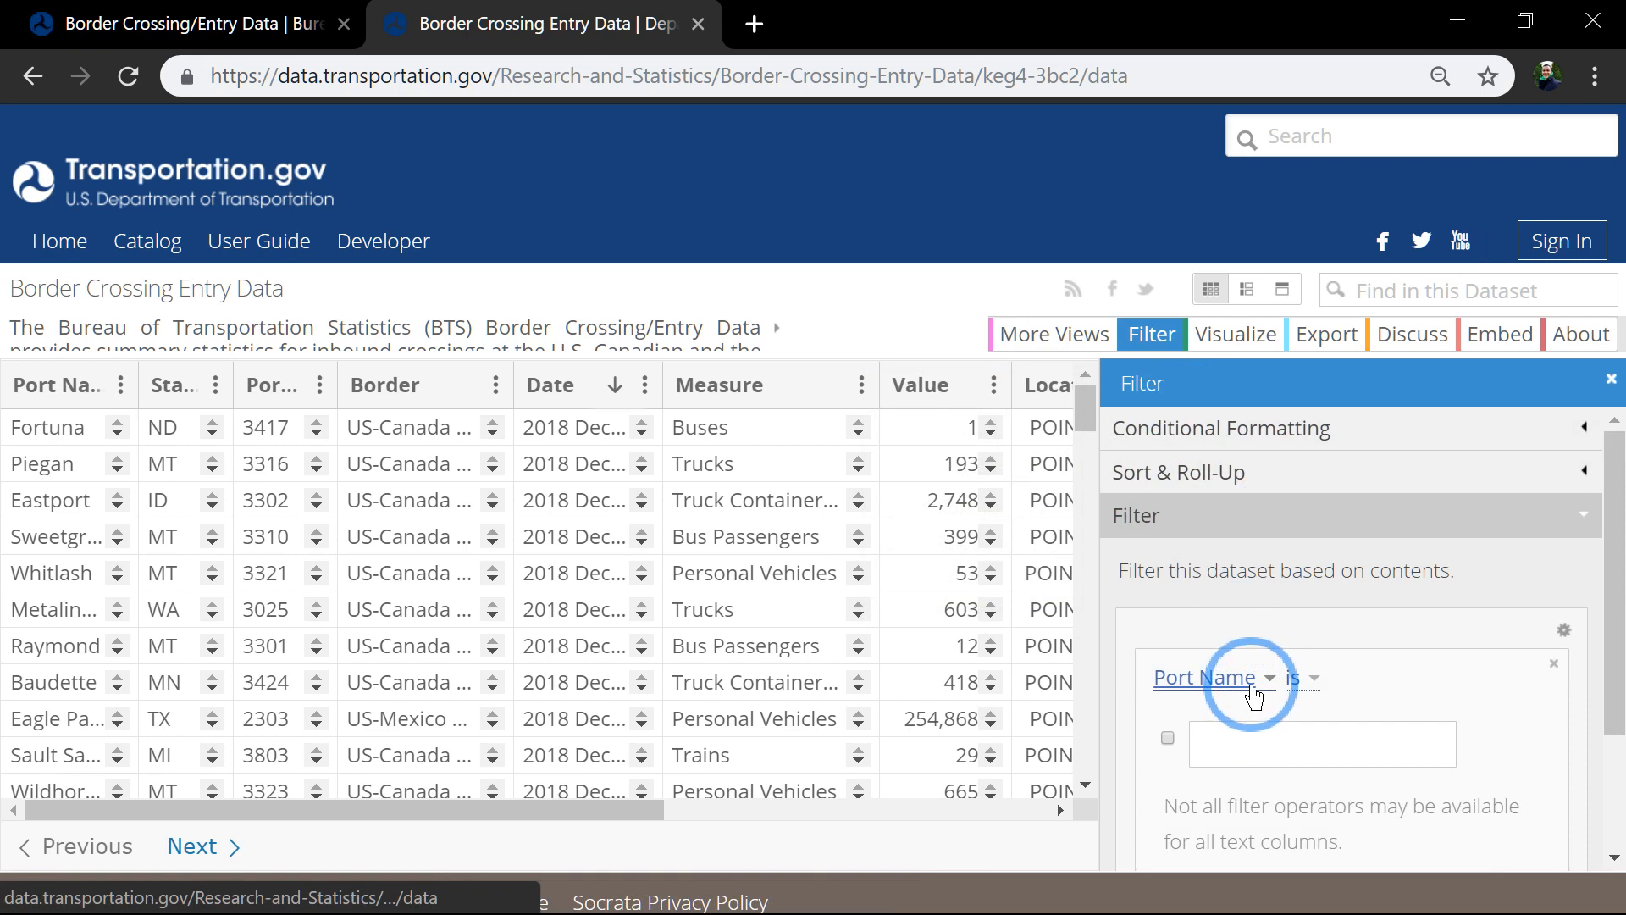
{"action": "left_click", "coordinate": [1250, 678]}
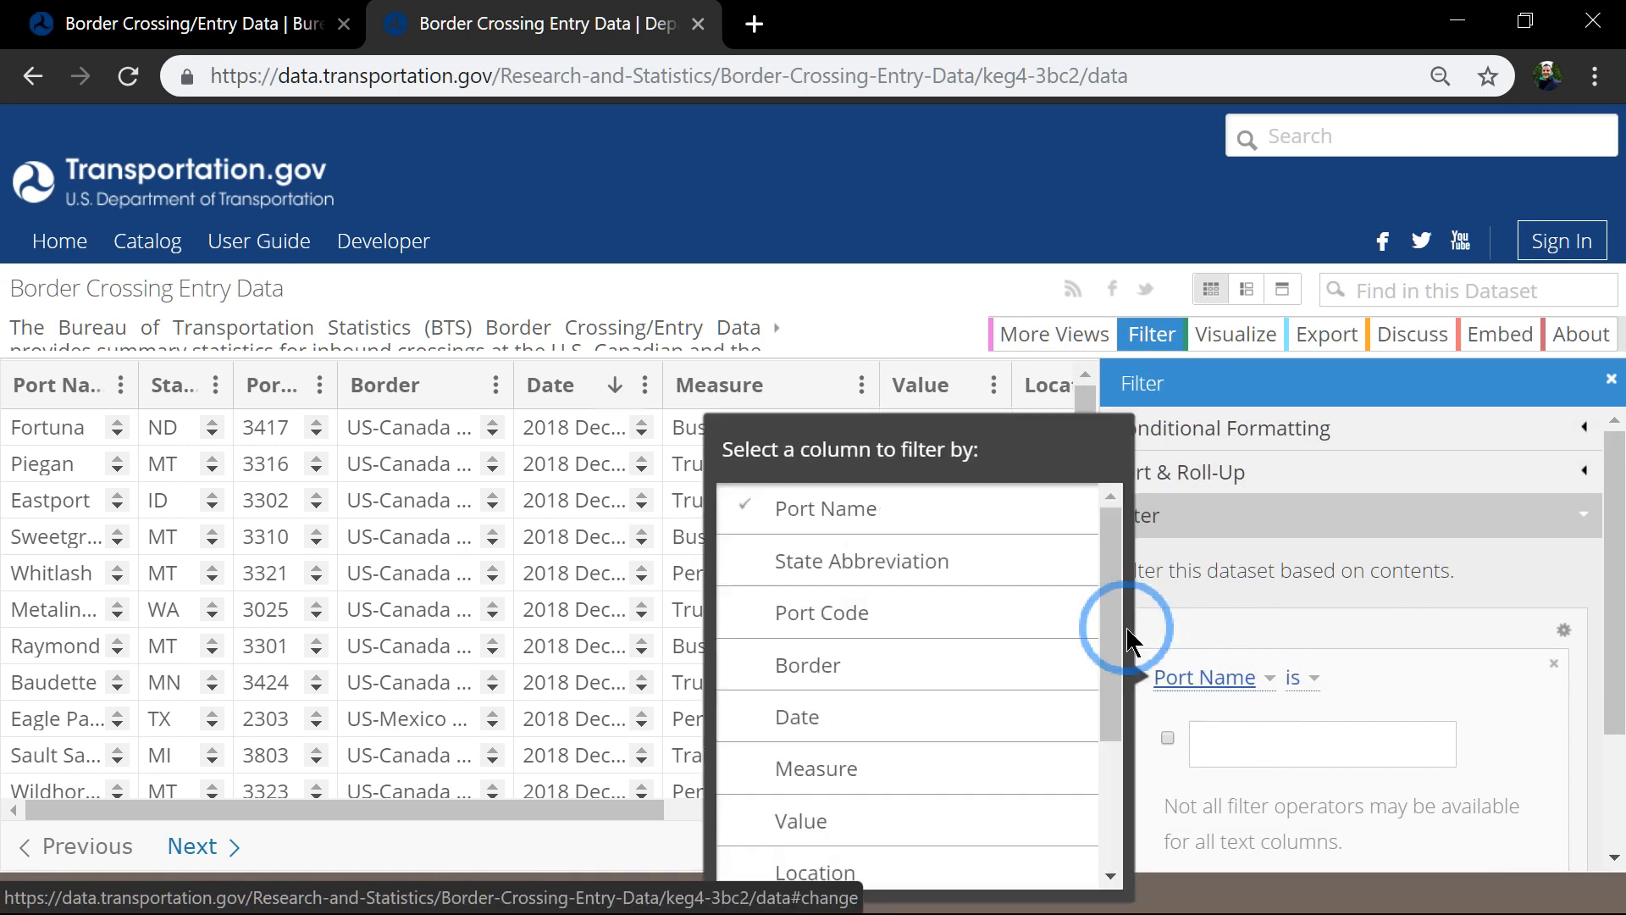
{"action": "left_click", "coordinate": [861, 561]}
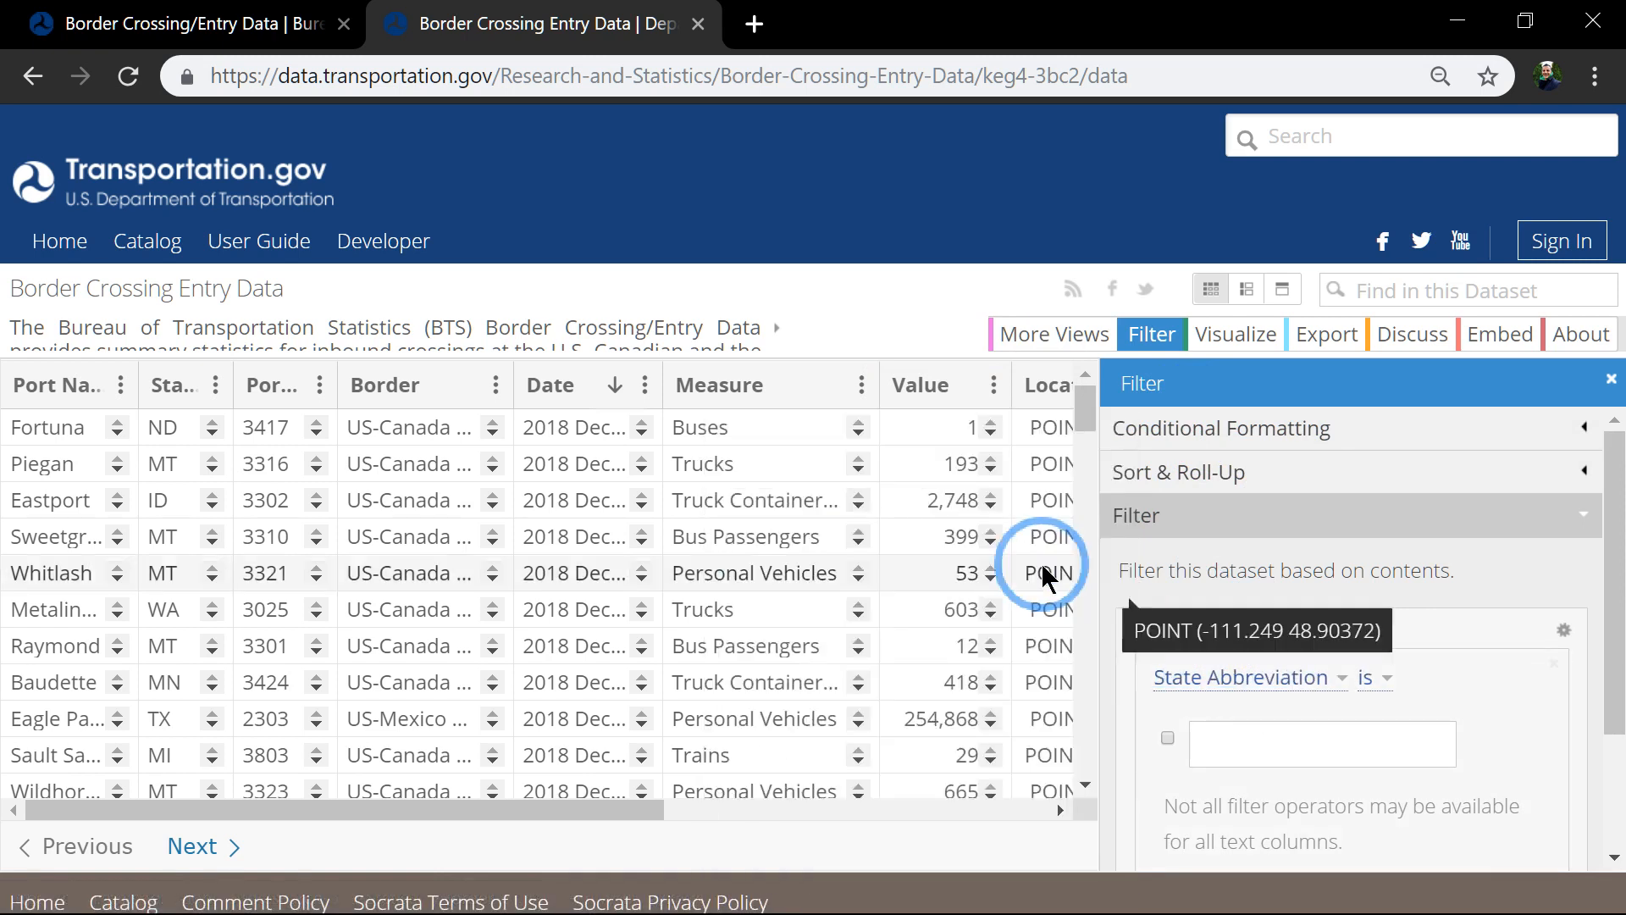
{"action": "left_click", "coordinate": [1321, 743]}
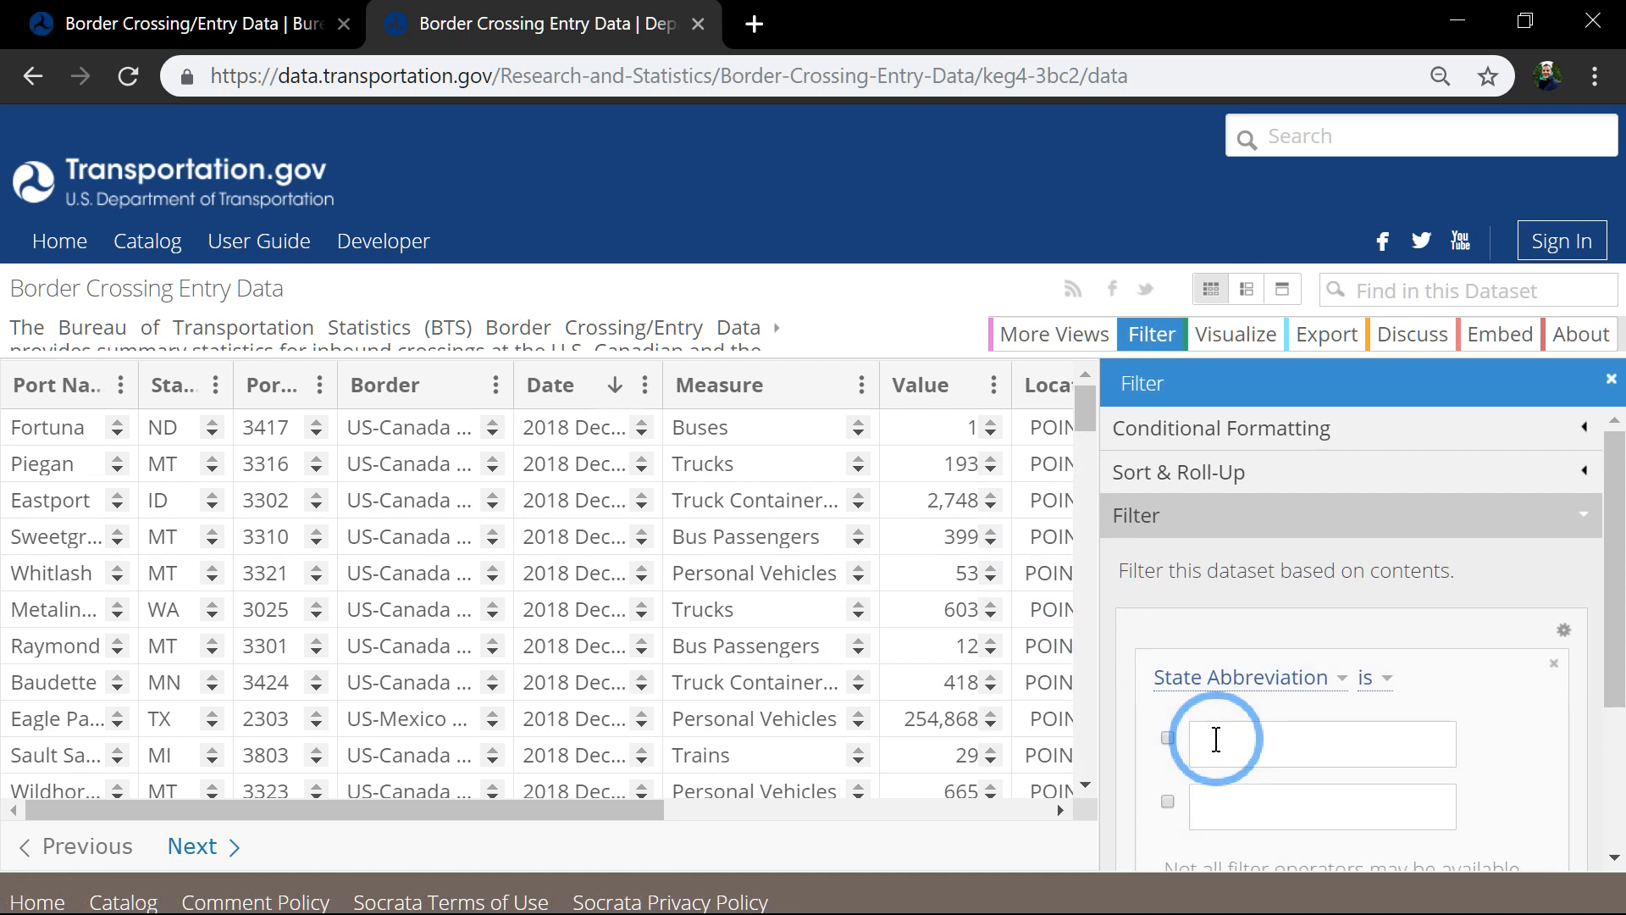
{"action": "type", "text": "MI"}
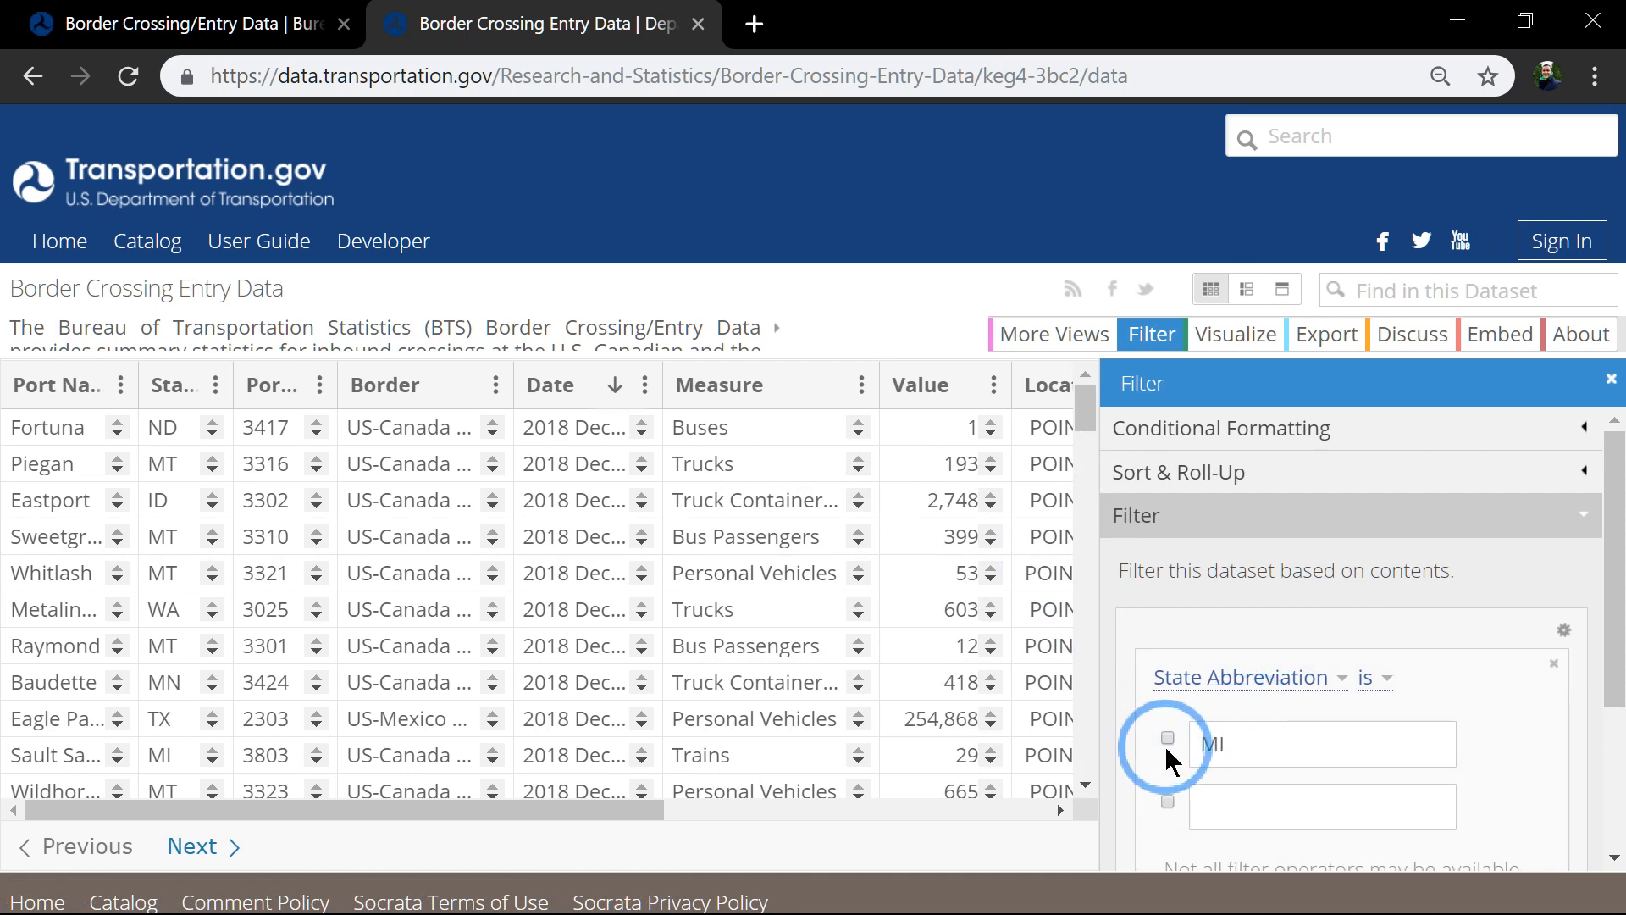
{"action": "left_click", "coordinate": [1166, 737]}
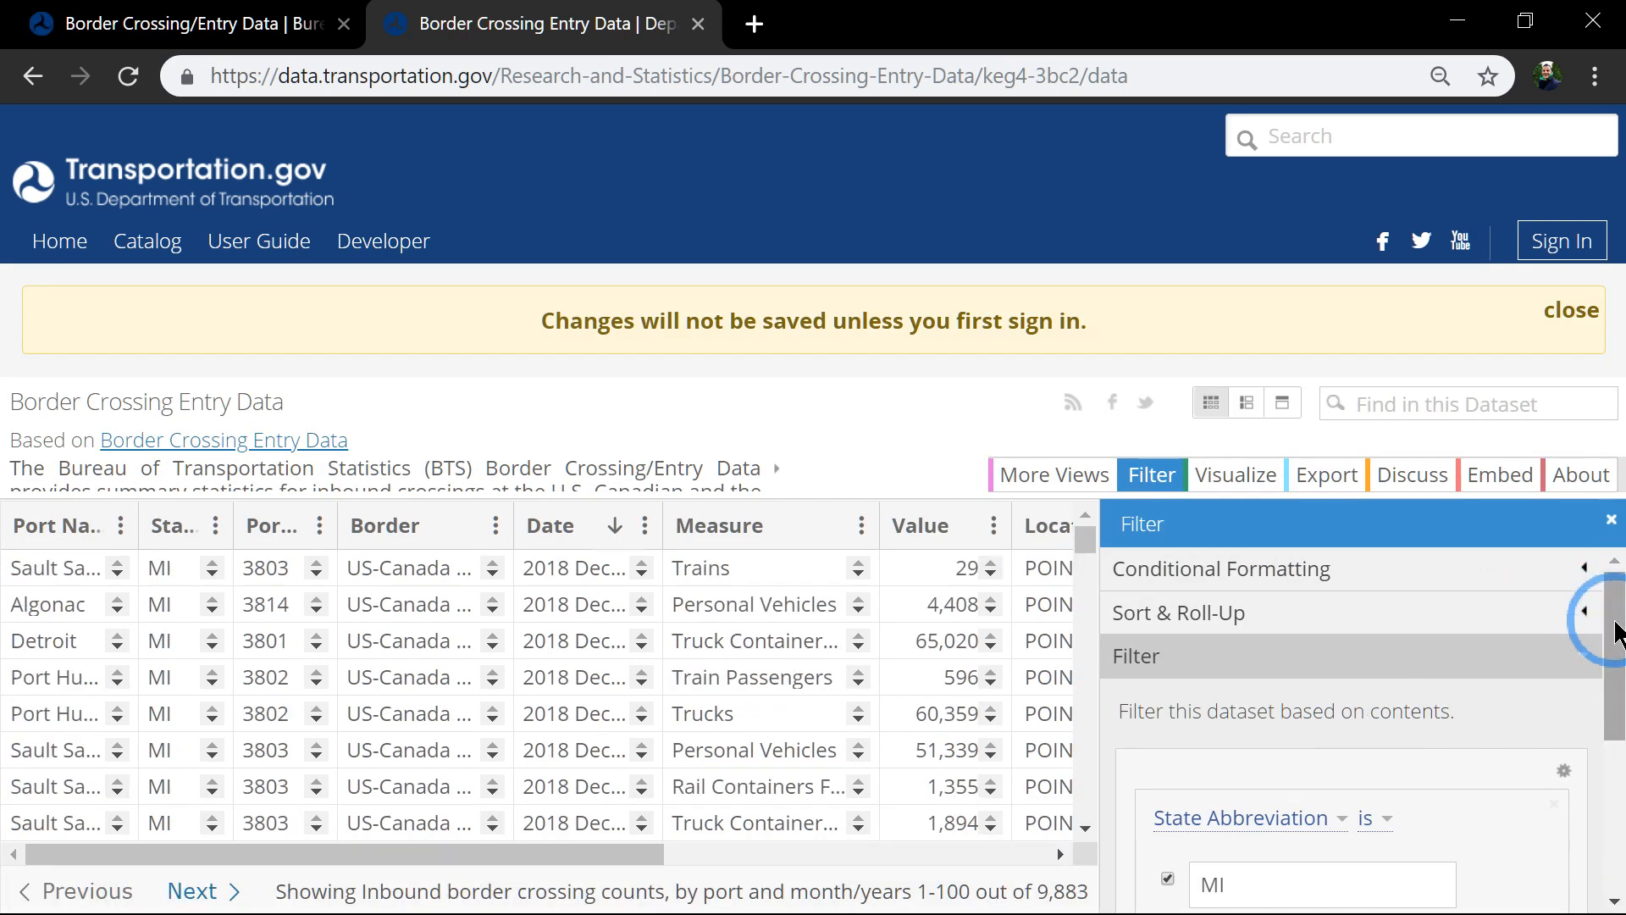
- Add a second, still empty filter condition below the MI condition
{"action": "scroll", "scroll_direction": "down", "scroll_amount": 3}
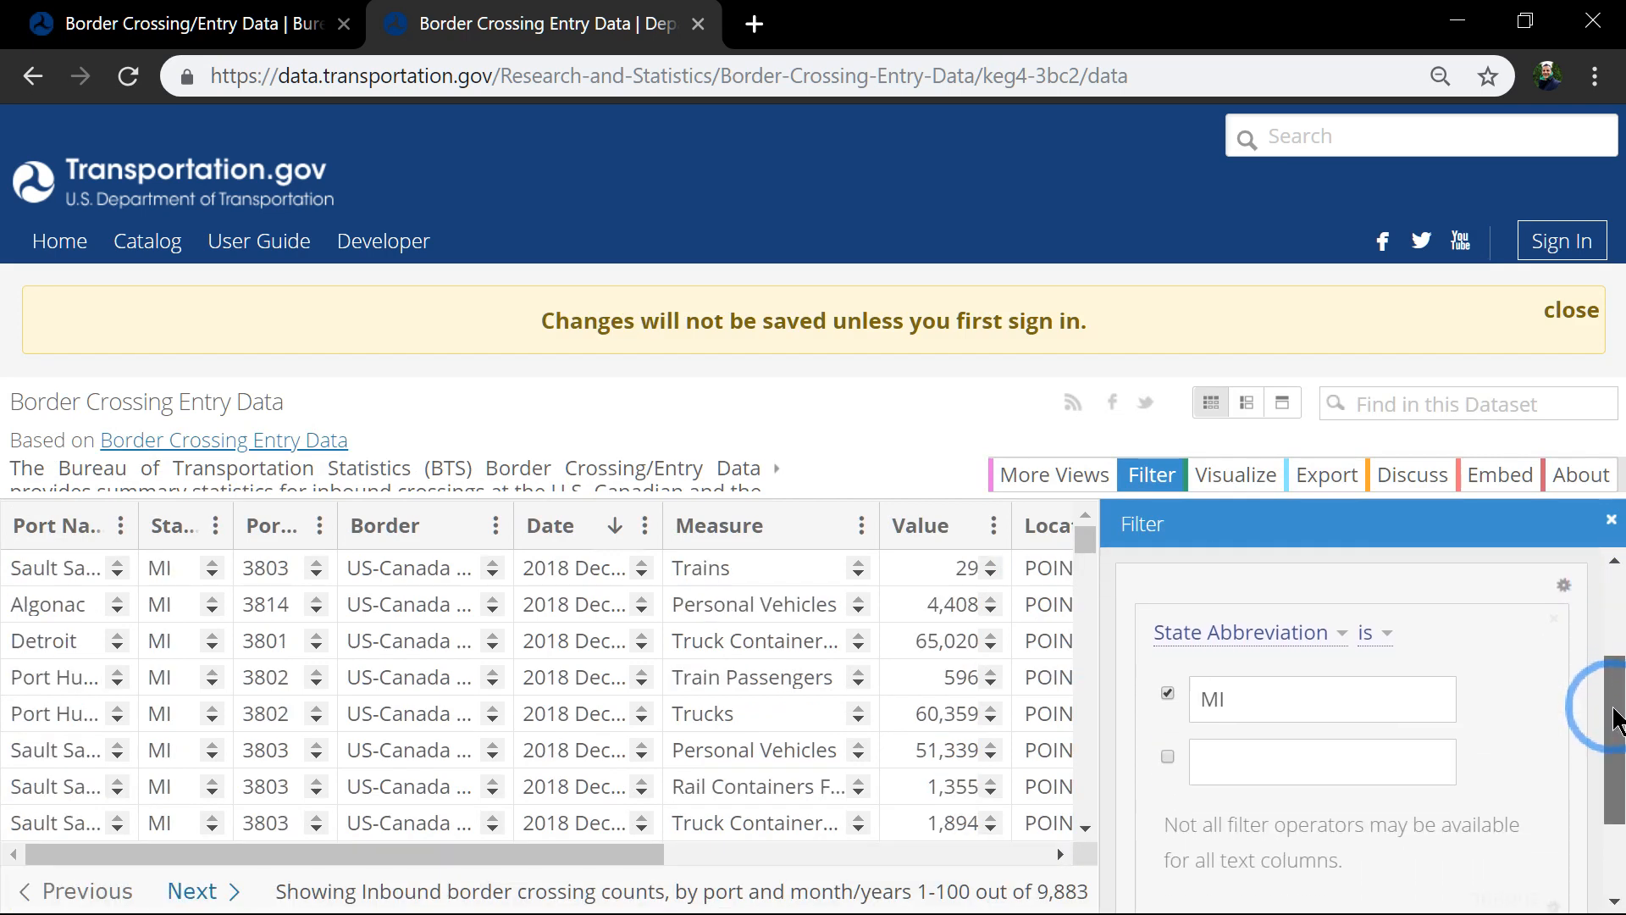
{"action": "scroll", "scroll_direction": "down", "scroll_amount": 3}
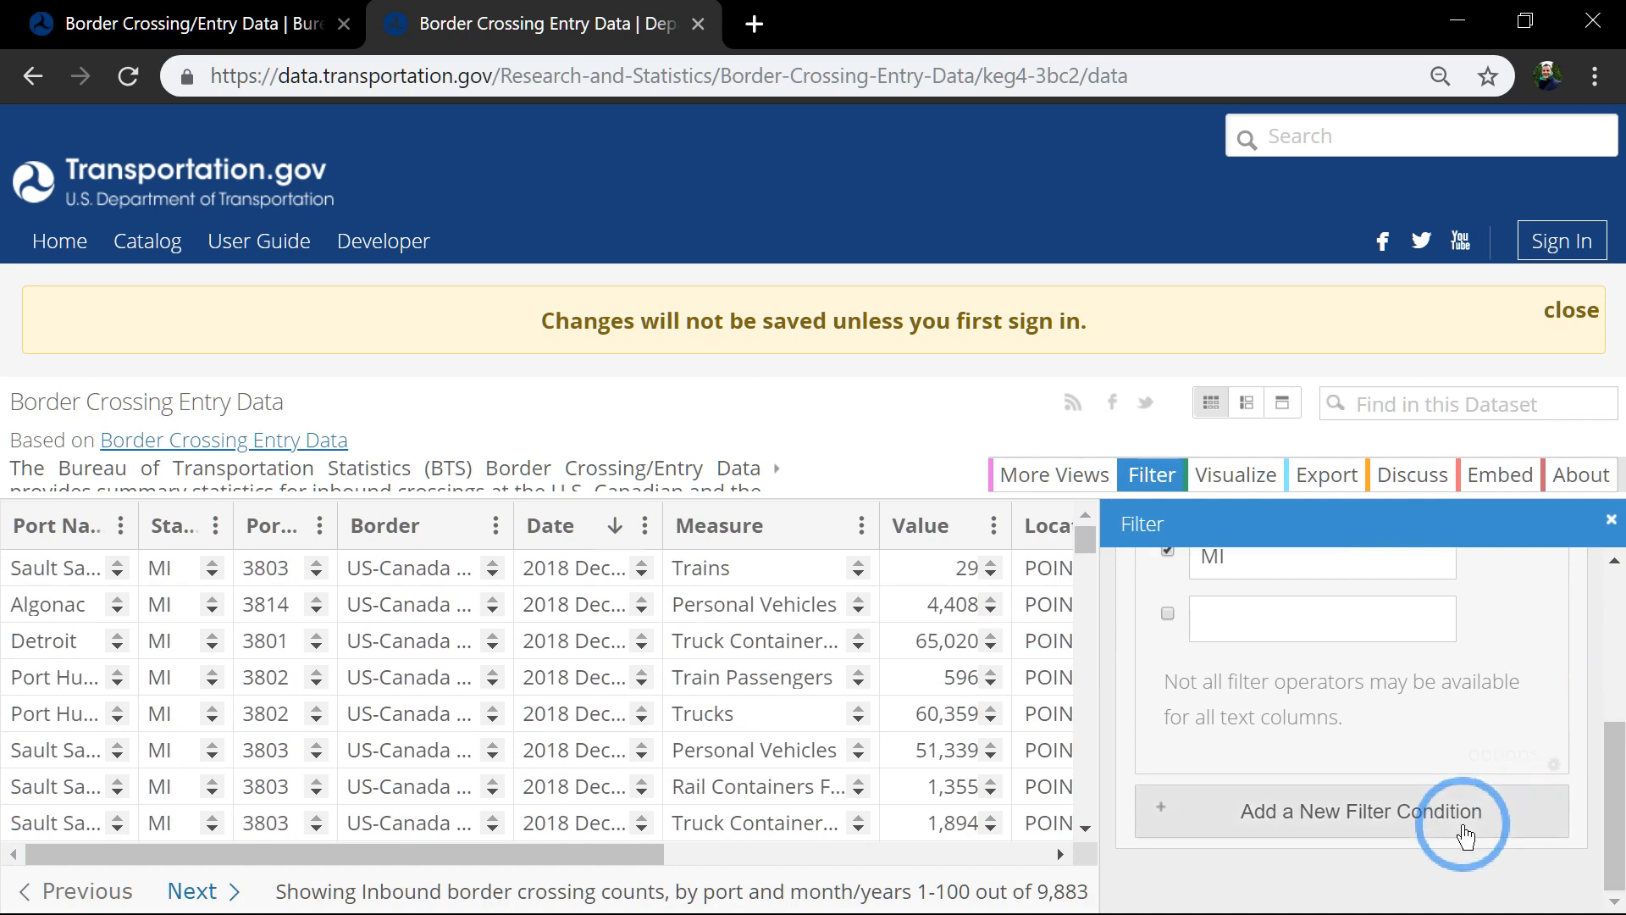
{"action": "left_click", "coordinate": [1354, 811]}
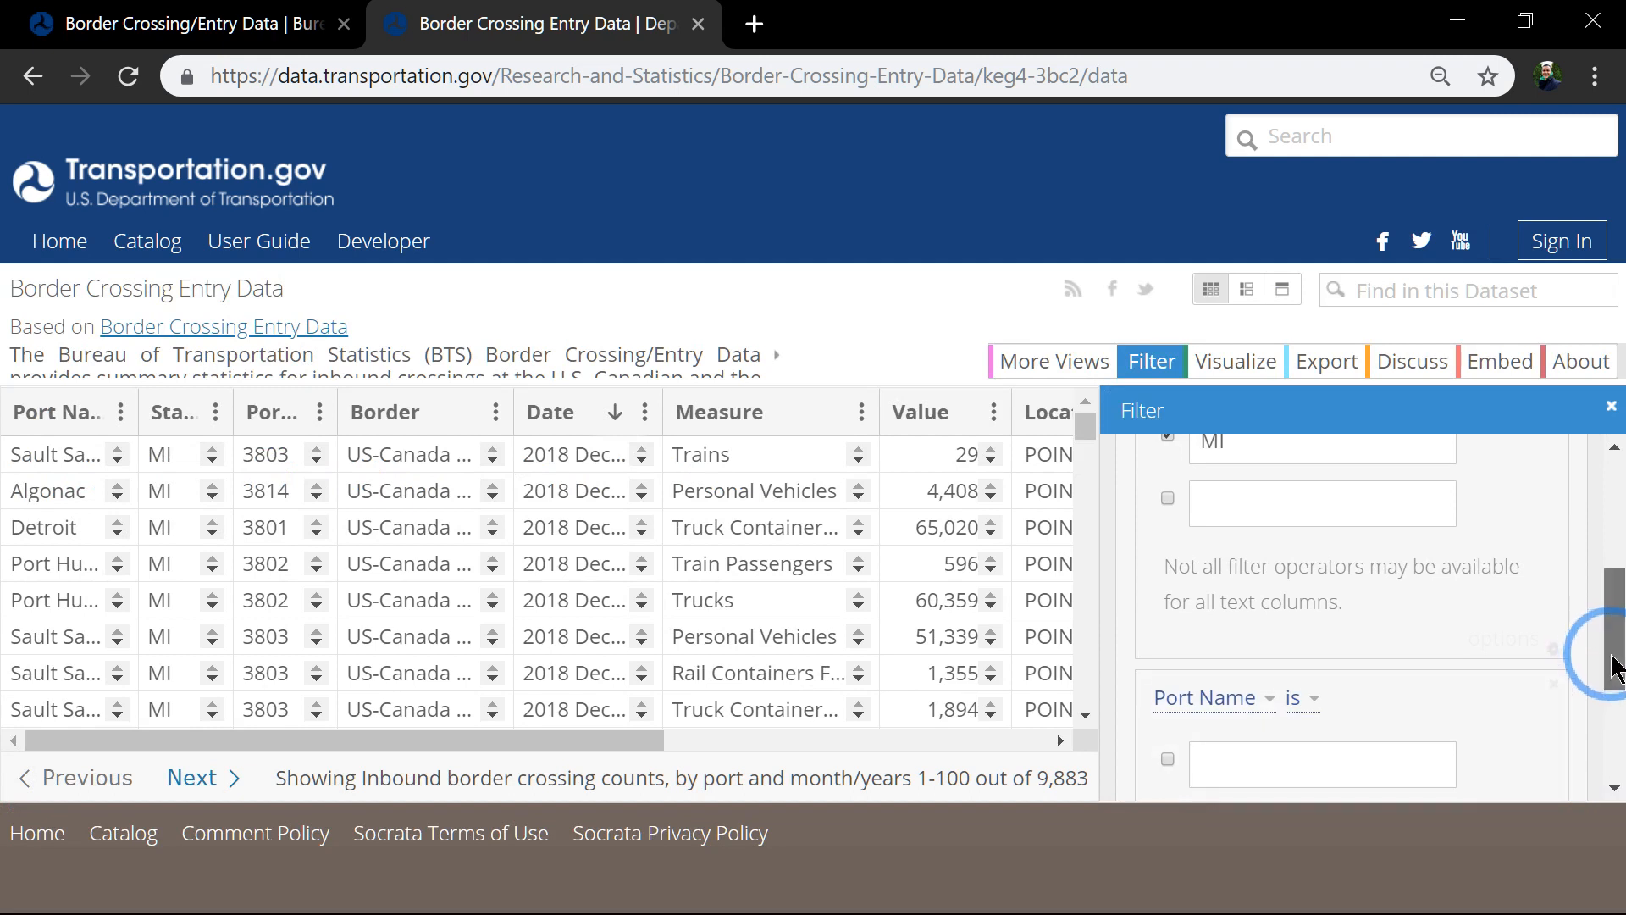
- Set the second condition to Date with the 'is between' comparison
{"action": "scroll", "scroll_direction": "down", "scroll_amount": 3}
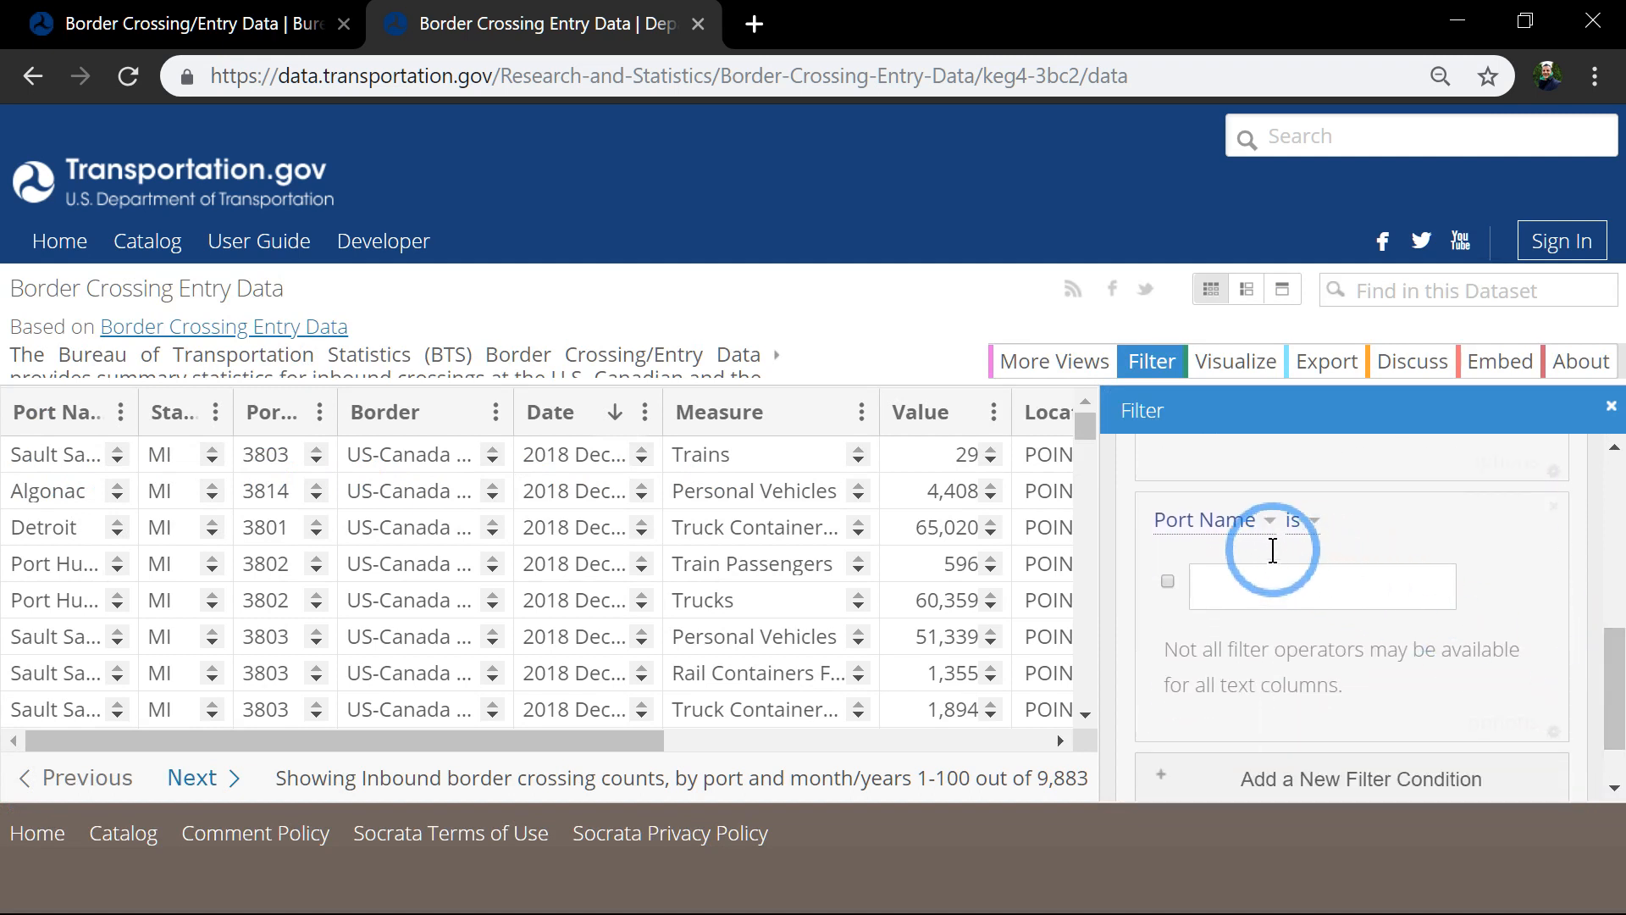
{"action": "left_click", "coordinate": [1206, 520]}
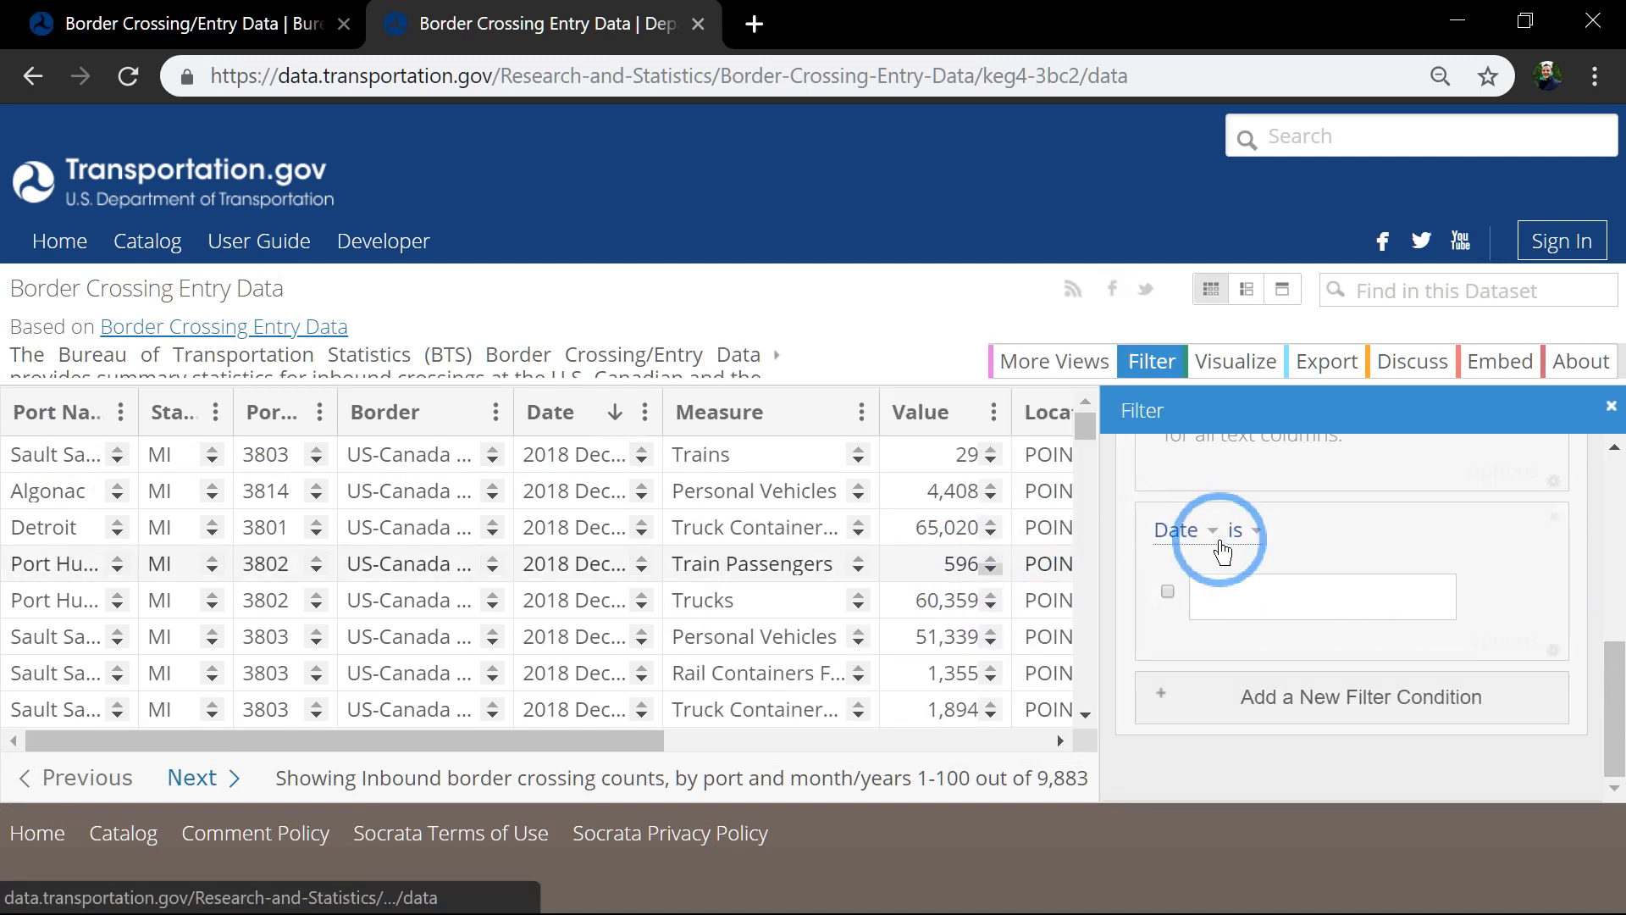
{"action": "left_click", "coordinate": [1242, 528]}
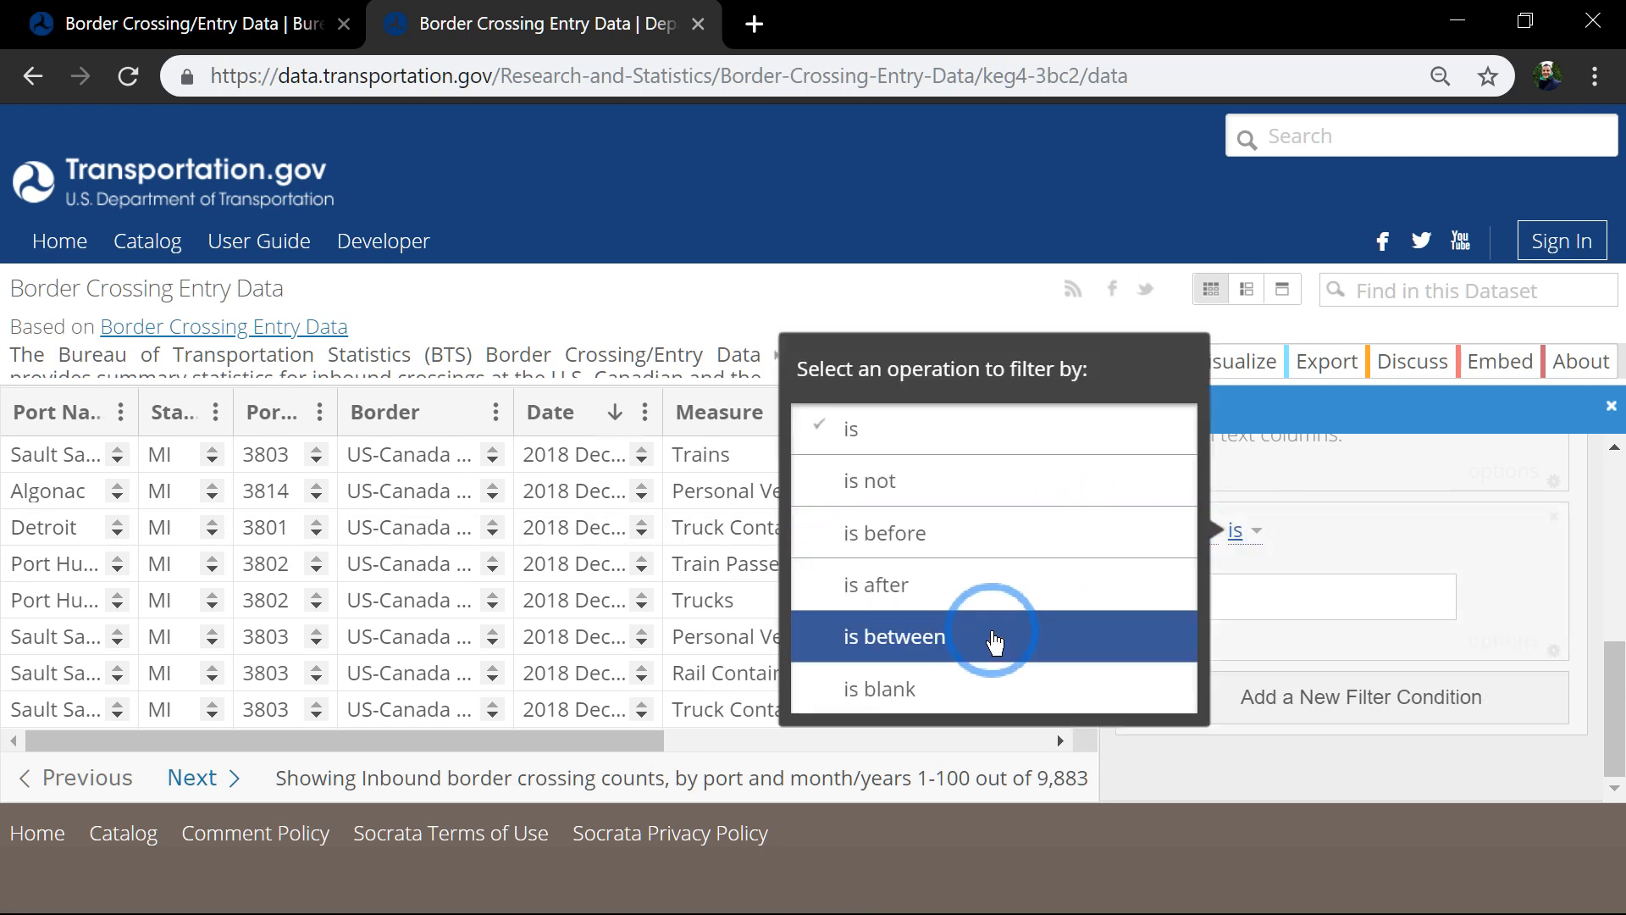
{"action": "left_click", "coordinate": [895, 636]}
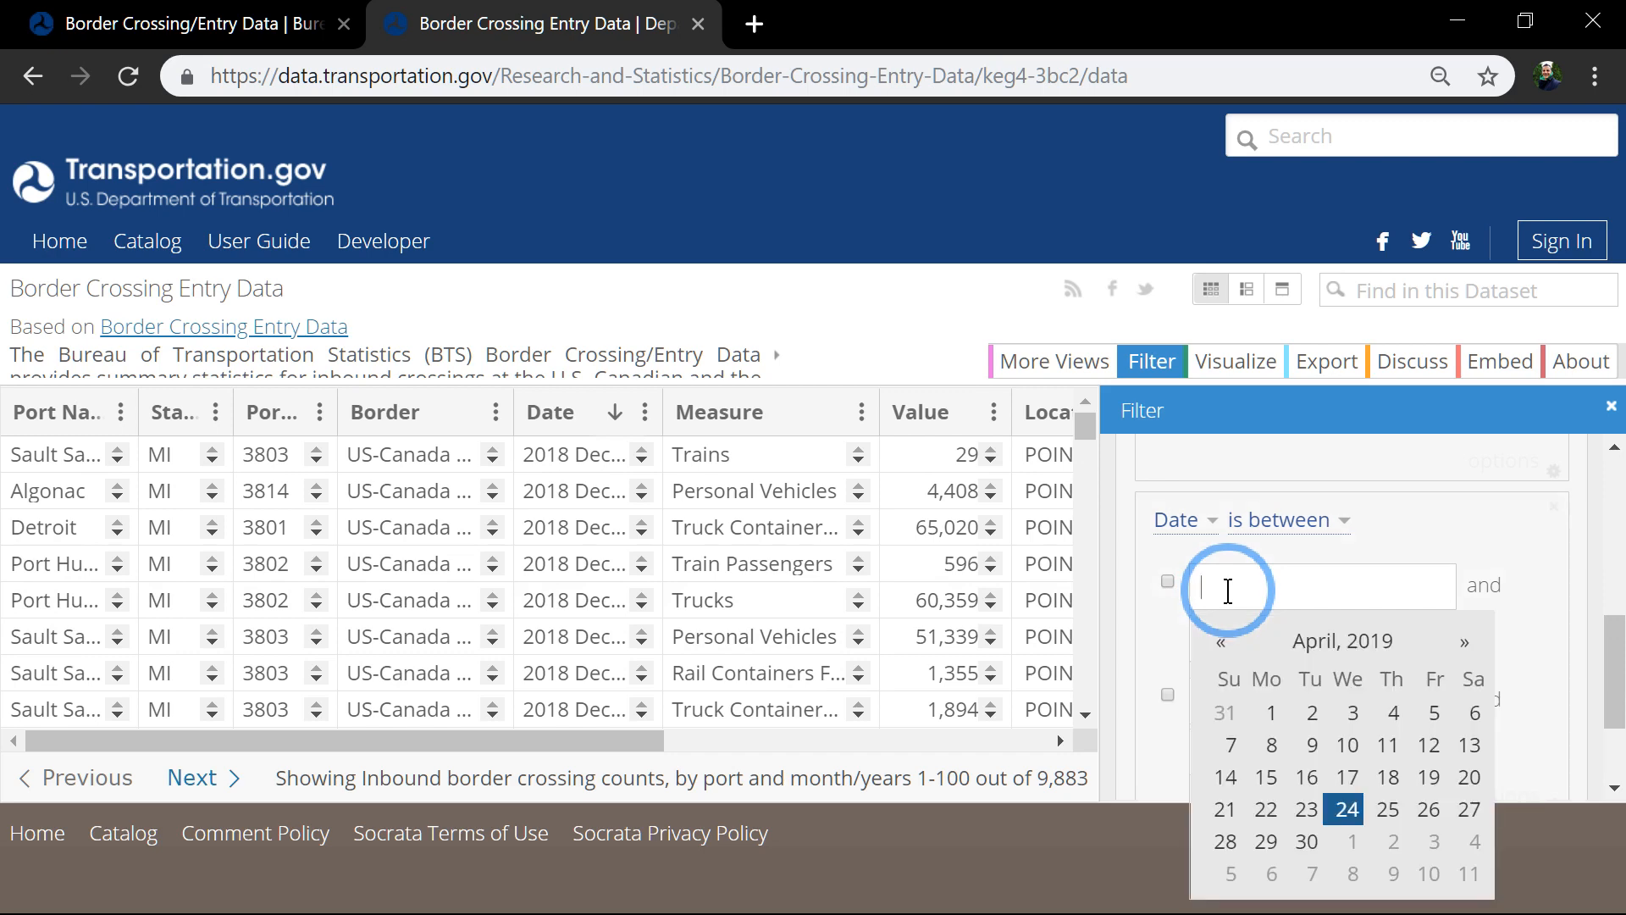
- Enter the date range 10/01/17 to 03/31/18 and apply it, leaving 205 rows
{"action": "type", "text": "10"}
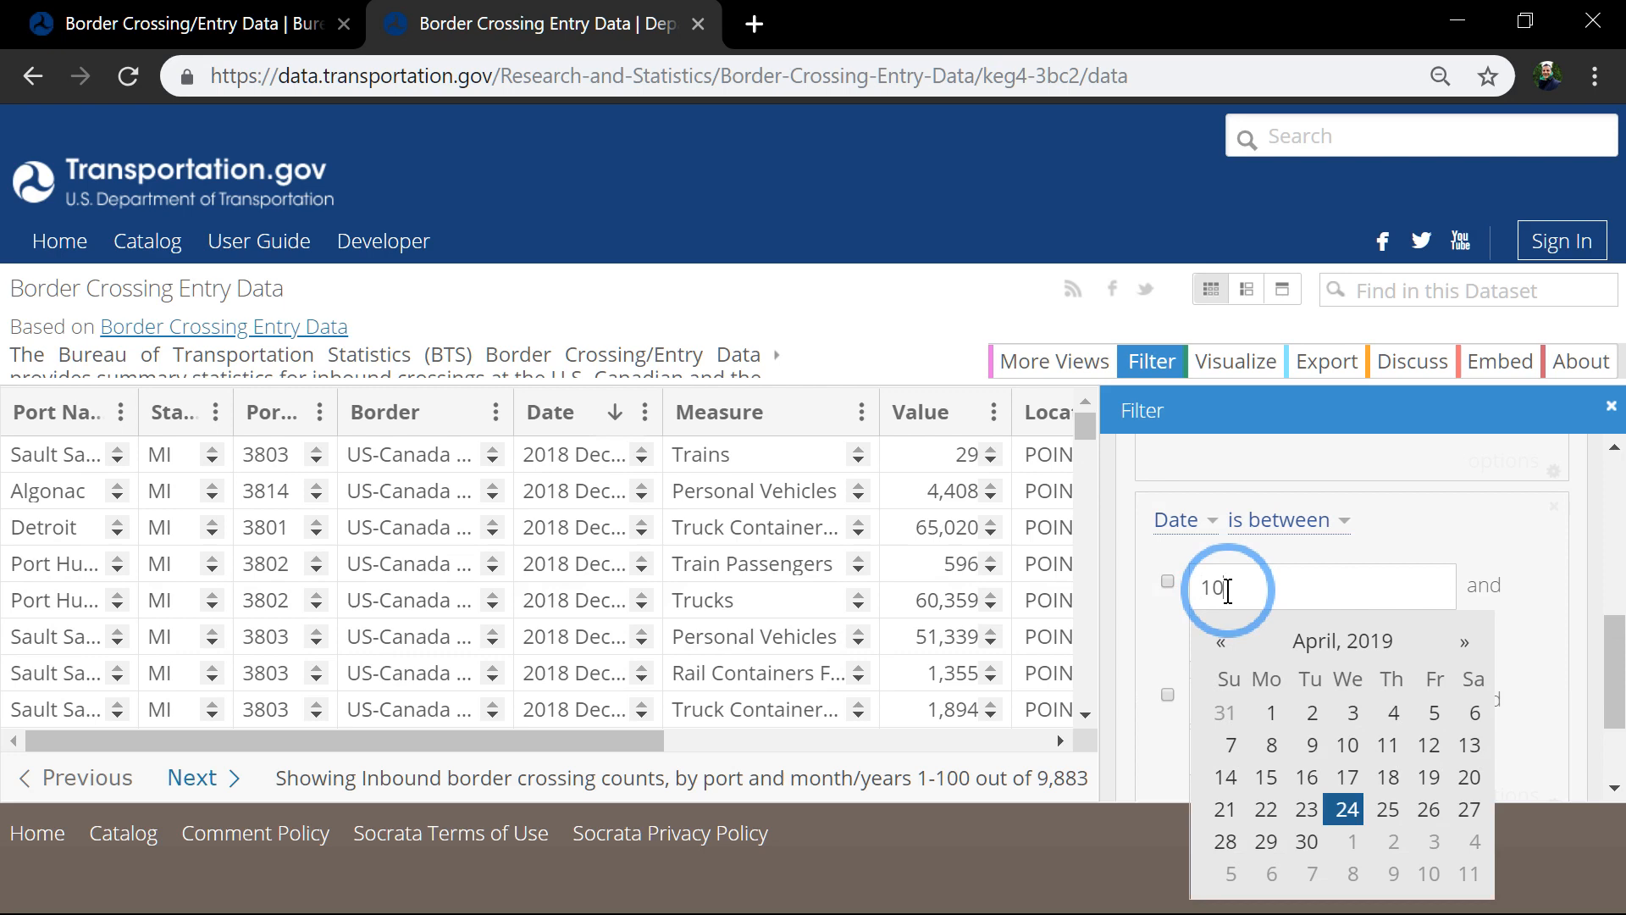
{"action": "type", "text": "01"}
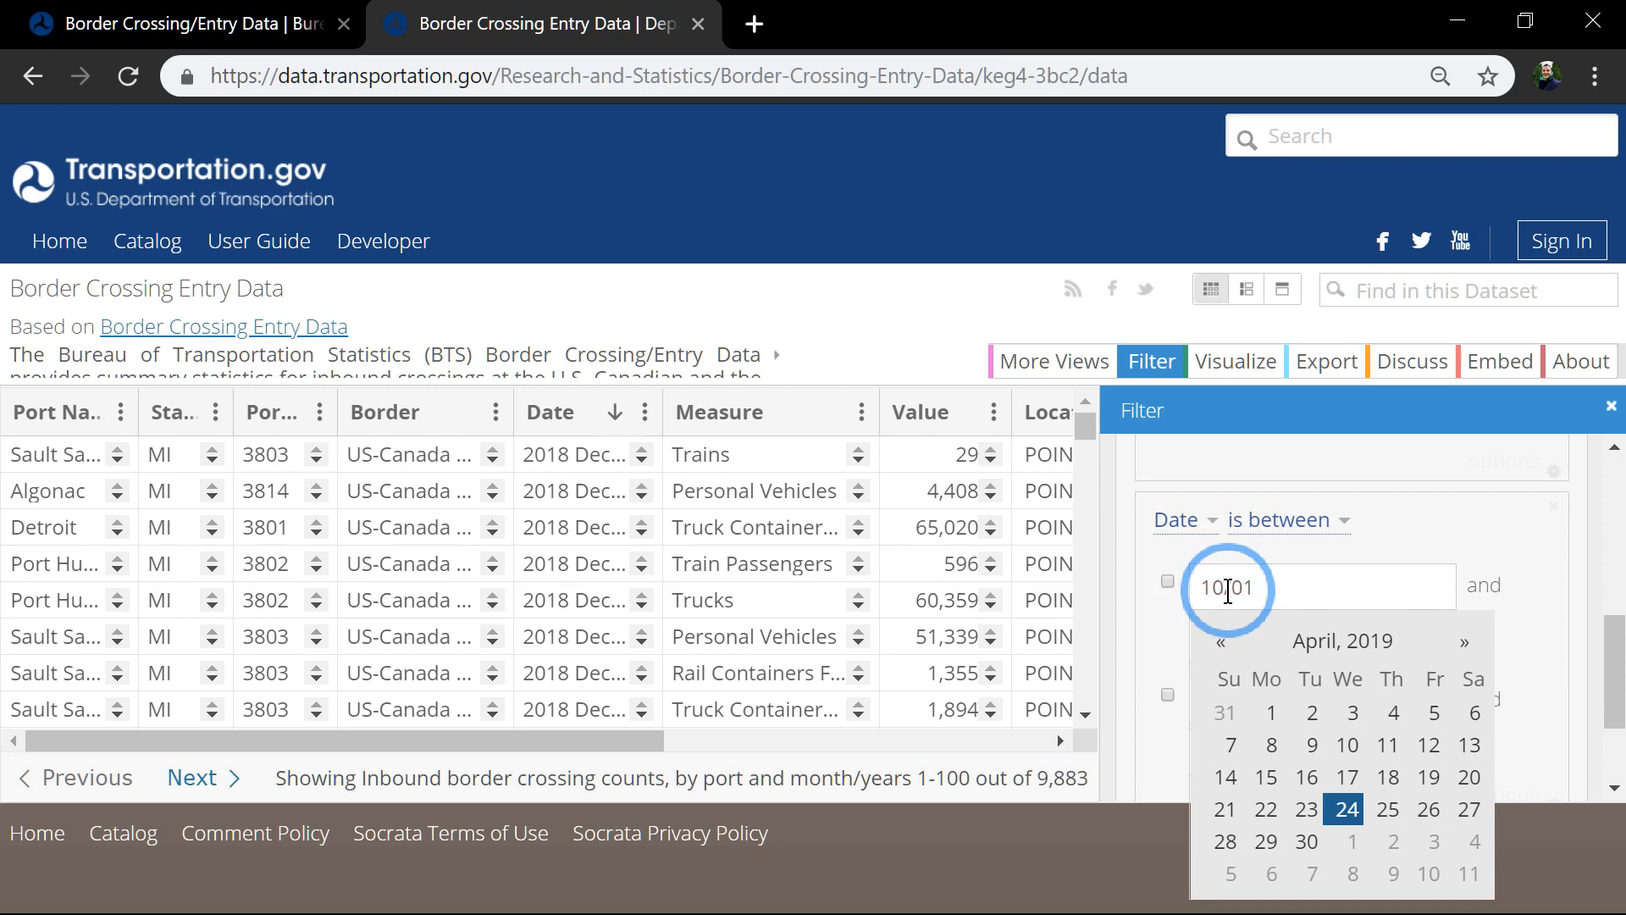
{"action": "type", "text": "/"}
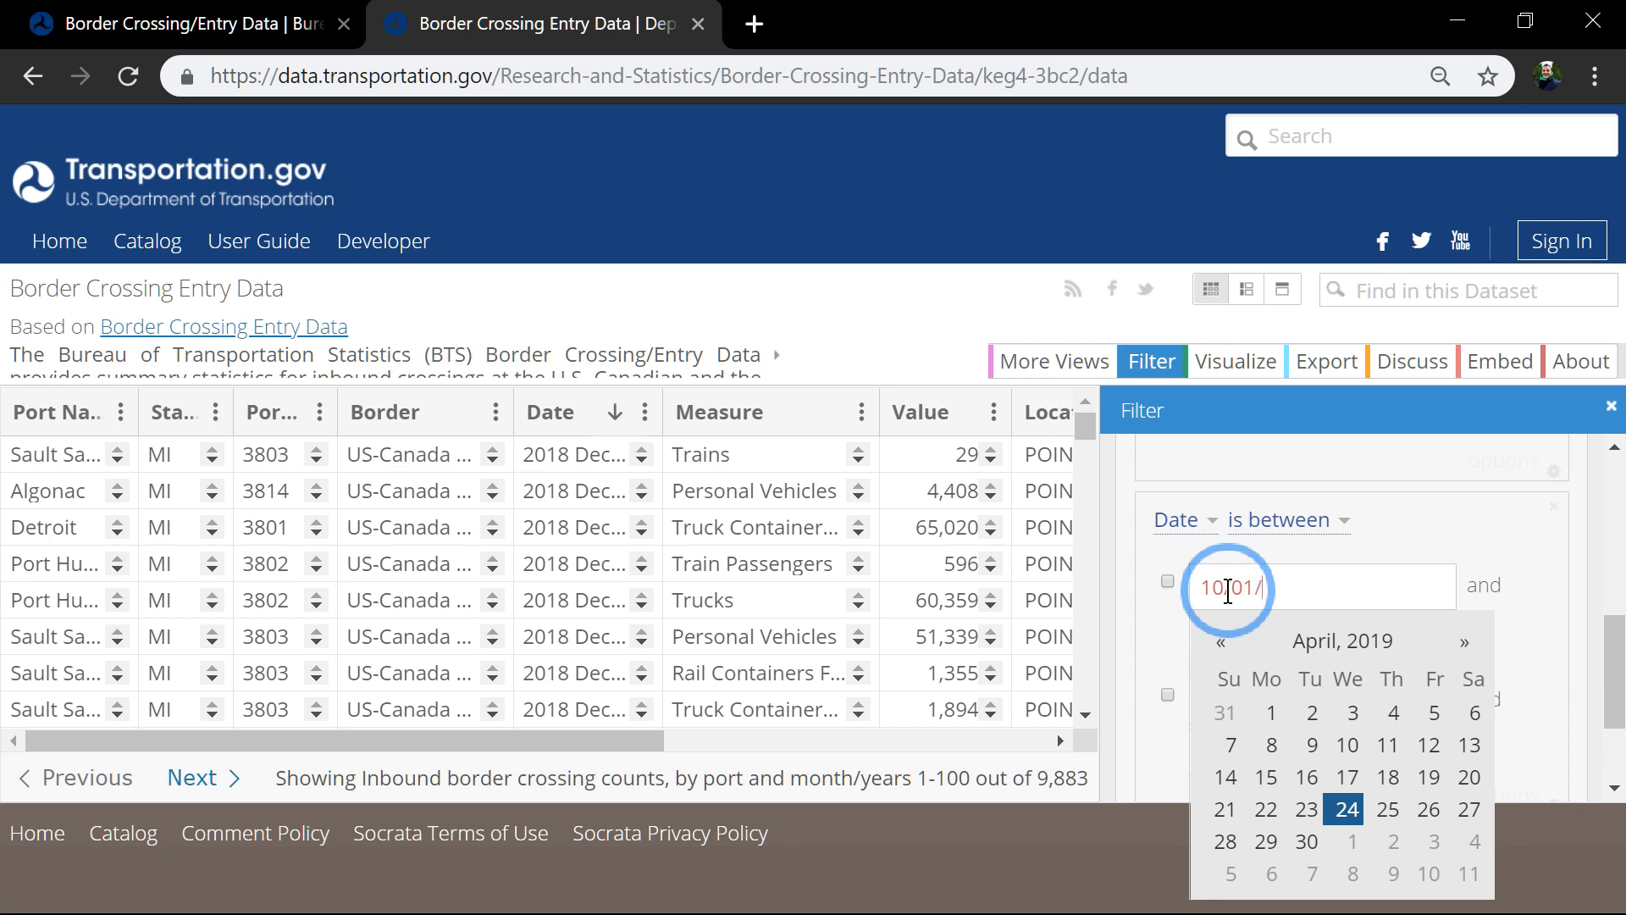
{"action": "type", "text": "17"}
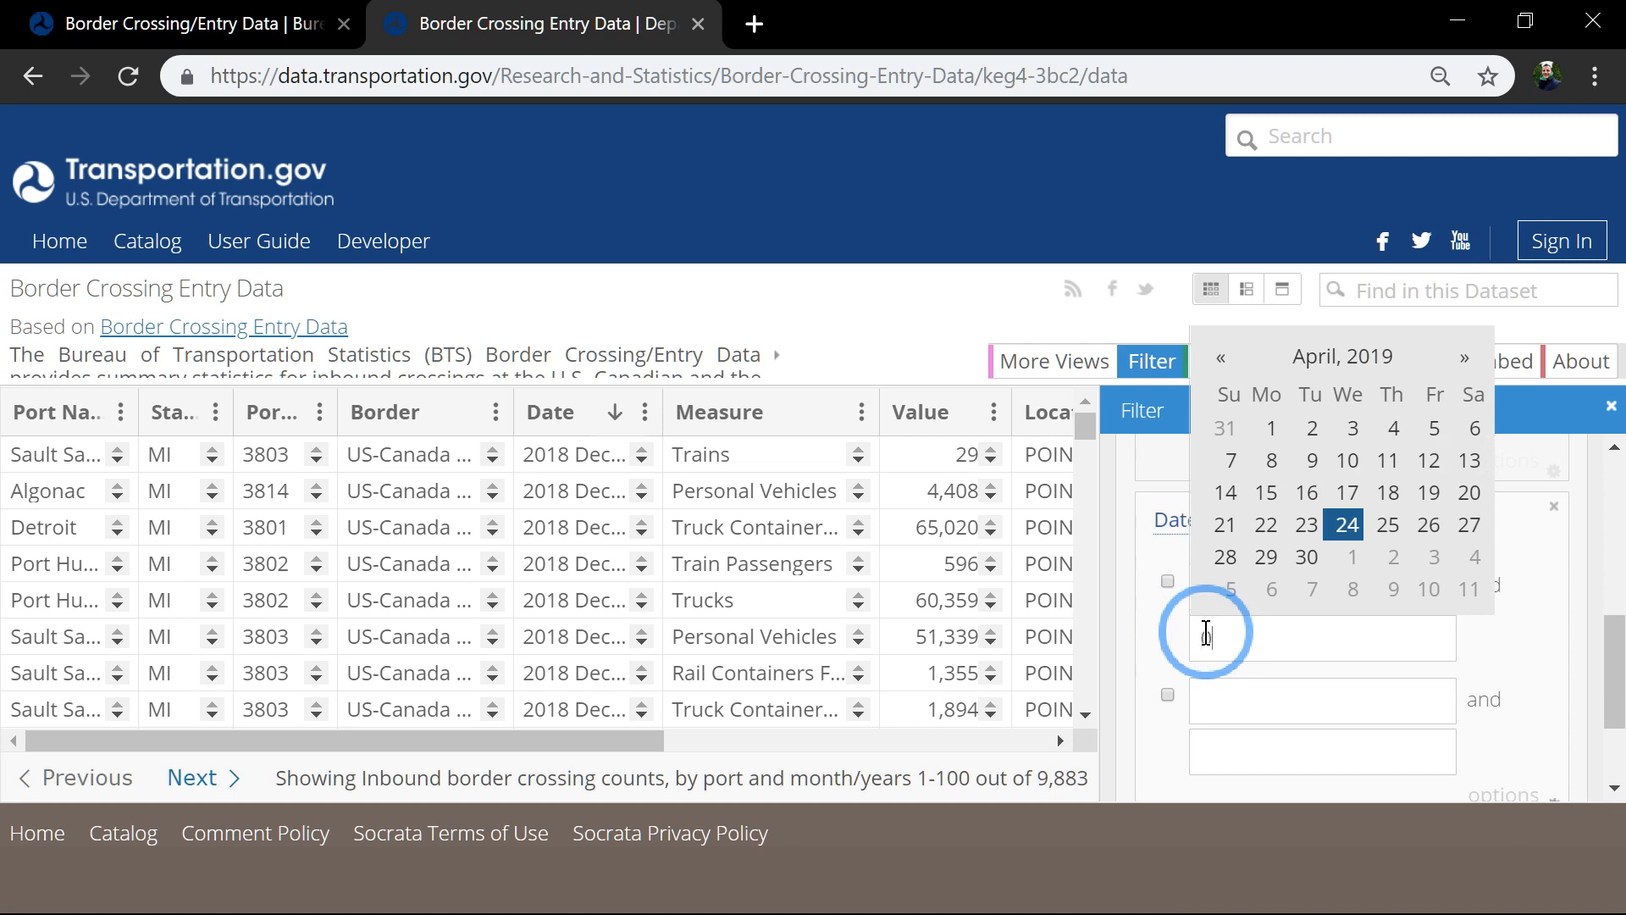
{"action": "type", "text": "3/"}
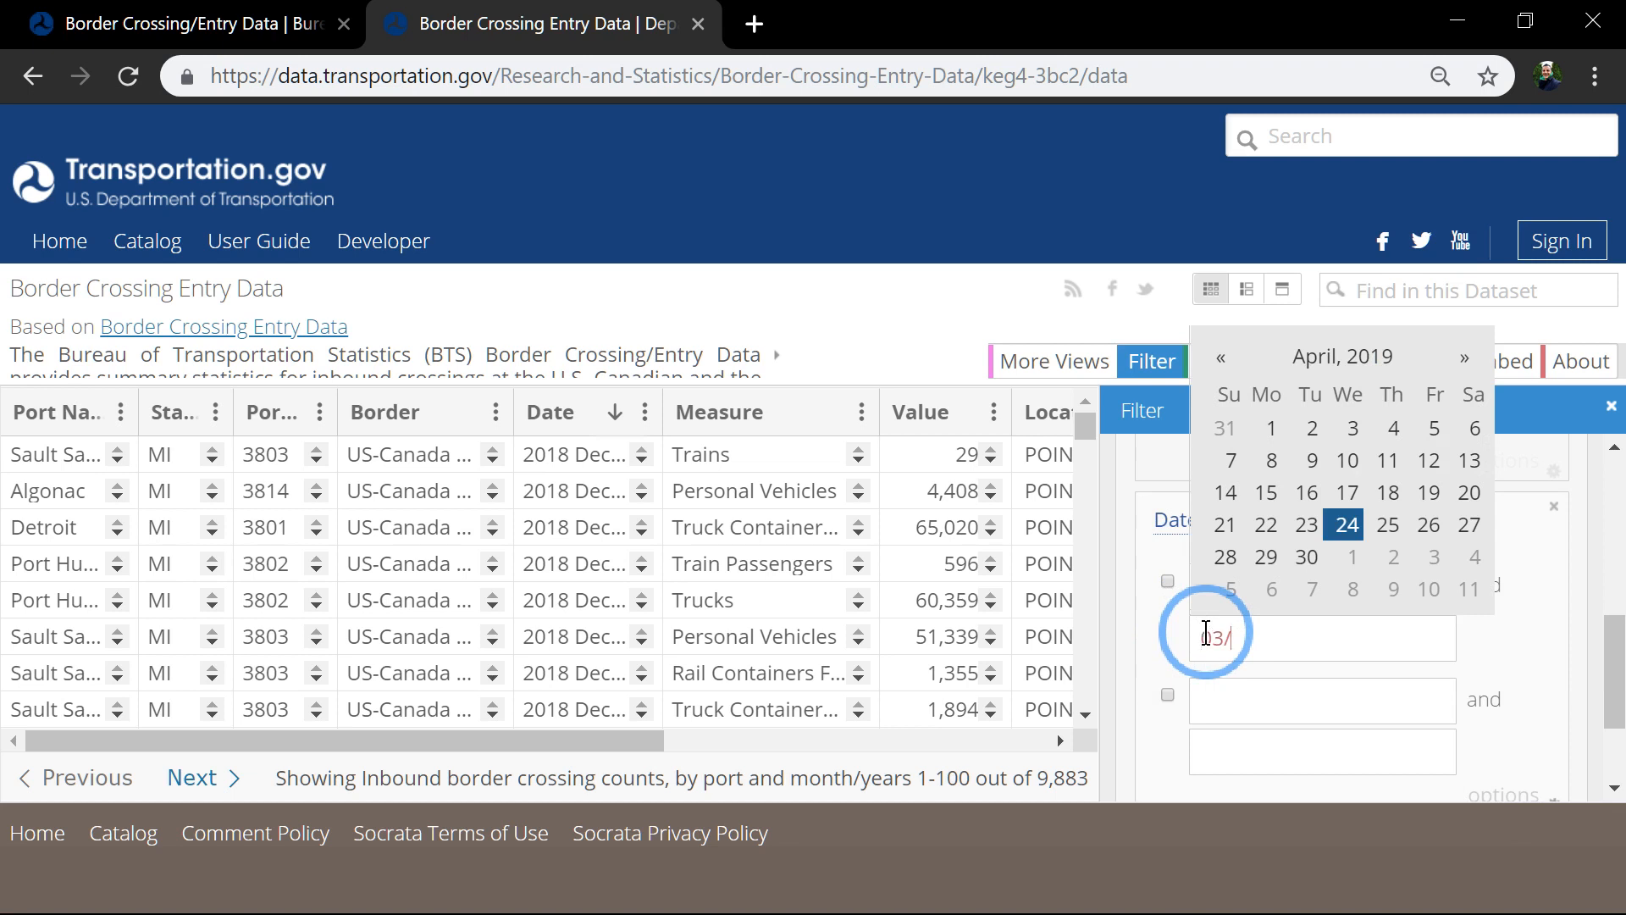
{"action": "type", "text": "31"}
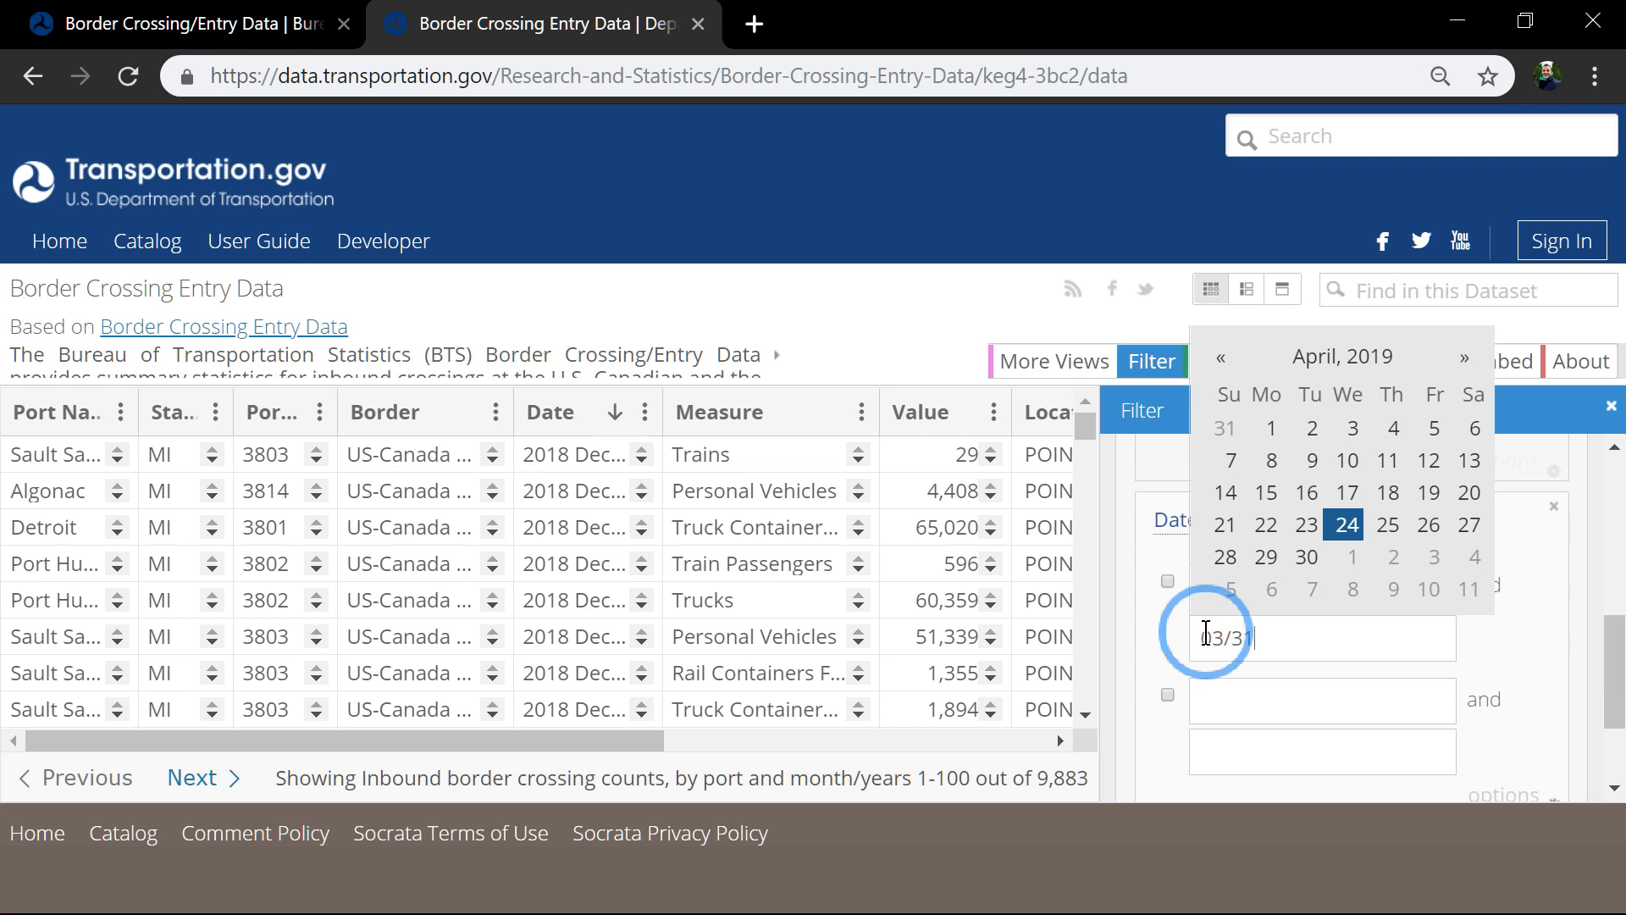
{"action": "type", "text": "/1"}
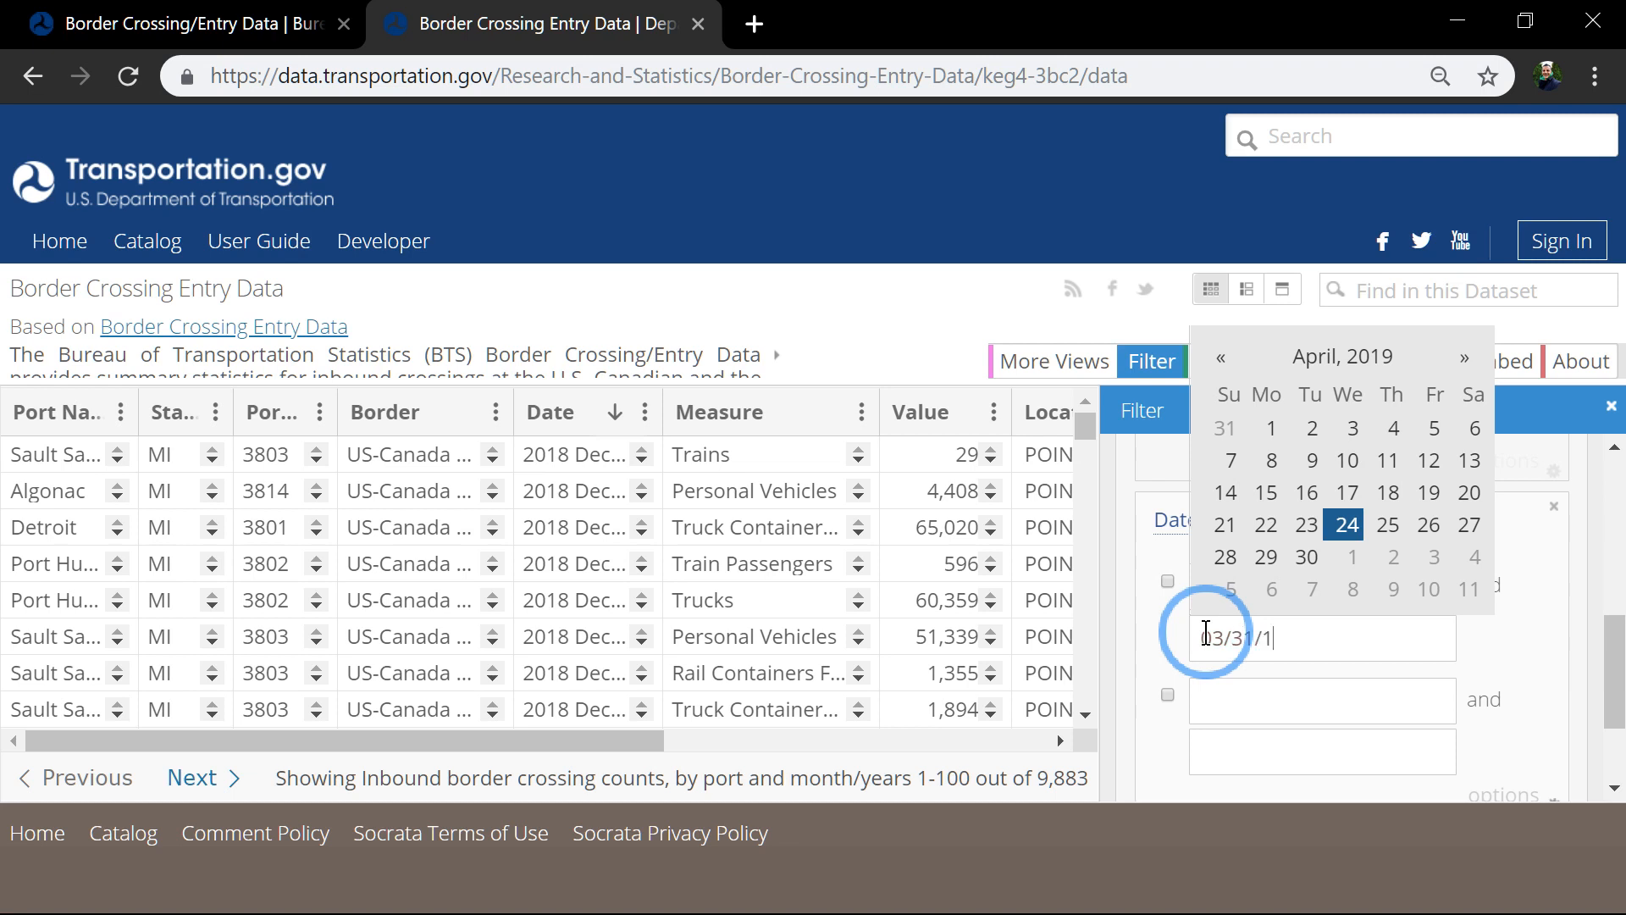
{"action": "type", "text": "8"}
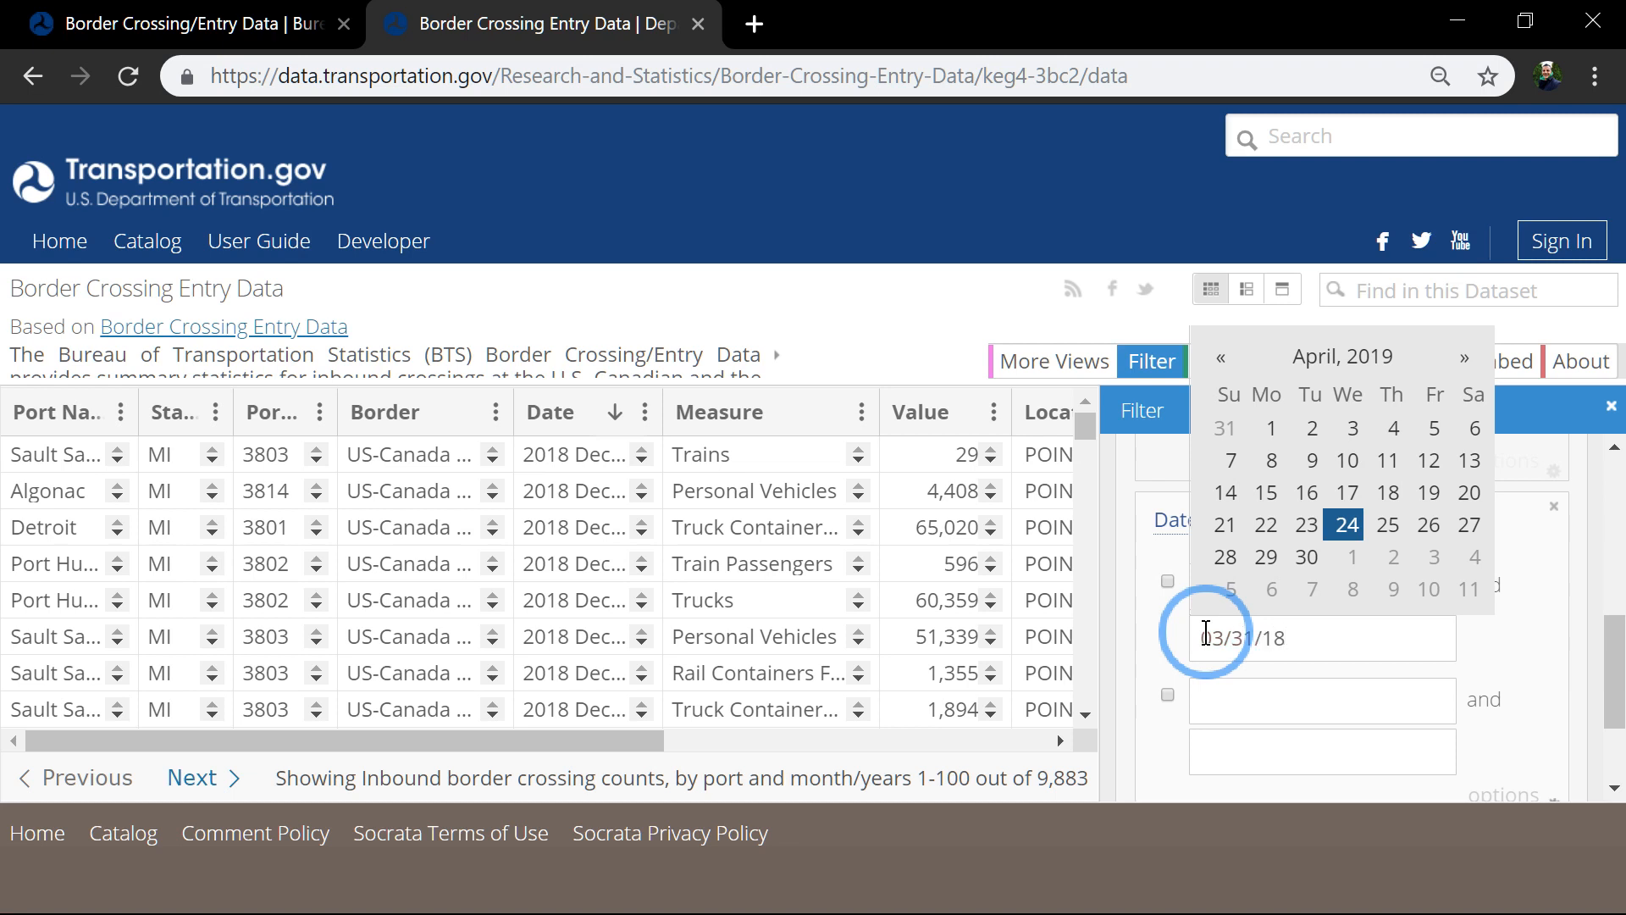
{"action": "left_click", "coordinate": [1167, 583]}
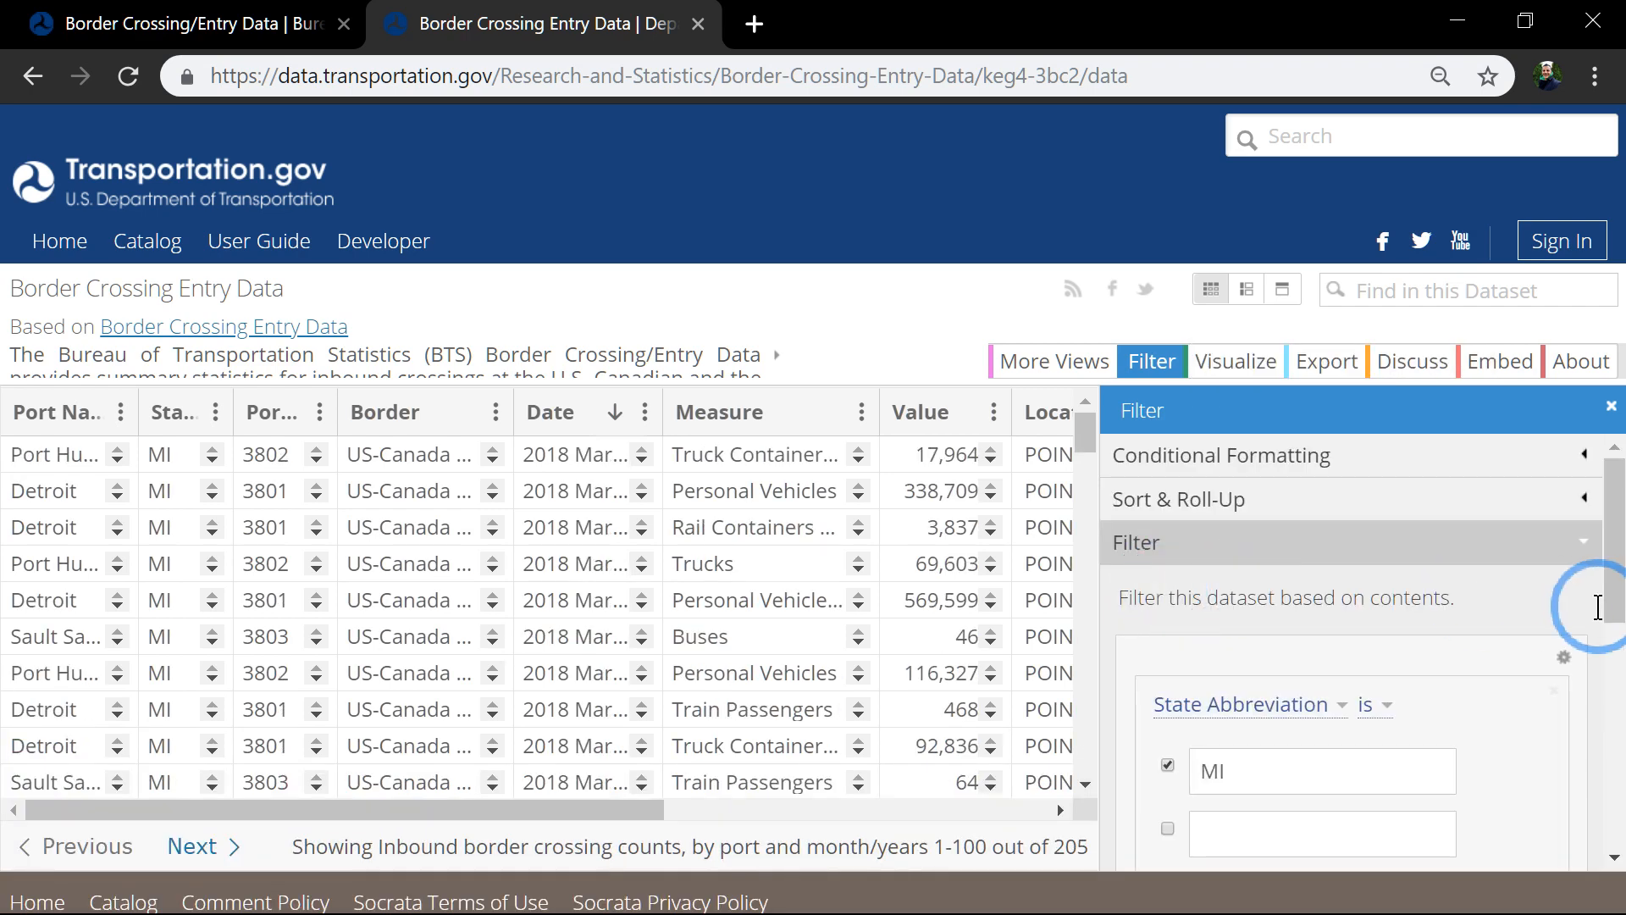
- Add a third condition Measure is Trucks to the Michigan filter
{"action": "scroll", "scroll_direction": "down", "scroll_amount": 3}
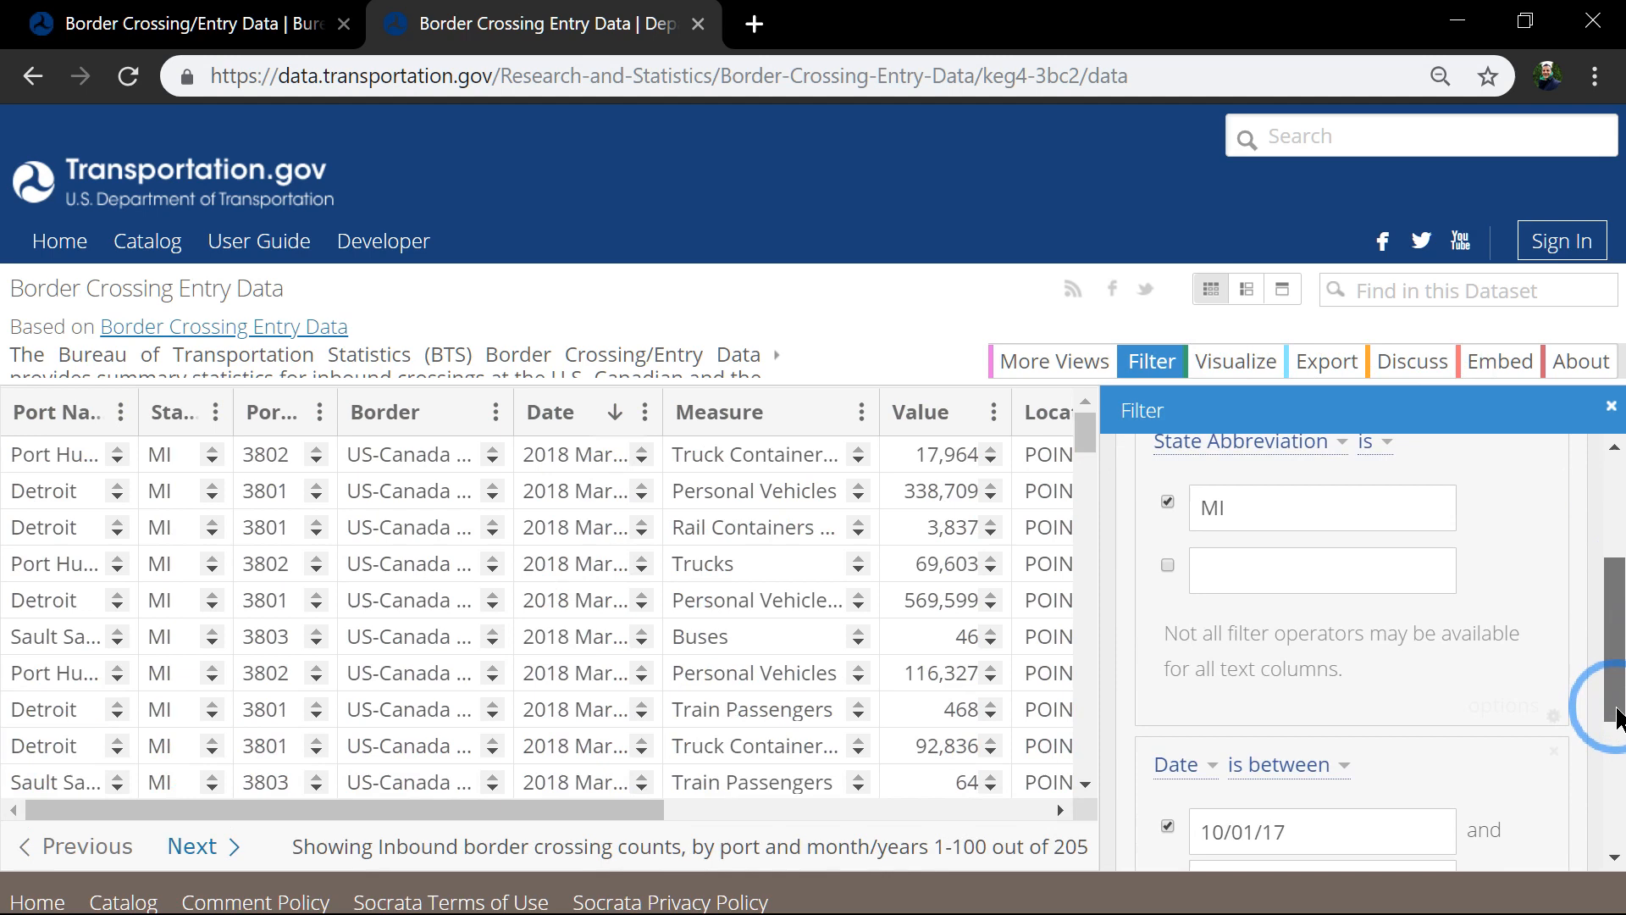
{"action": "scroll", "scroll_direction": "down", "scroll_amount": 3}
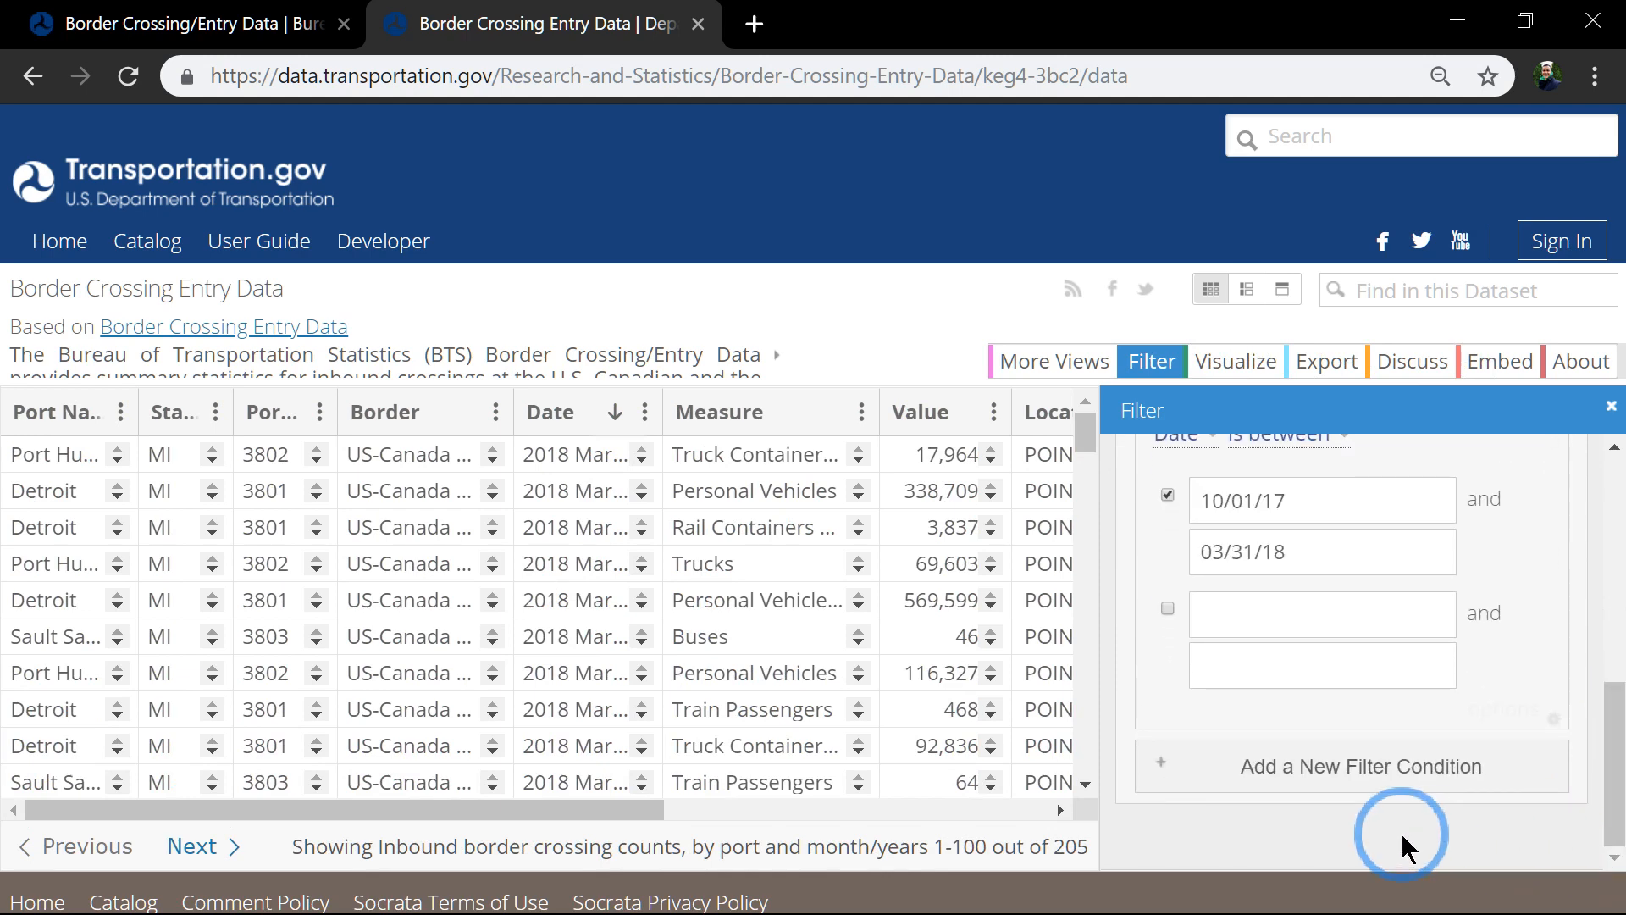
{"action": "left_click", "coordinate": [1360, 765]}
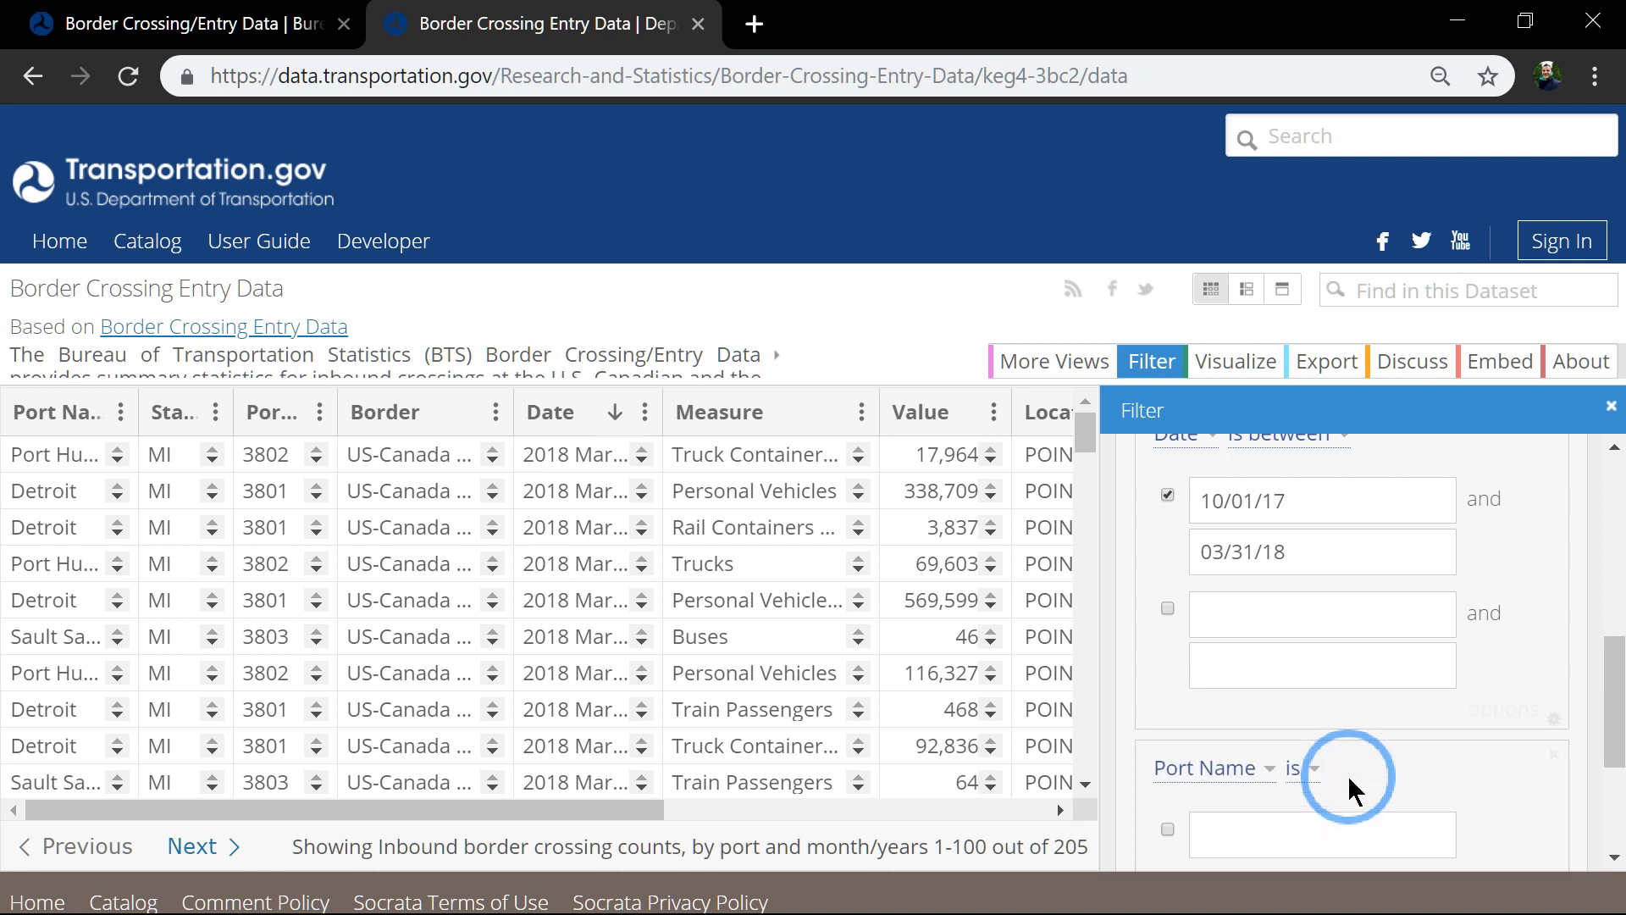
{"action": "scroll", "scroll_direction": "down", "scroll_amount": 3}
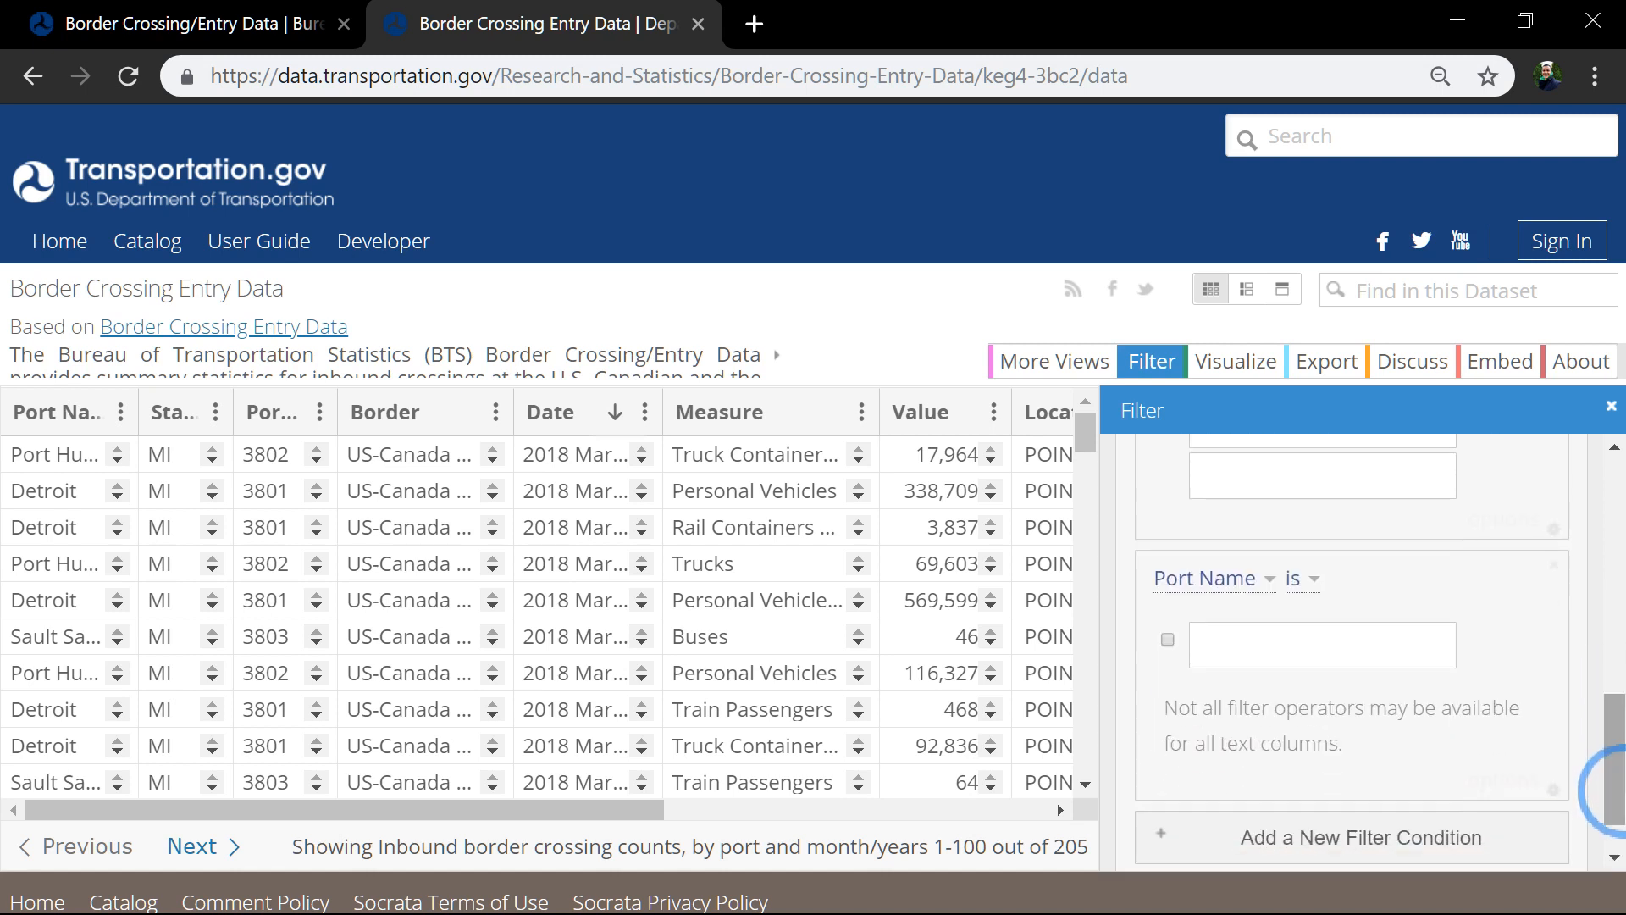
{"action": "left_click", "coordinate": [1205, 577]}
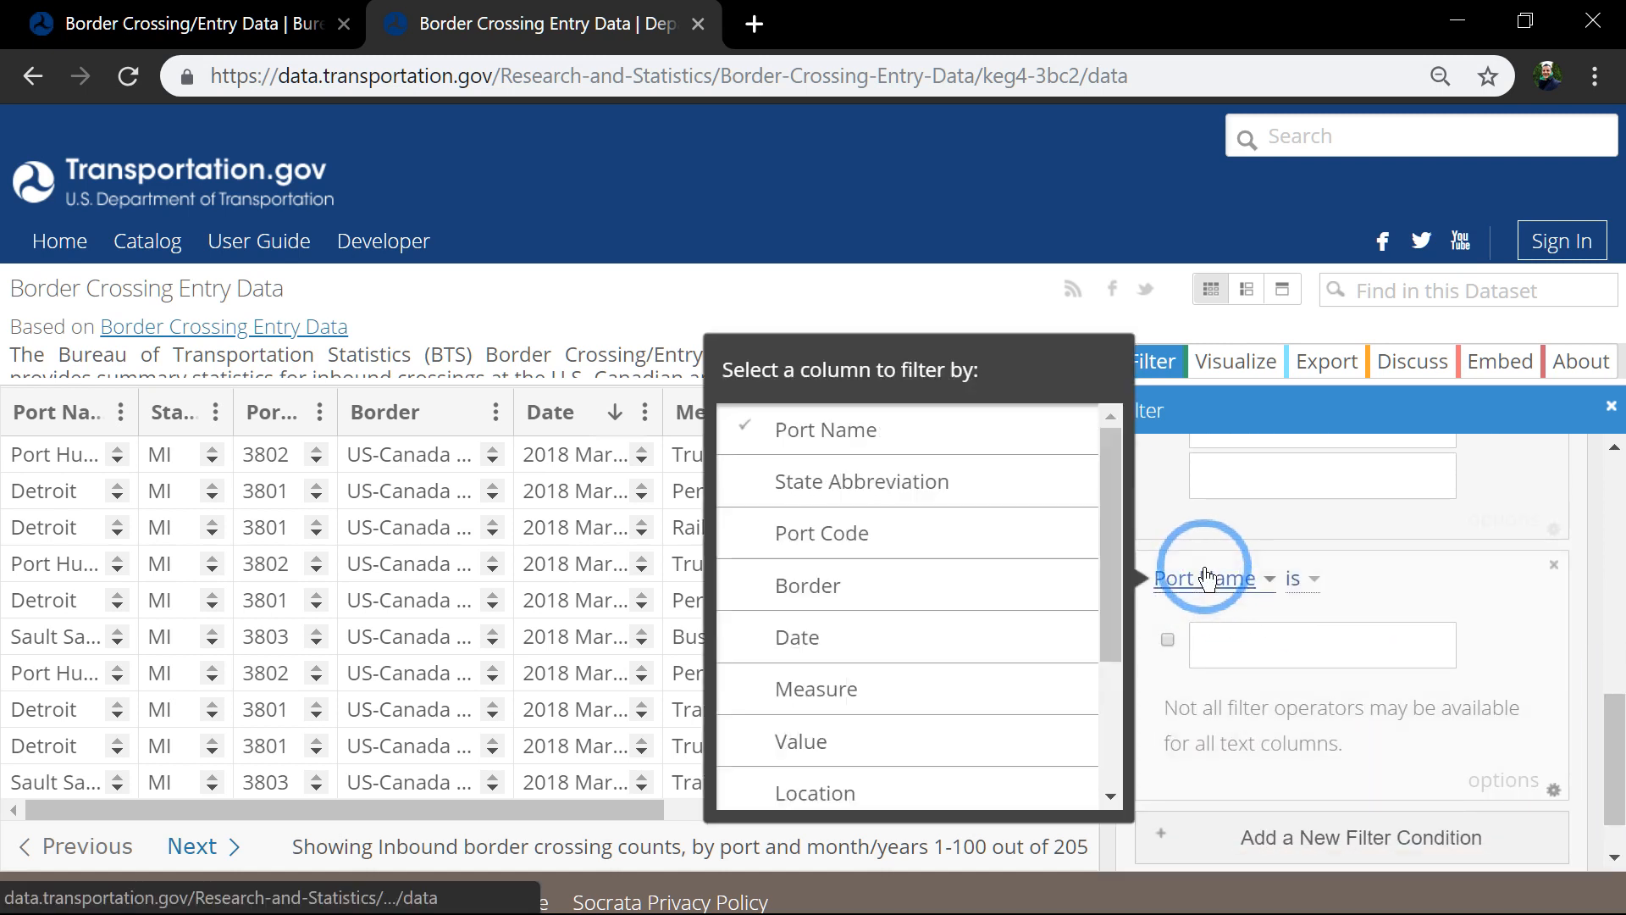
{"action": "mouse_move", "coordinate": [935, 688]}
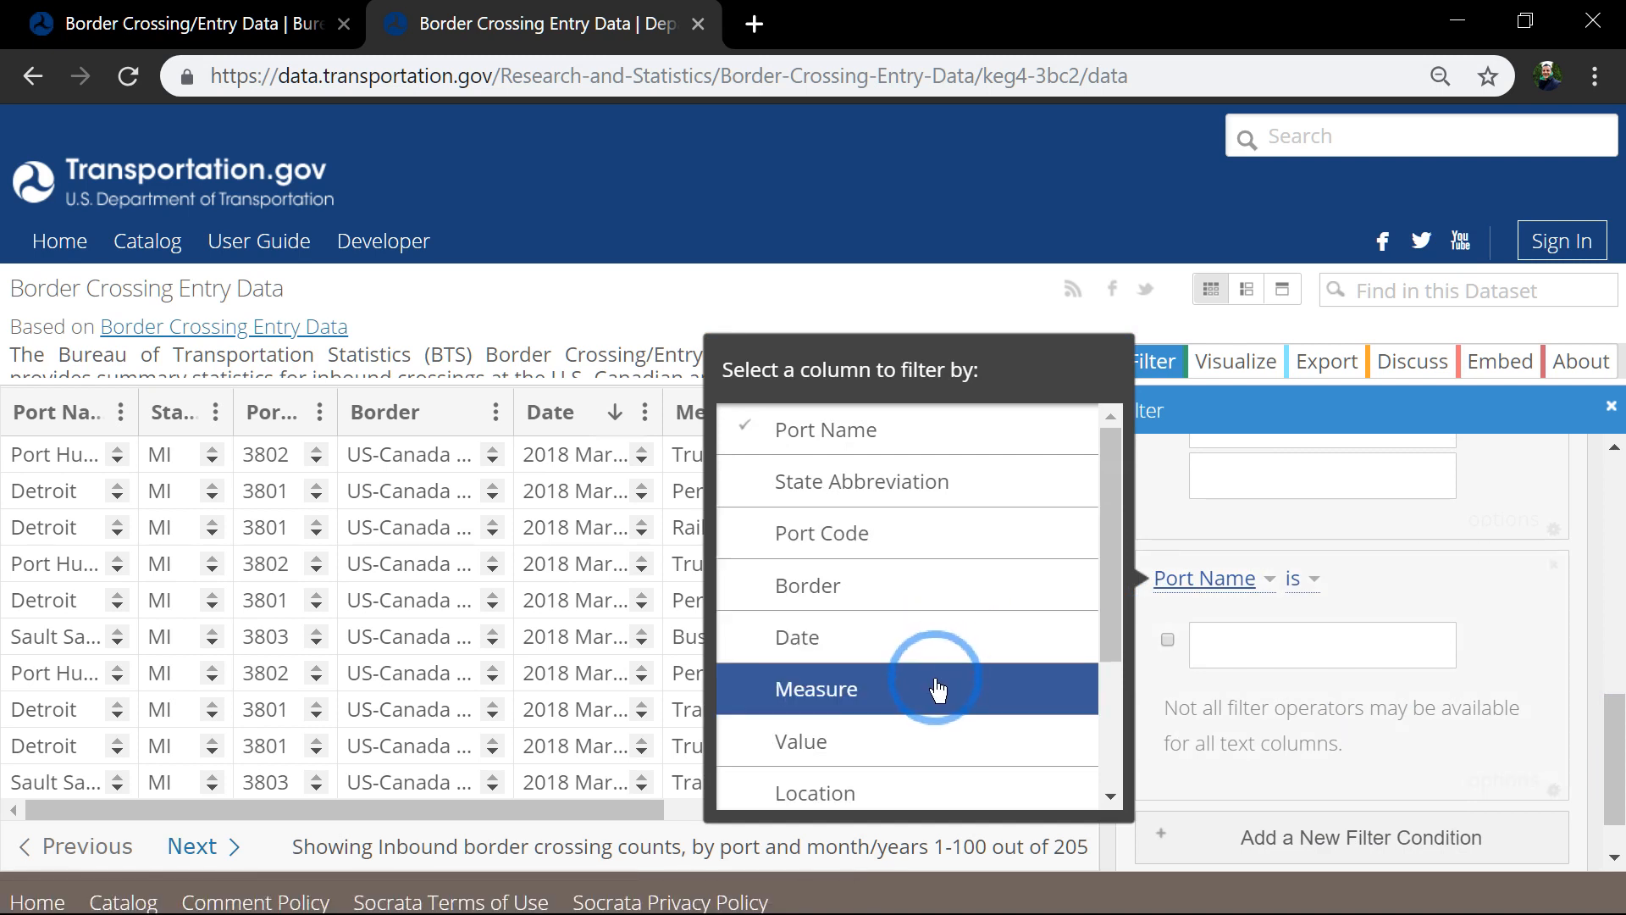
{"action": "left_click", "coordinate": [815, 688]}
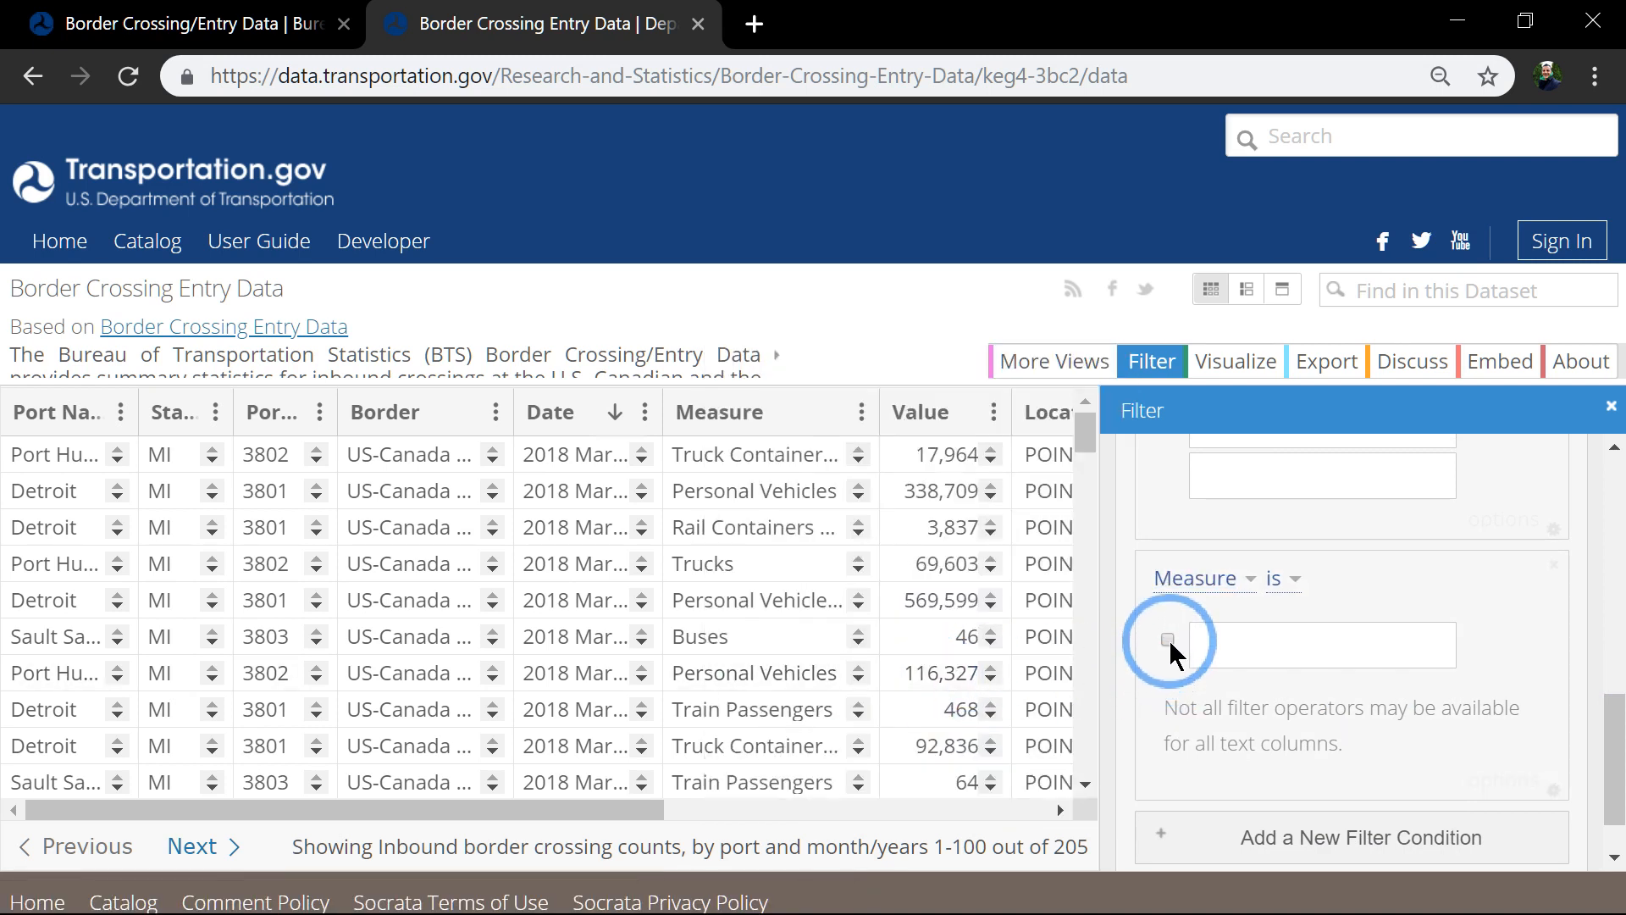
{"action": "left_click", "coordinate": [1165, 640]}
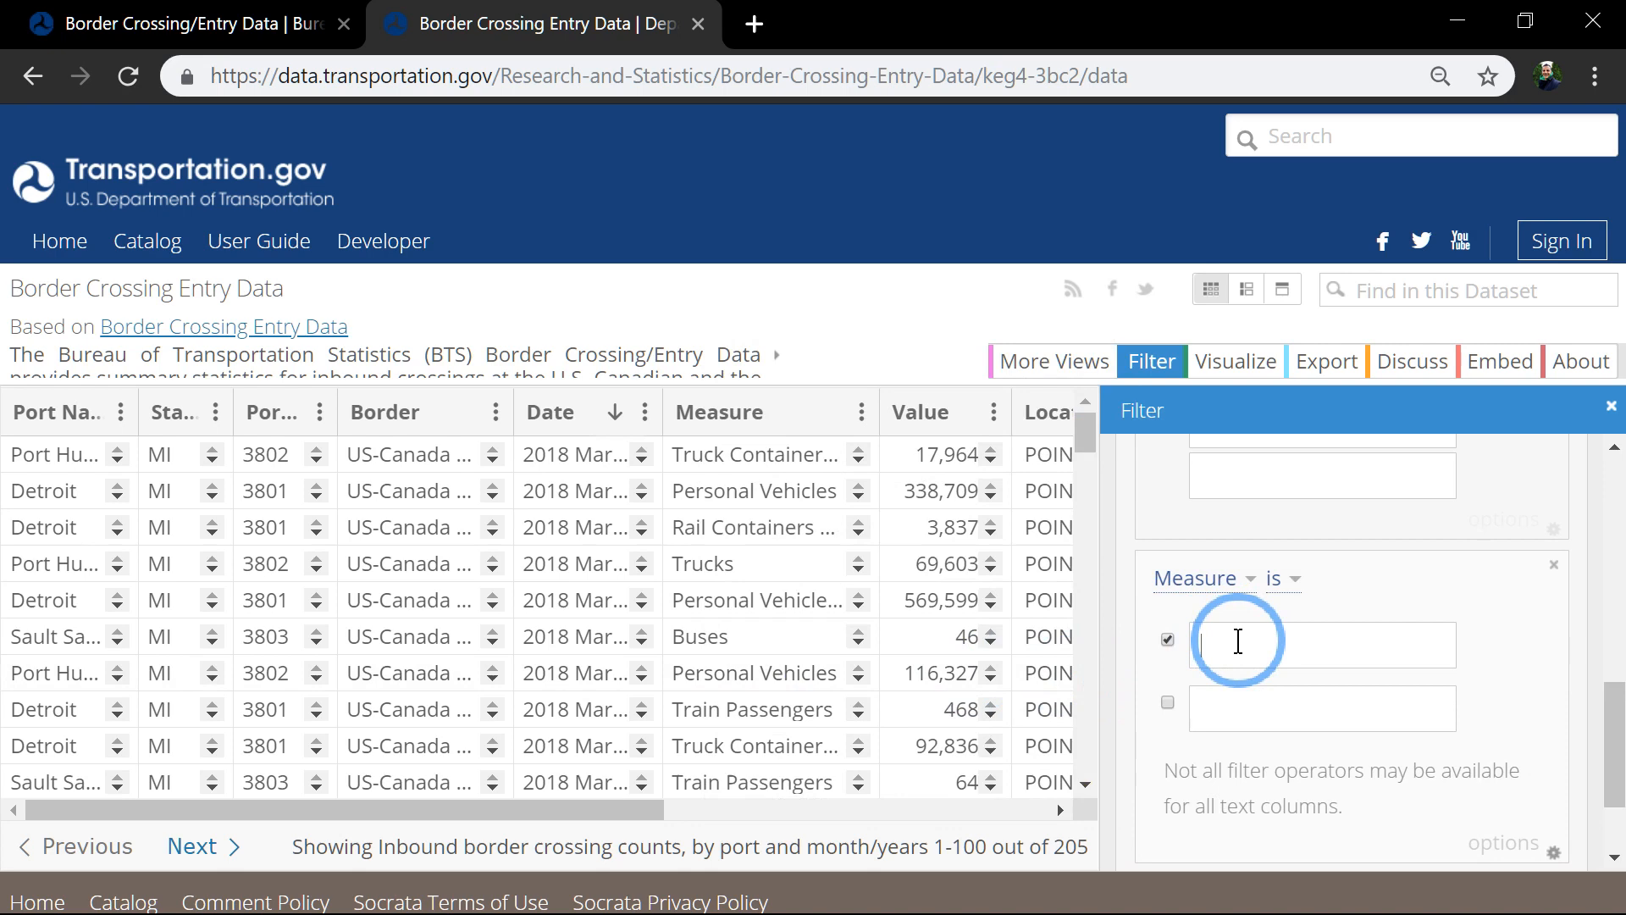
{"action": "type", "text": "Tr"}
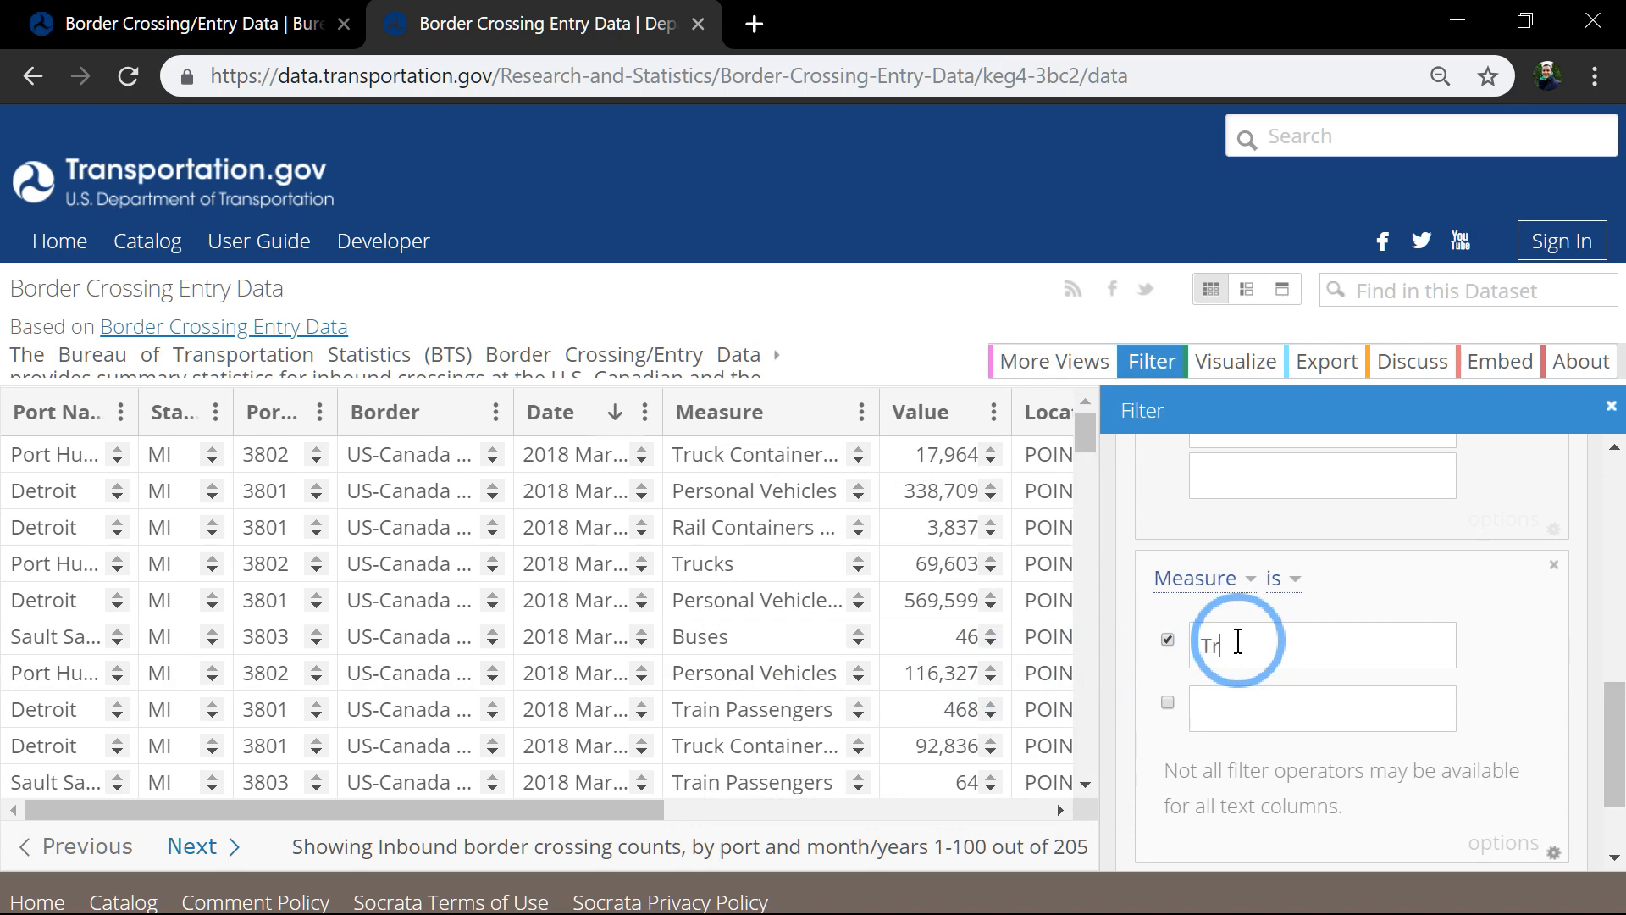
{"action": "type", "text": "ucks"}
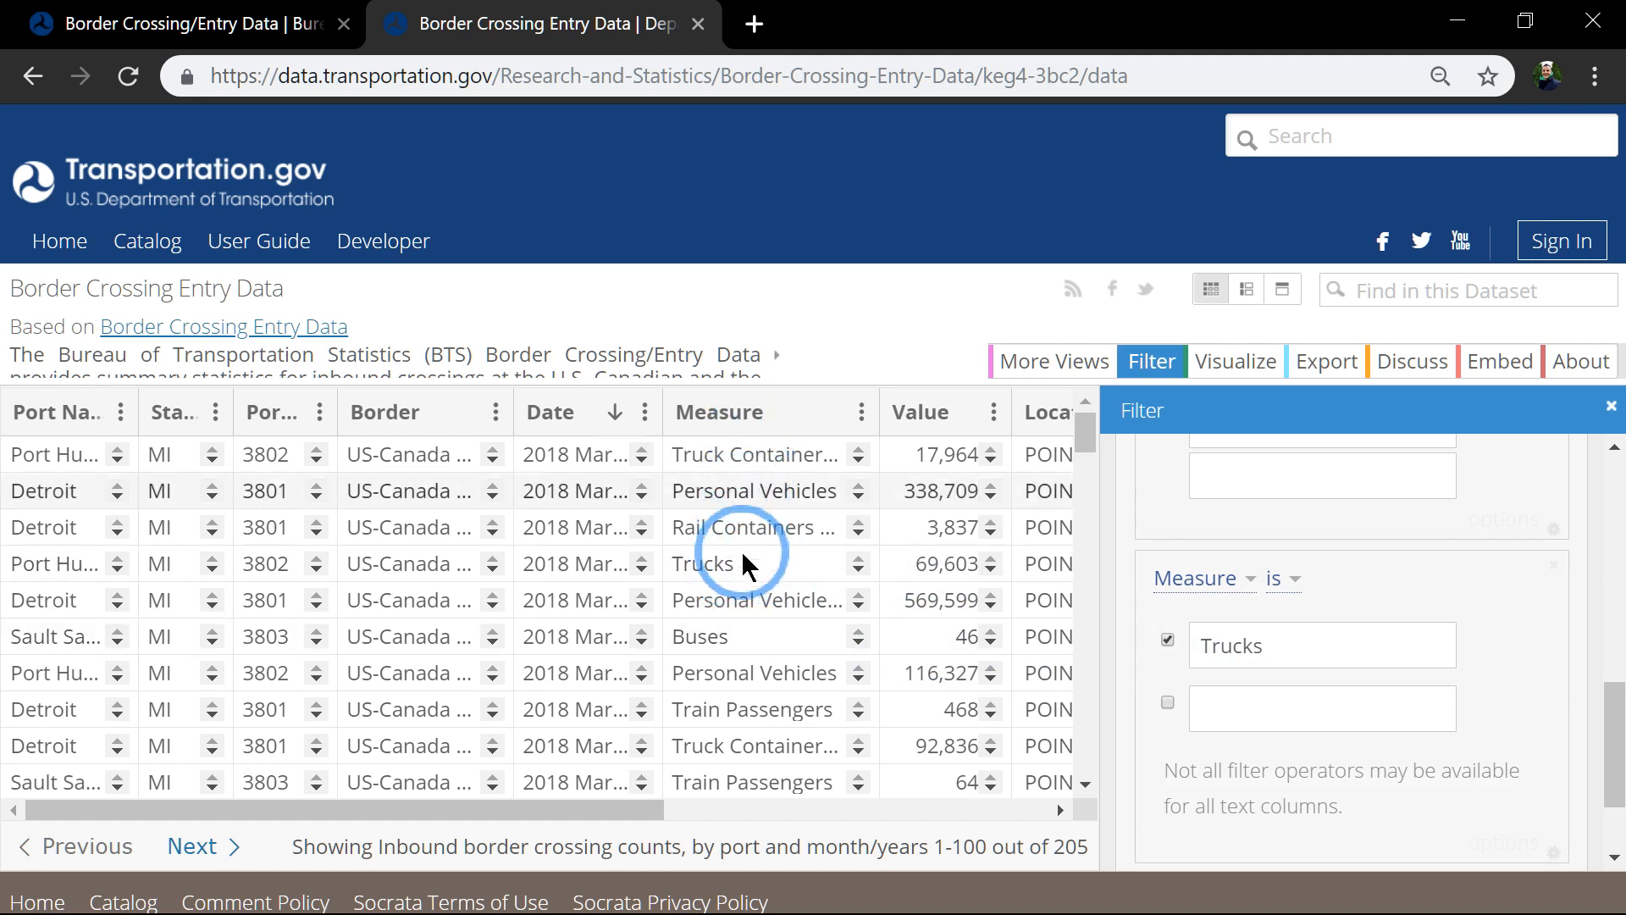
{"action": "mouse_move", "coordinate": [1615, 737]}
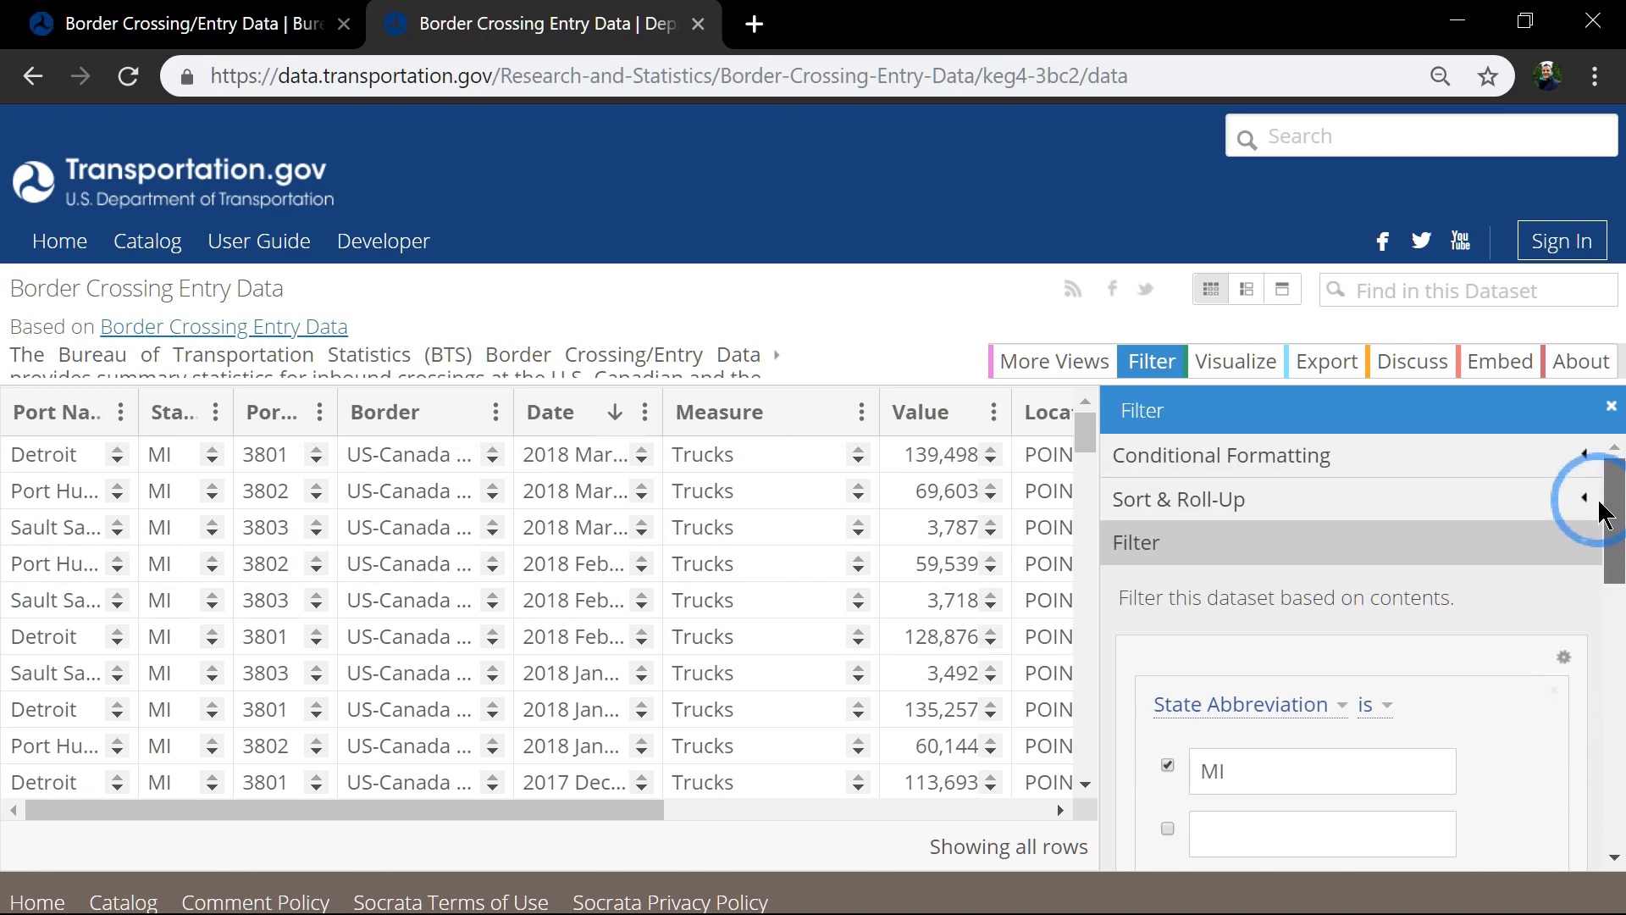
{"action": "mouse_move", "coordinate": [1179, 498]}
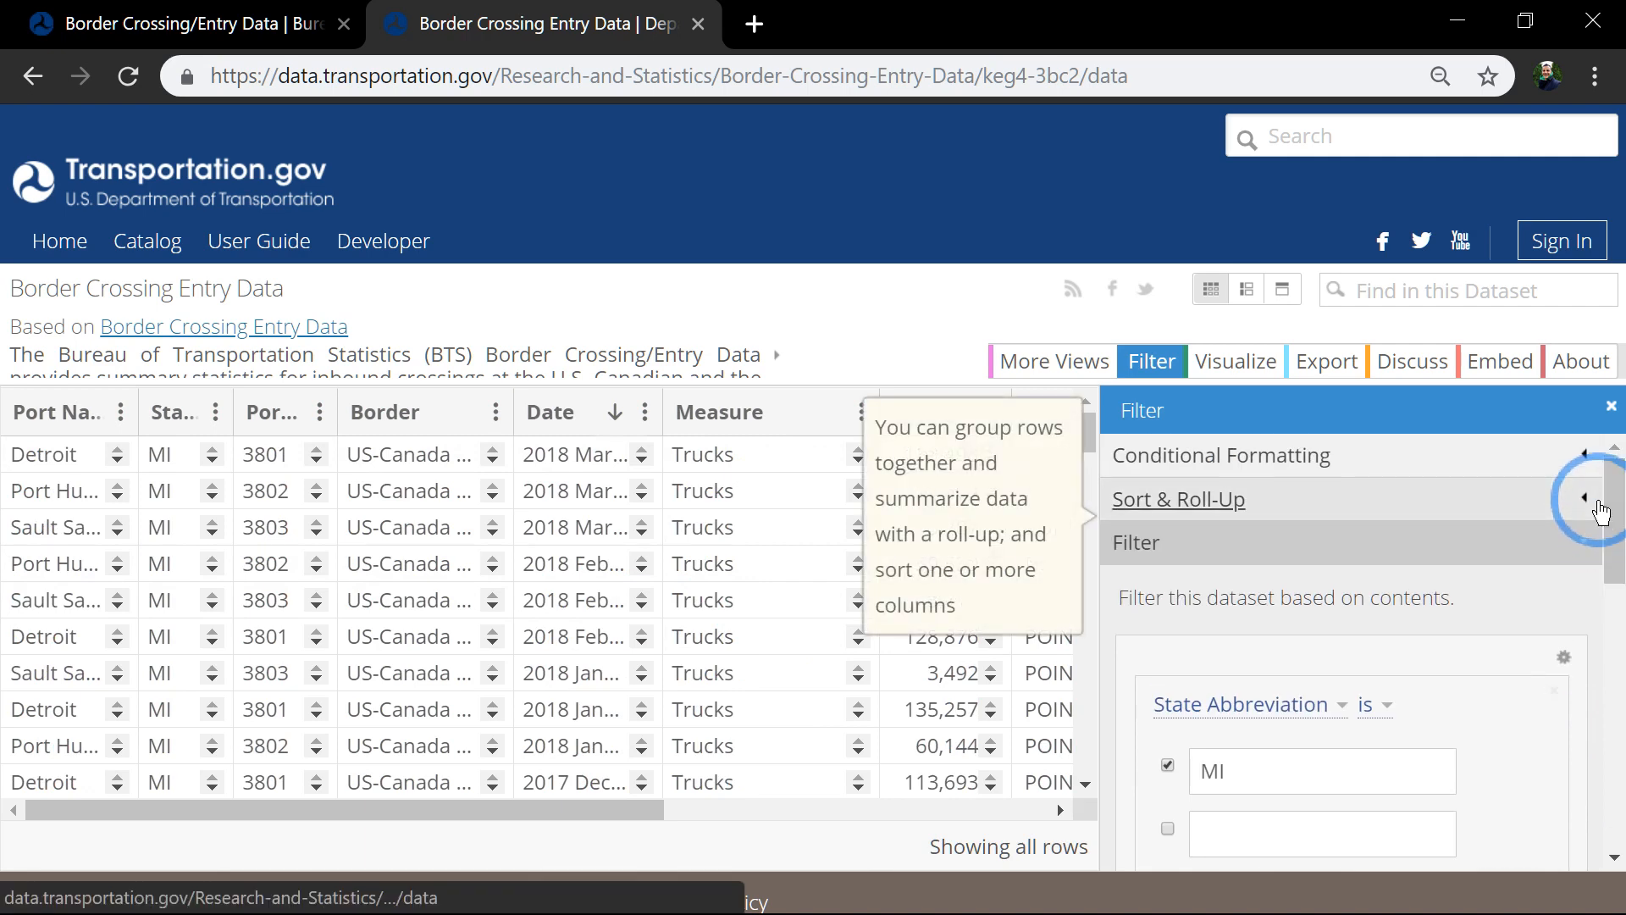
- Enable Roll-Ups & Drill-Downs in Sort & Roll-Up, leaving sorting off
{"action": "left_click", "coordinate": [1179, 498]}
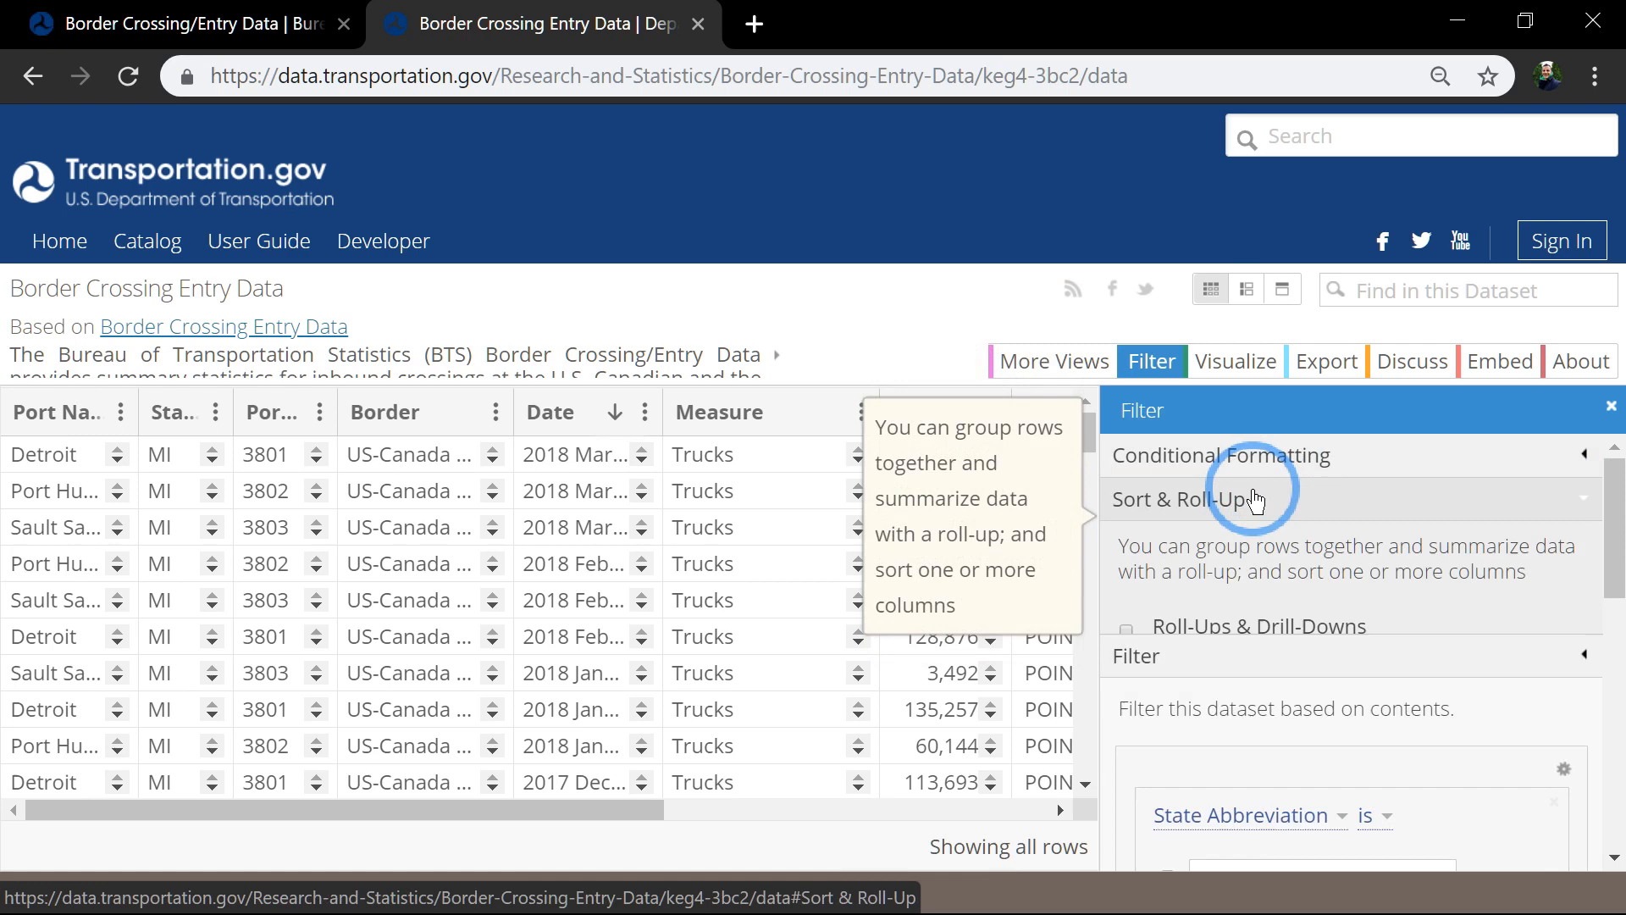
{"action": "left_click", "coordinate": [1127, 691]}
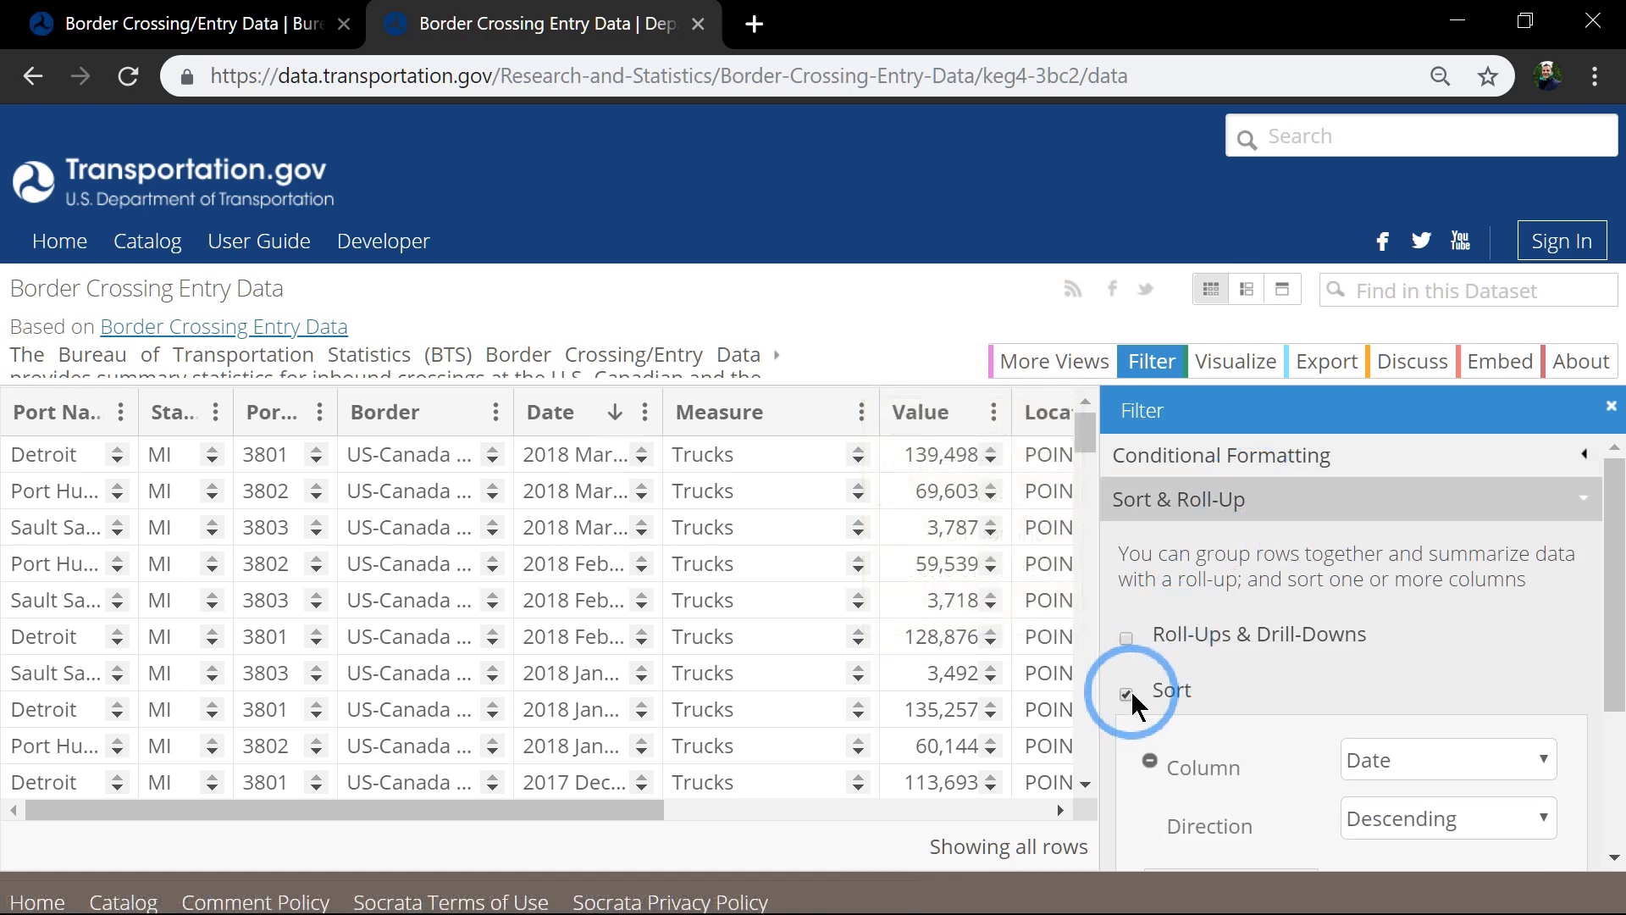
{"action": "left_click", "coordinate": [1125, 691]}
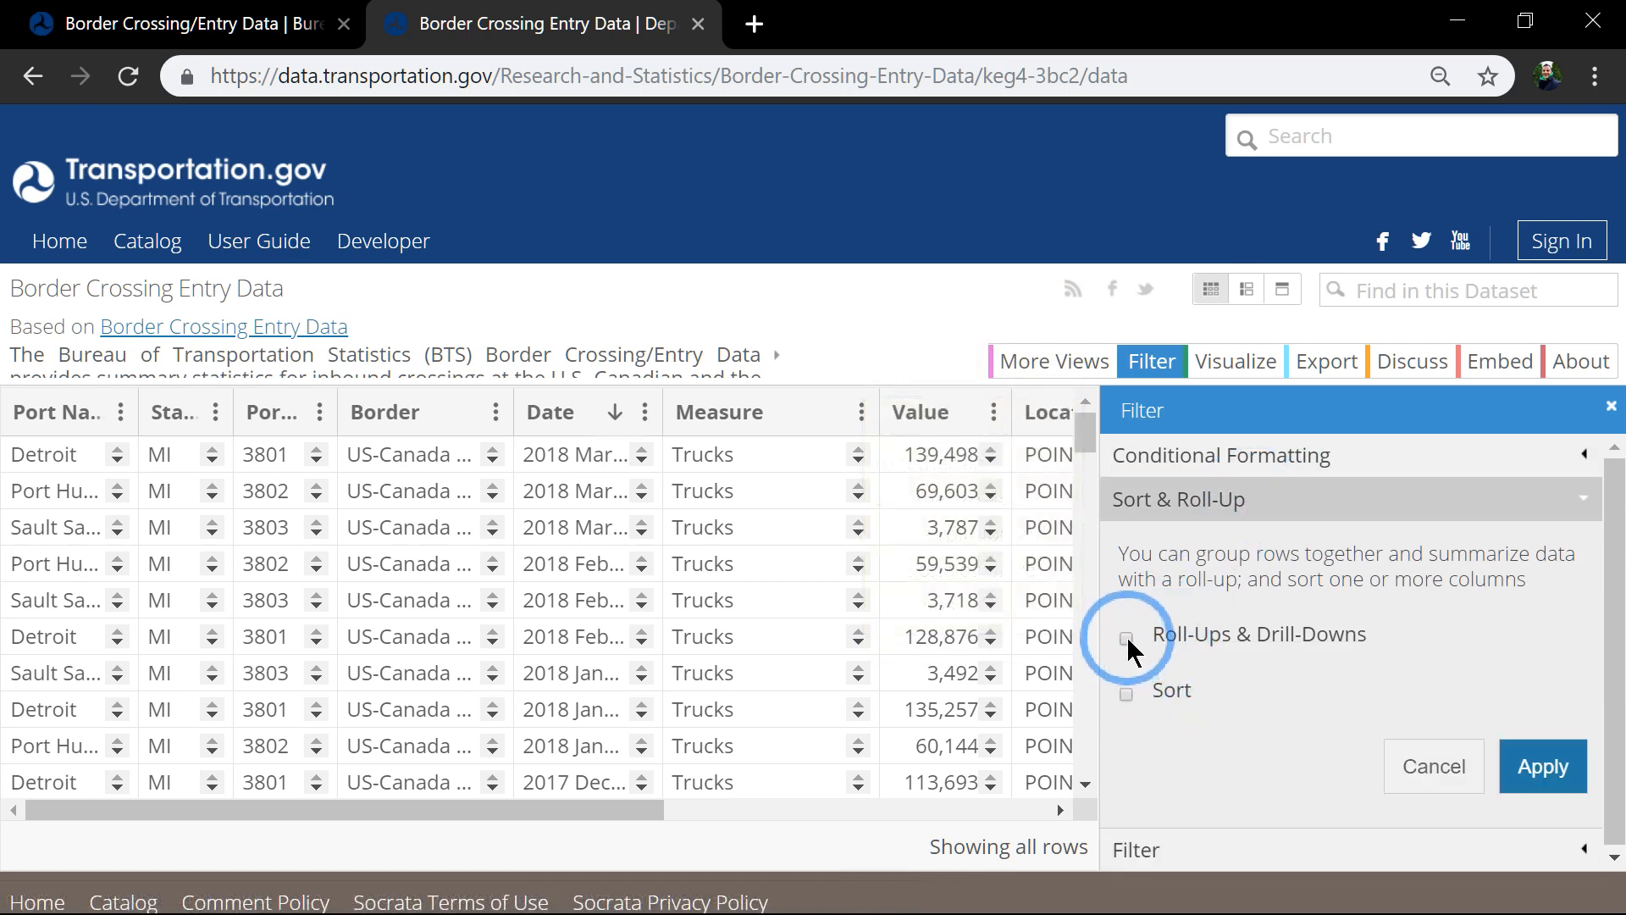
{"action": "left_click", "coordinate": [1125, 634]}
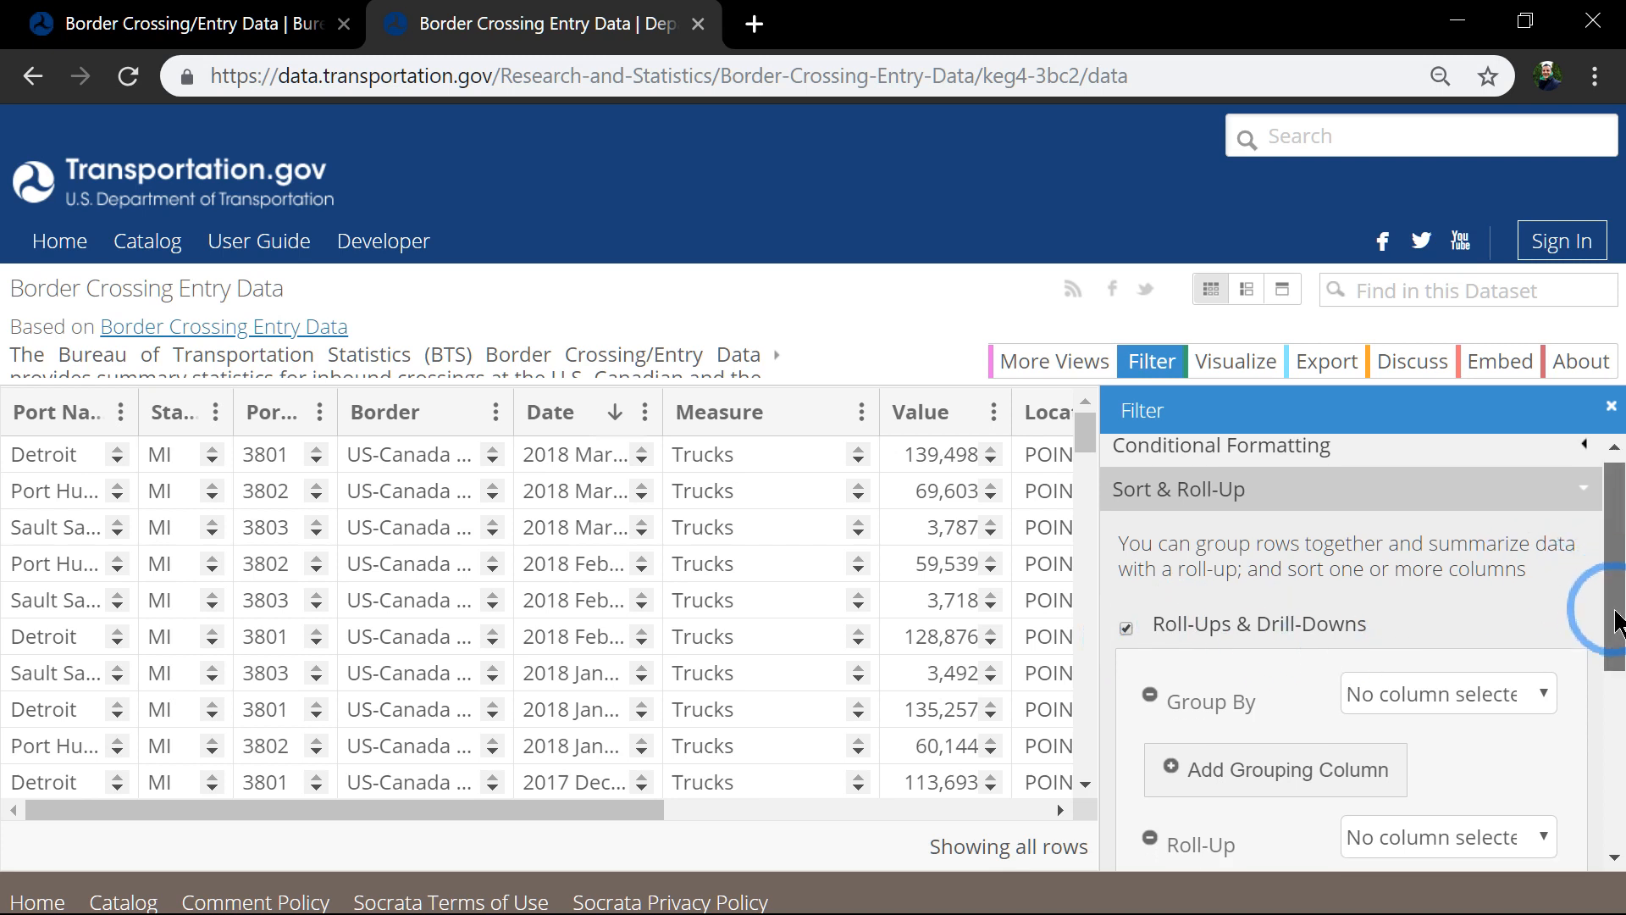
{"action": "scroll", "scroll_direction": "down", "scroll_amount": 3}
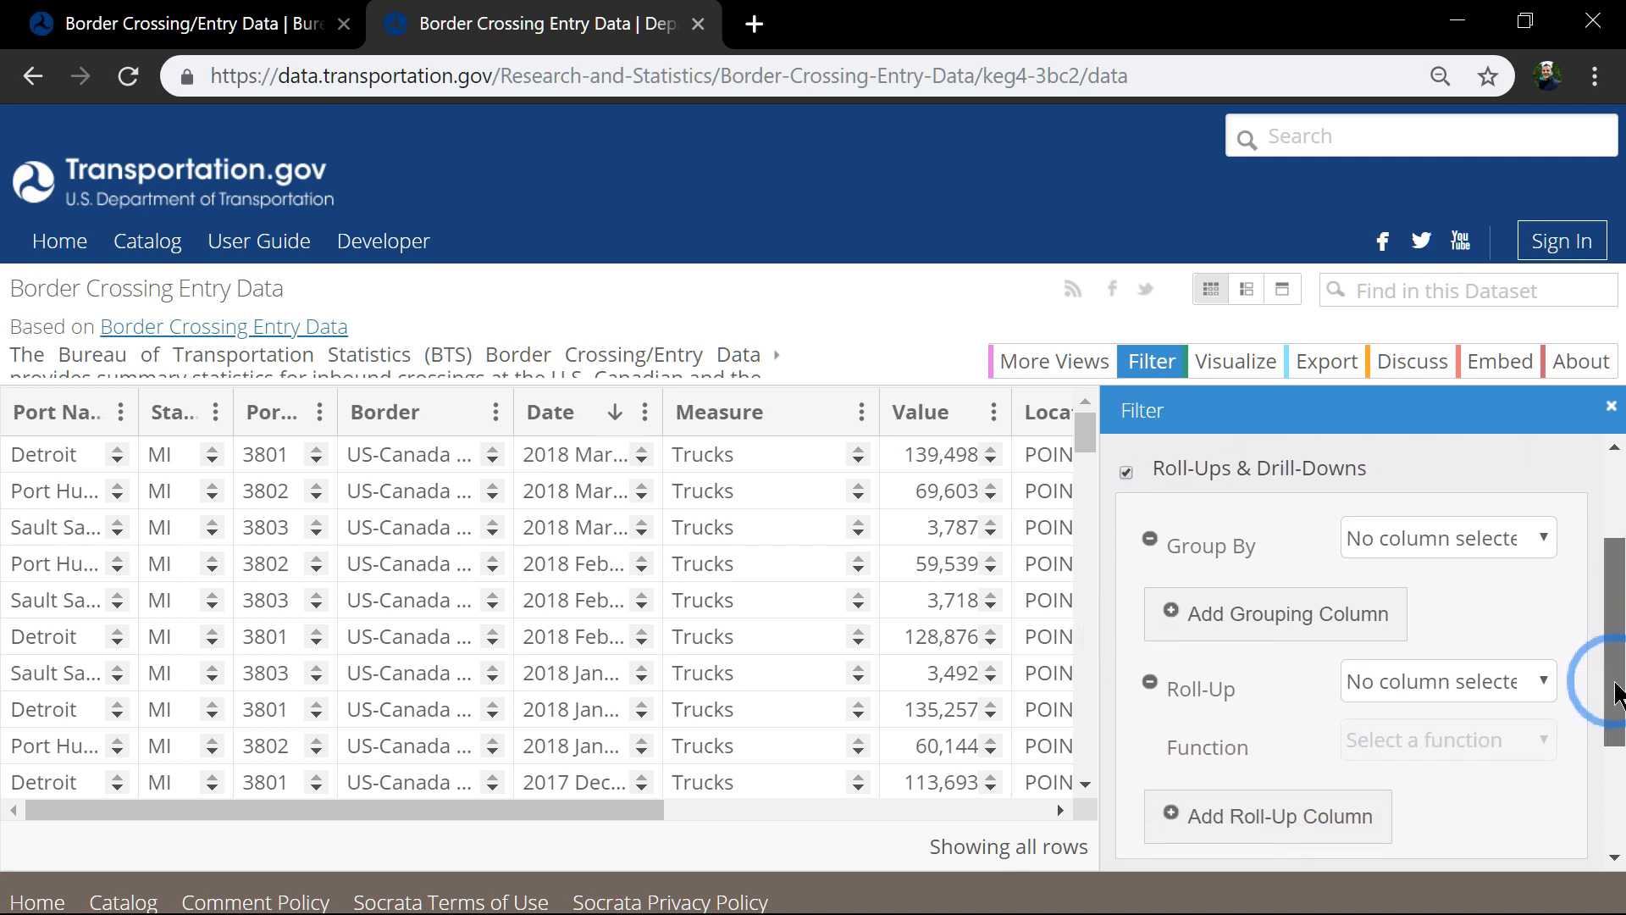
- Group by State Abbreviation and roll up the Value column with the Sum function
{"action": "left_click", "coordinate": [1449, 537]}
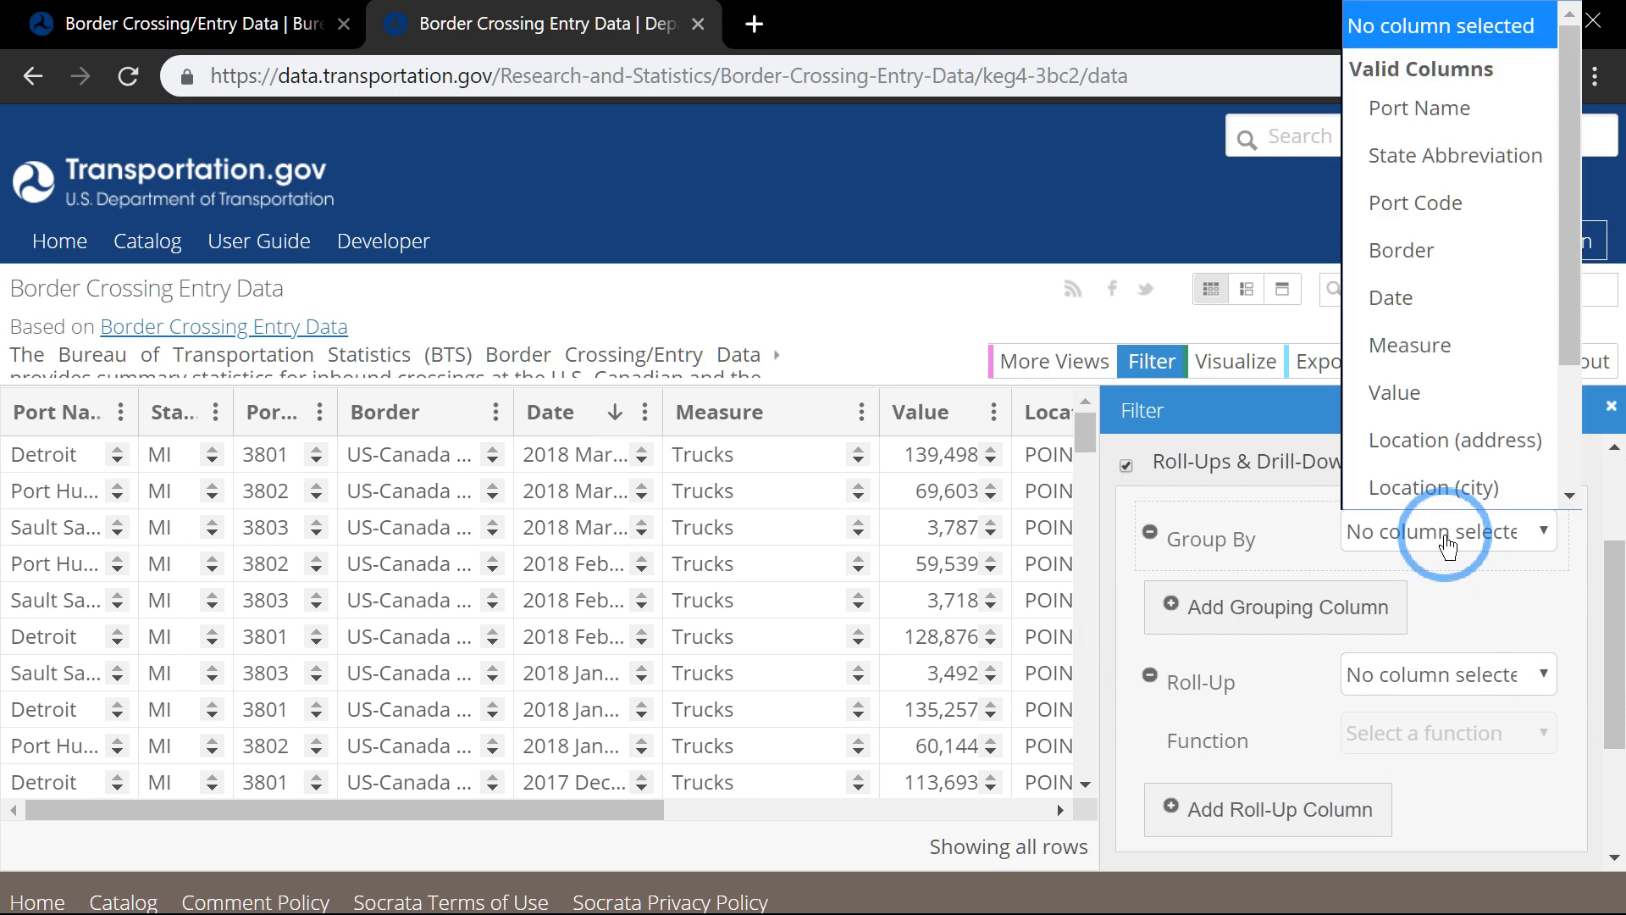
{"action": "mouse_move", "coordinate": [1453, 175]}
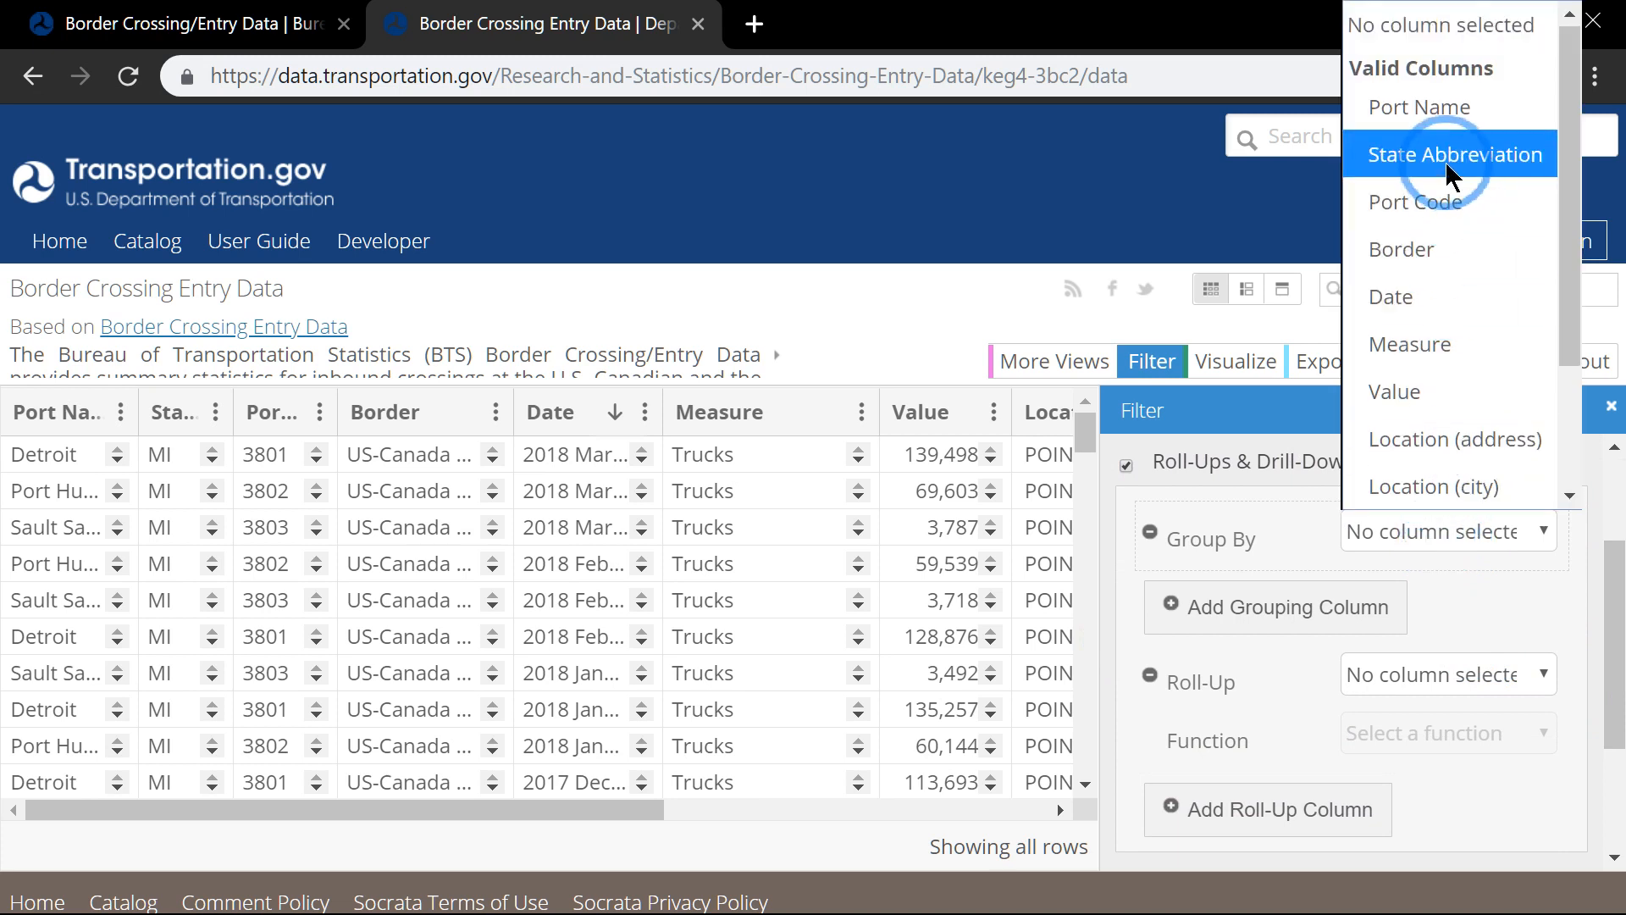
{"action": "left_click", "coordinate": [1457, 152]}
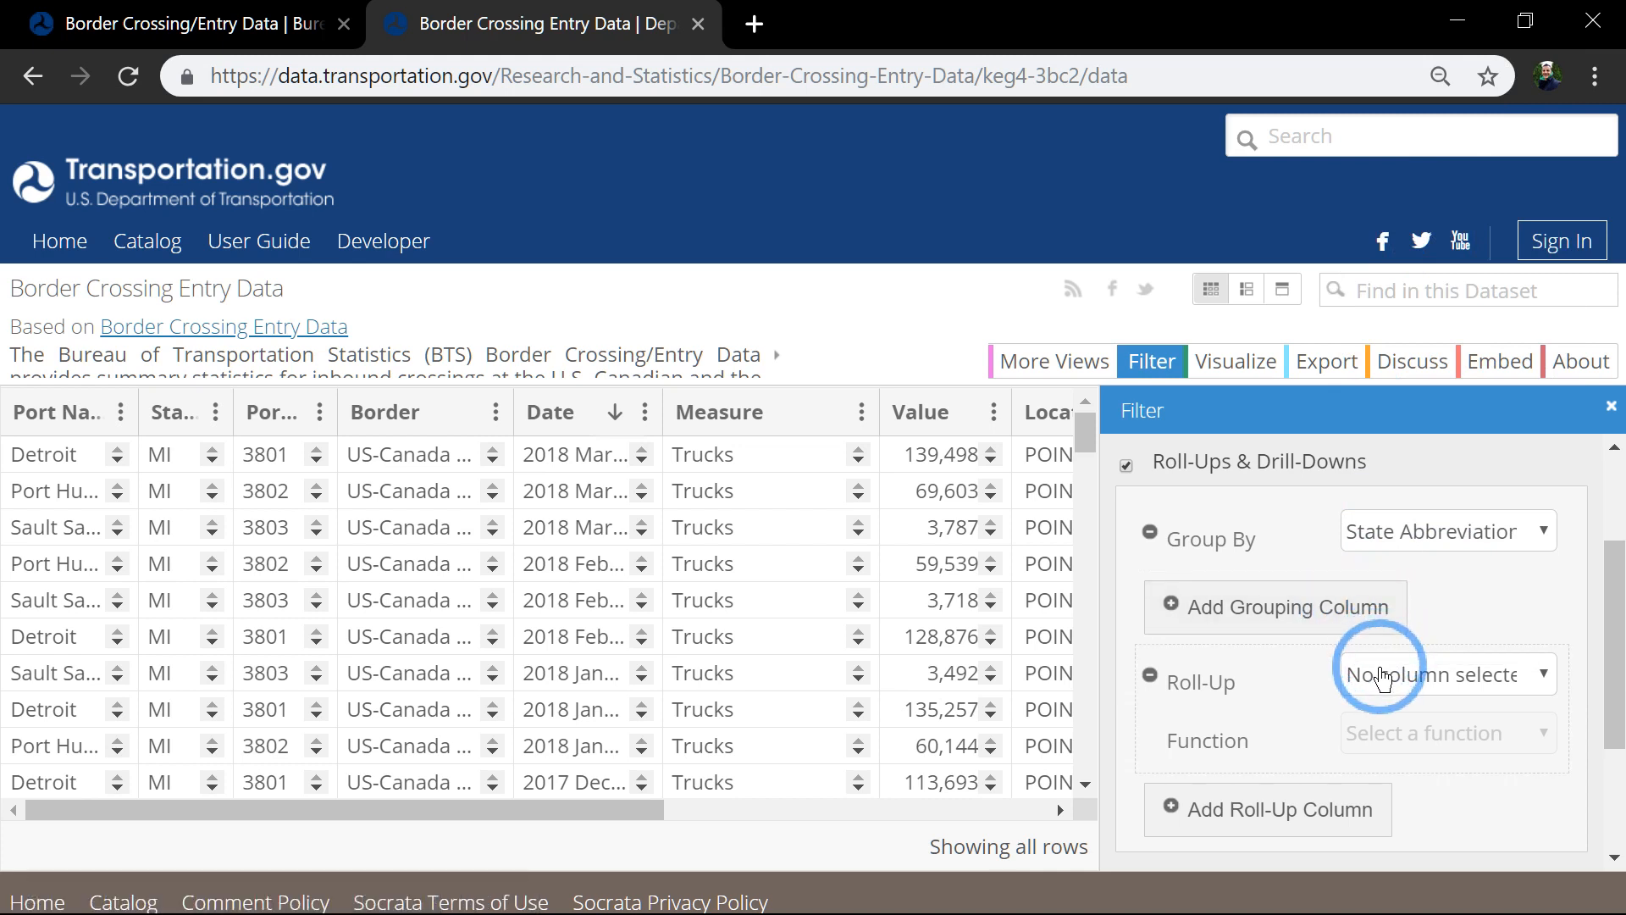
{"action": "left_click", "coordinate": [1450, 675]}
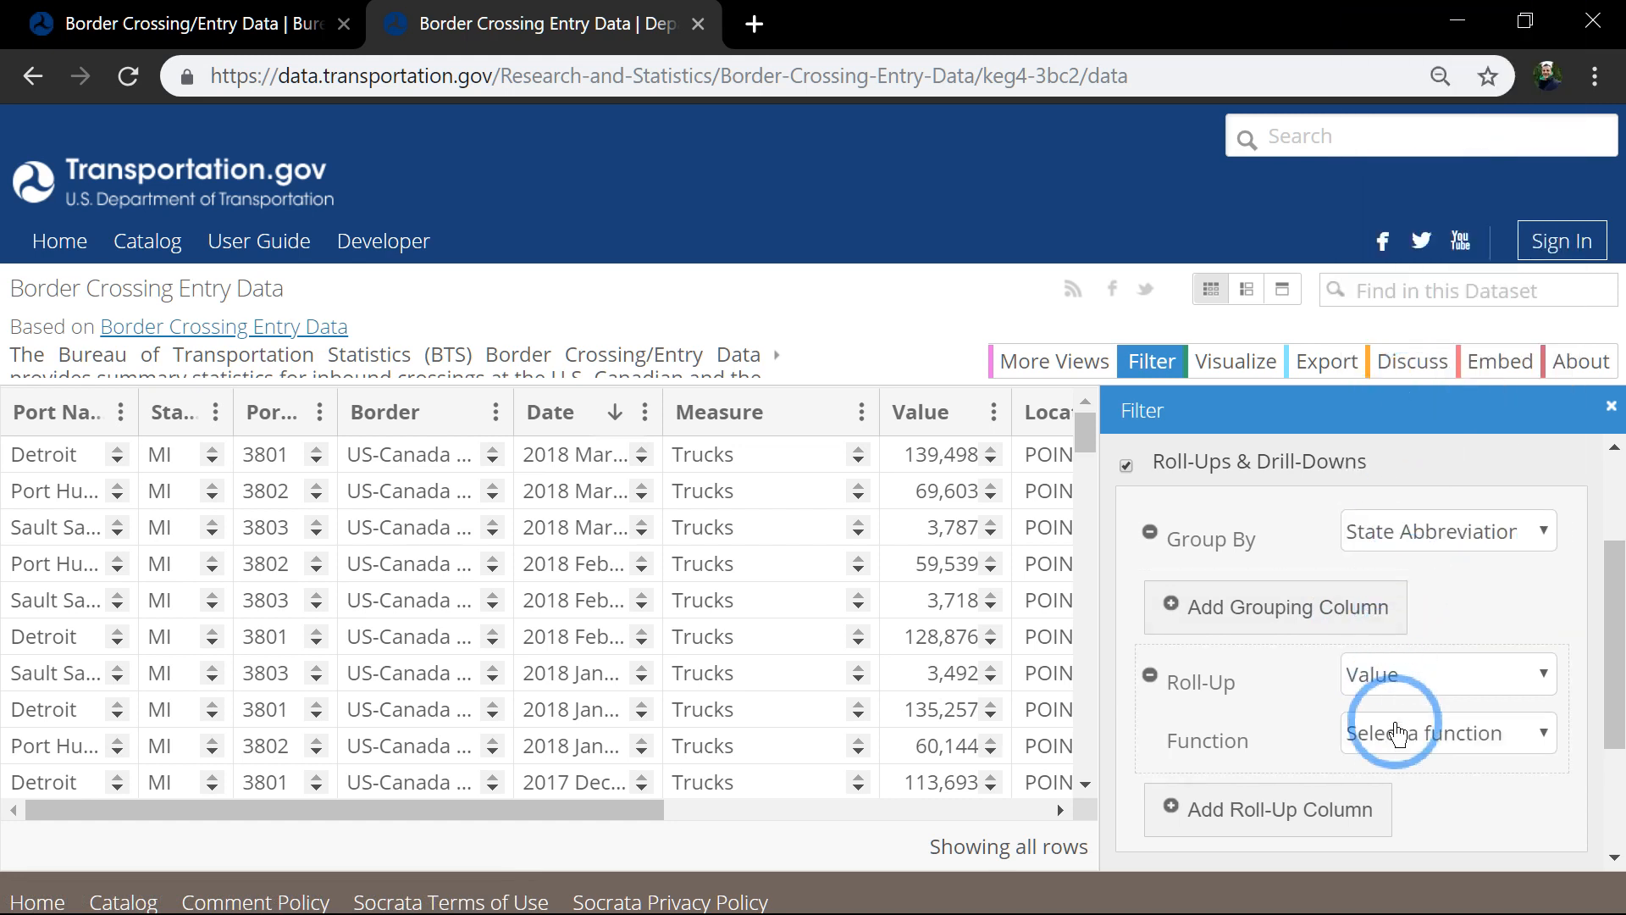
{"action": "left_click", "coordinate": [1447, 732]}
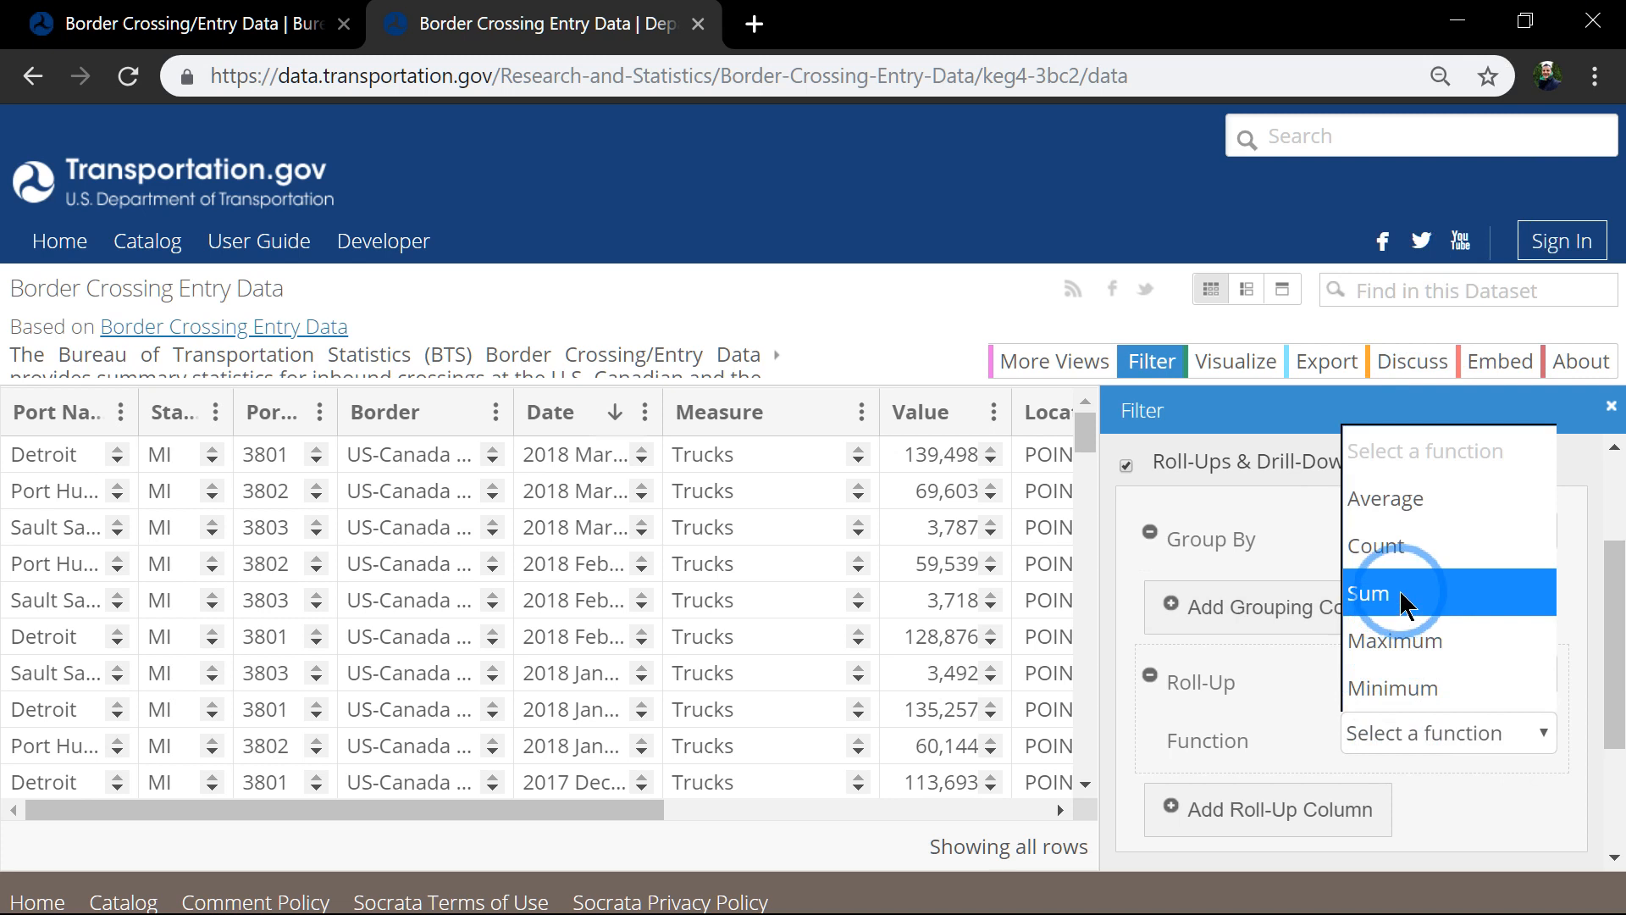
{"action": "left_click", "coordinate": [1369, 593]}
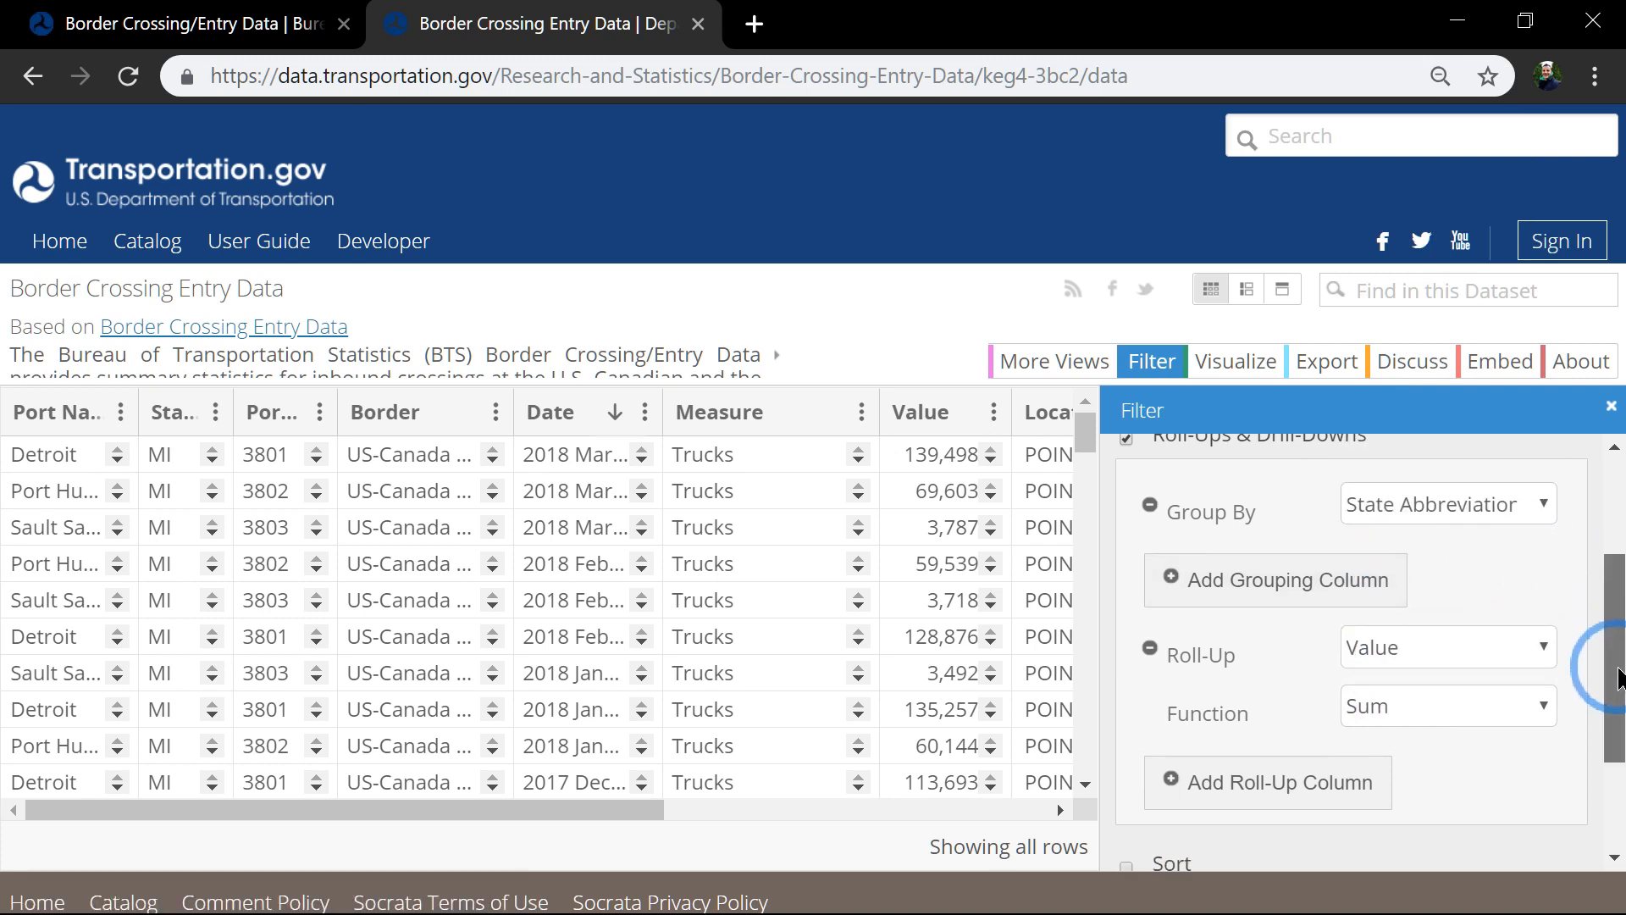
{"action": "scroll", "scroll_direction": "down", "scroll_amount": 3}
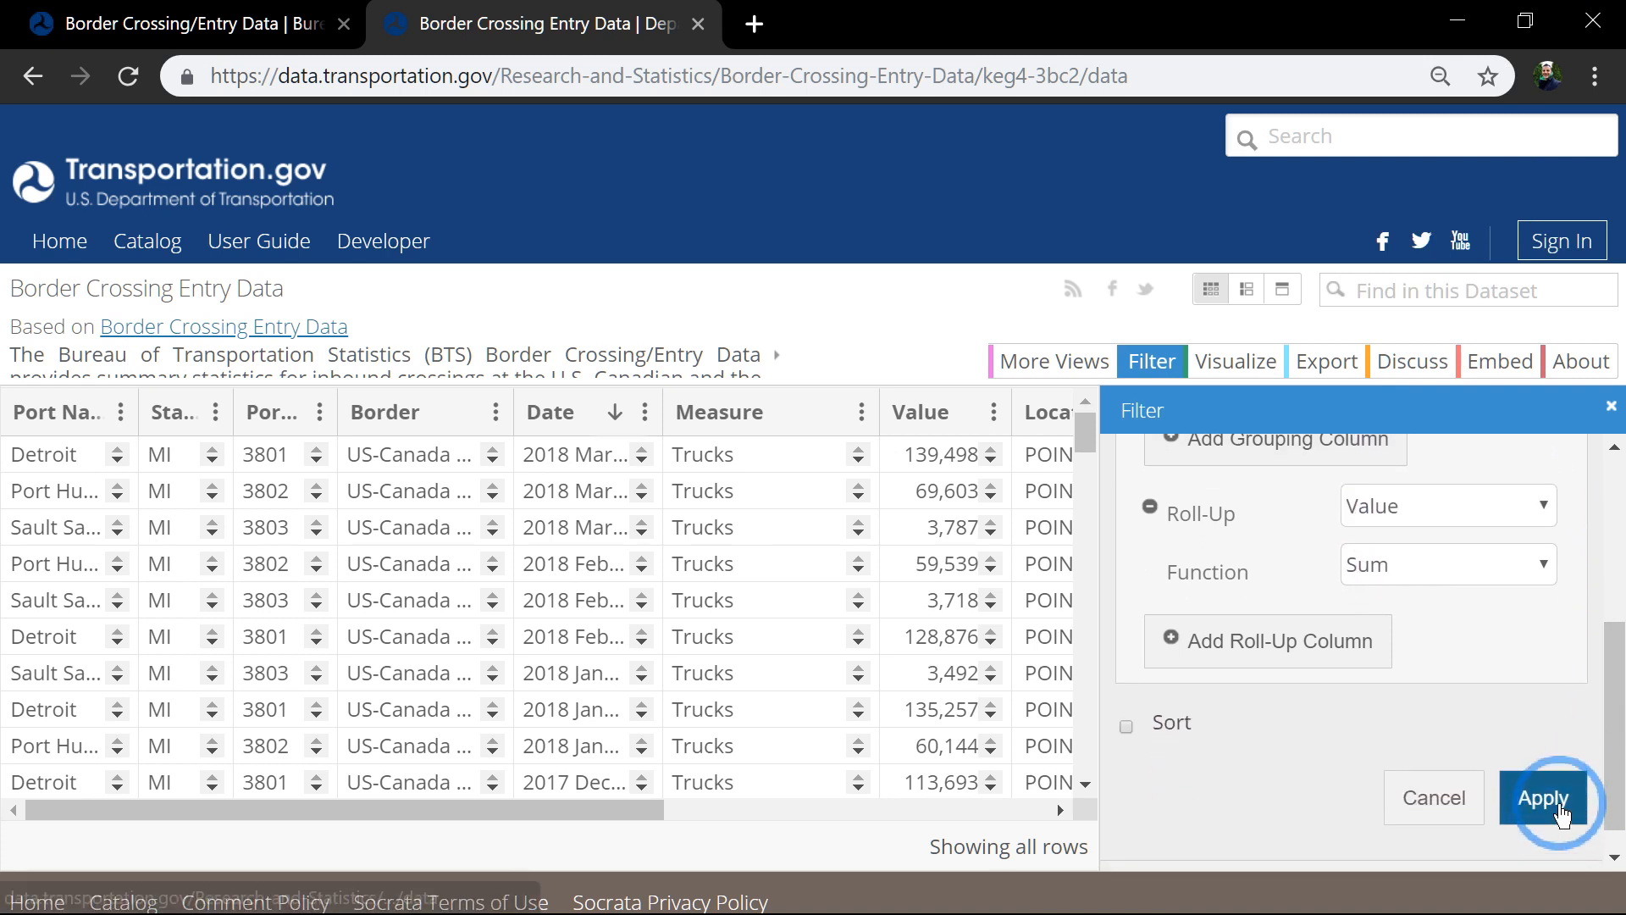
- Apply the roll-up to get one MI row of 1,191,728, download as CSV for Excel and launch it
{"action": "left_click", "coordinate": [1546, 798]}
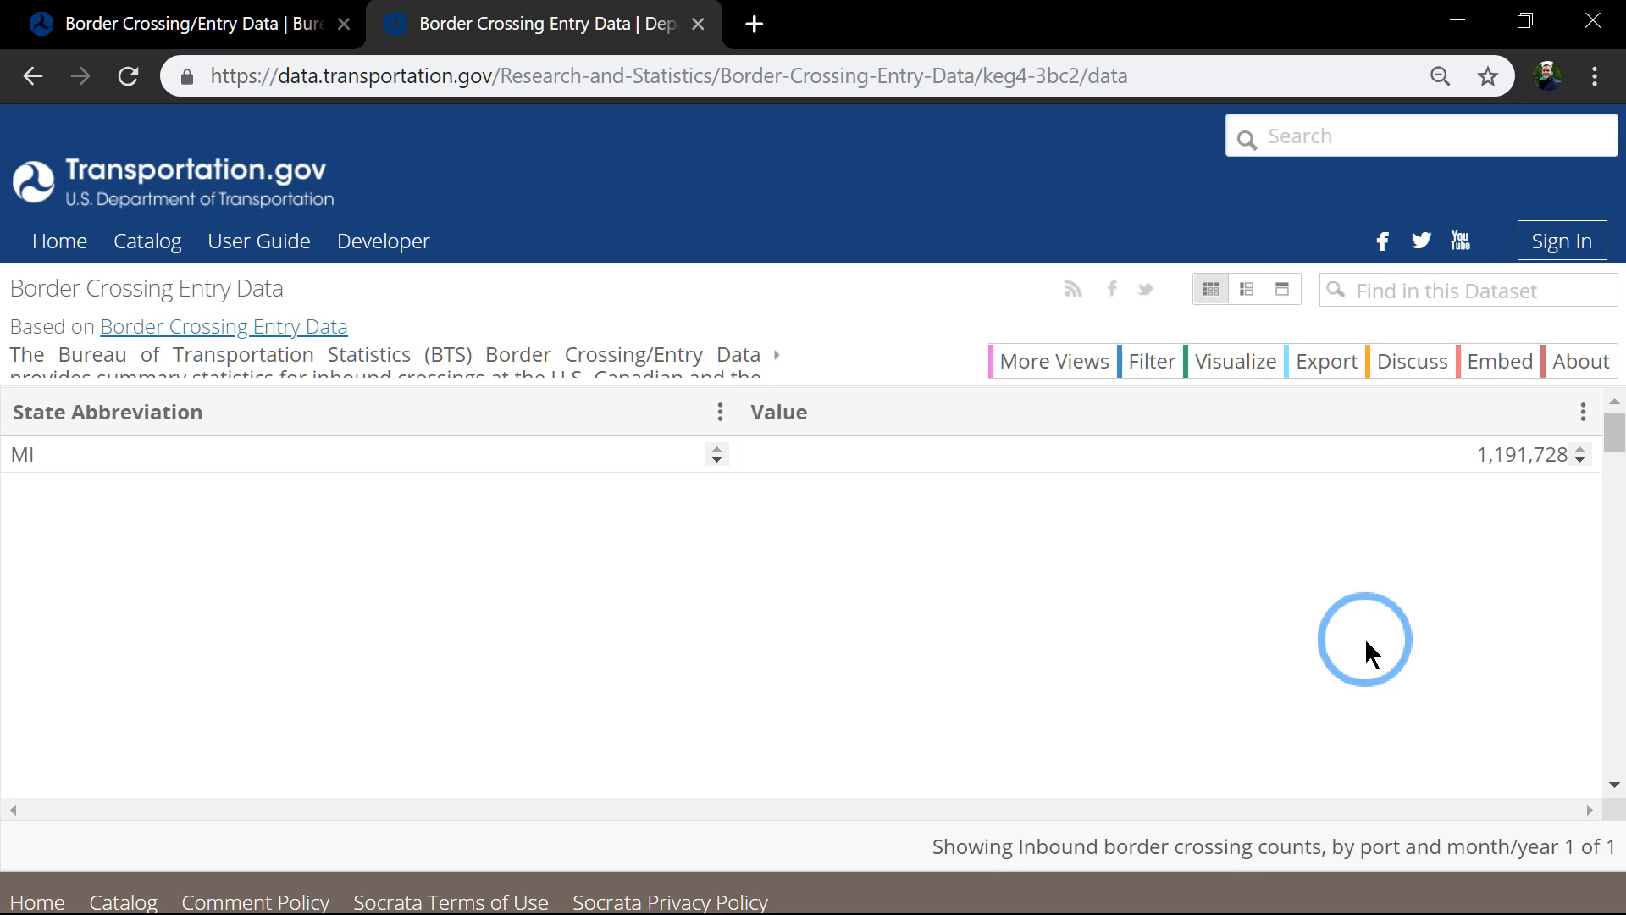
{"action": "mouse_move", "coordinate": [1342, 471]}
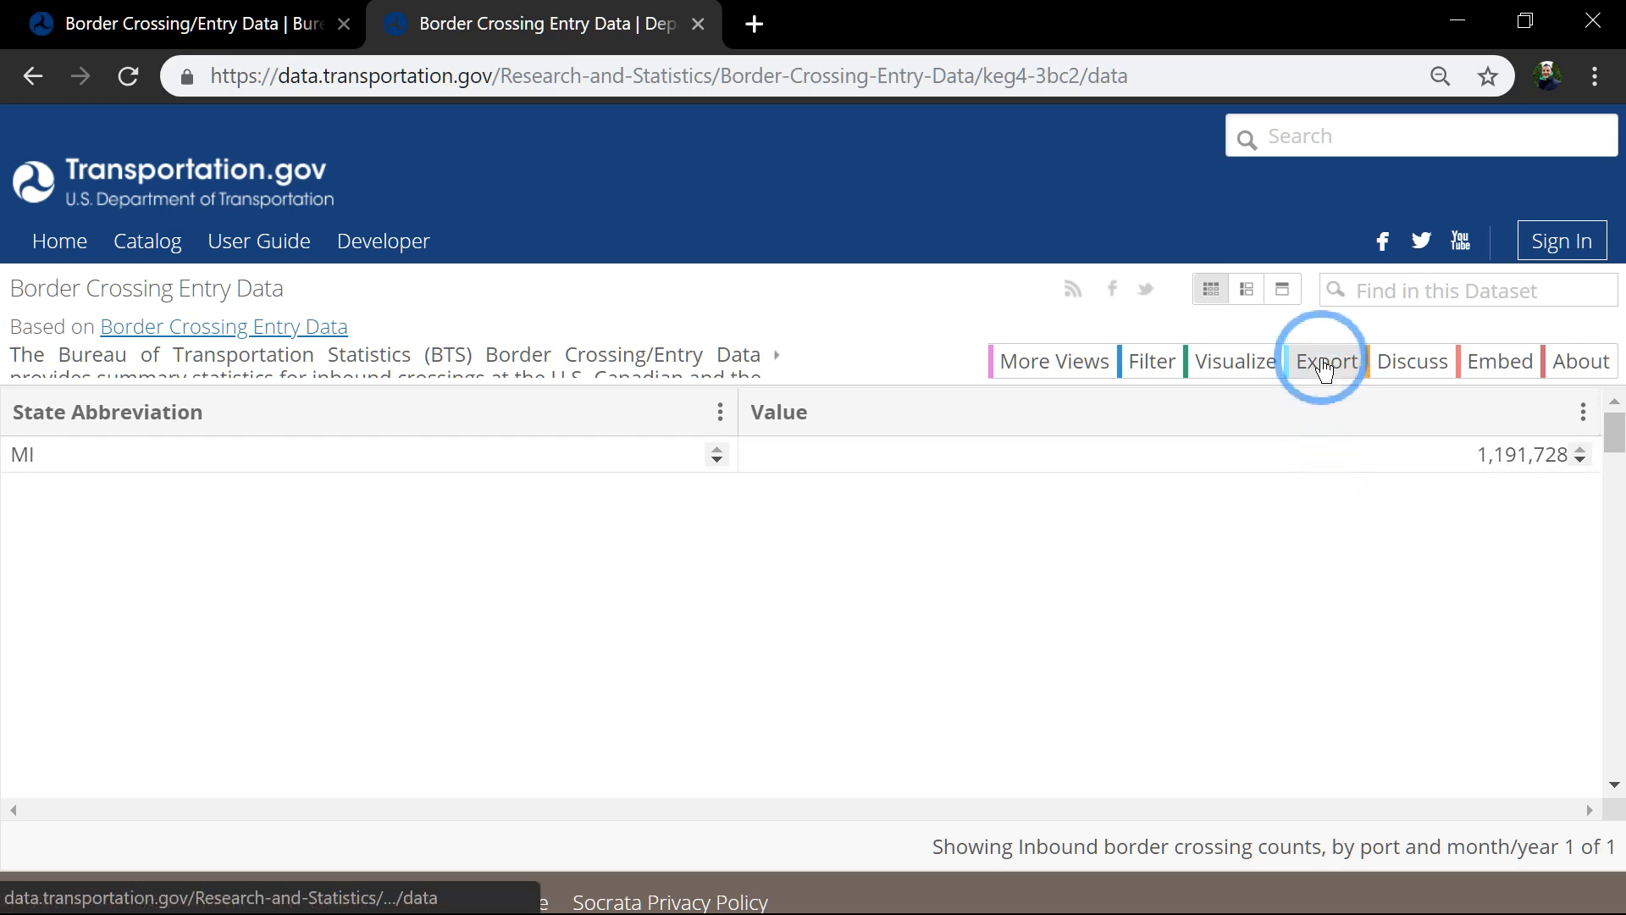
{"action": "left_click", "coordinate": [1325, 361]}
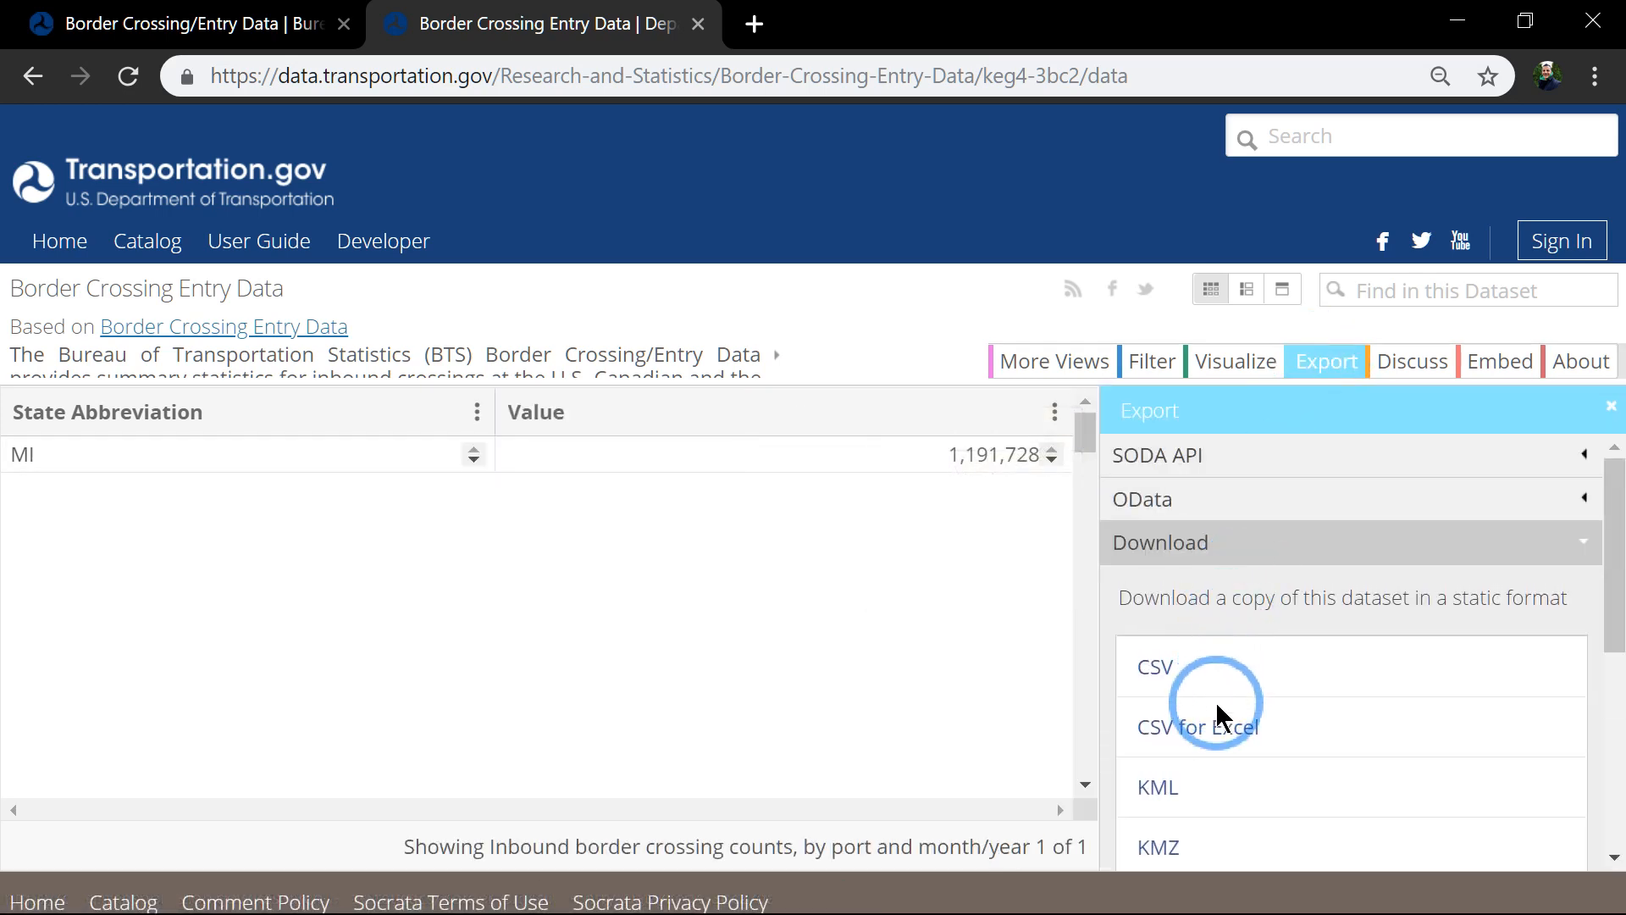
{"action": "left_click", "coordinate": [1216, 727]}
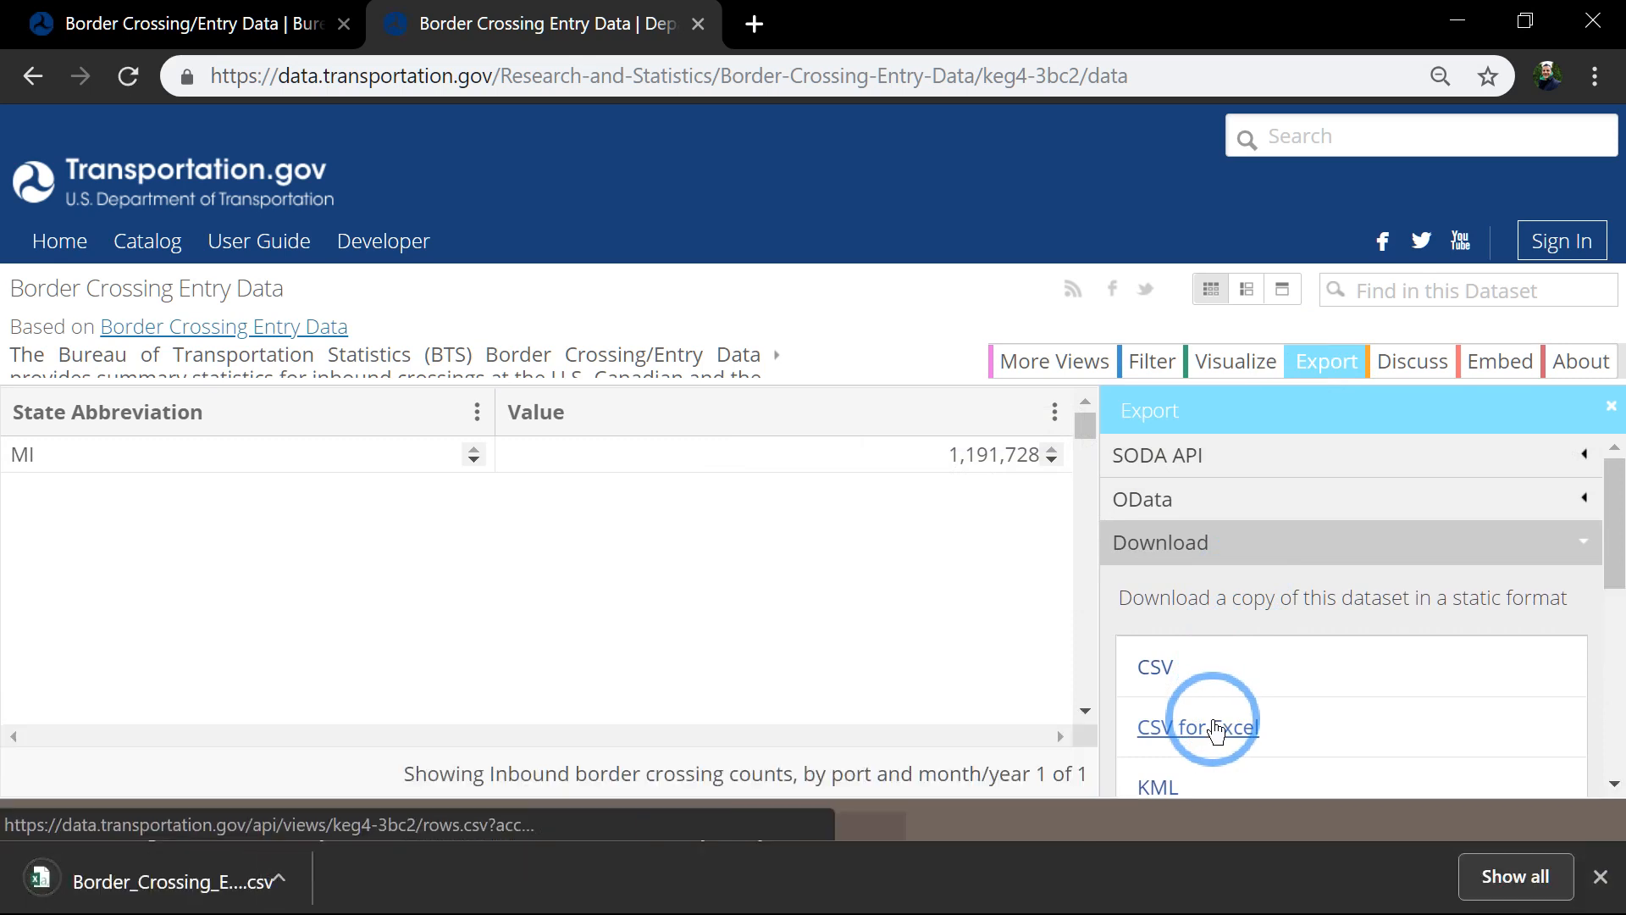
{"action": "left_click", "coordinate": [1197, 728]}
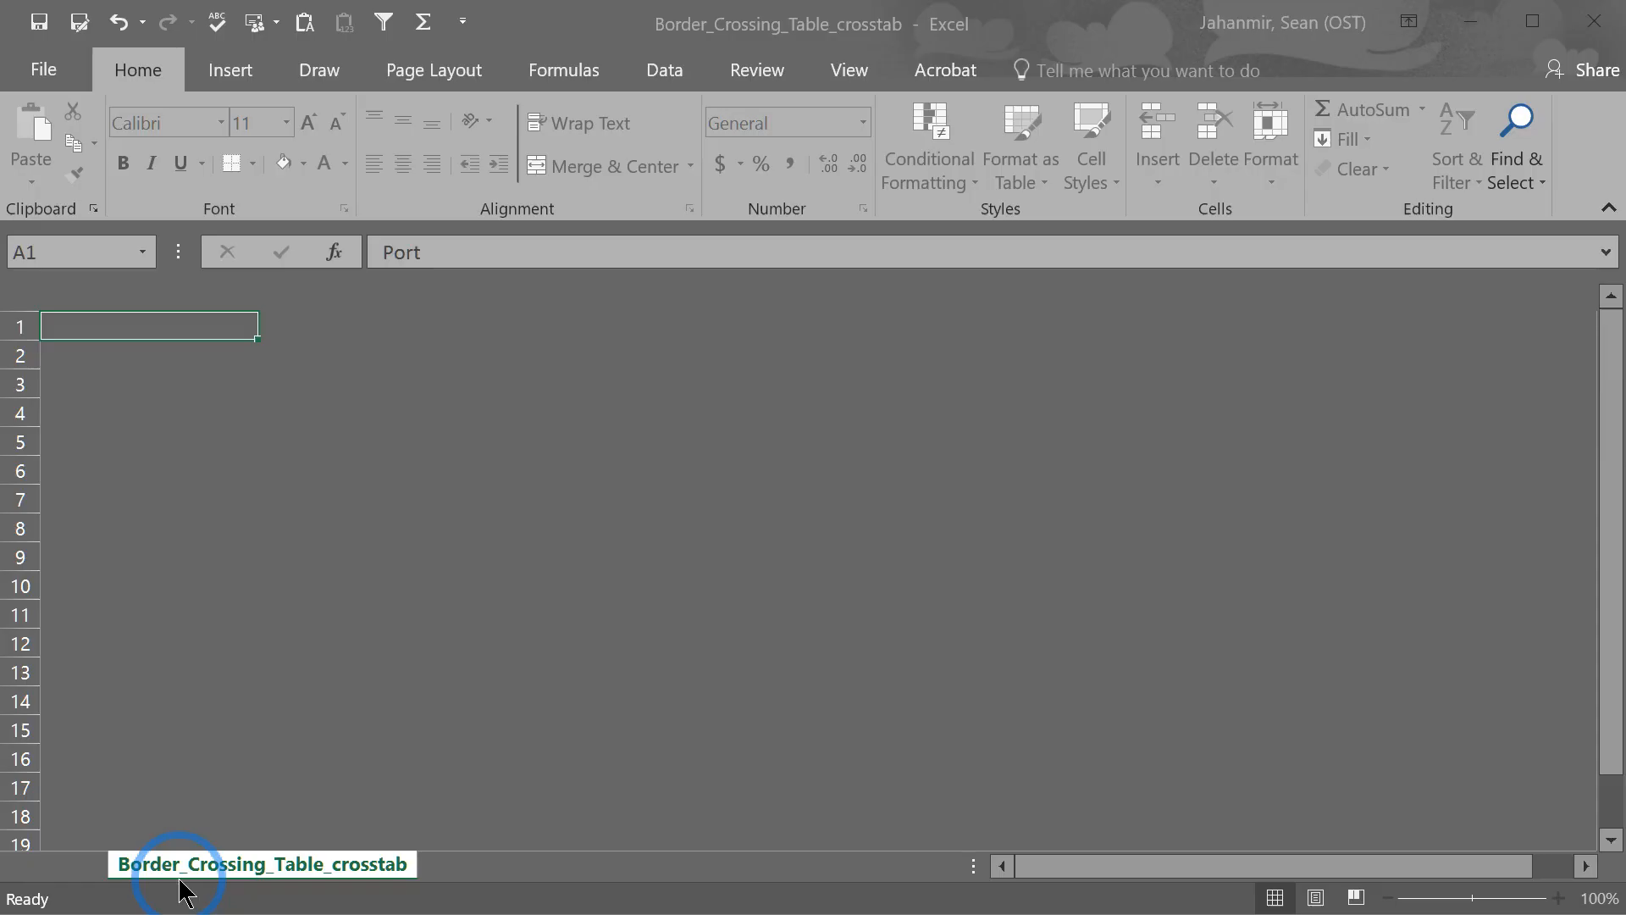